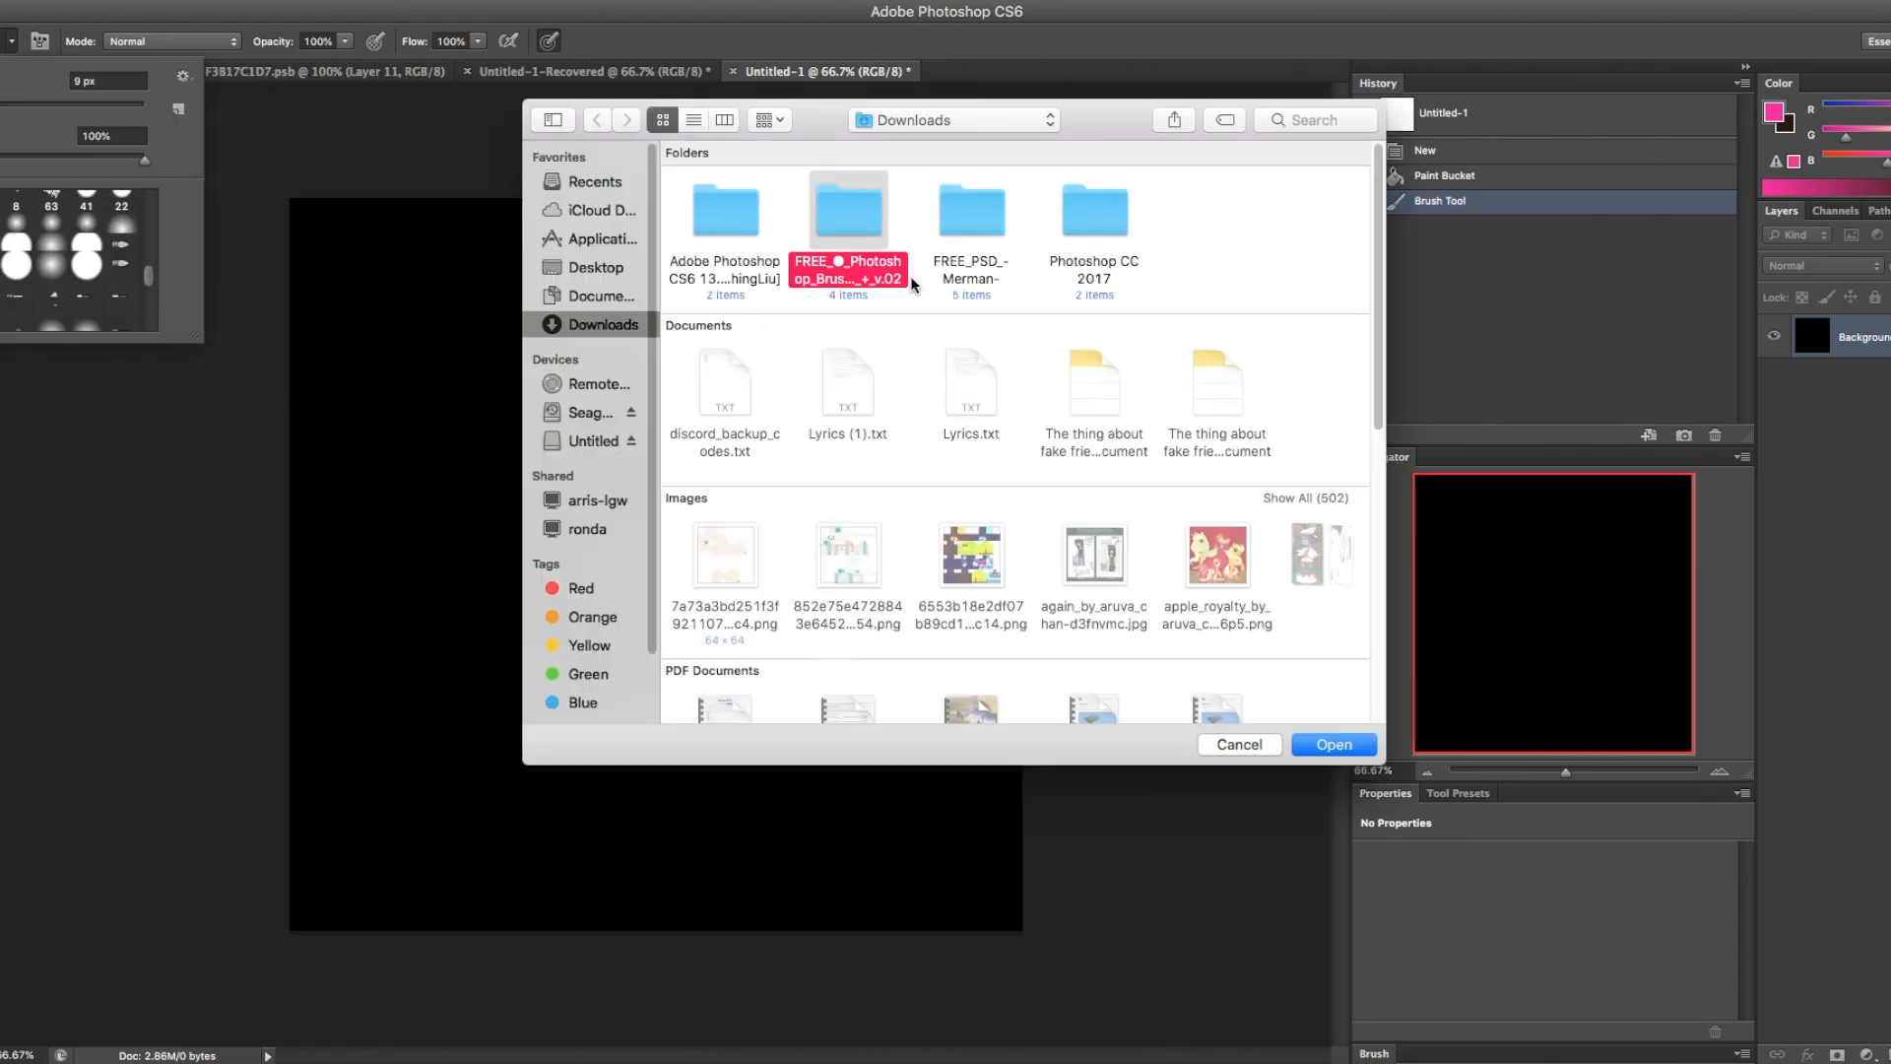
- Cancel the Open dialog without opening a file, back to the black canvas
click(1237, 744)
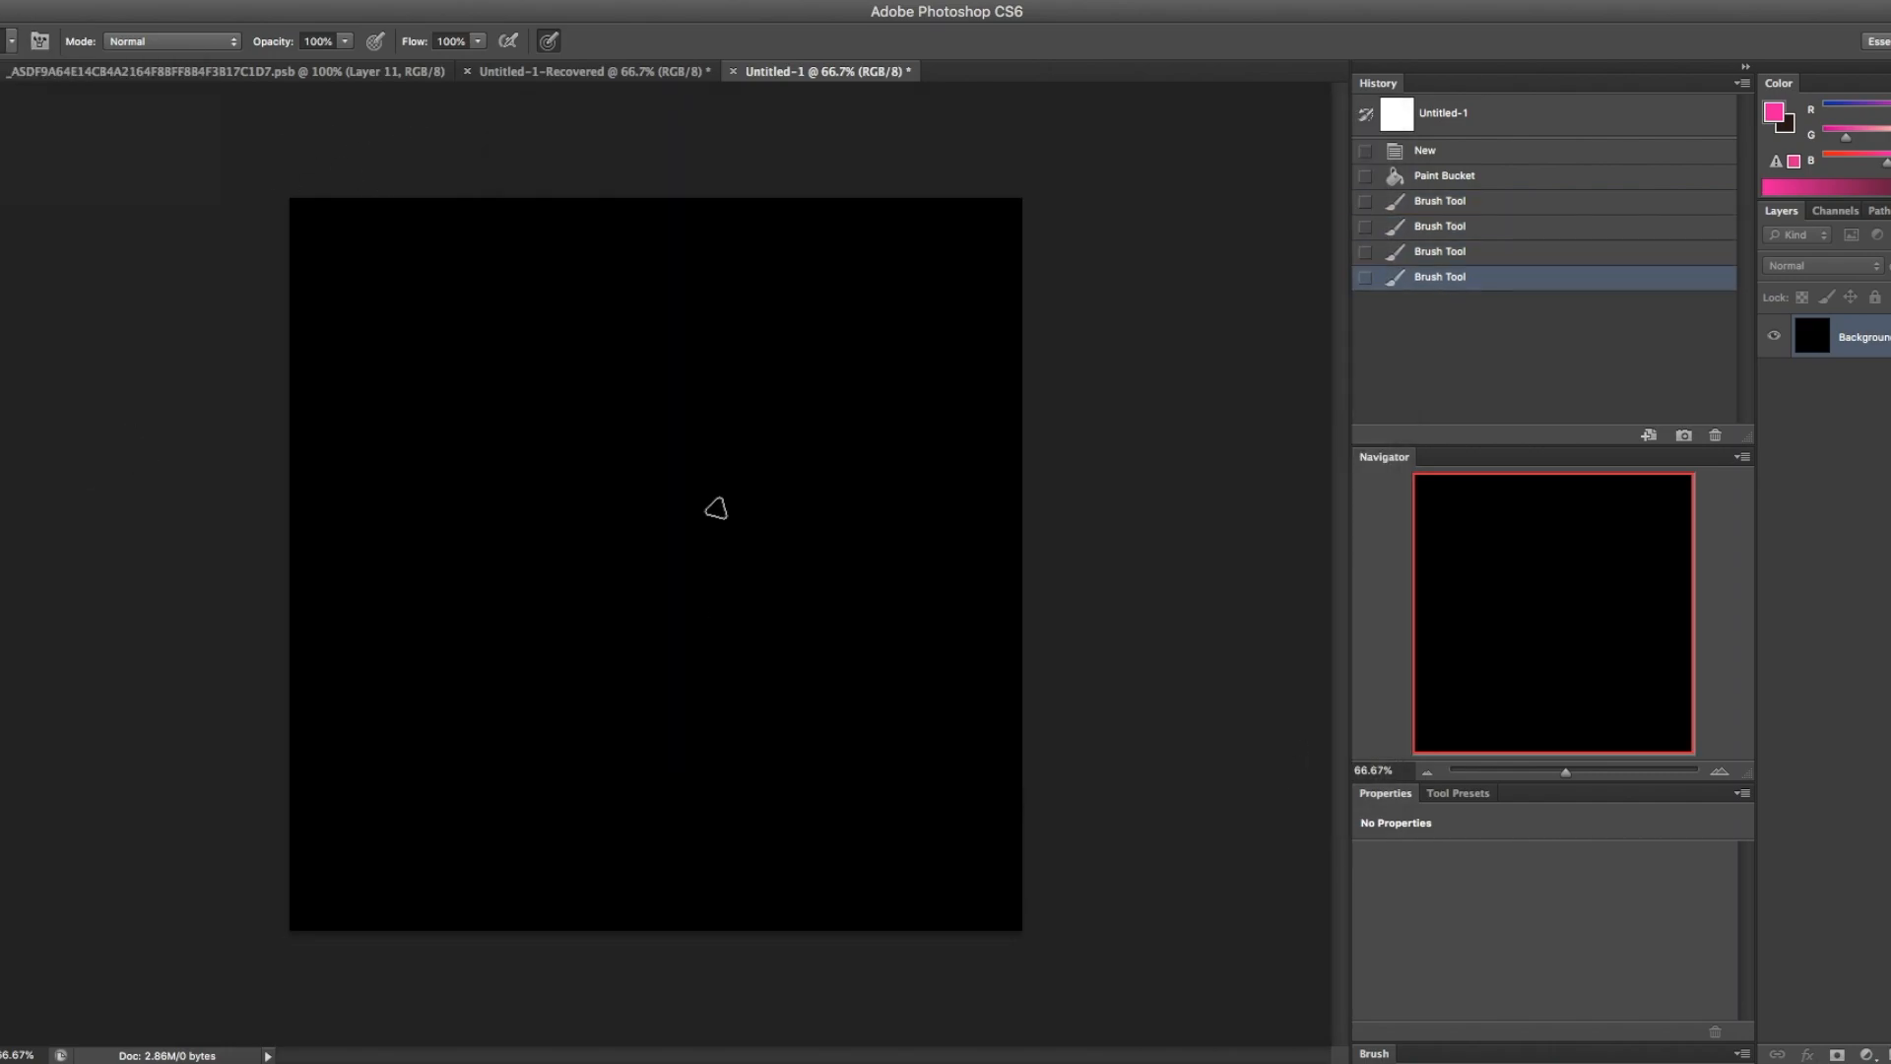
- Rough in the elf's head shape with pink test strokes
drag(386, 197, 597, 368)
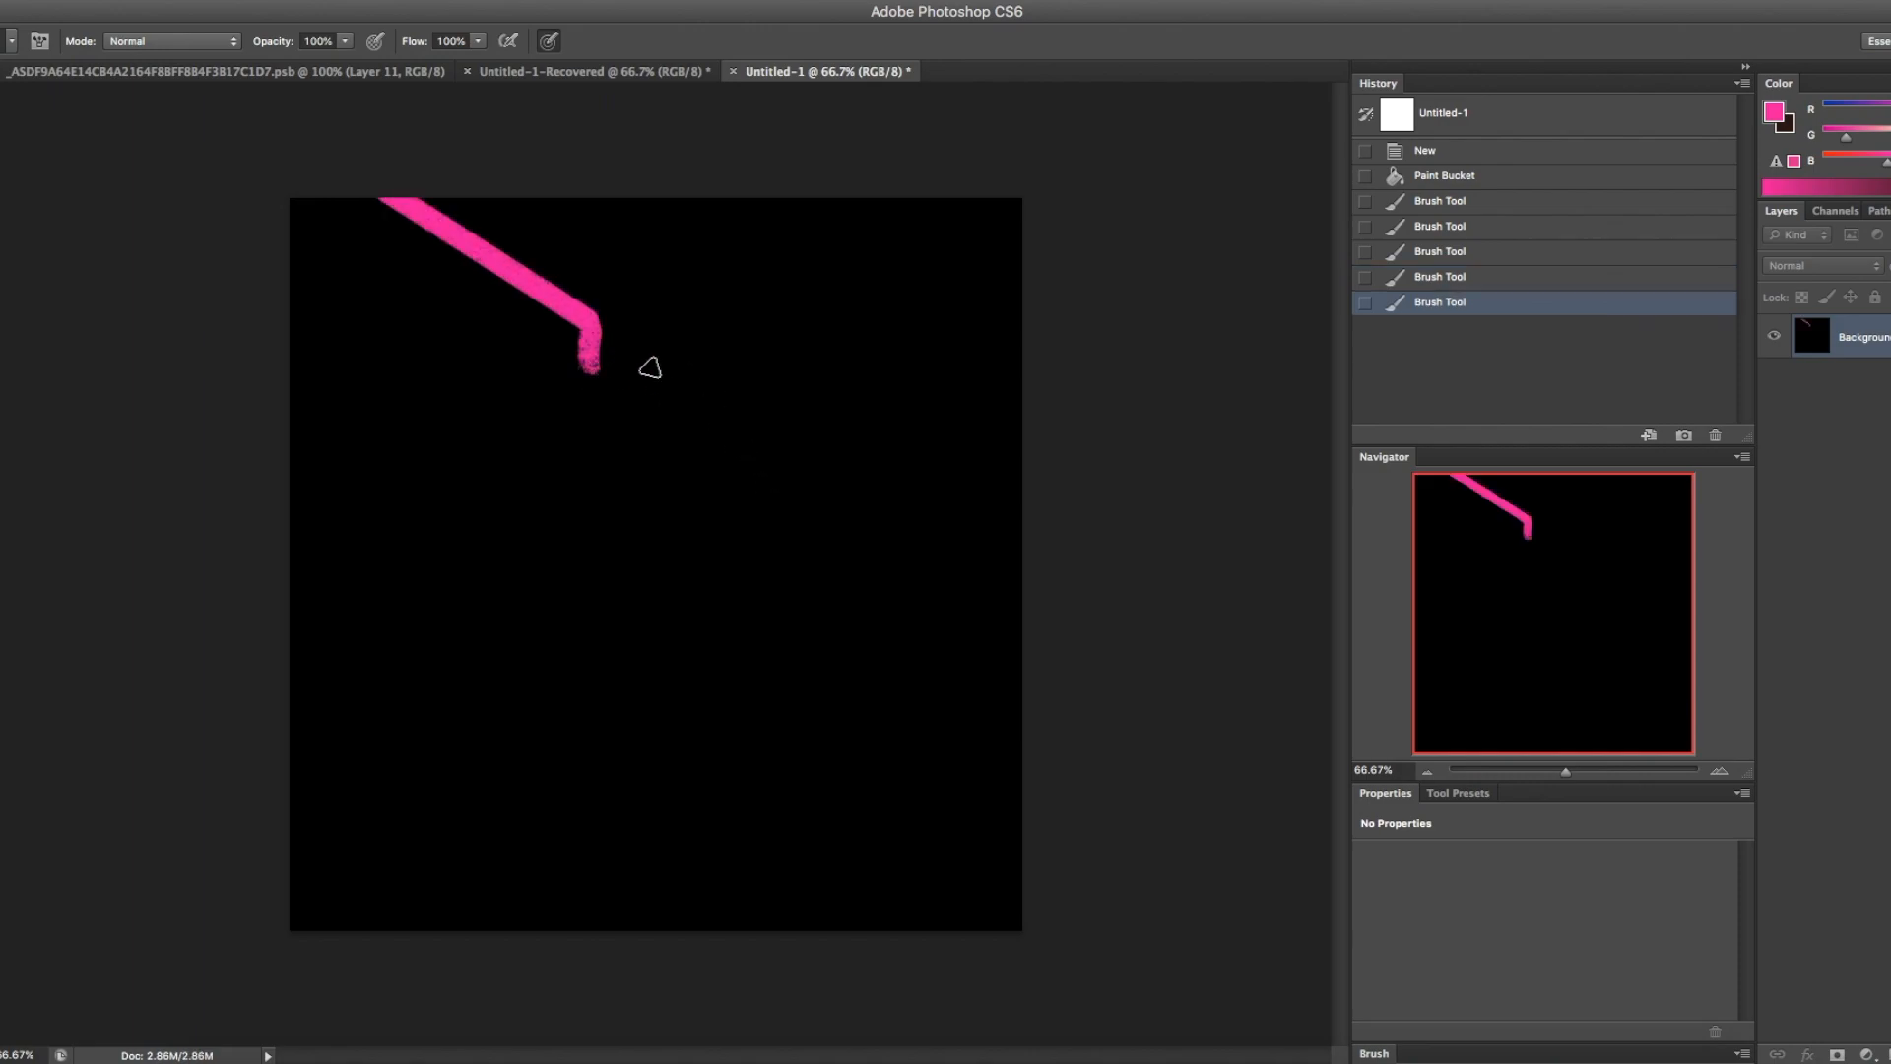
drag(591, 361, 772, 362)
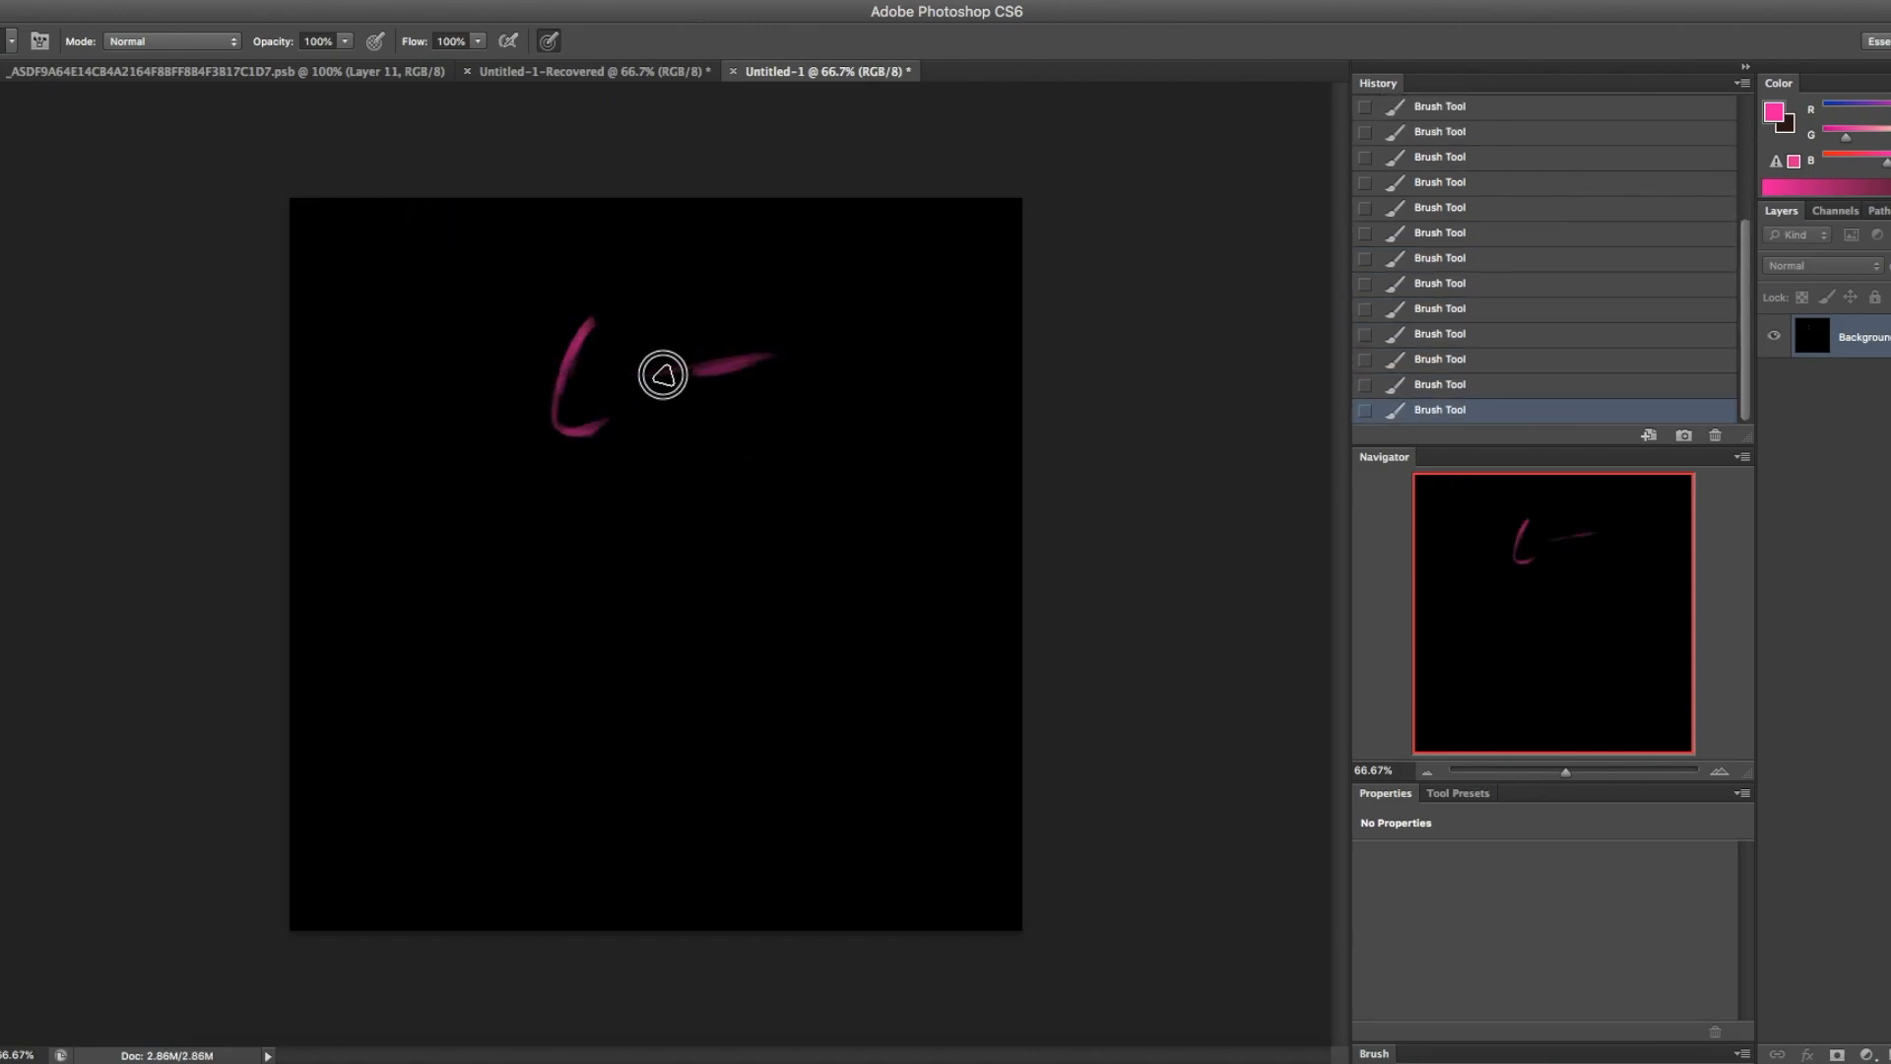
drag(662, 374, 554, 381)
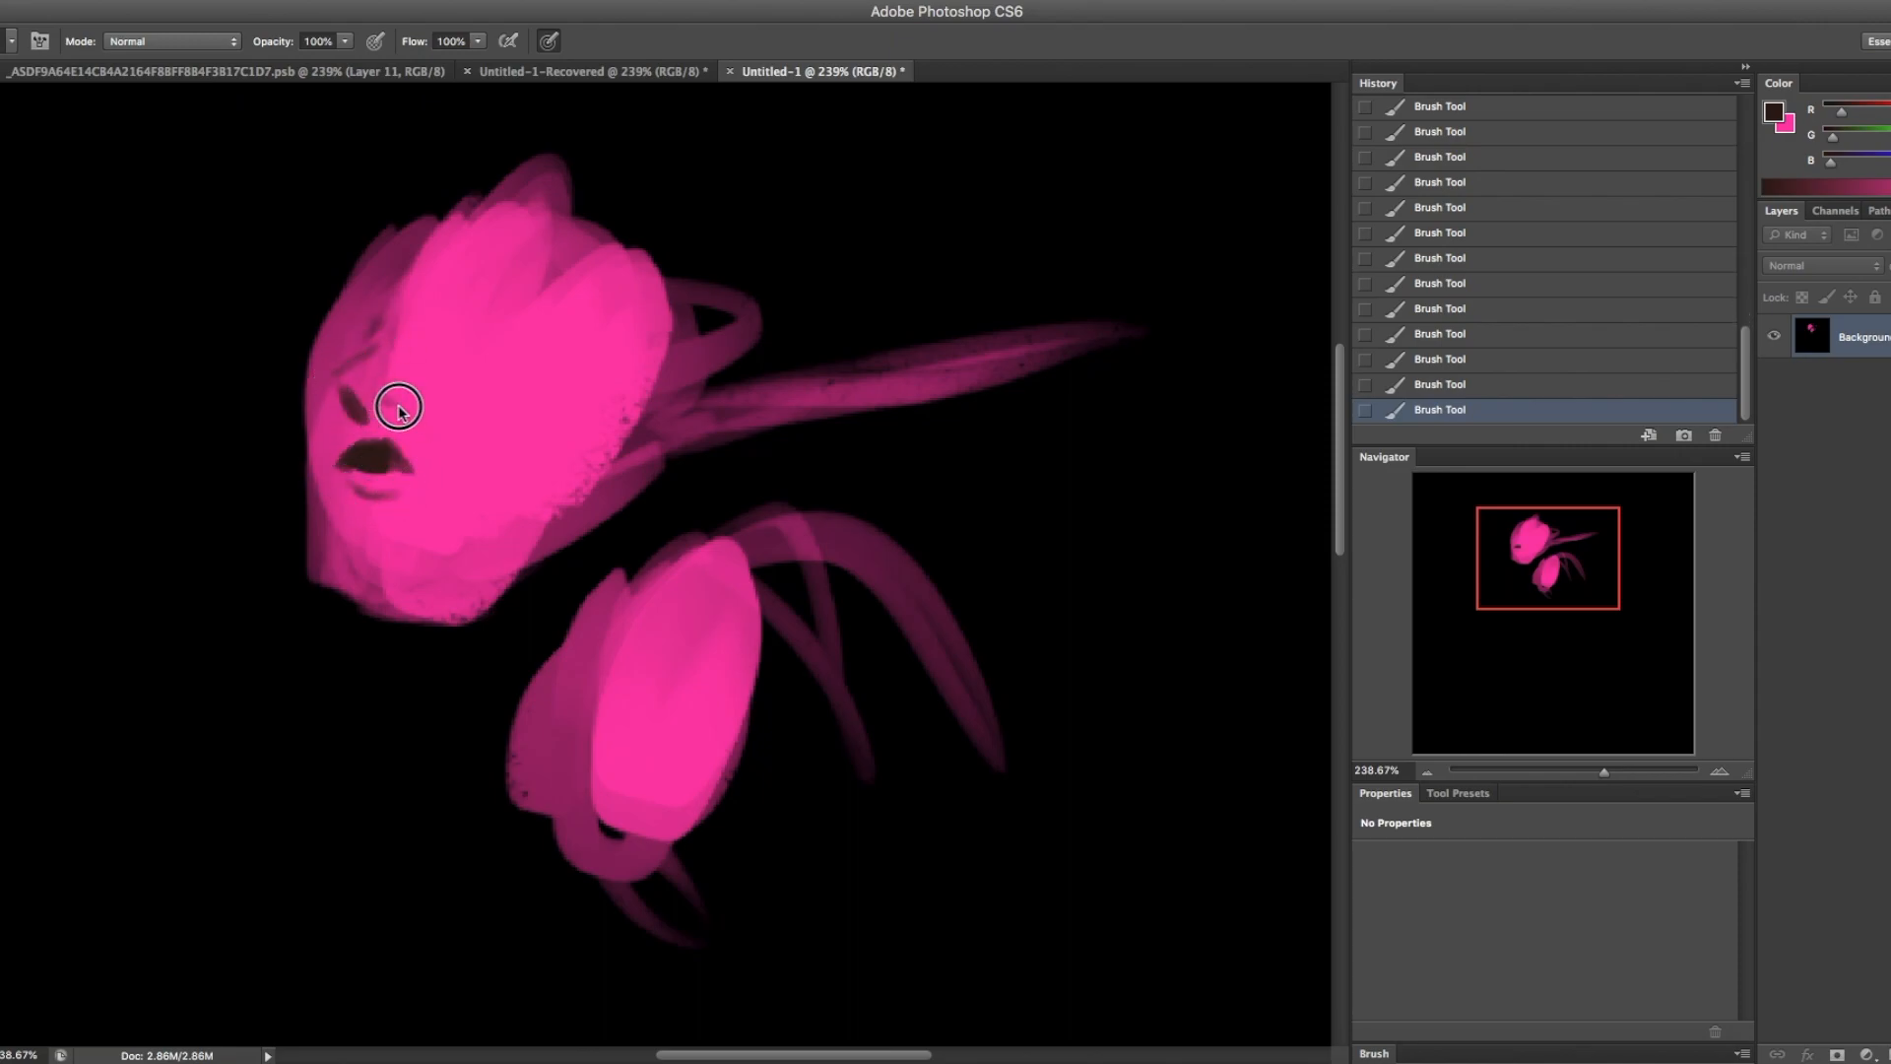
- Paint the jaw shadow, neck, closed eyes with lashes, and the flowing cyan hair
drag(398, 406, 366, 541)
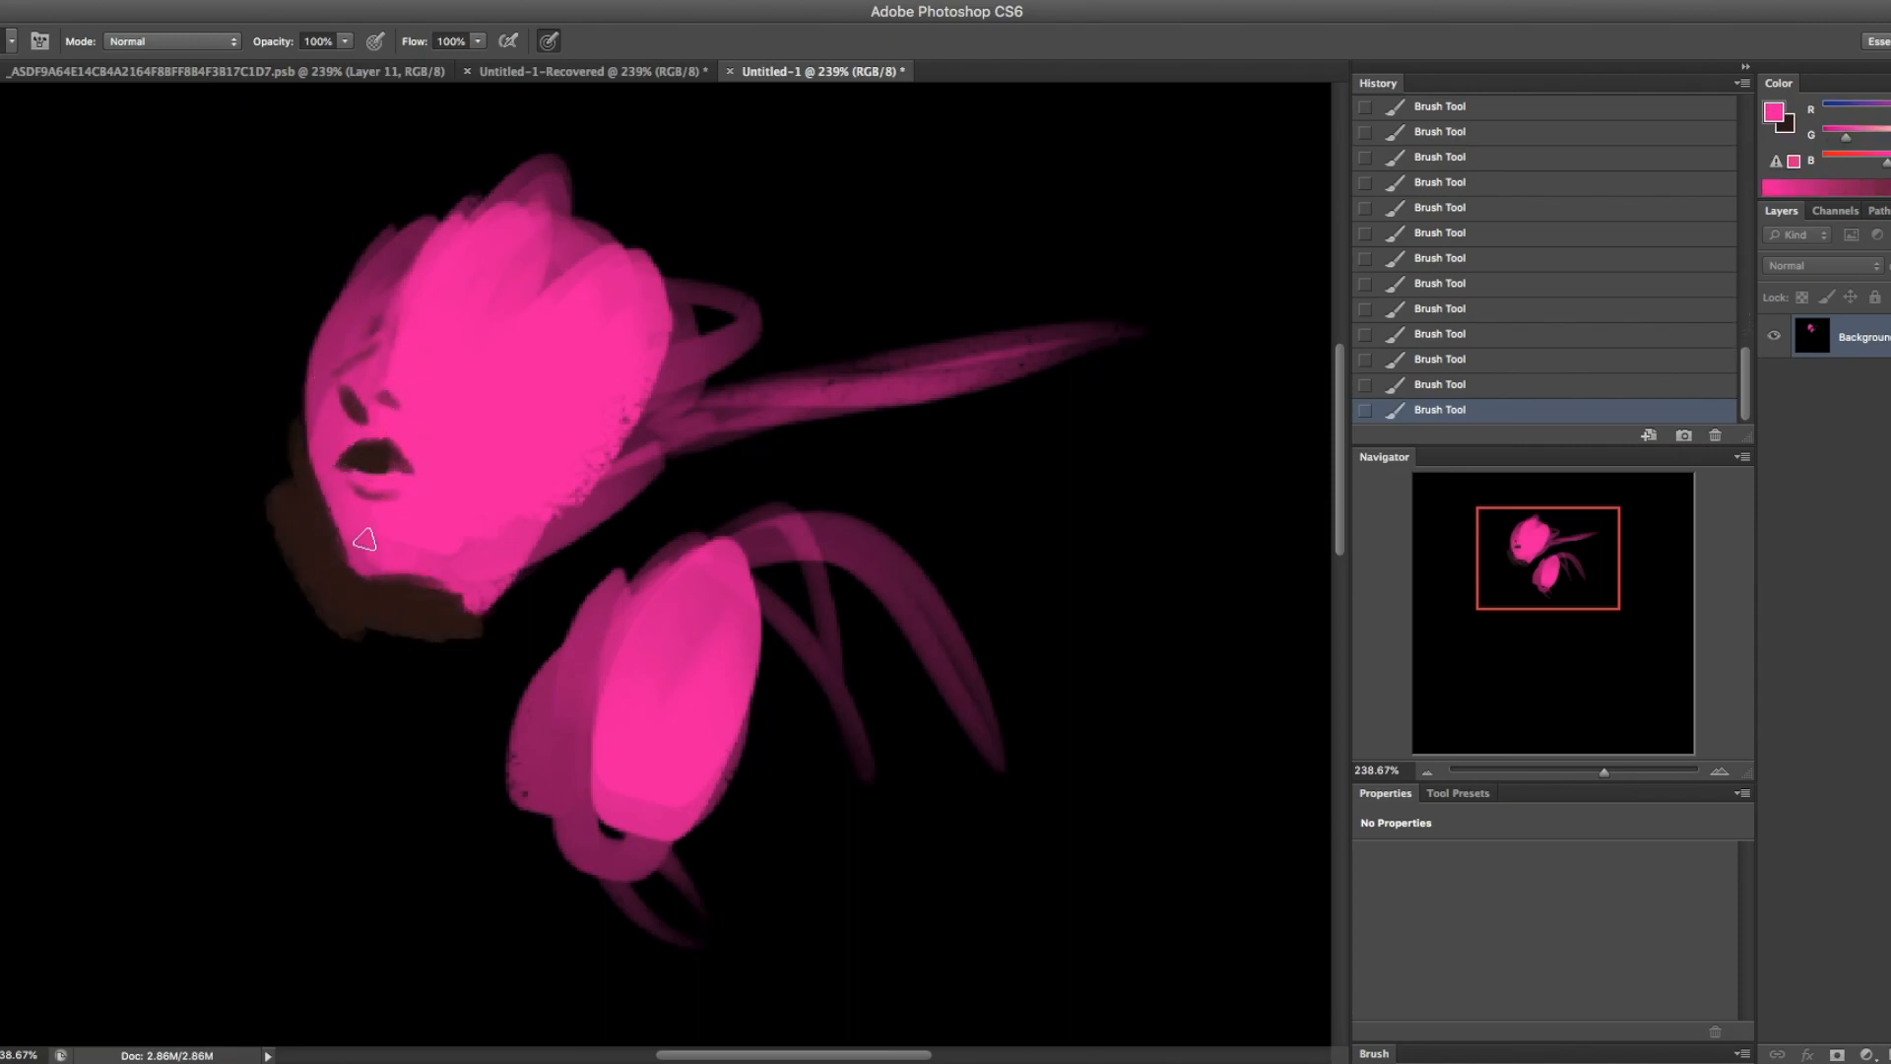
drag(366, 539, 447, 335)
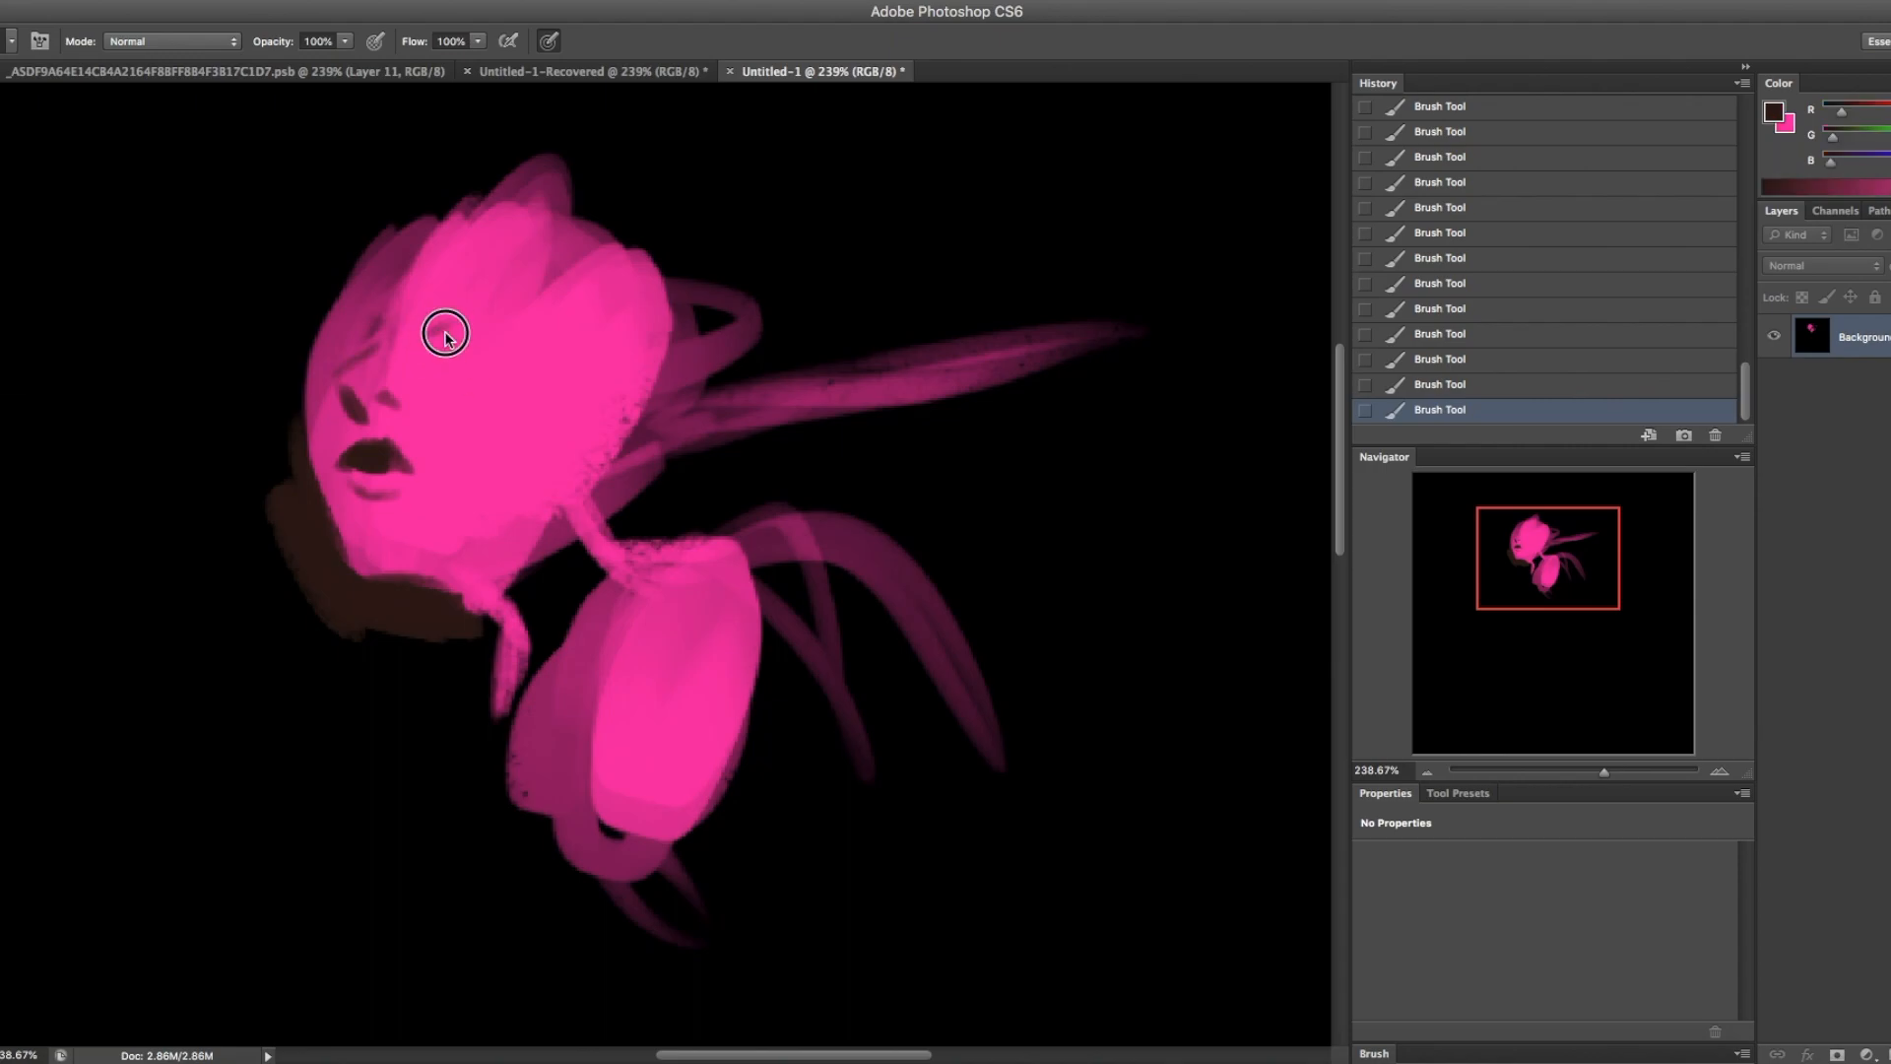
drag(447, 338, 458, 290)
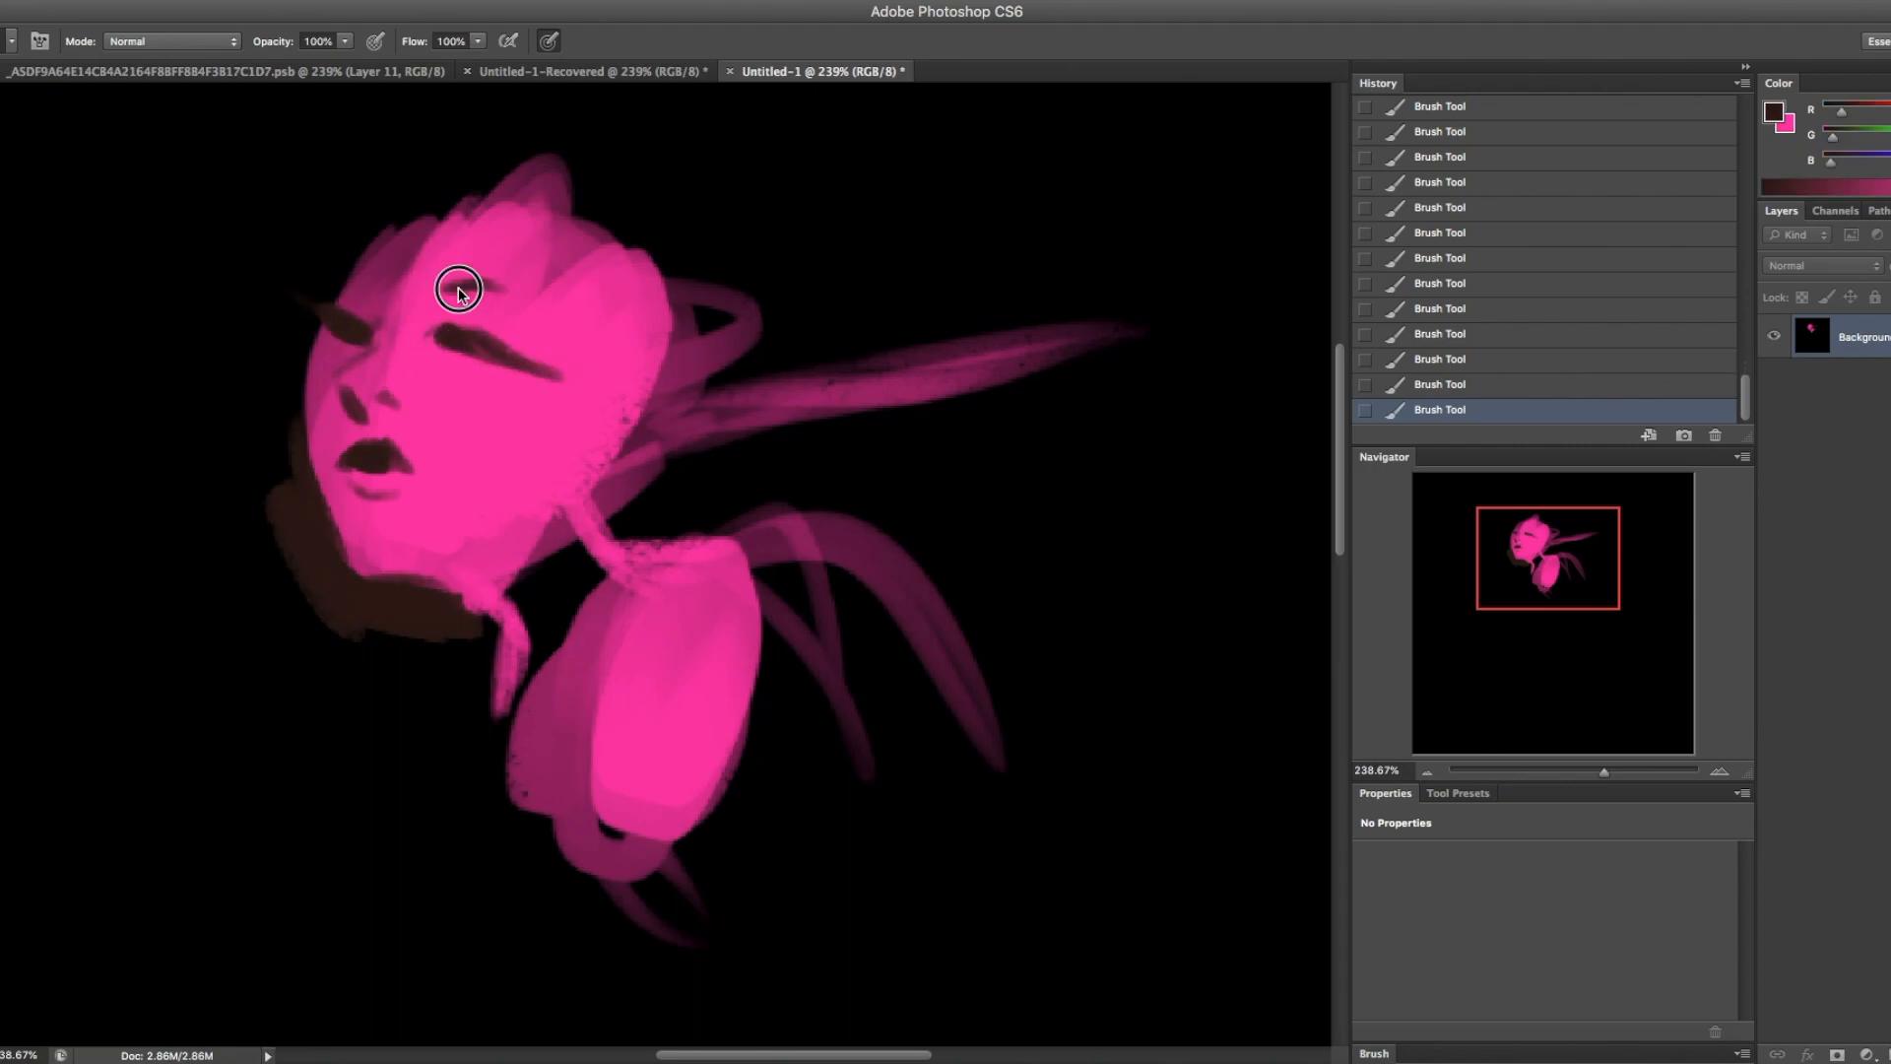
drag(458, 292, 316, 329)
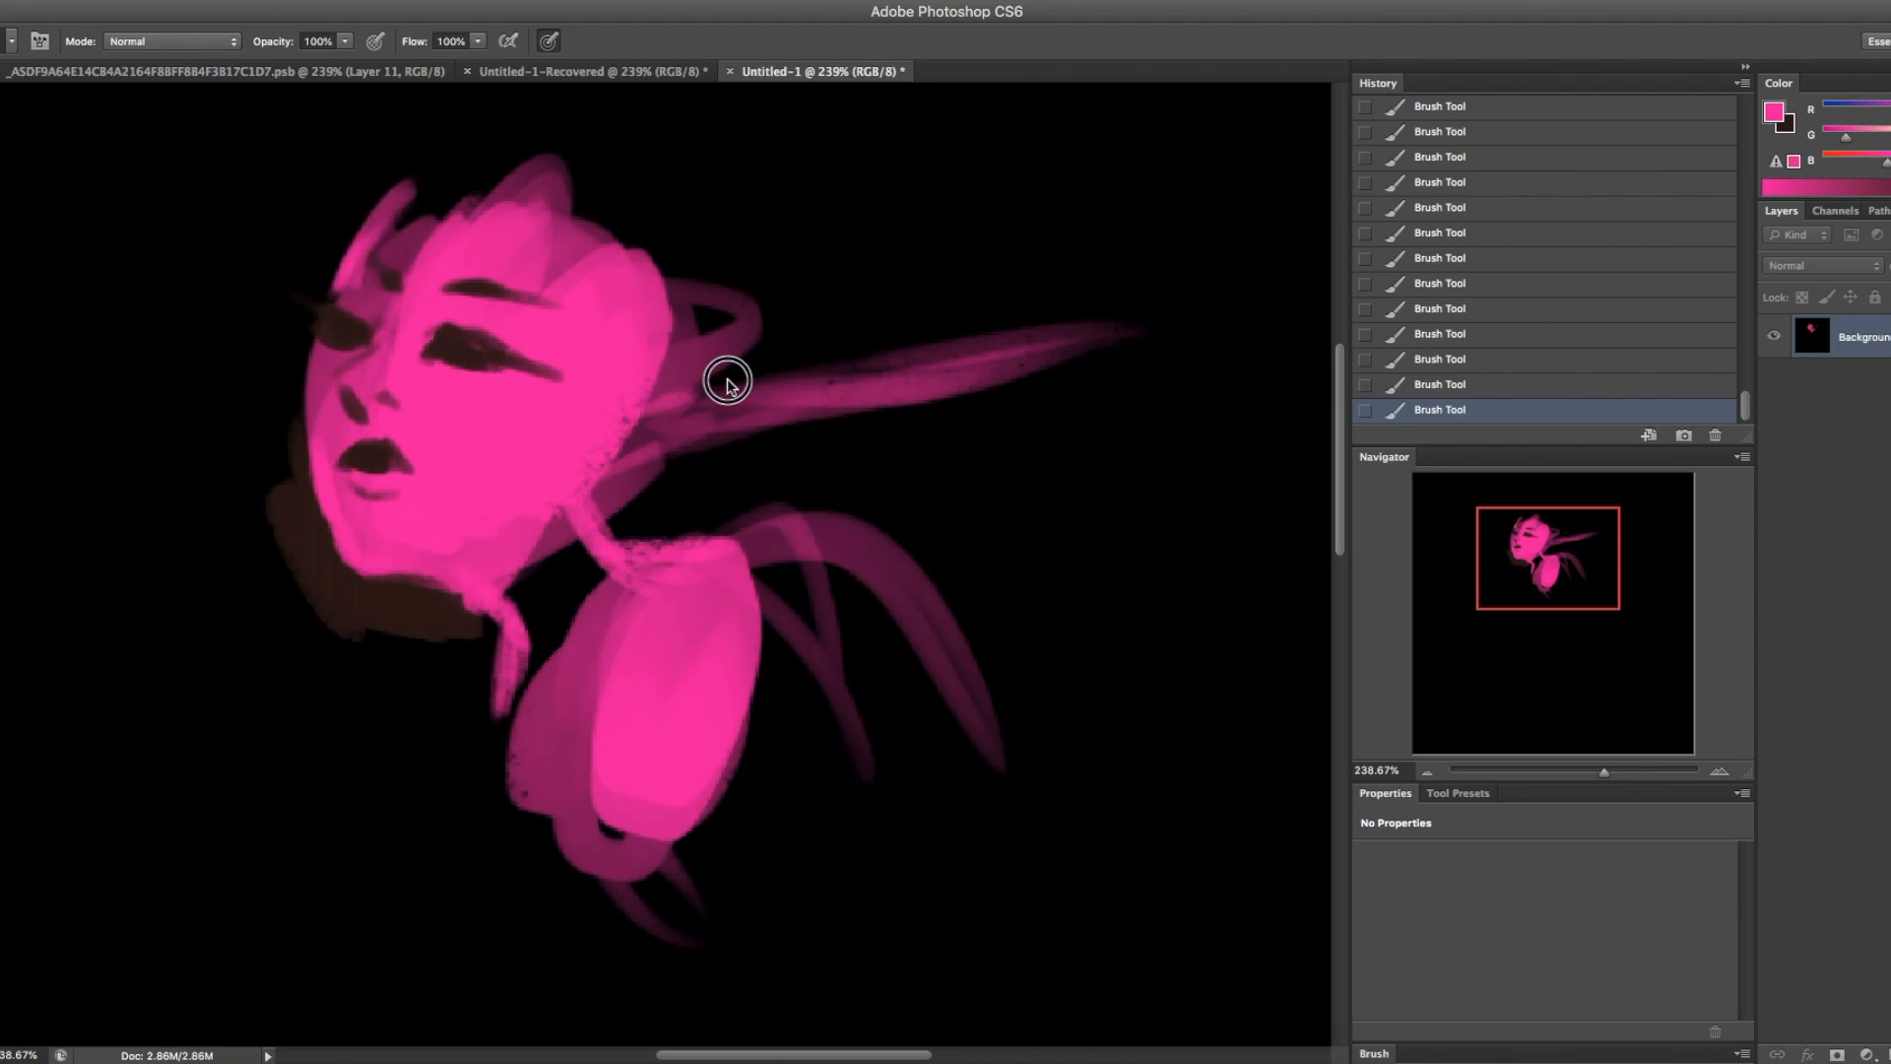
drag(727, 380, 343, 477)
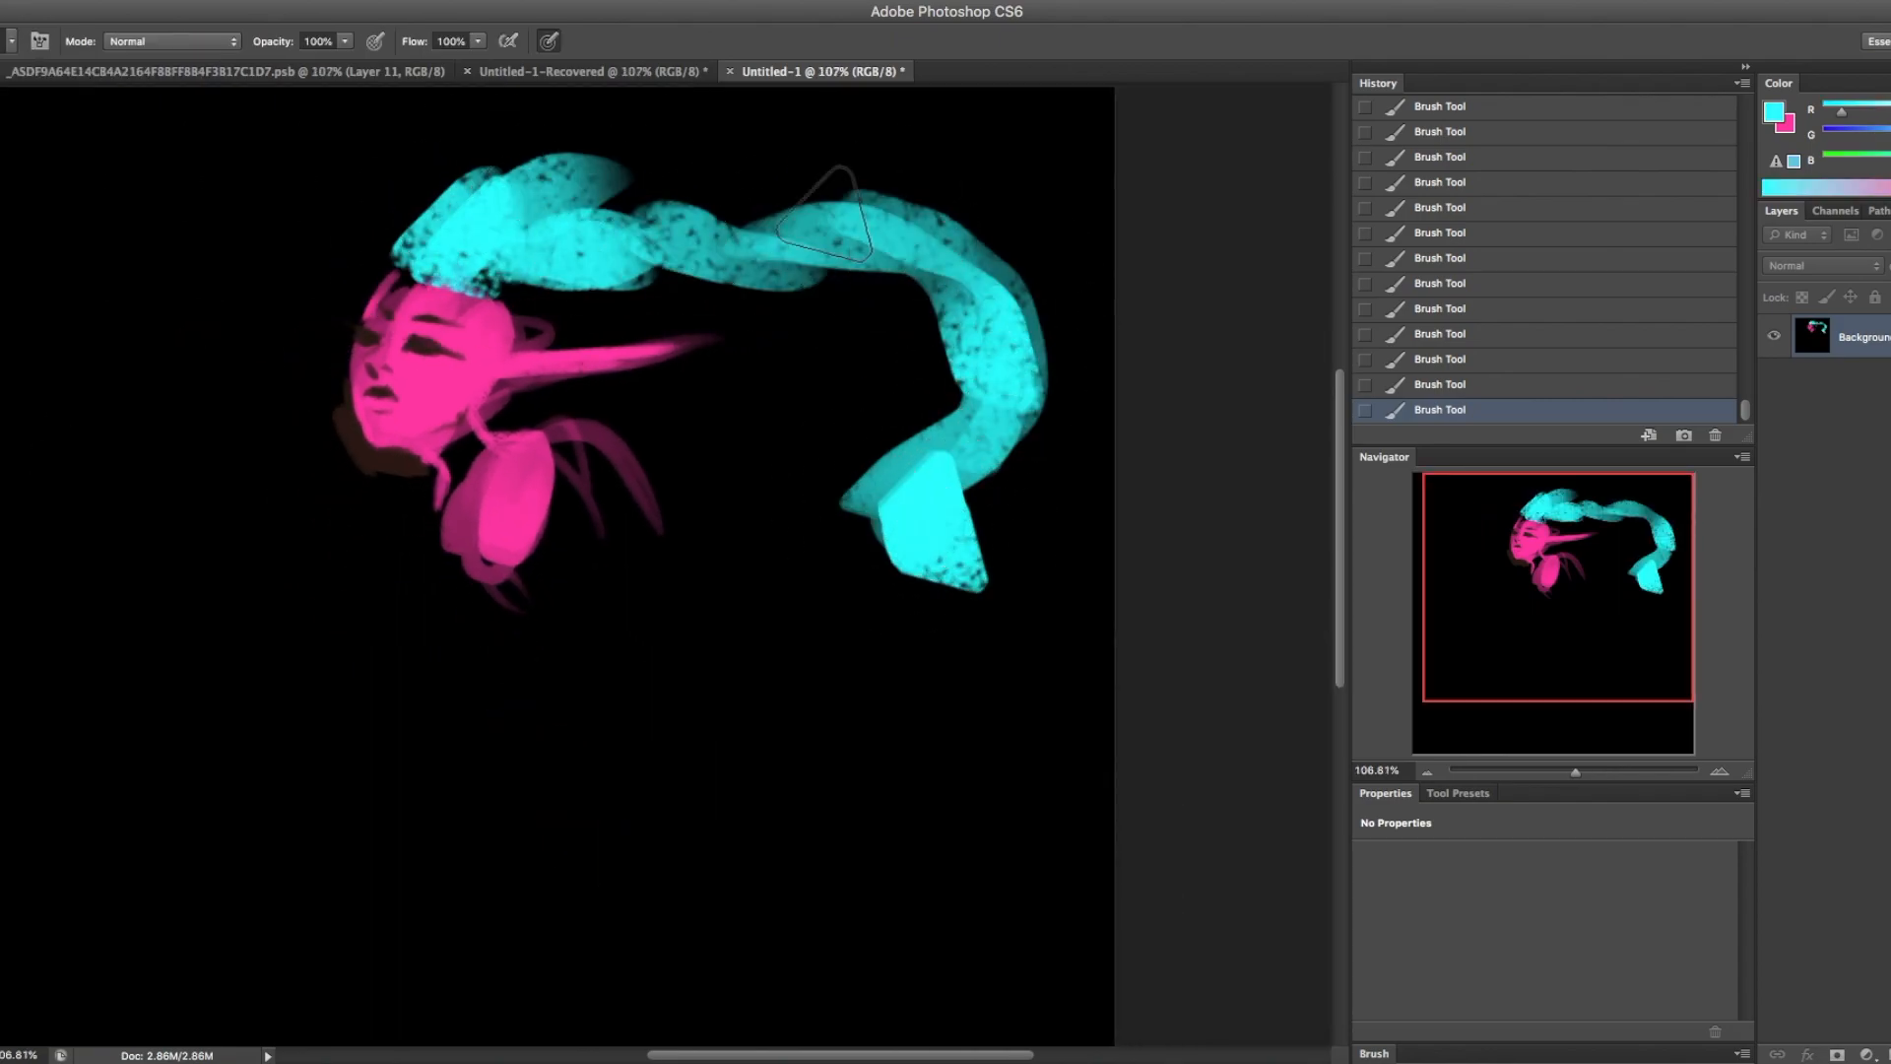
- Zoom in and paint cyan lashes and hairline strands, then dark strand lines through the braid
click(38, 39)
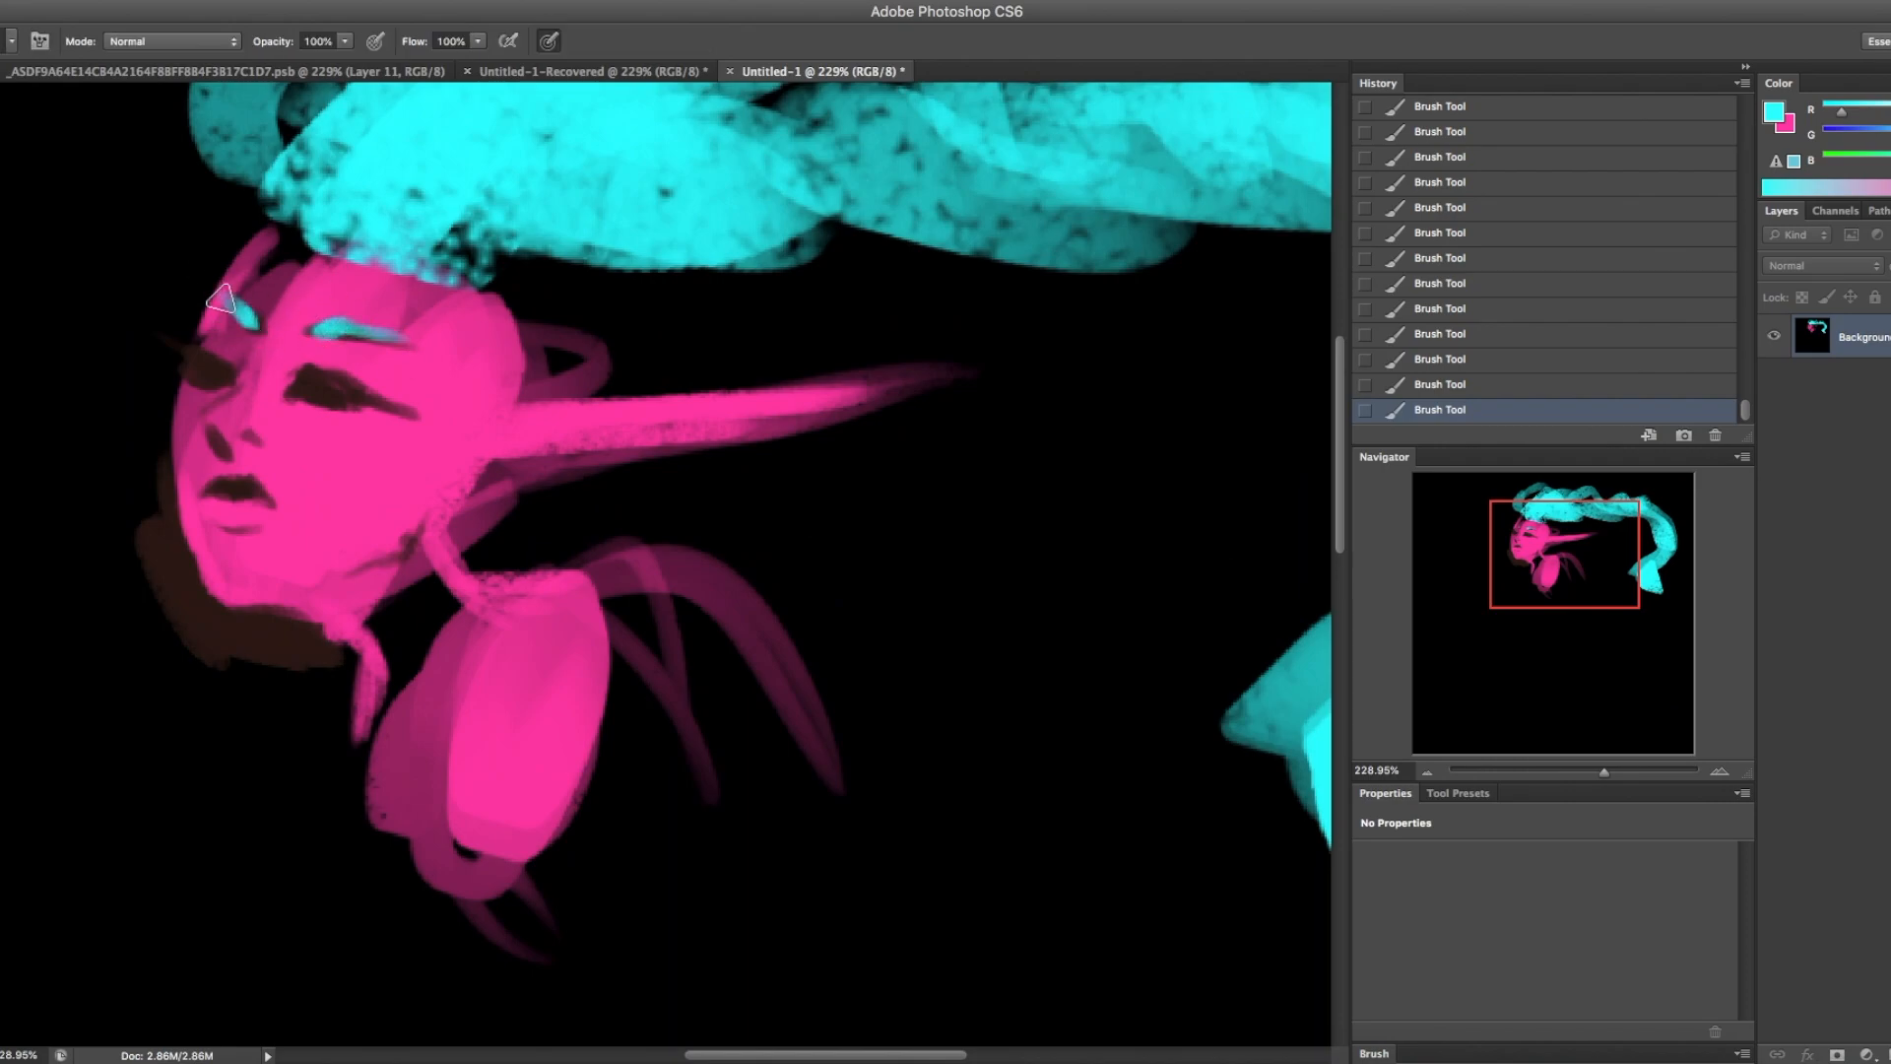
drag(223, 299, 342, 377)
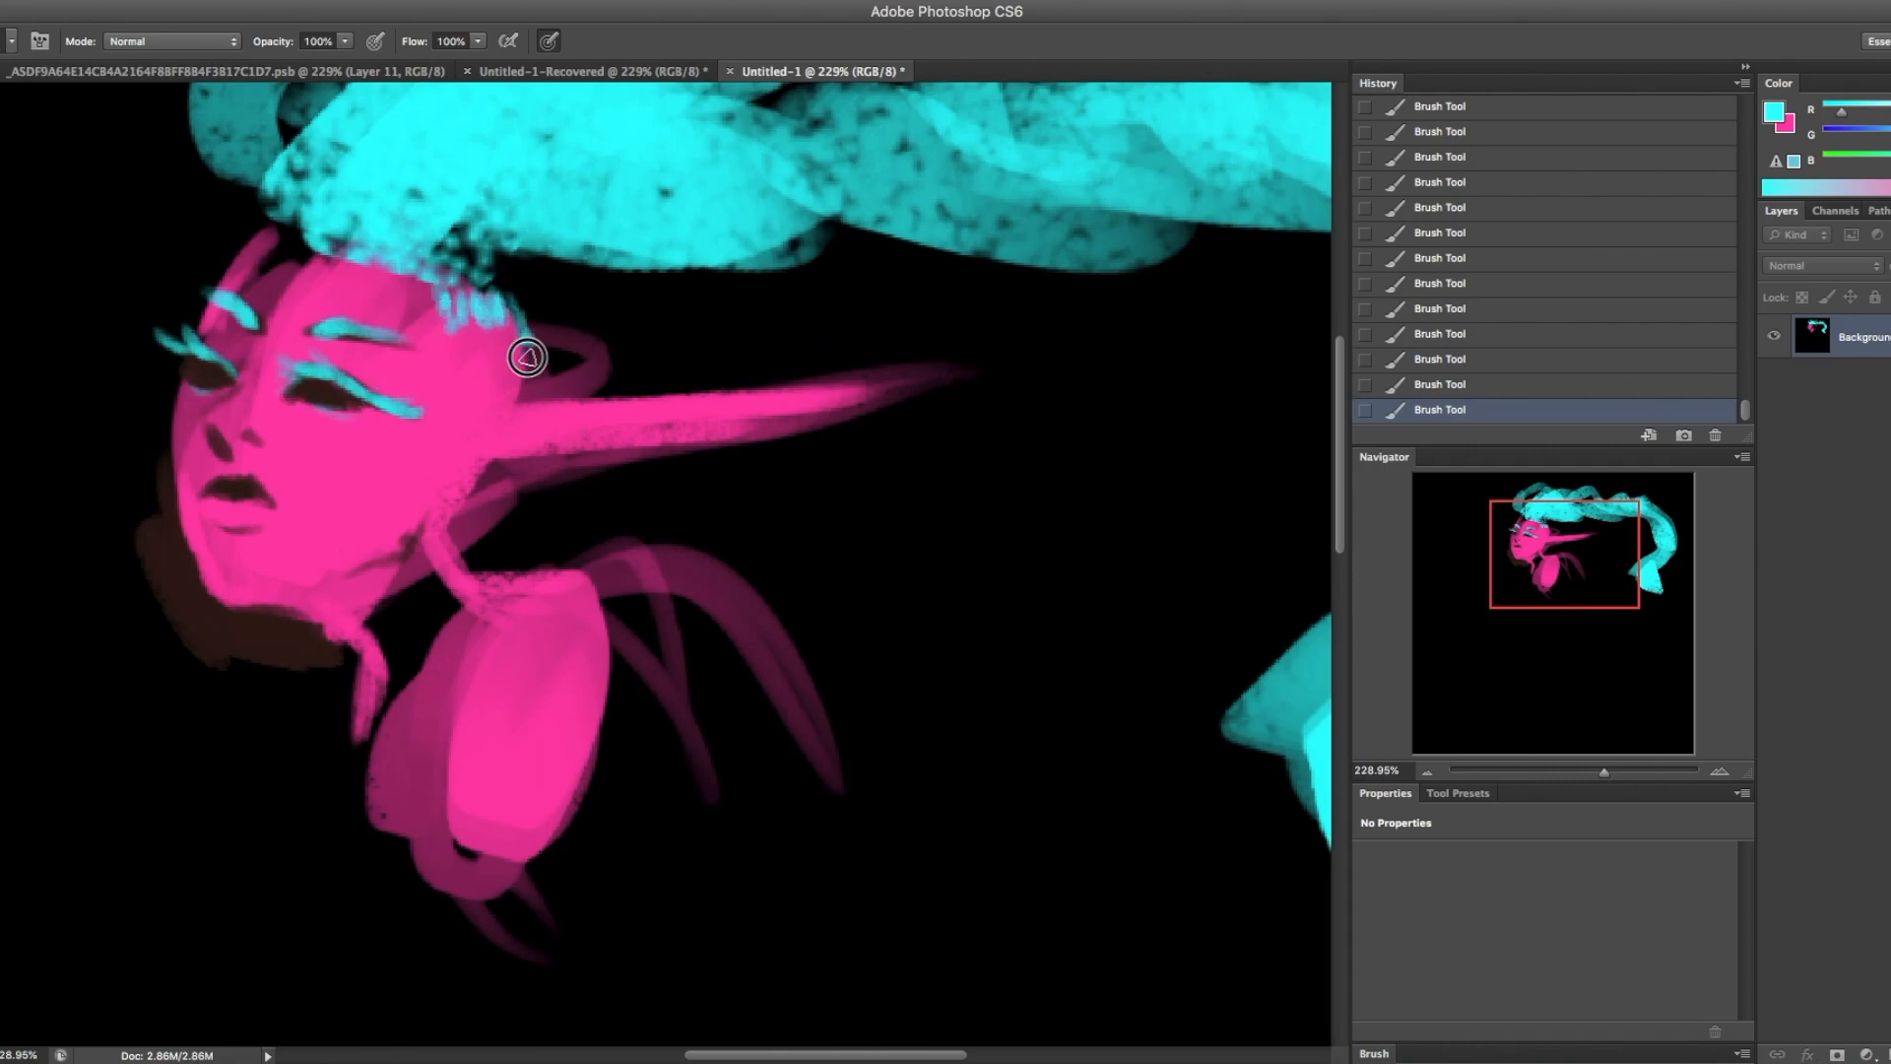
drag(526, 356, 477, 485)
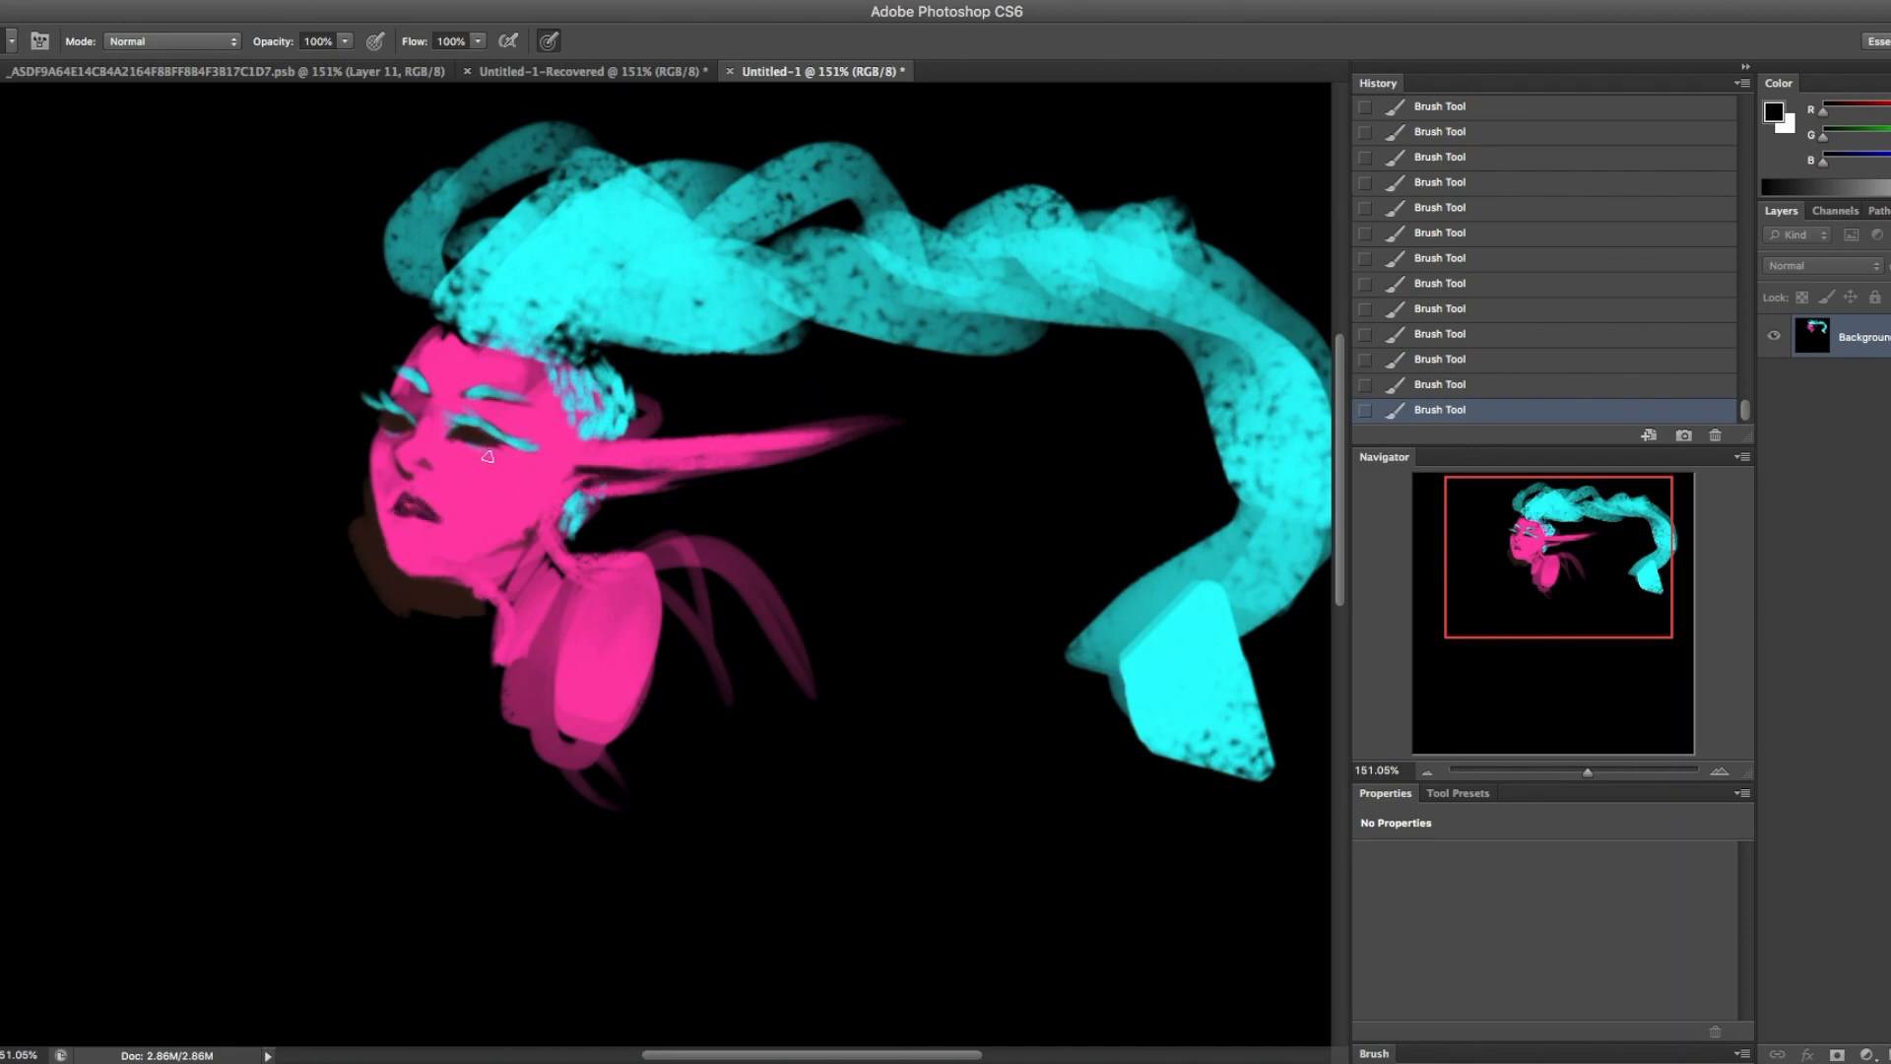
drag(486, 456, 457, 594)
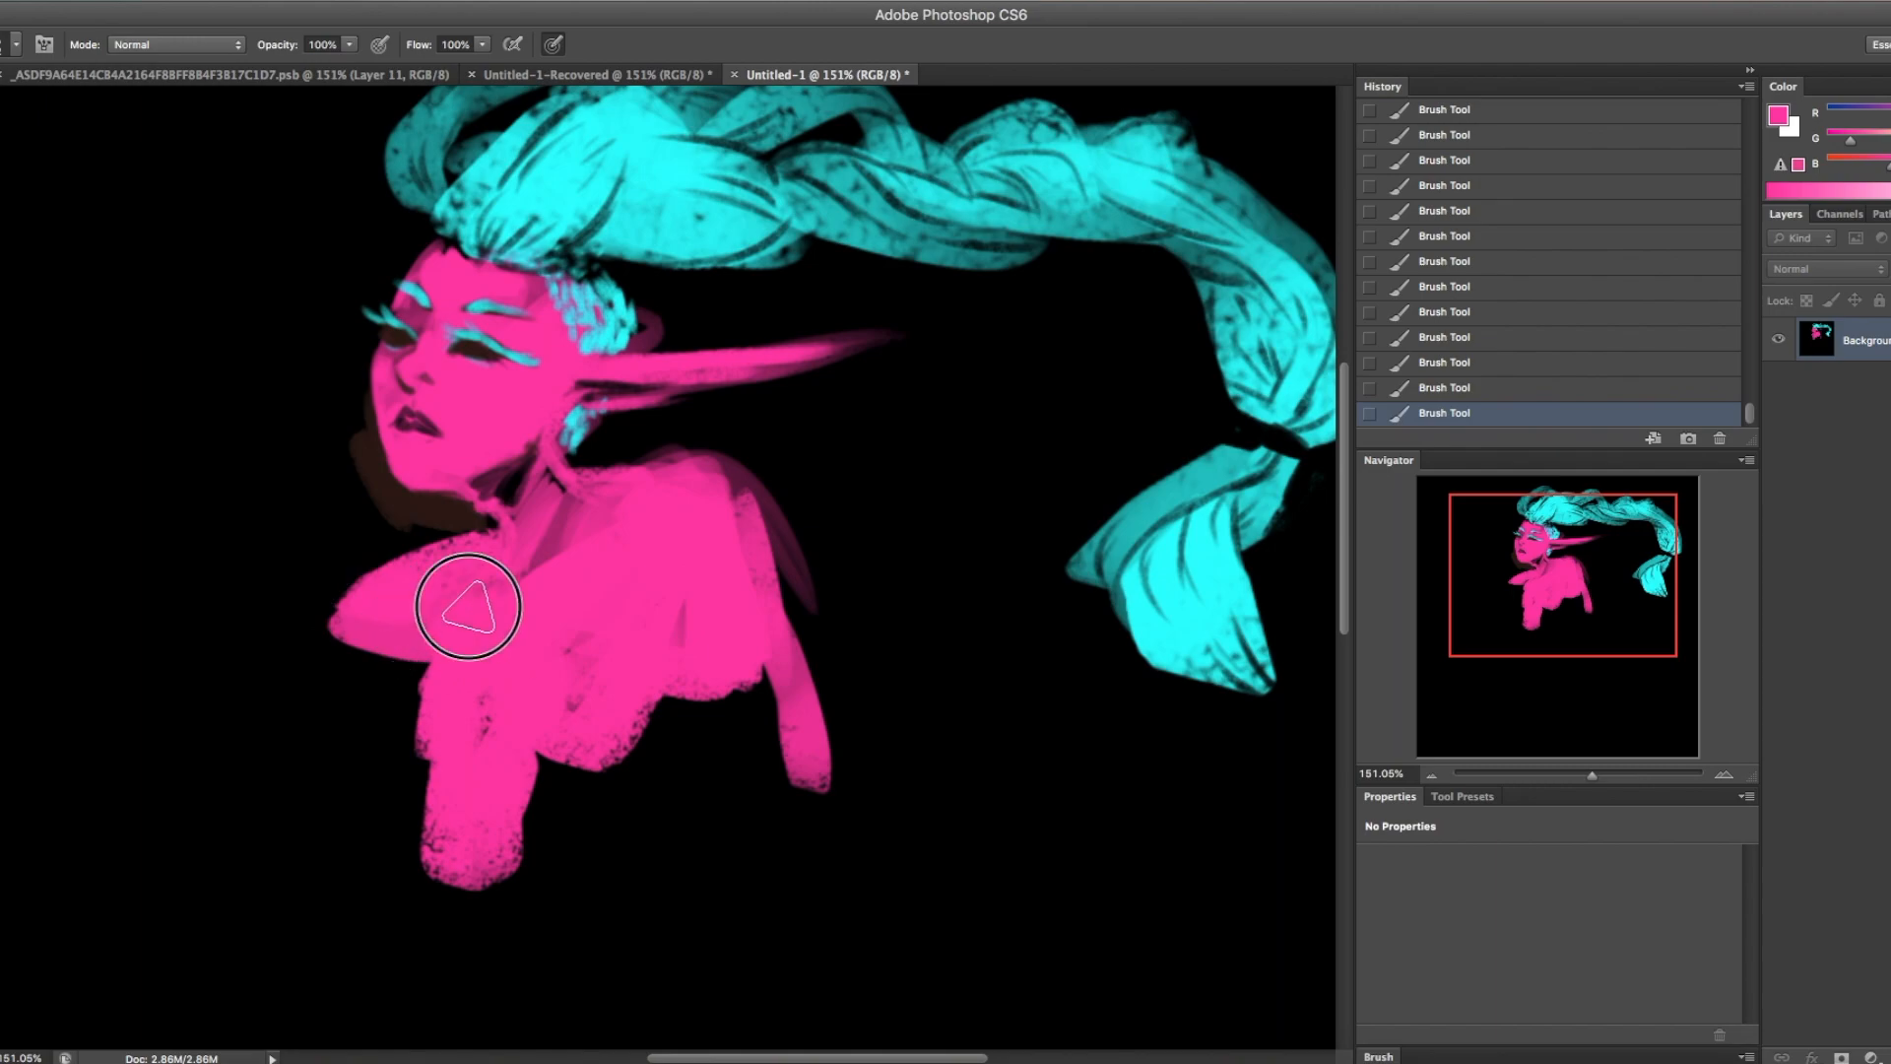
- Sample the pink skin tone, paint shoulders, torso and hips, then clear the body away
drag(468, 607, 558, 440)
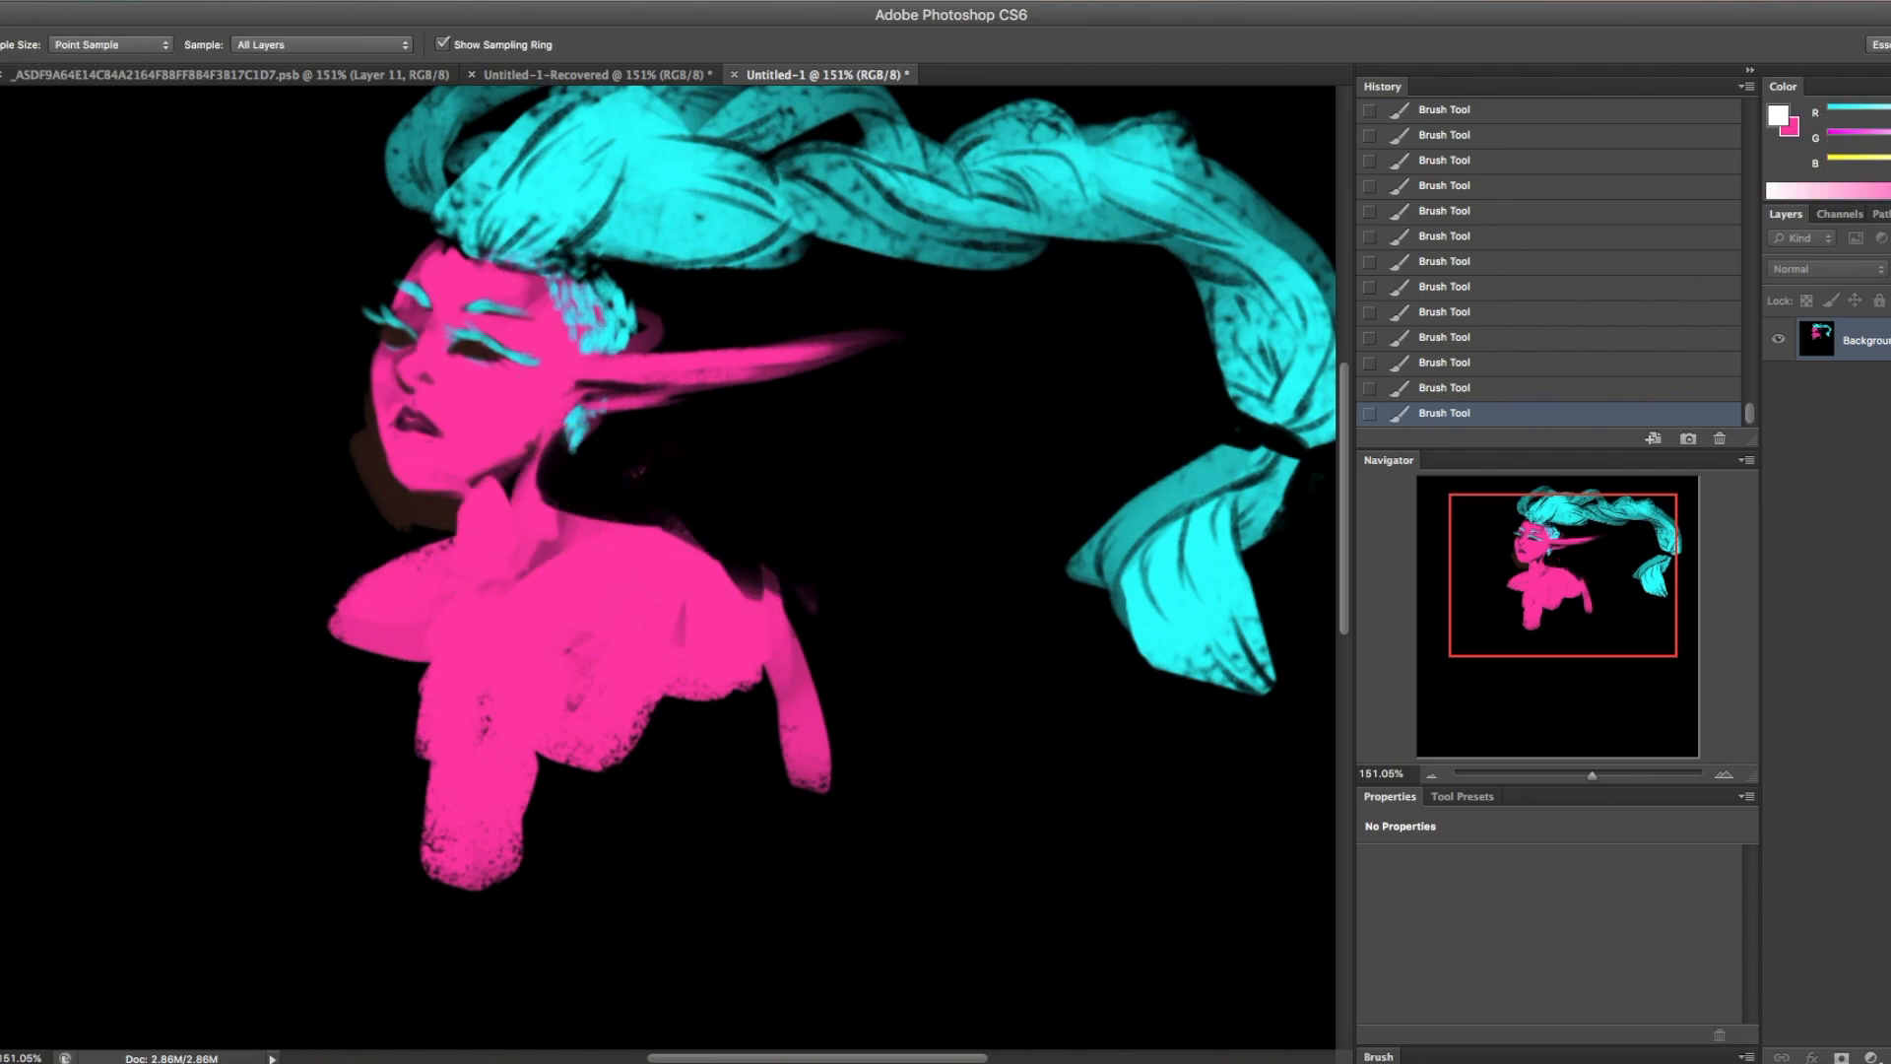
click(543, 434)
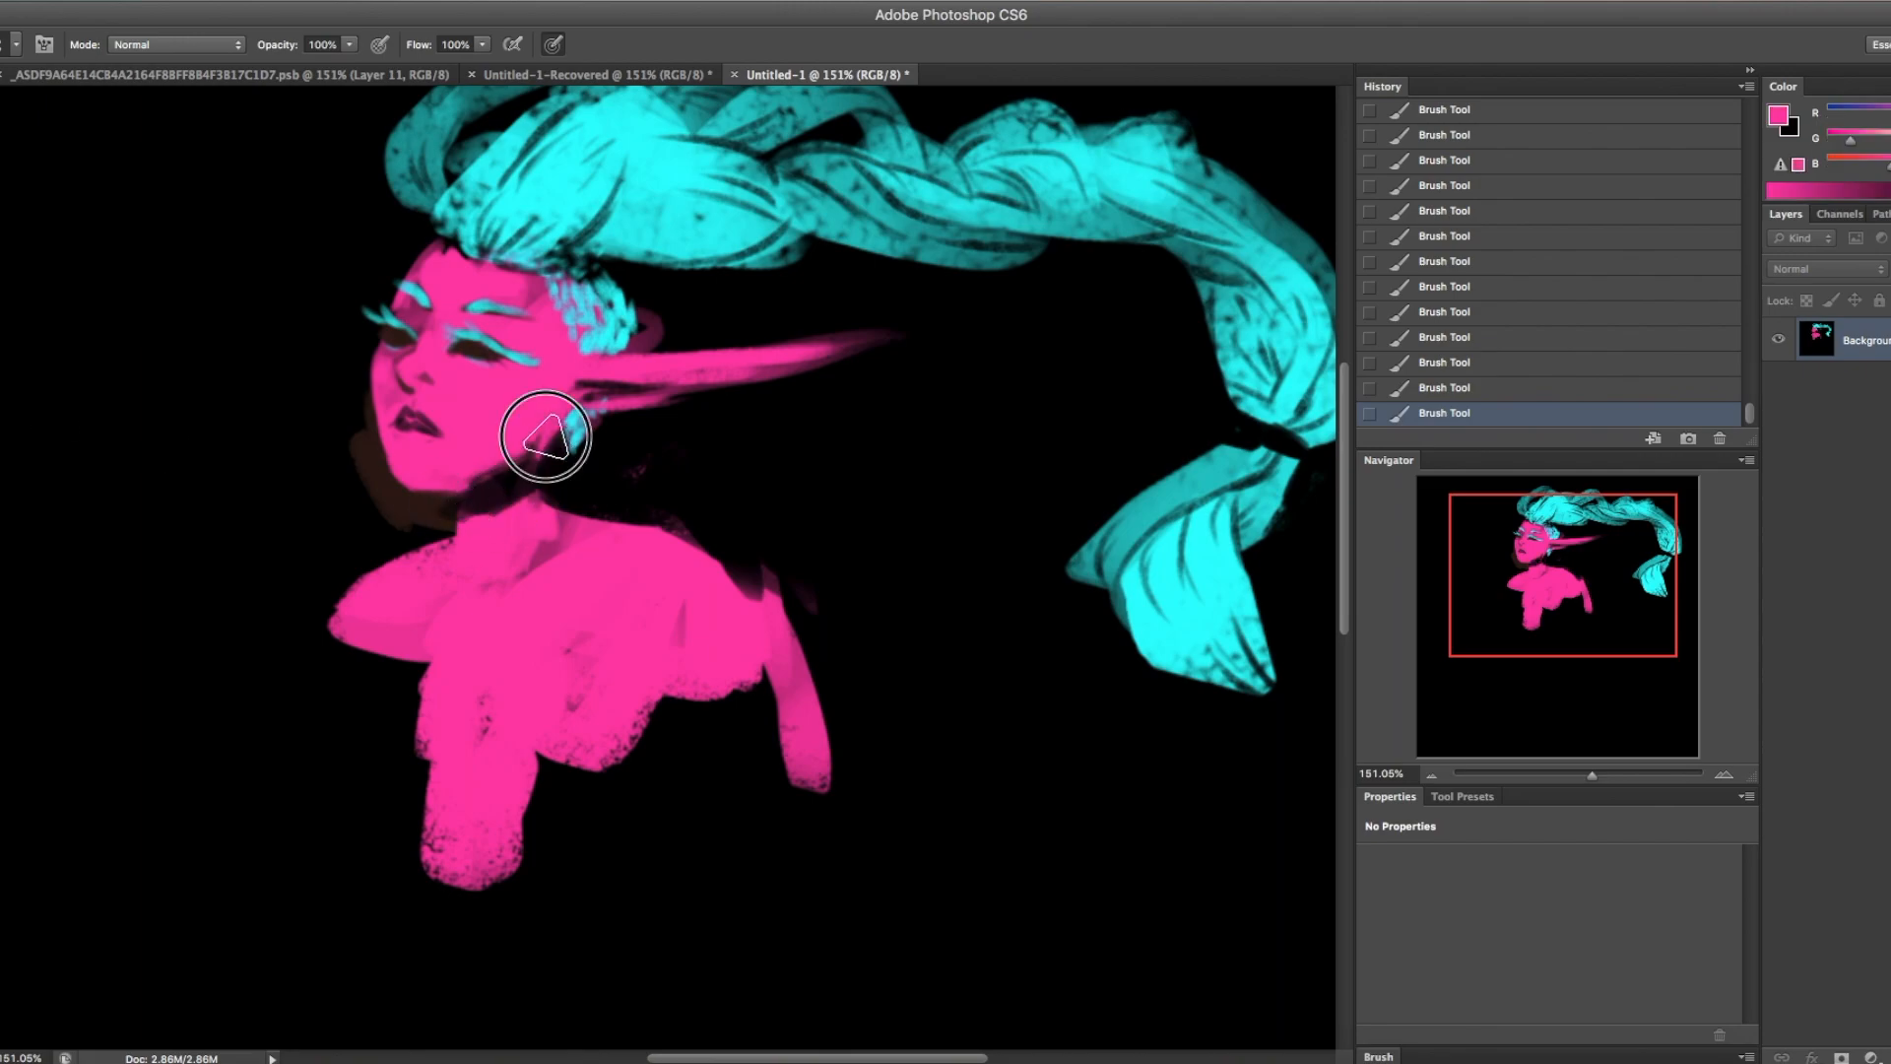
drag(549, 434, 371, 559)
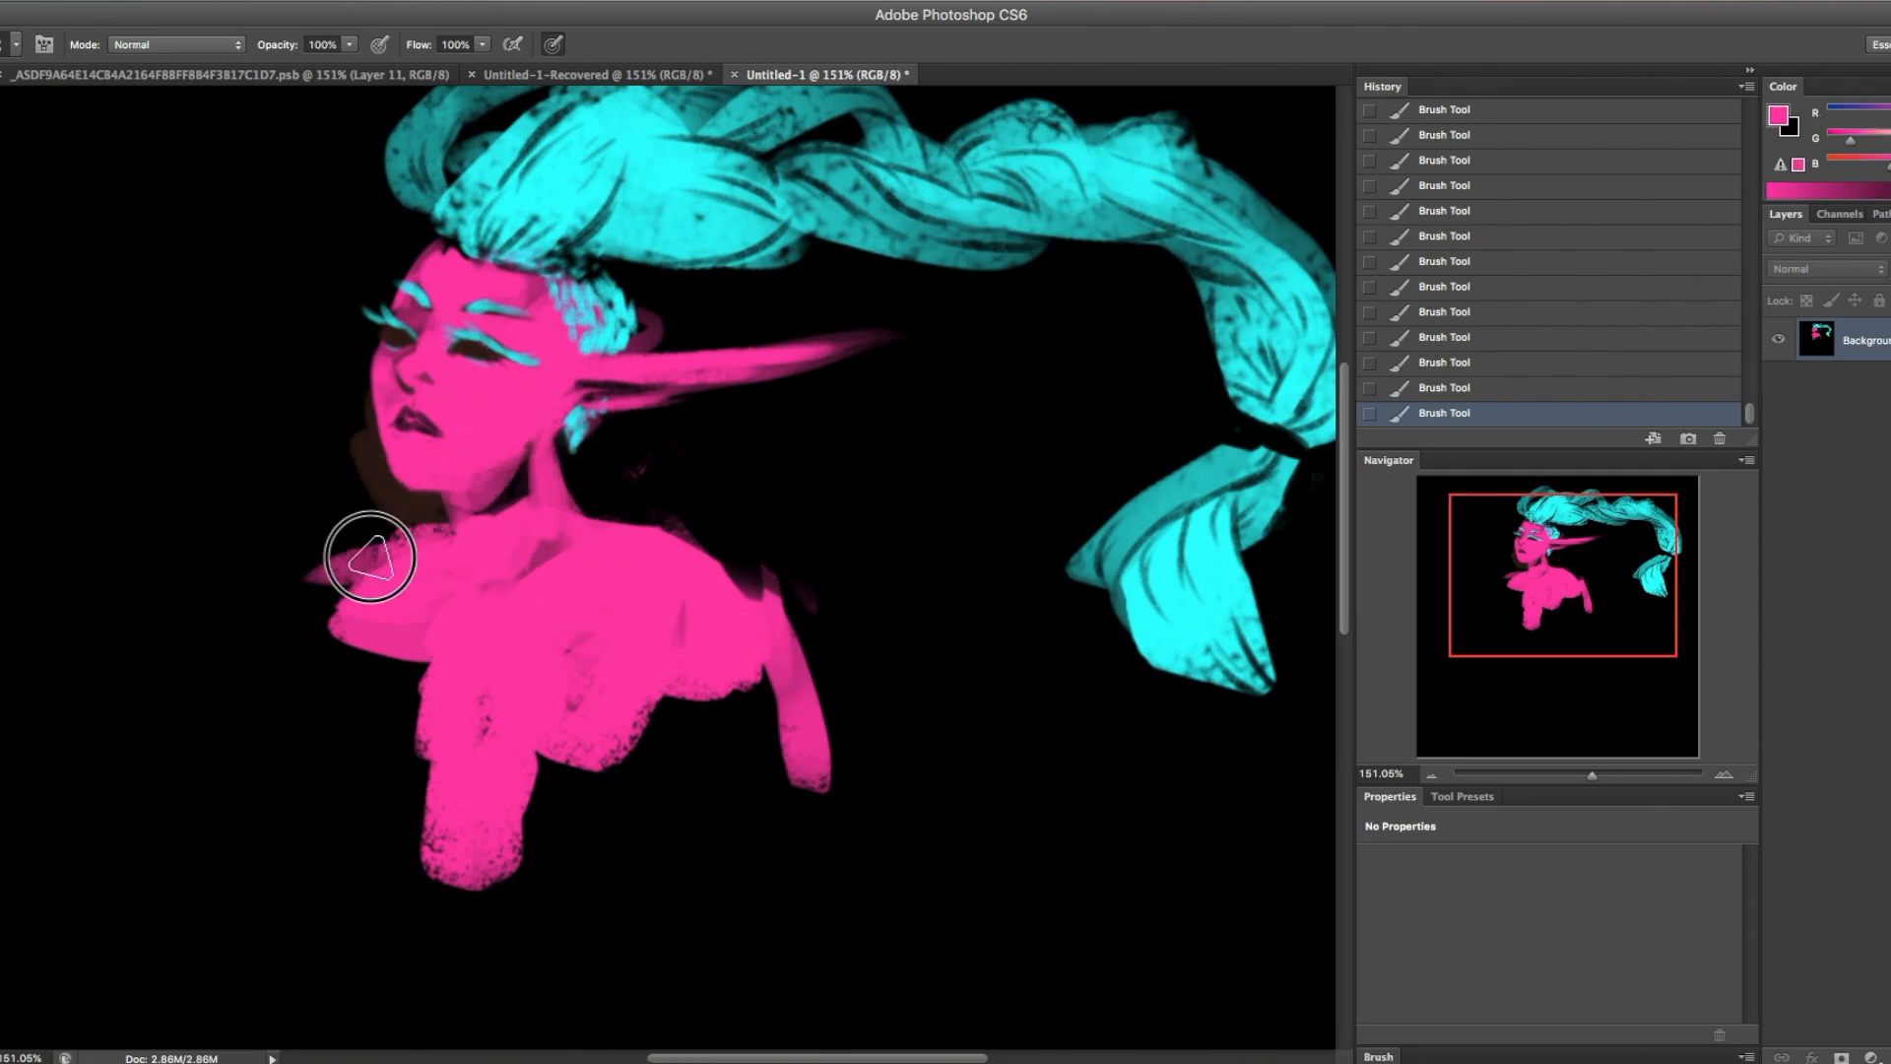
drag(370, 557, 608, 711)
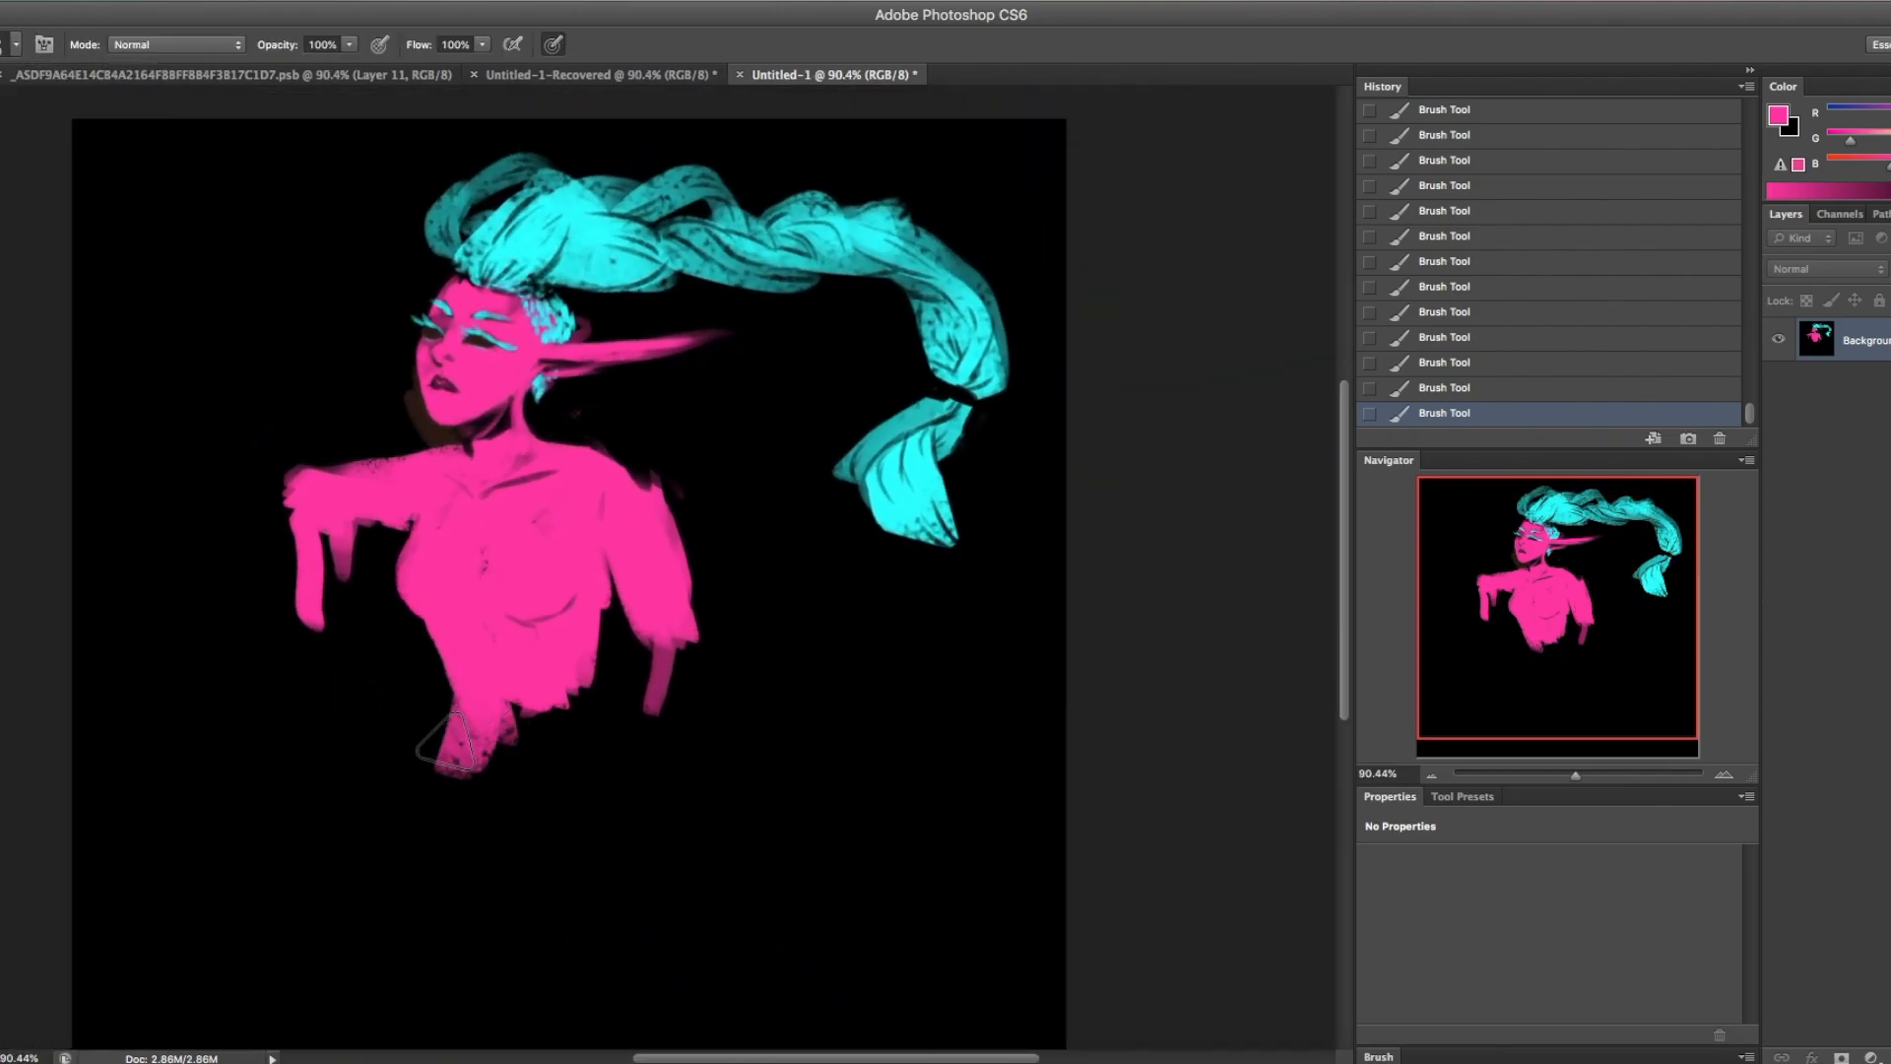
drag(471, 747, 410, 838)
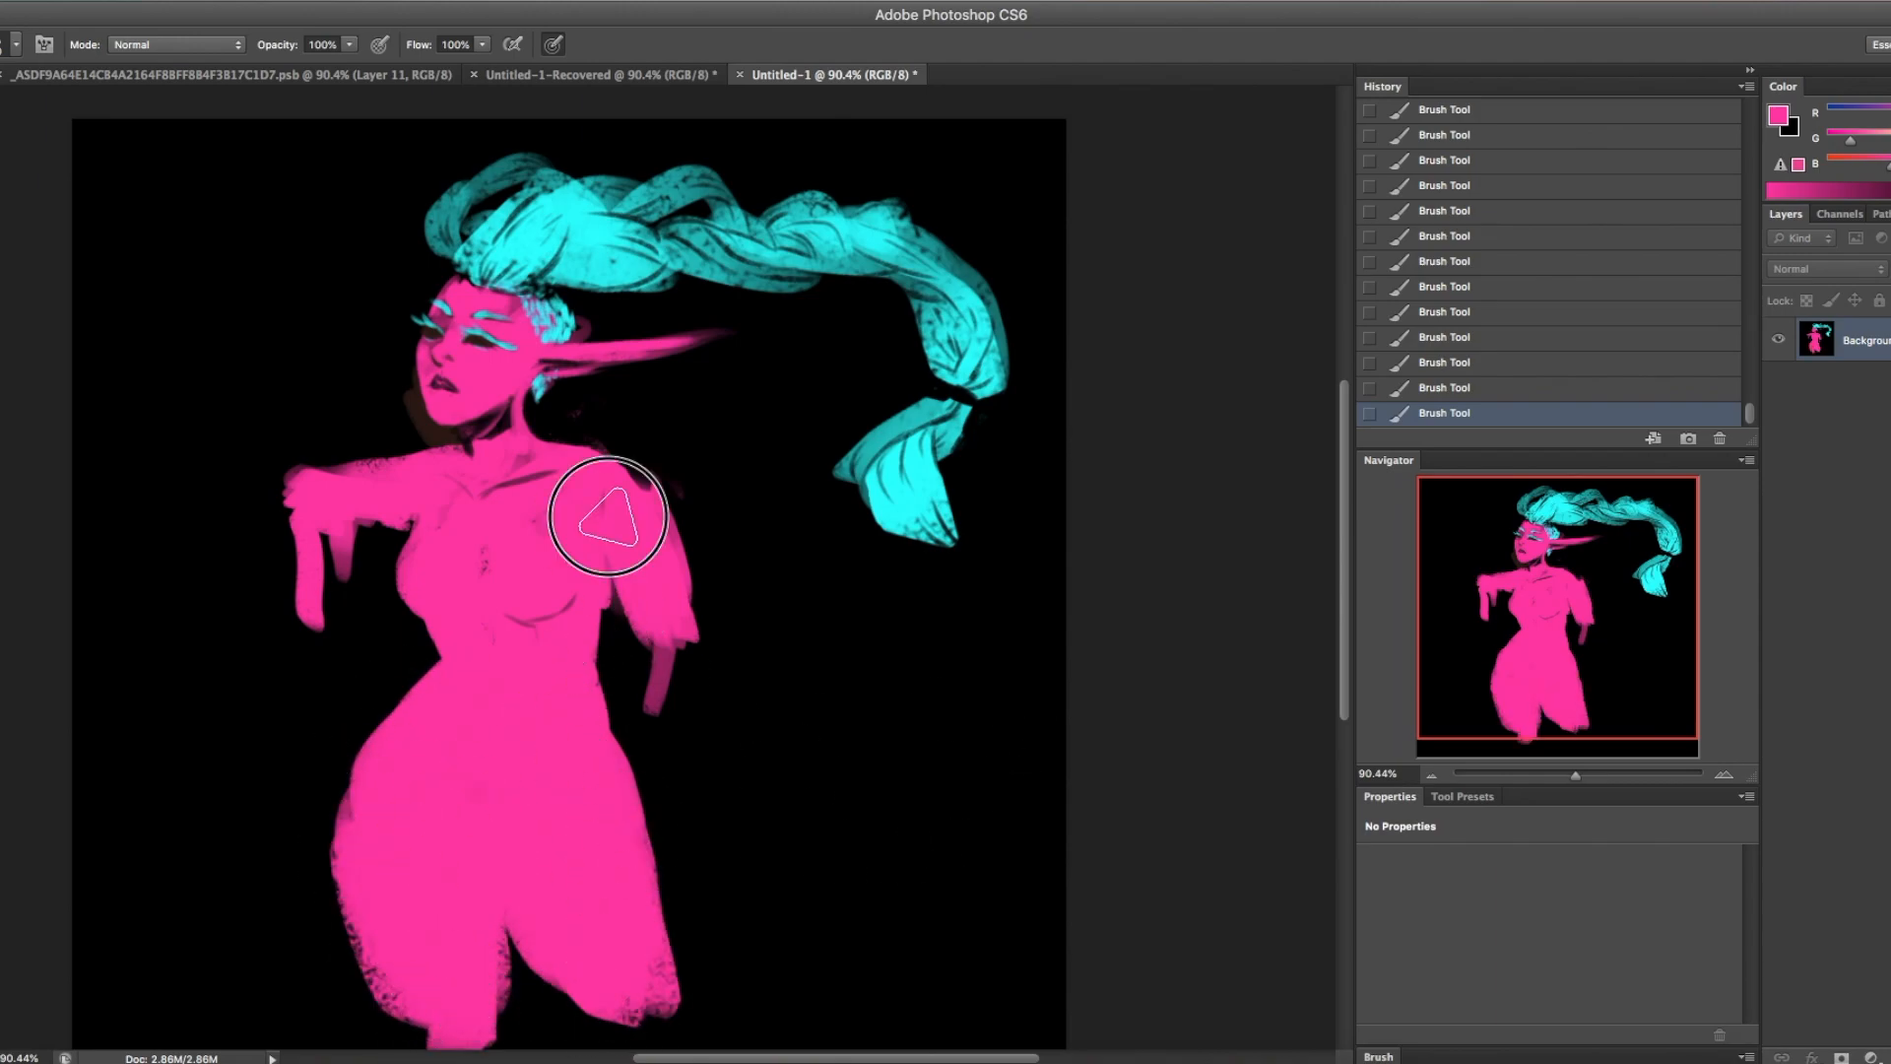
drag(609, 516, 718, 721)
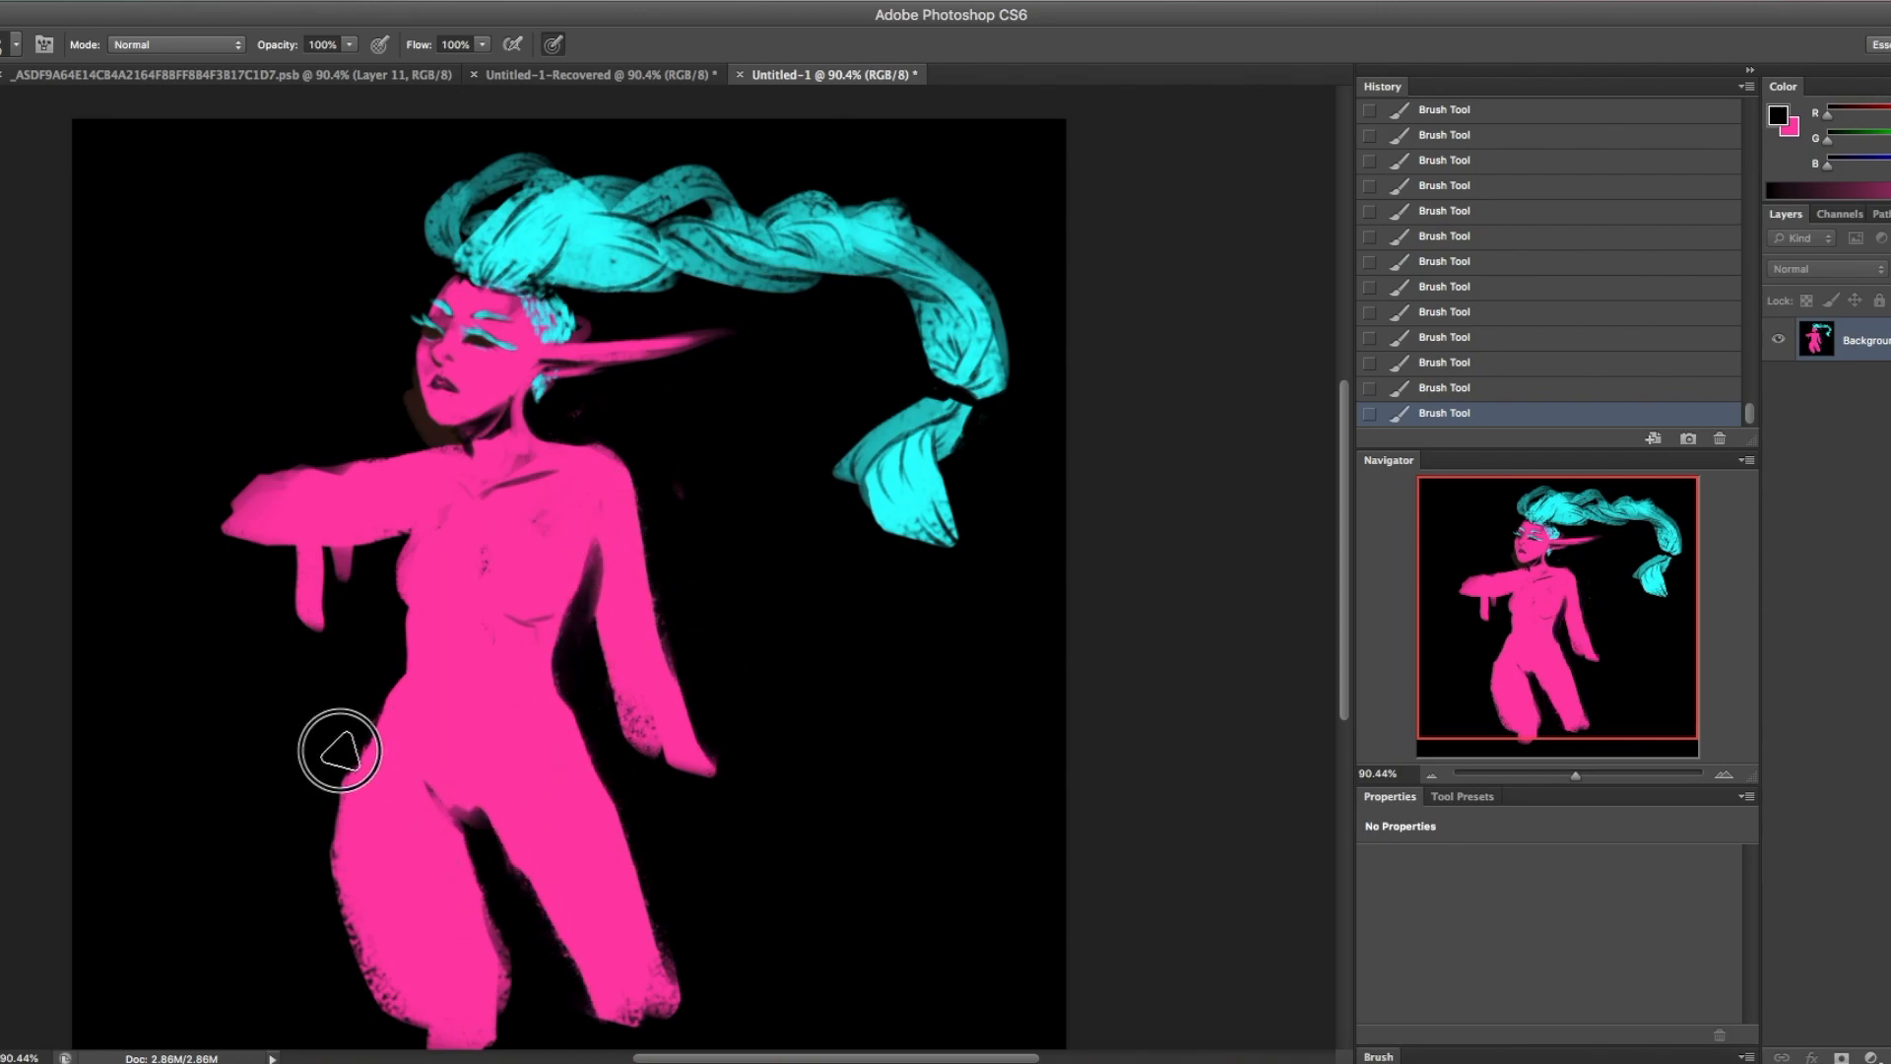
click(342, 751)
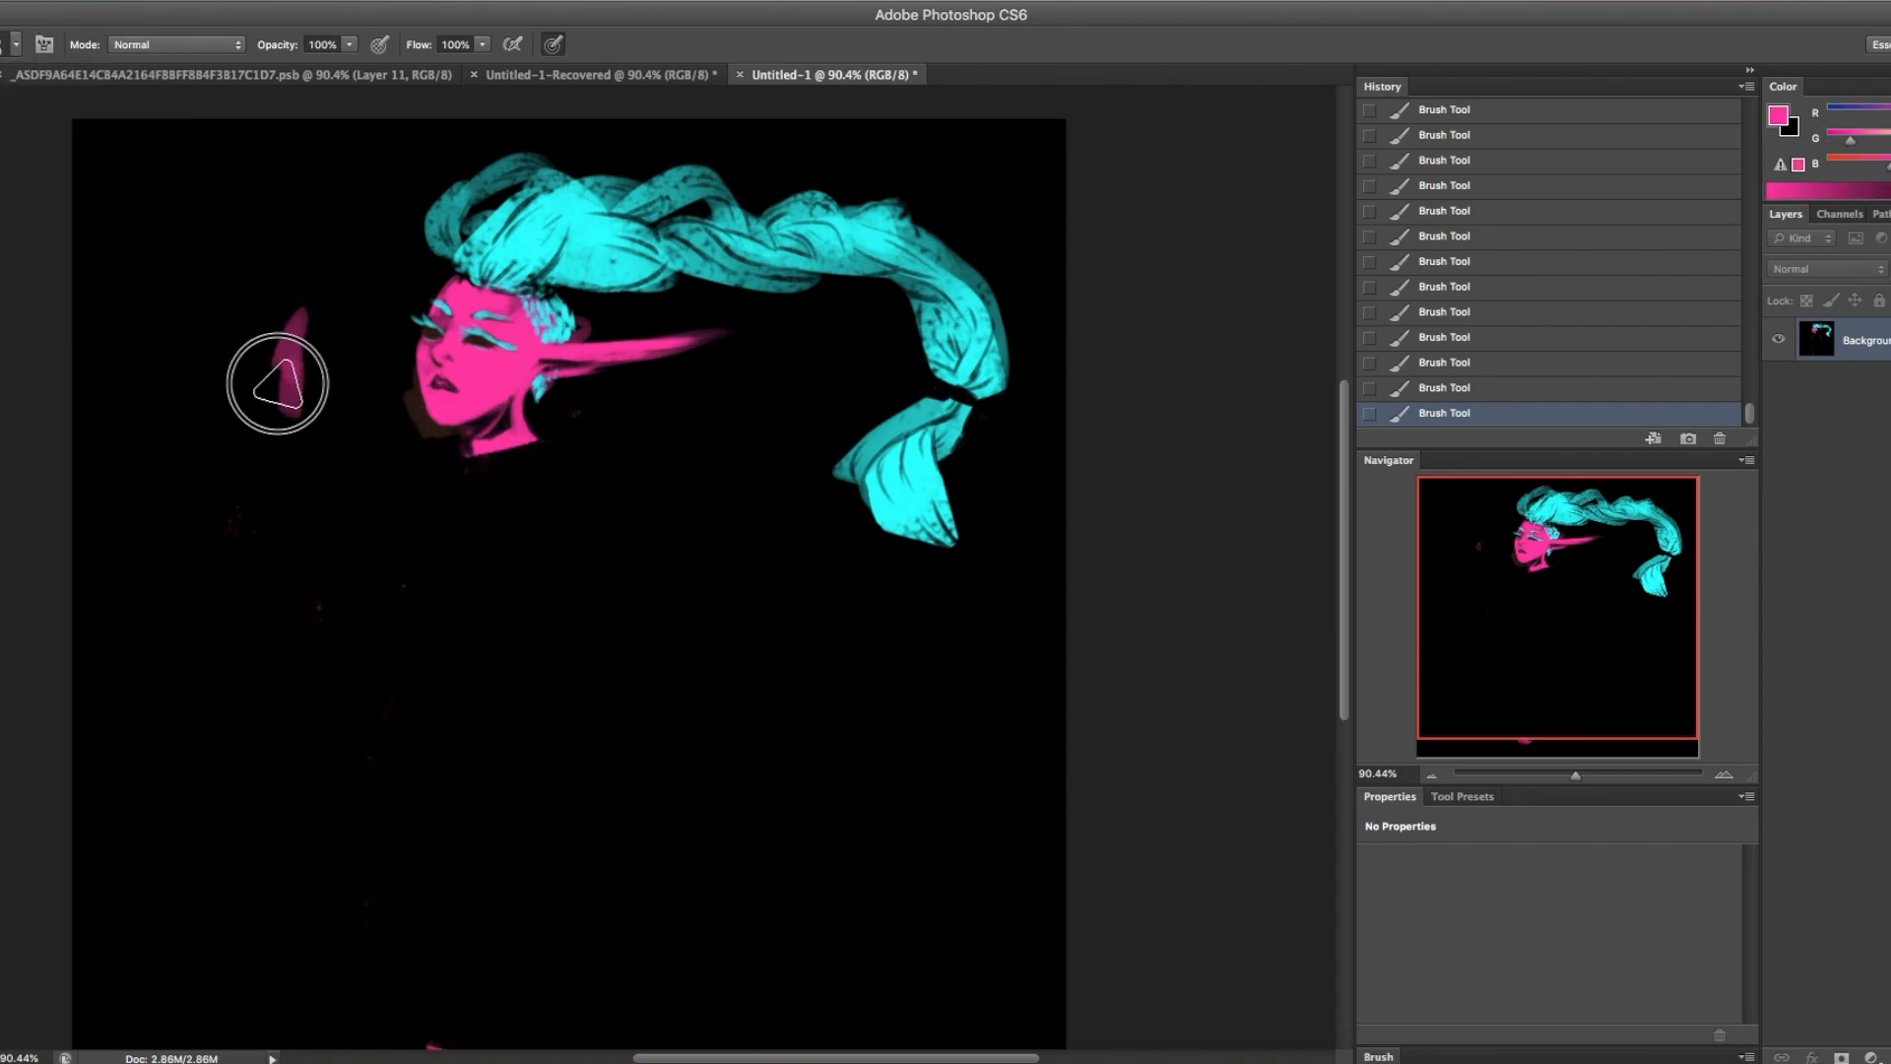
- Sketch raised arms, the body, kneeling legs and fingers in pink
drag(278, 383, 547, 456)
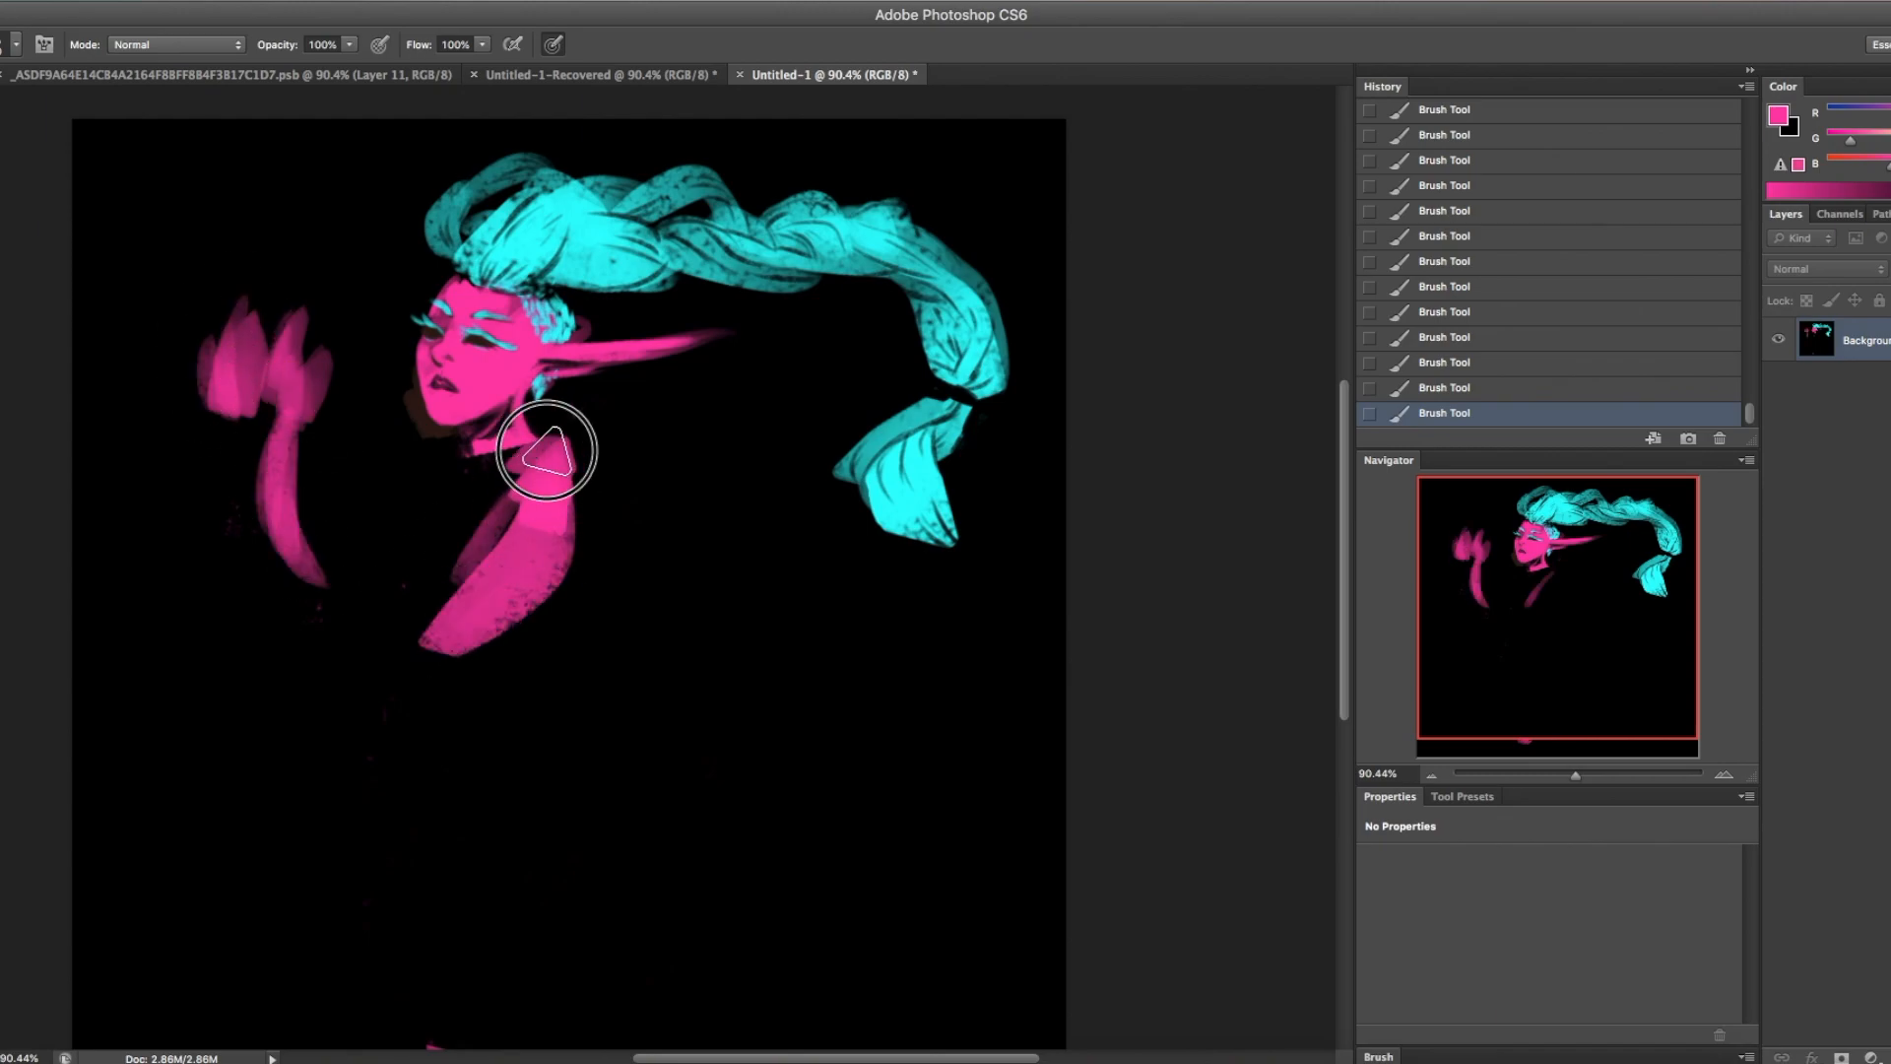
drag(543, 452, 591, 506)
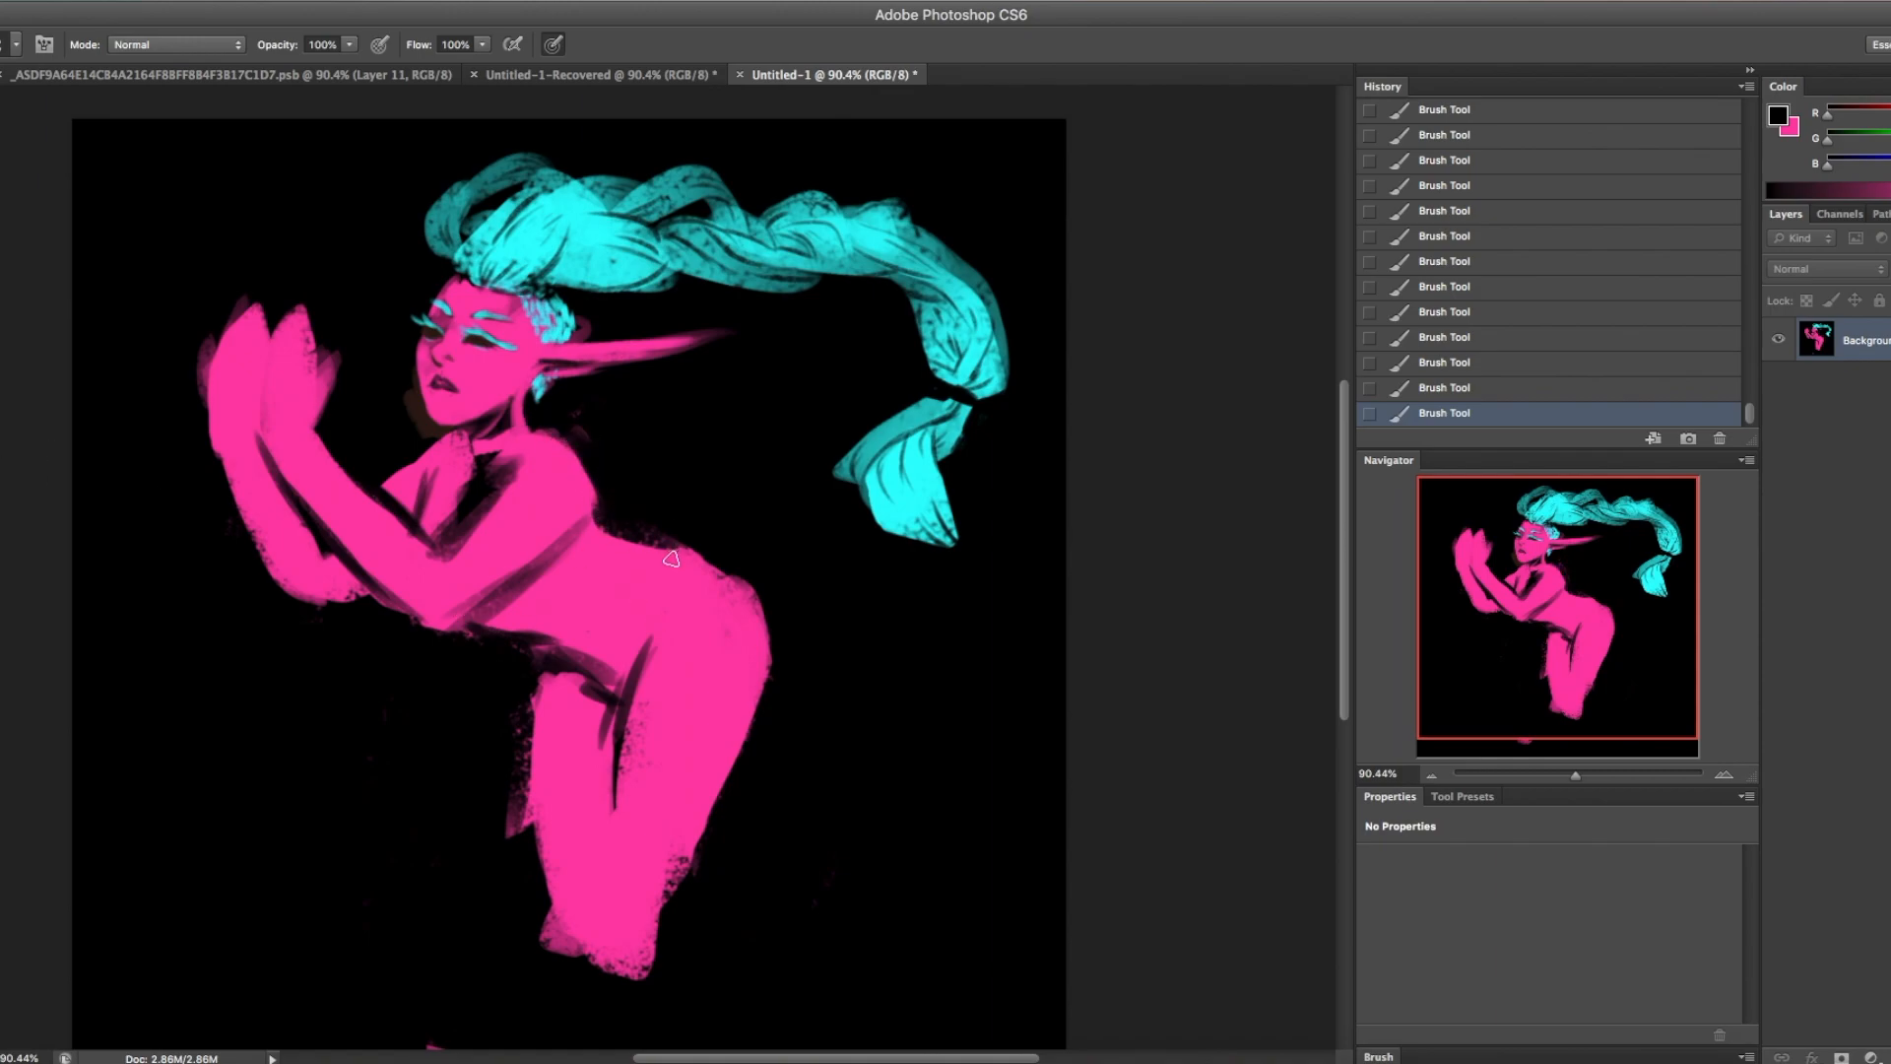
drag(671, 558, 672, 923)
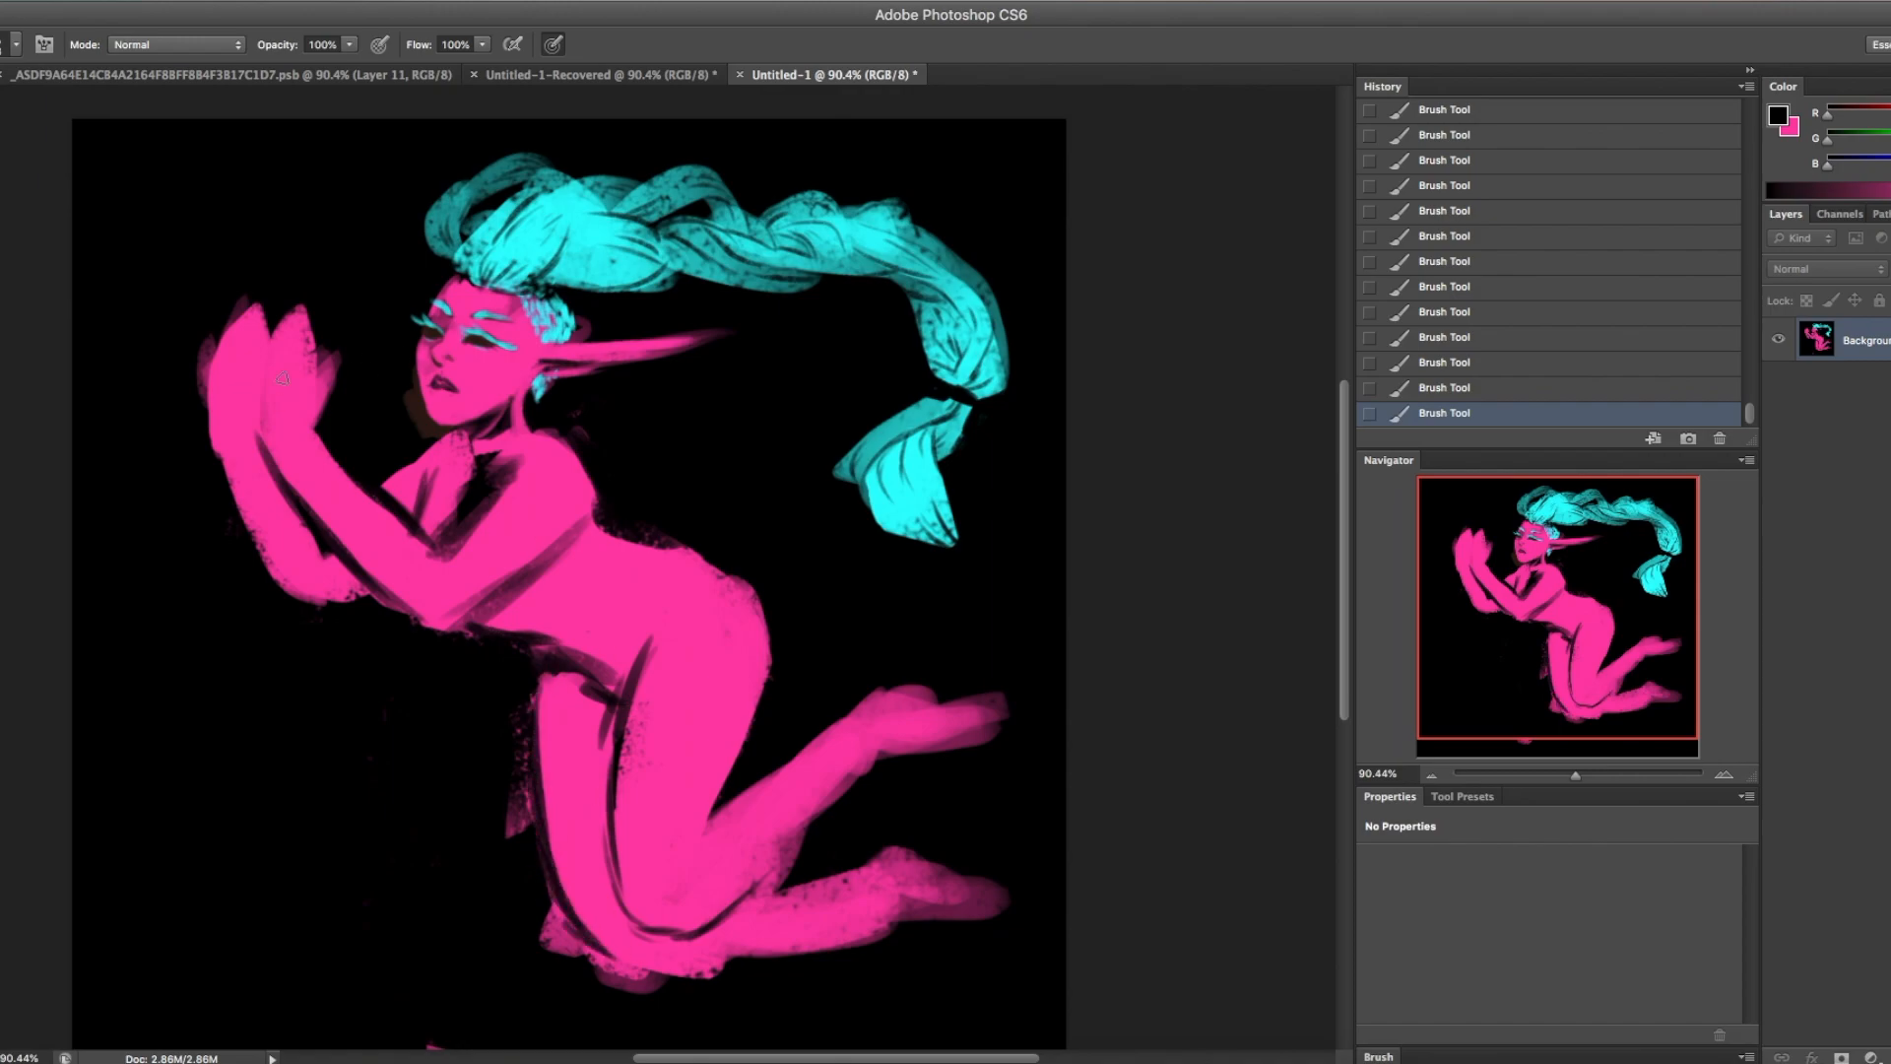
drag(280, 377, 334, 274)
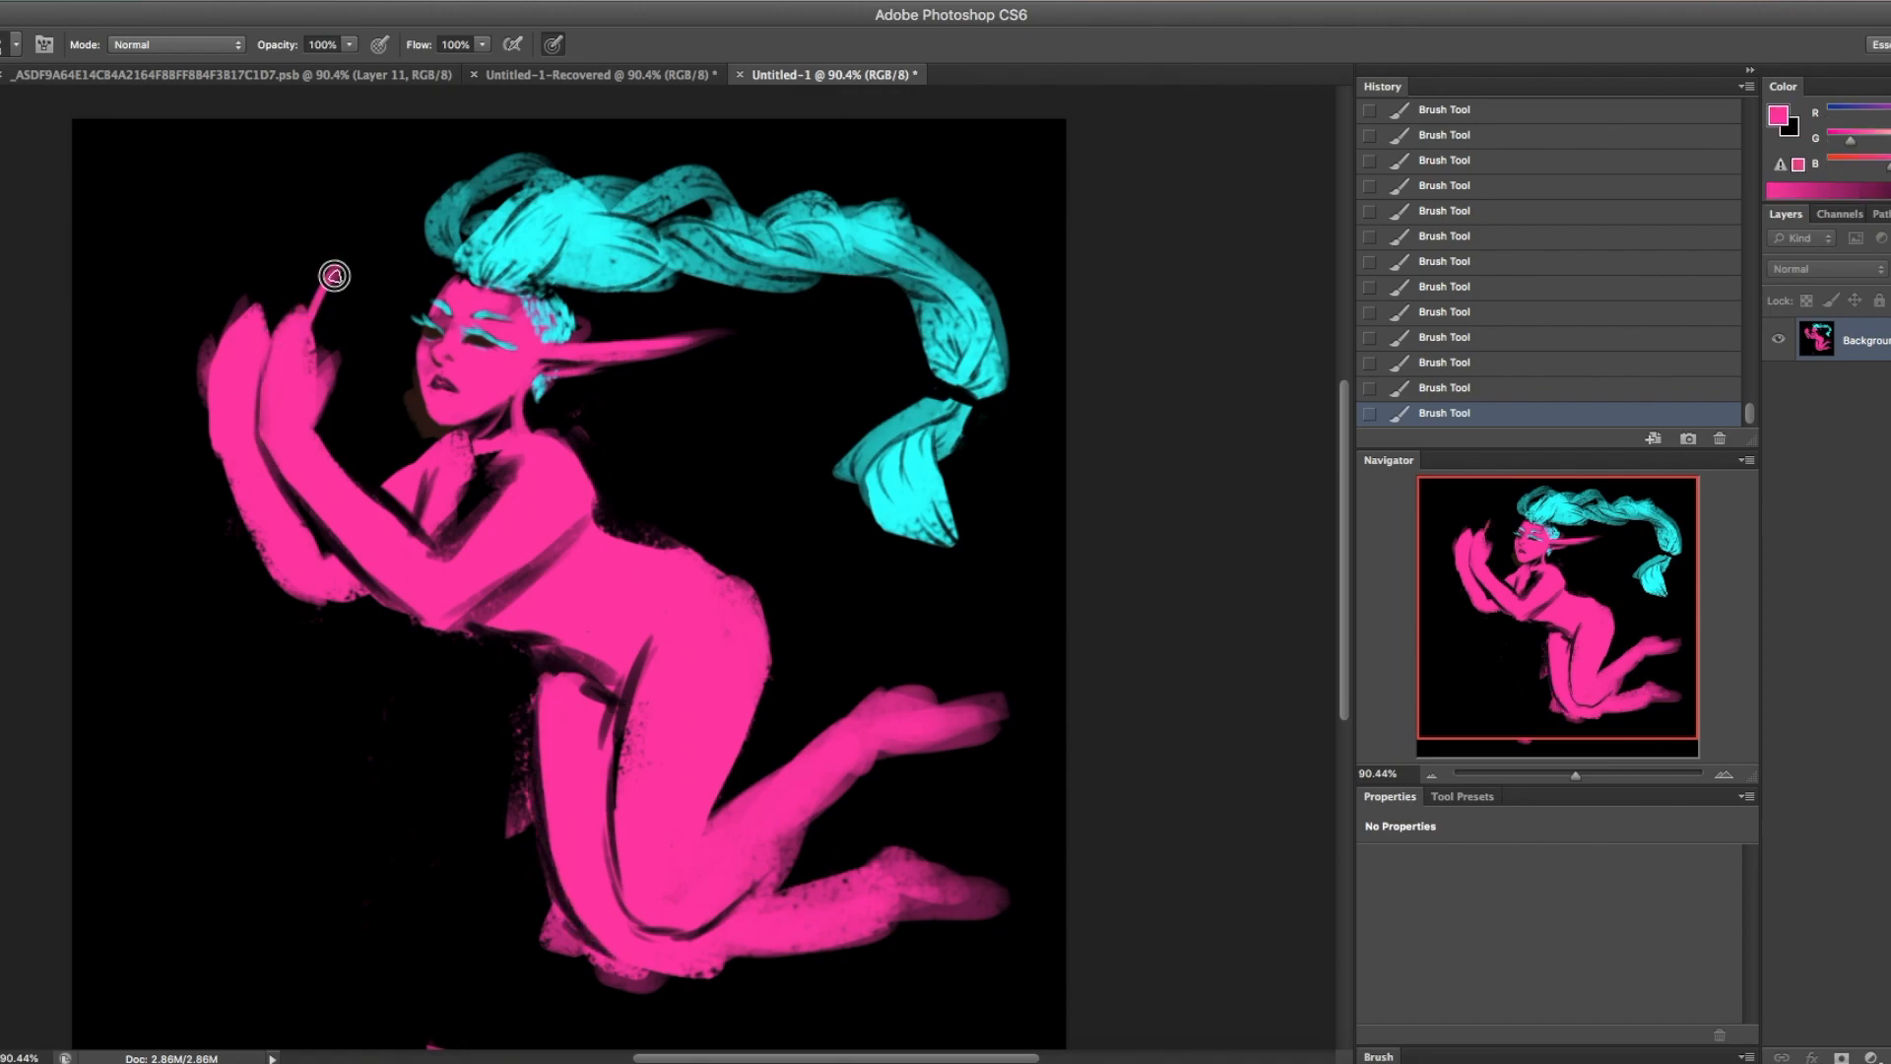
drag(334, 275, 247, 315)
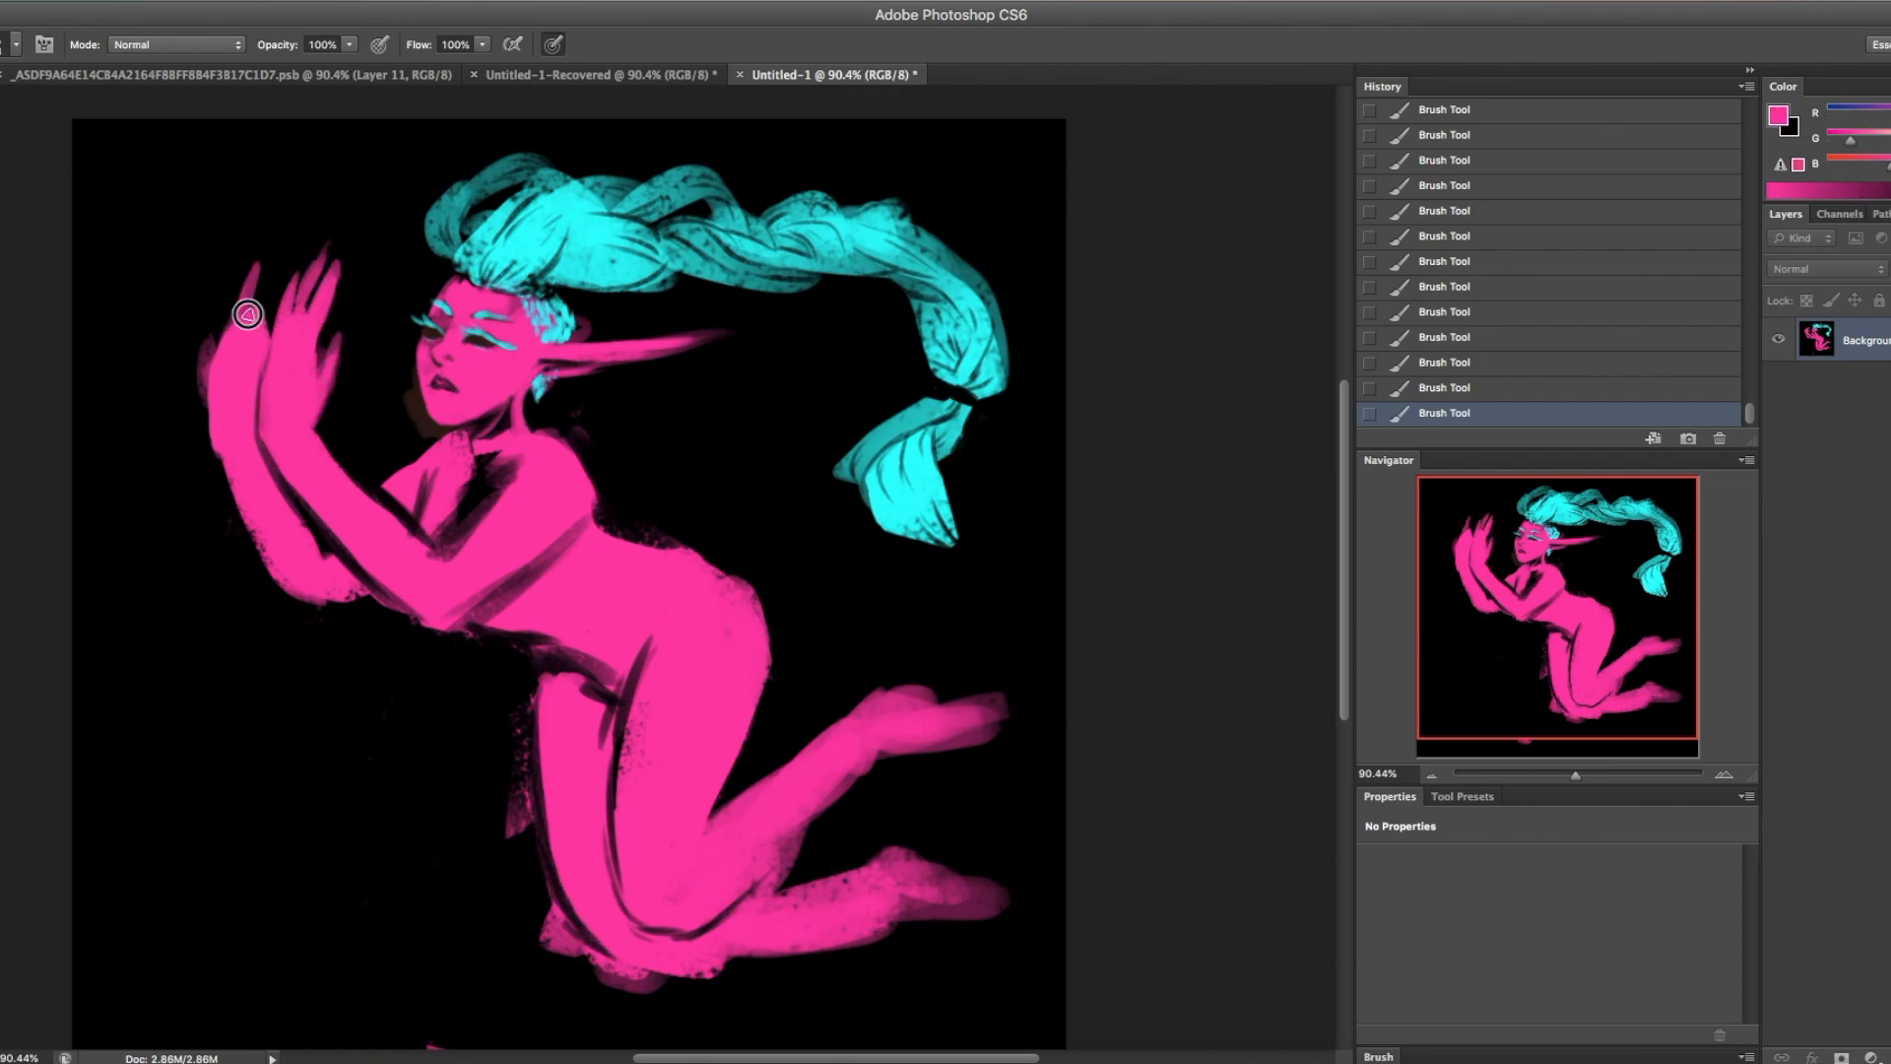
drag(247, 314, 214, 450)
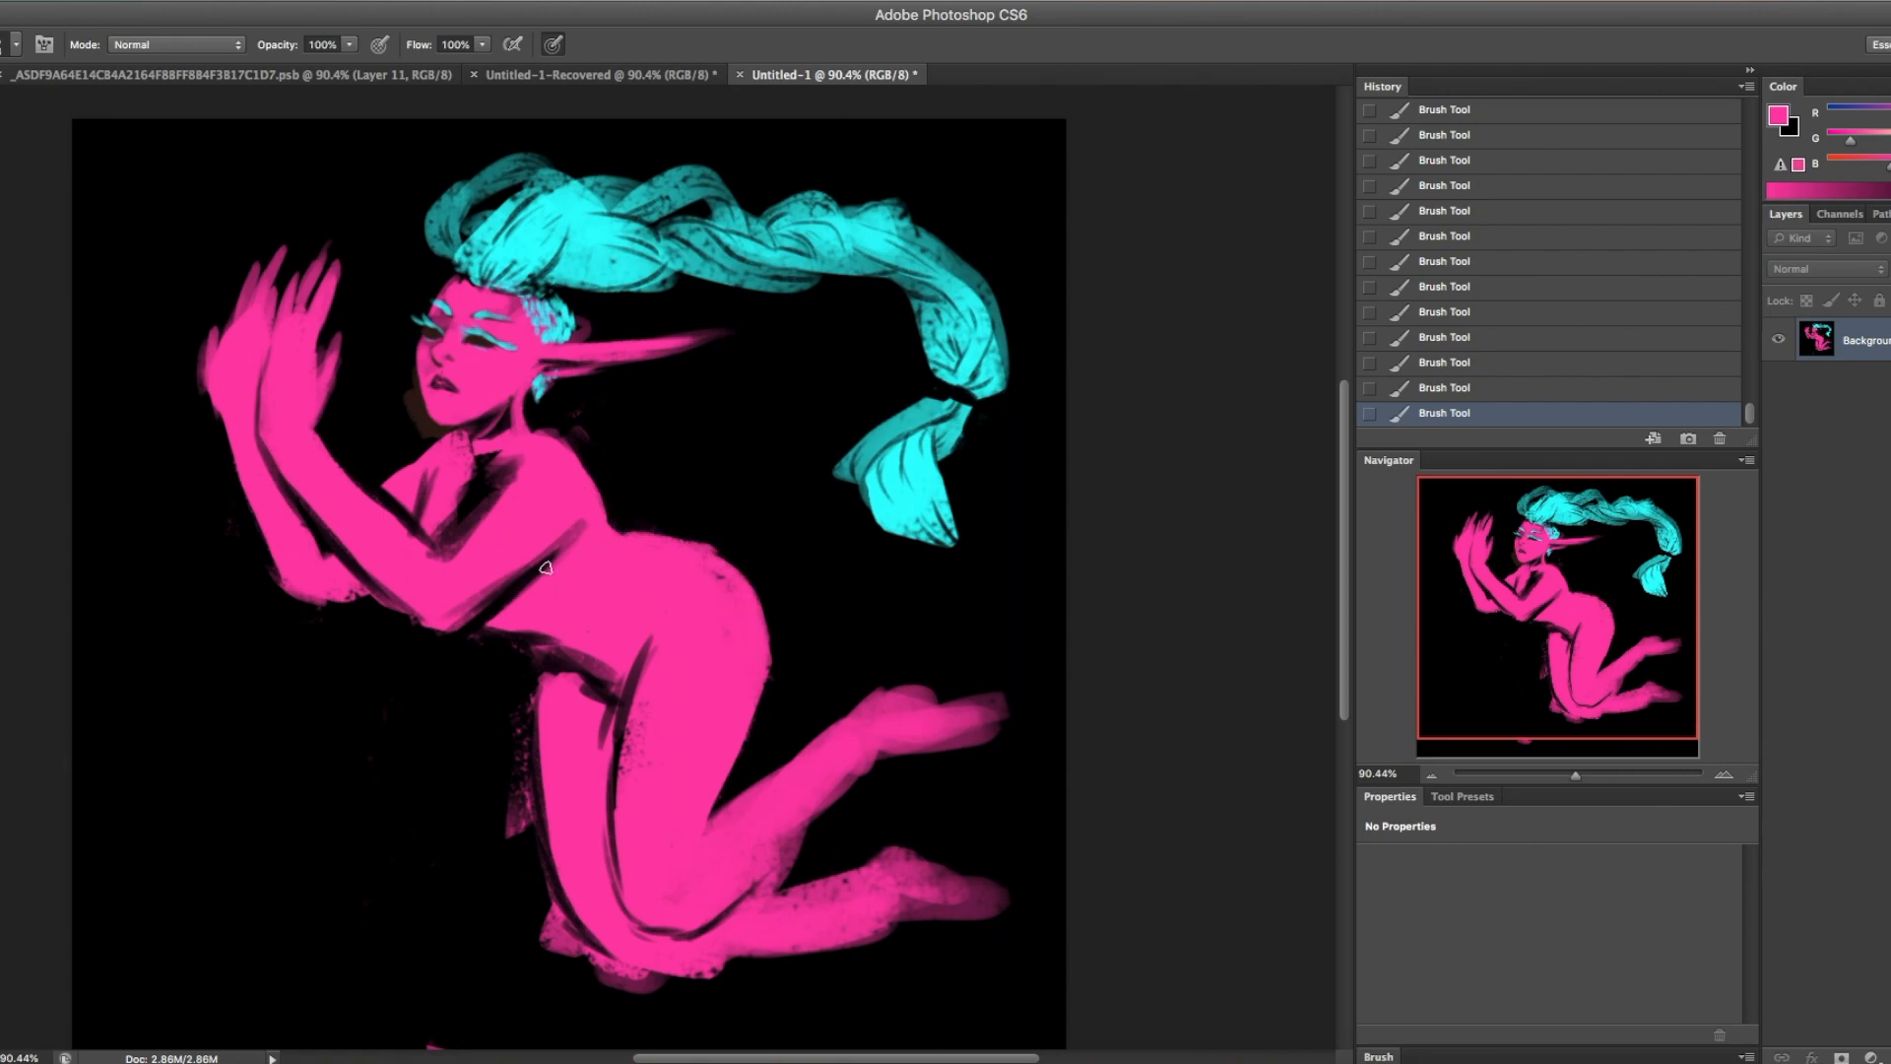
- Paint out the old arms in black, add a new raised arm, and black out the legs
drag(543, 567, 272, 519)
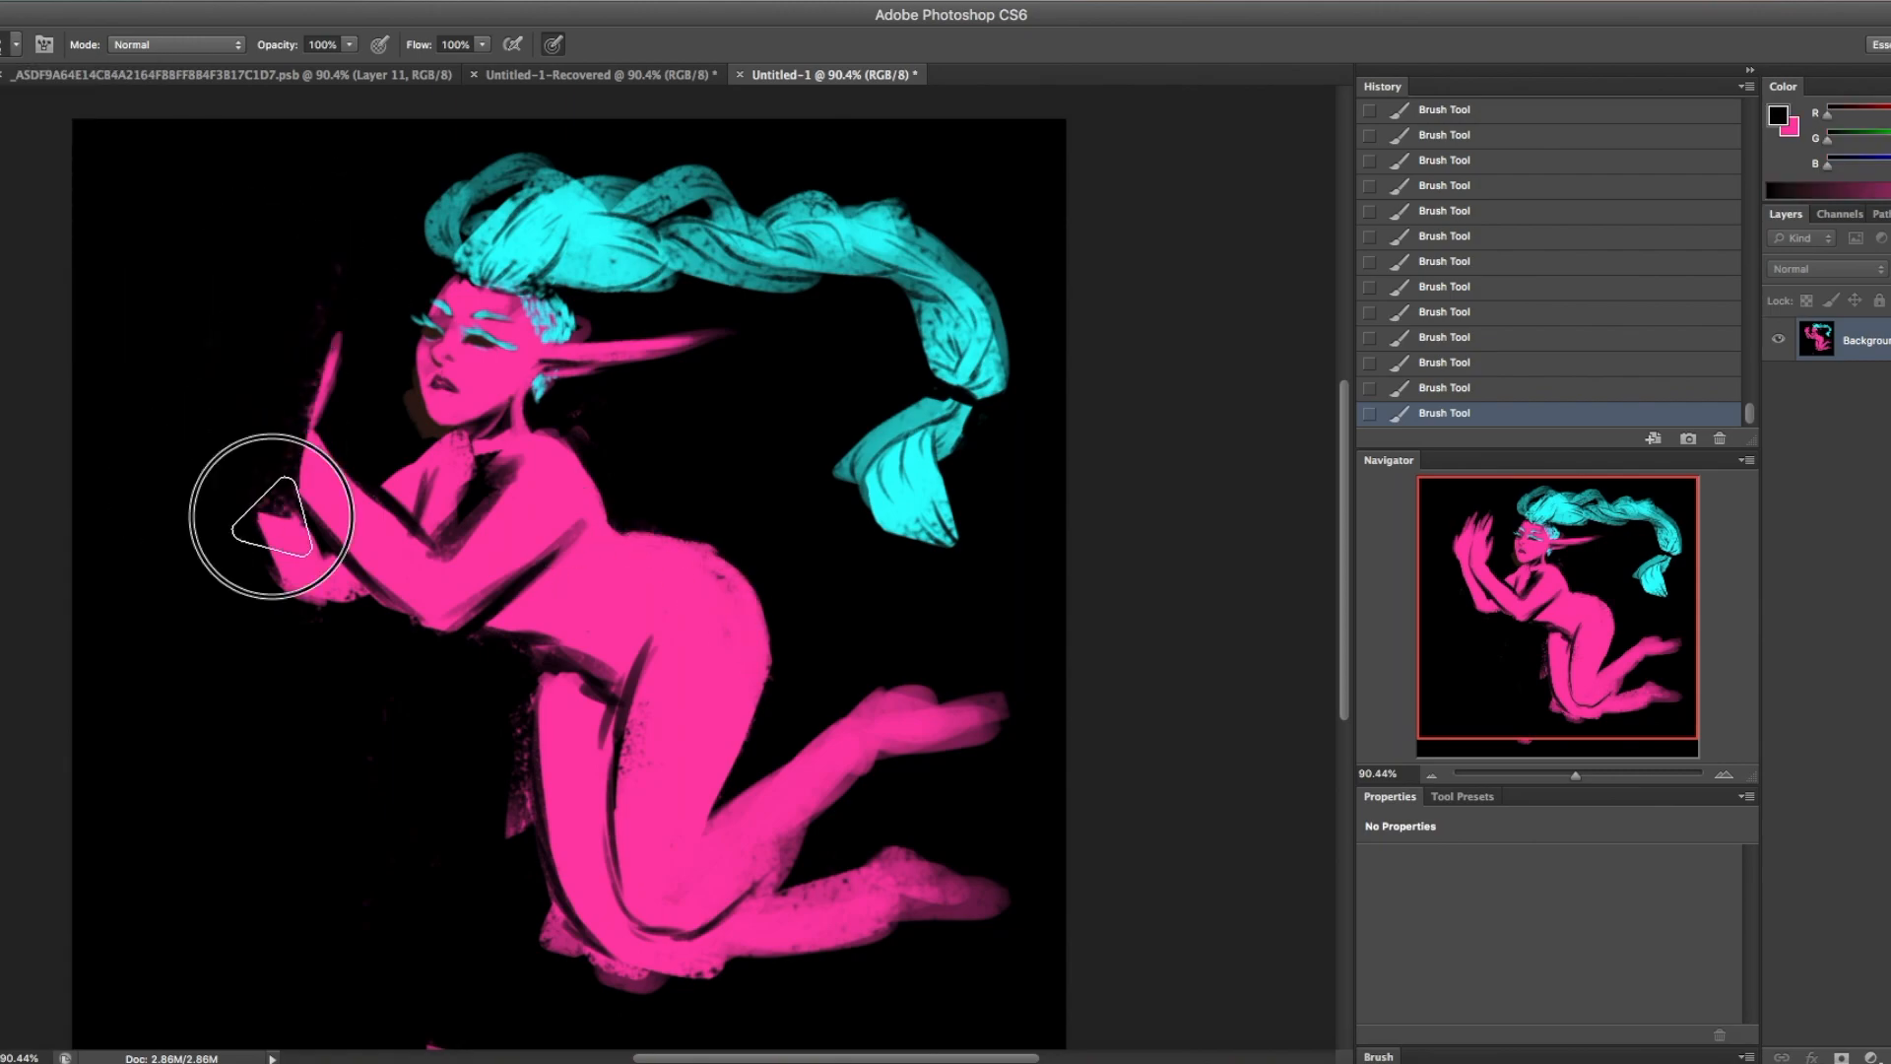
drag(272, 512, 488, 567)
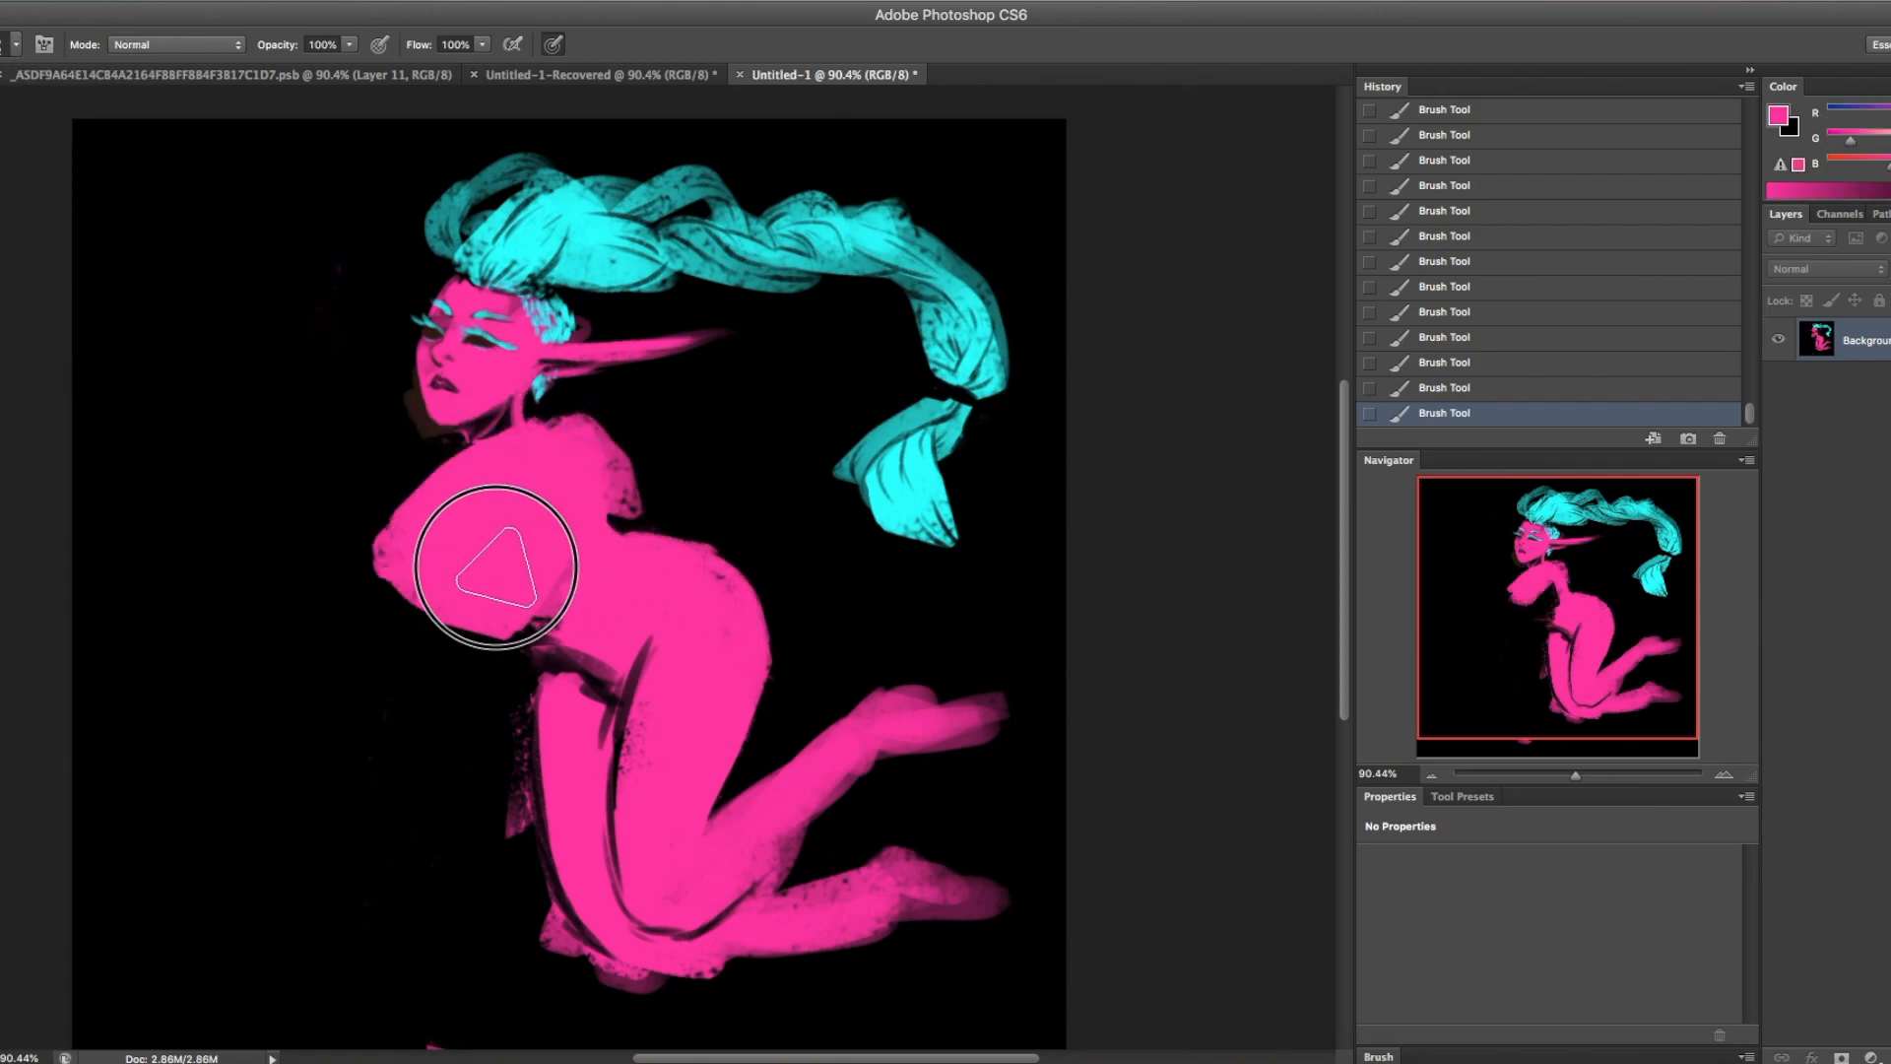
drag(492, 567, 208, 463)
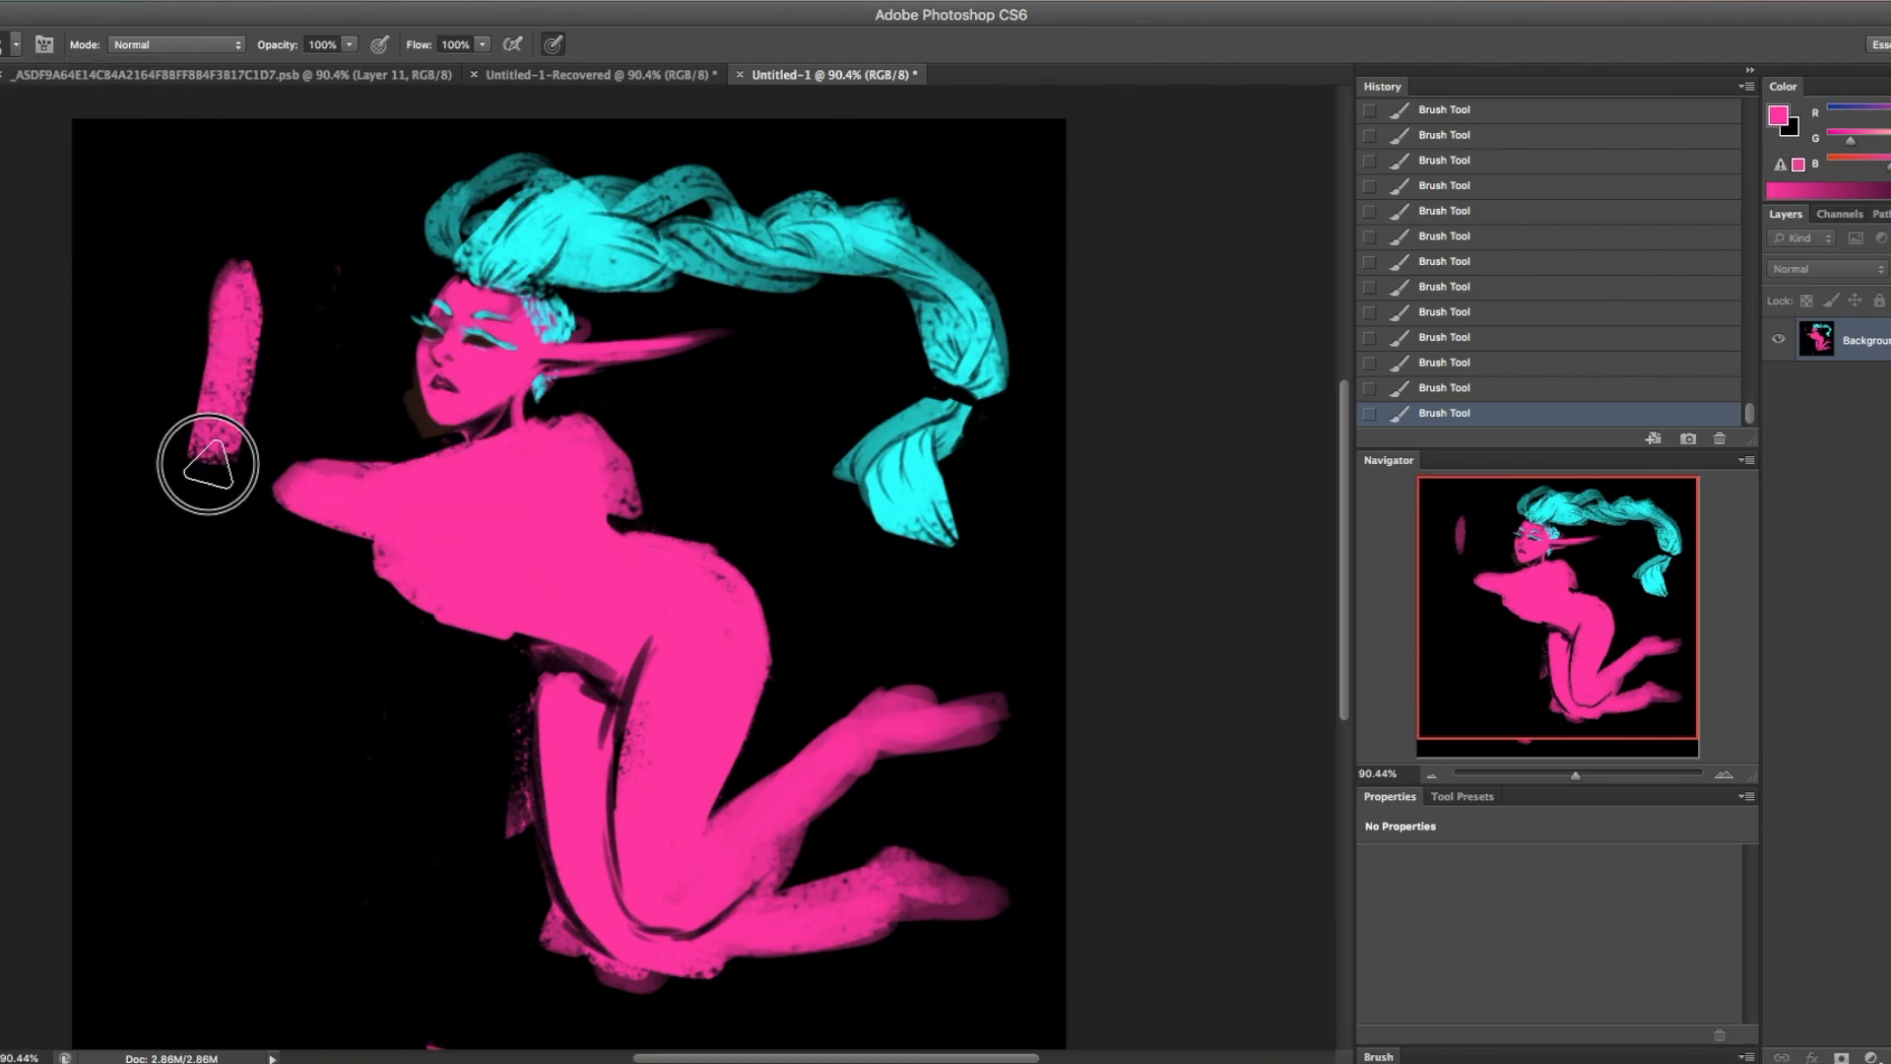
drag(205, 464, 404, 602)
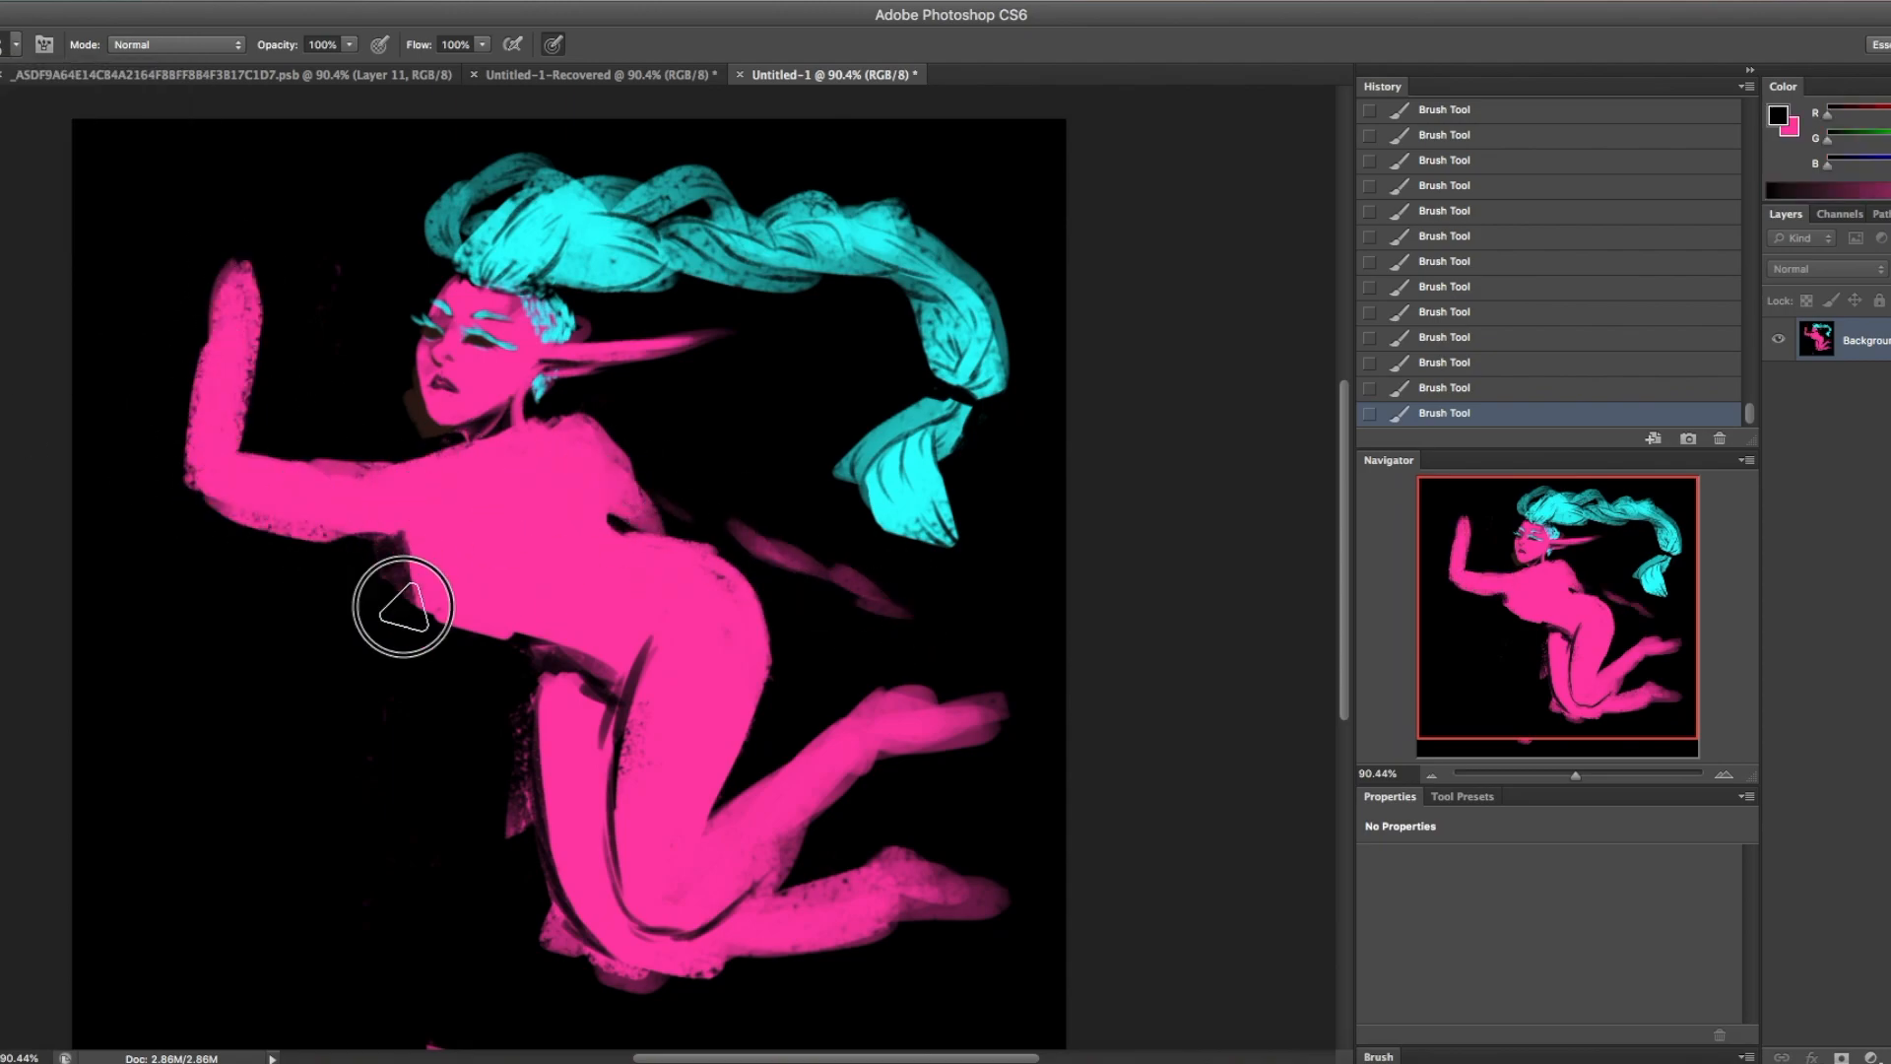
drag(404, 607, 201, 462)
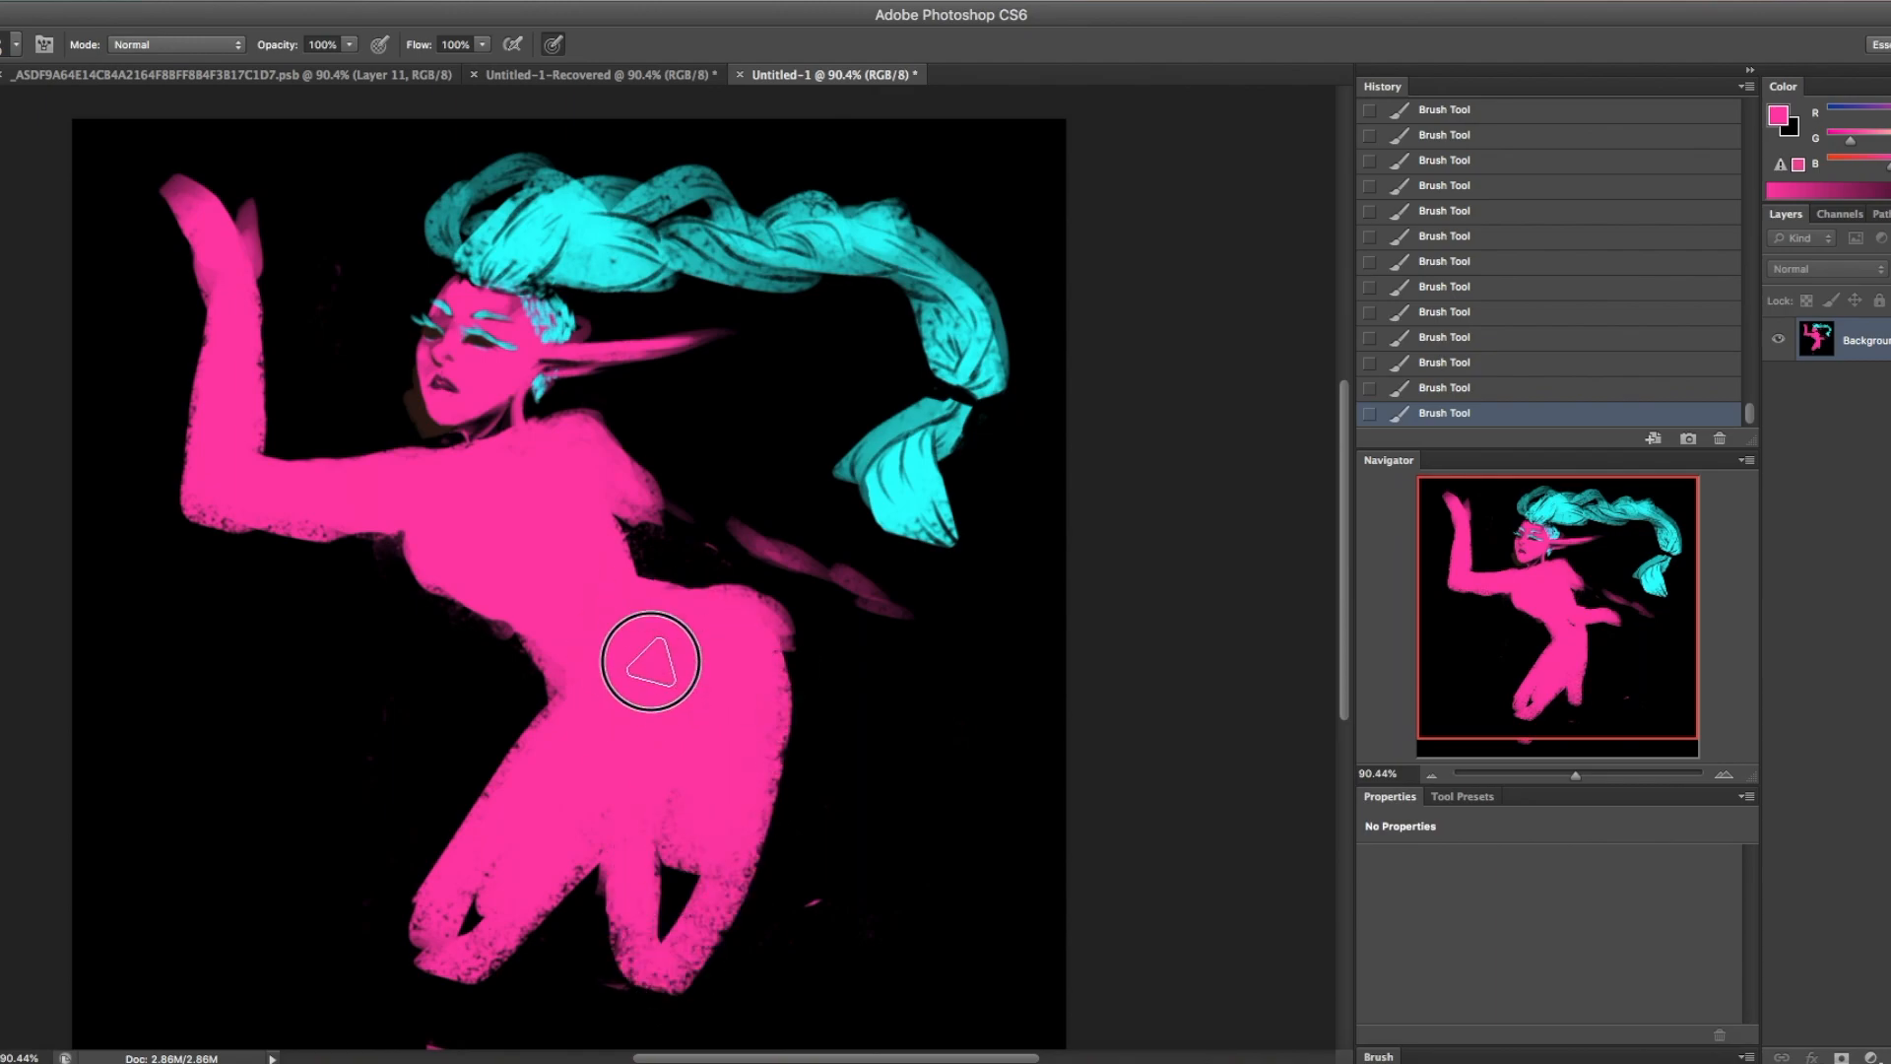
drag(649, 661, 781, 727)
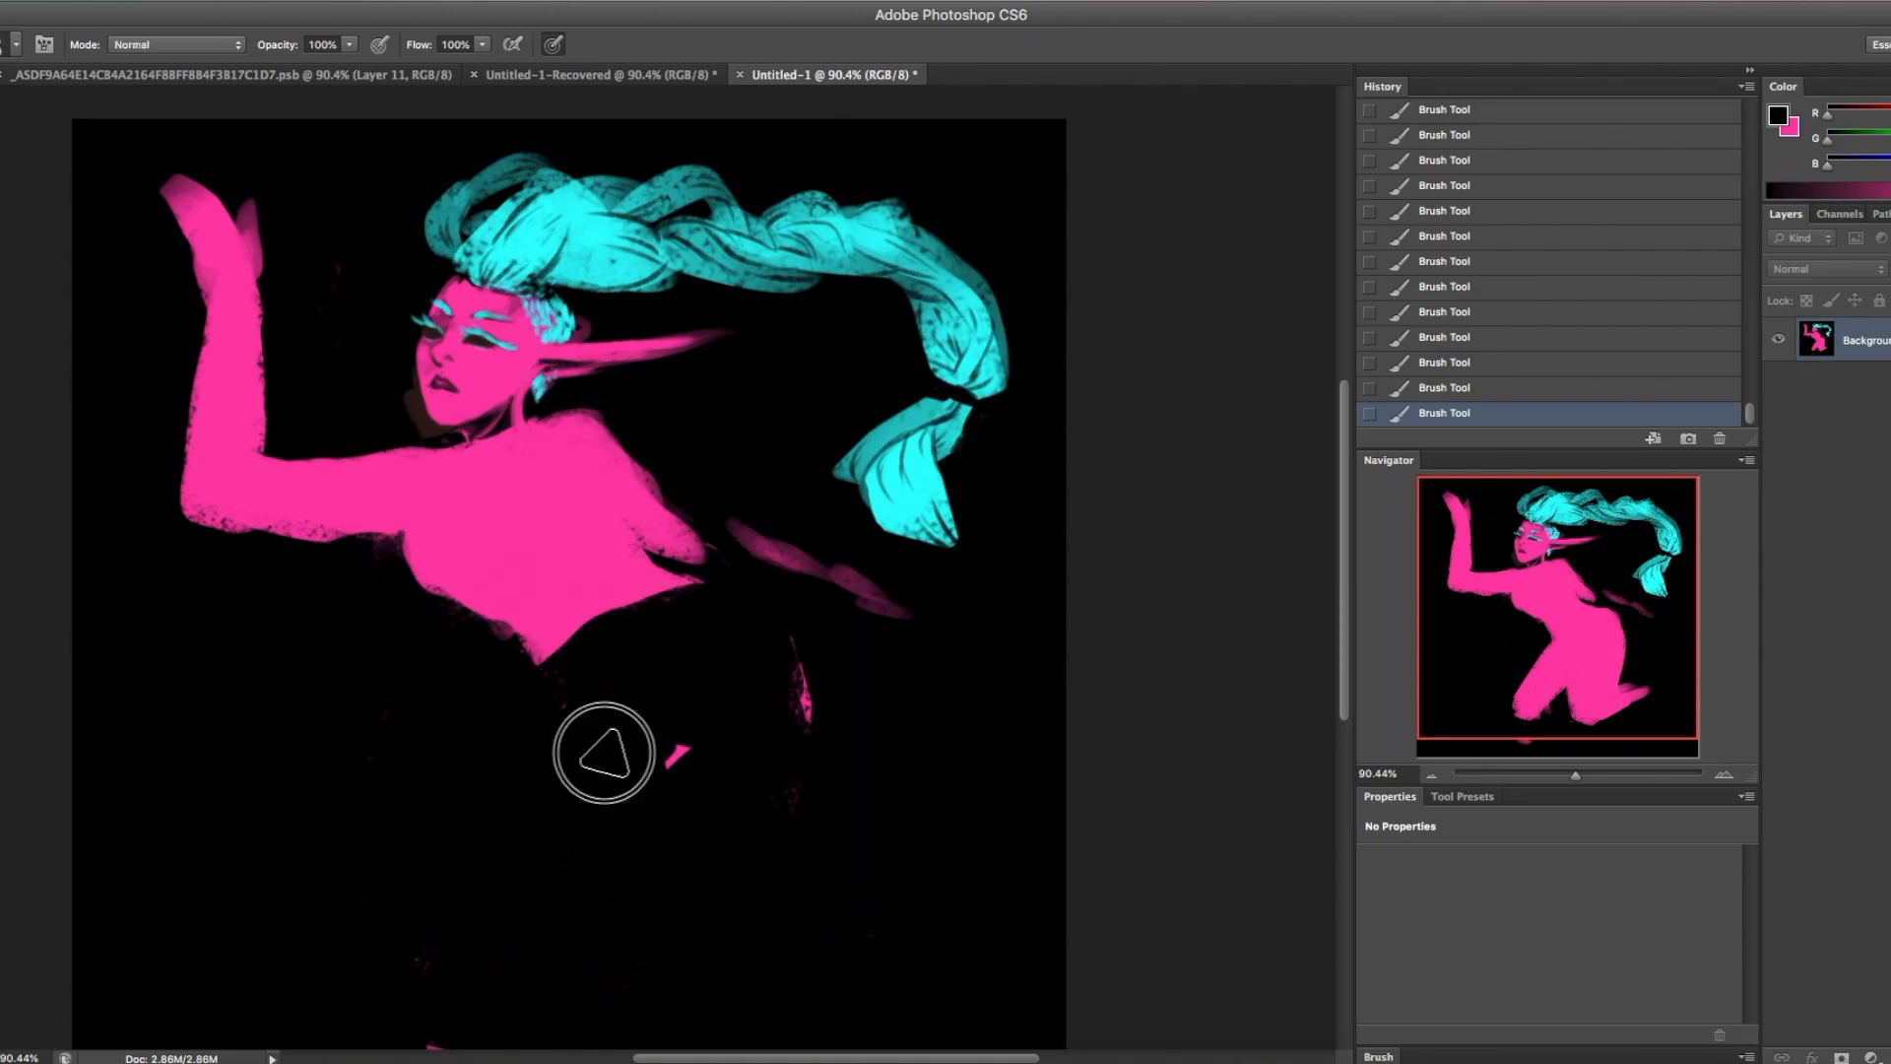
- Repaint the hip, torso, stretched legs, second arm and raised hand in pink
drag(603, 754, 697, 724)
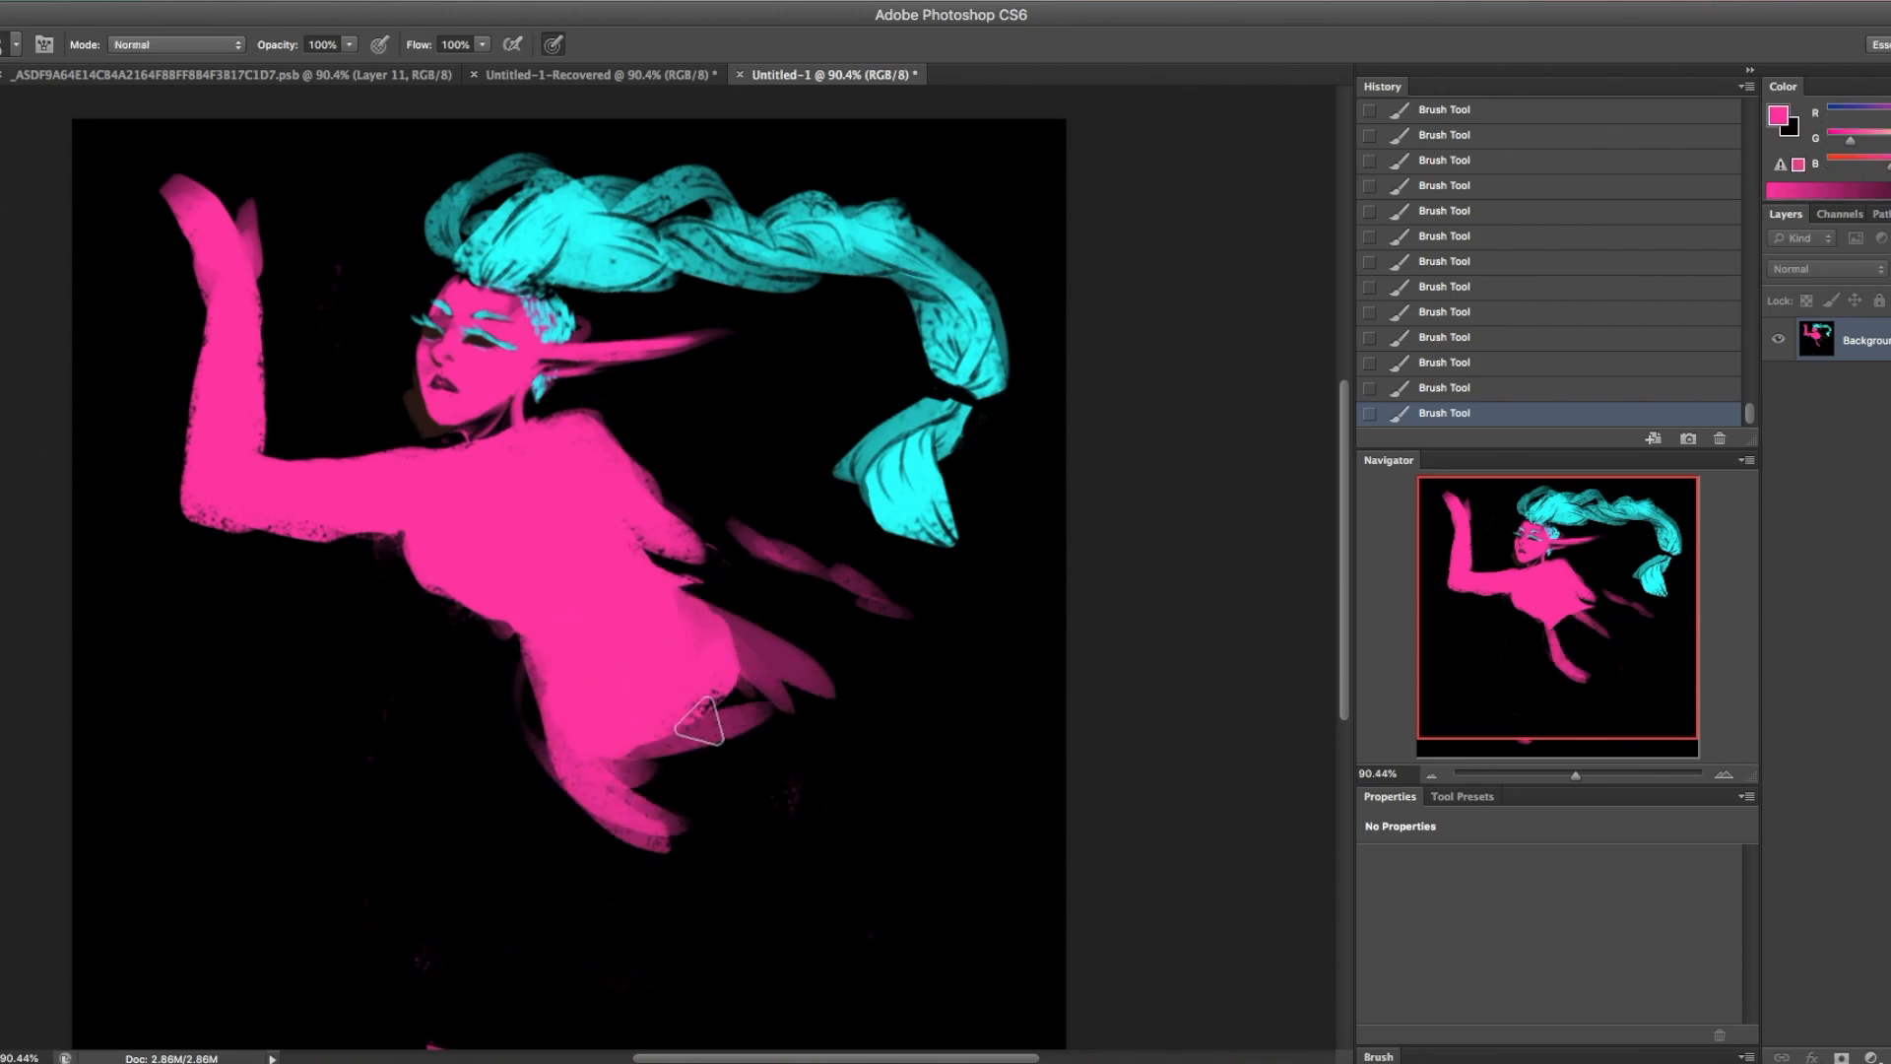
drag(699, 724, 940, 711)
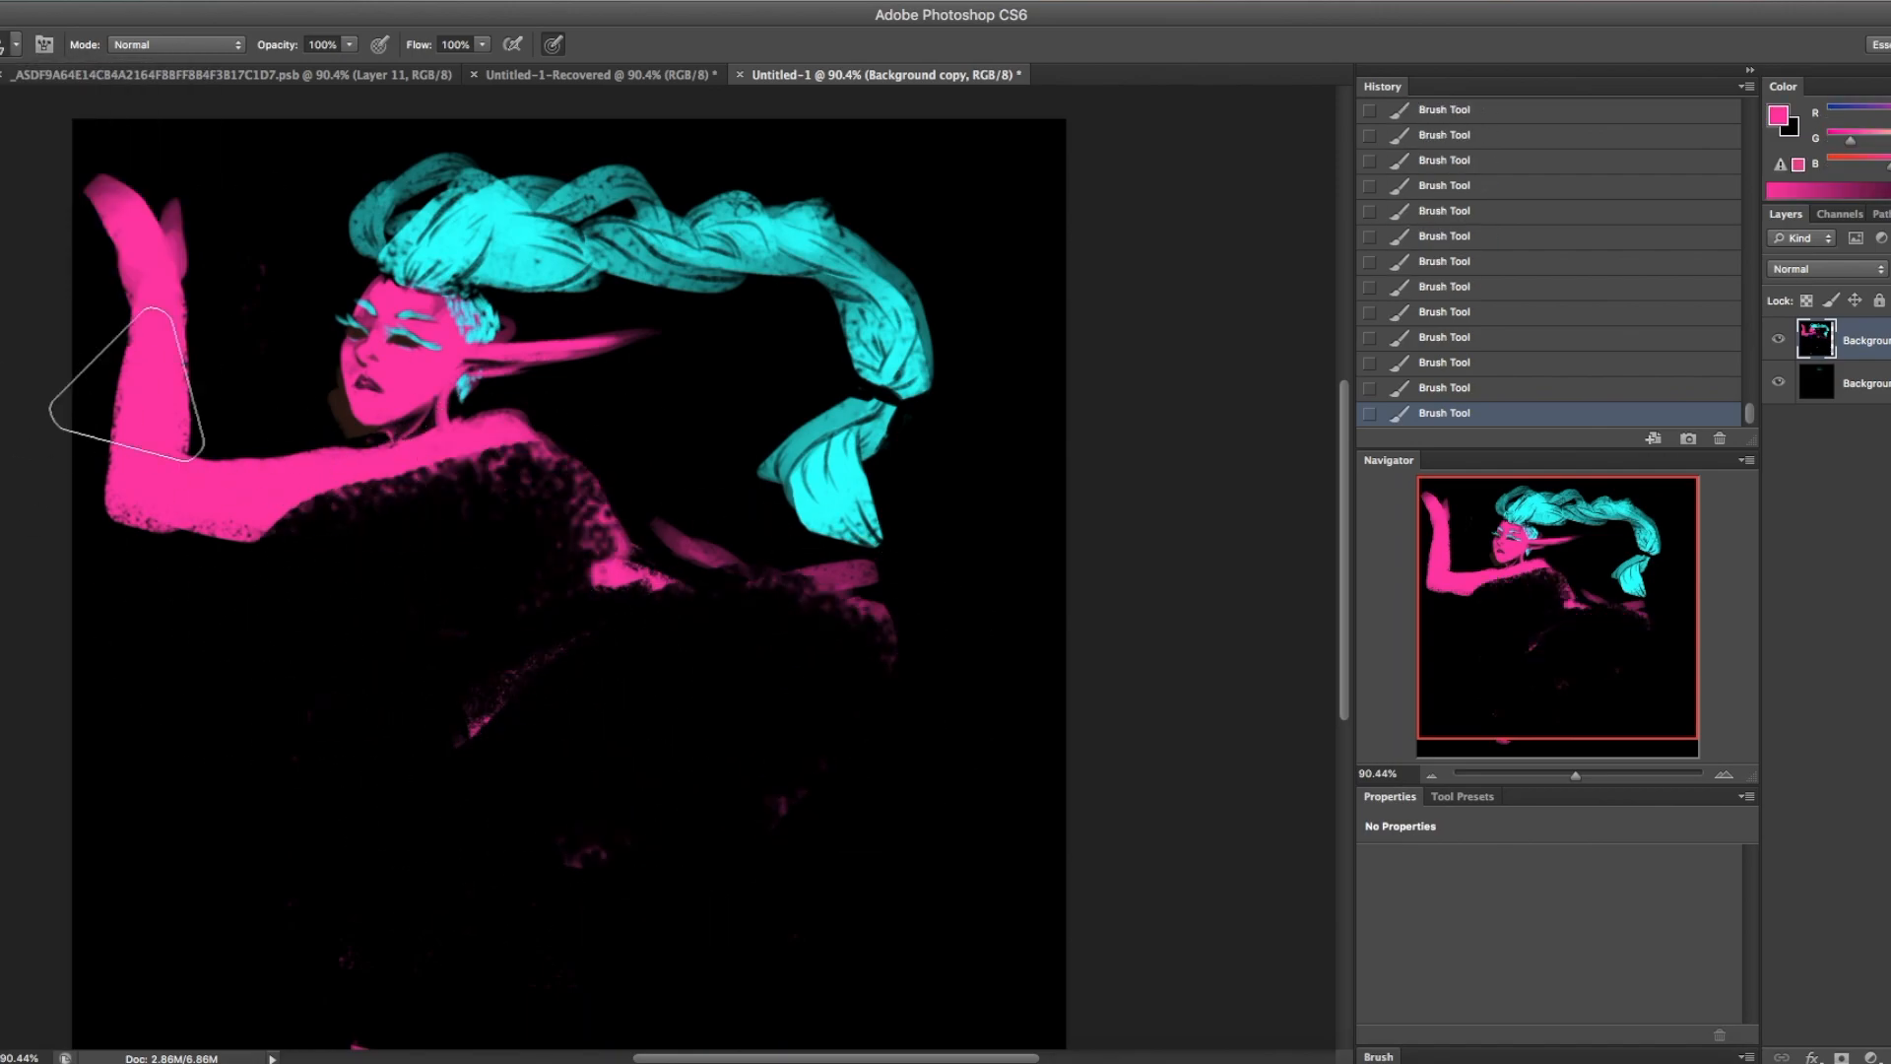
drag(145, 387, 844, 923)
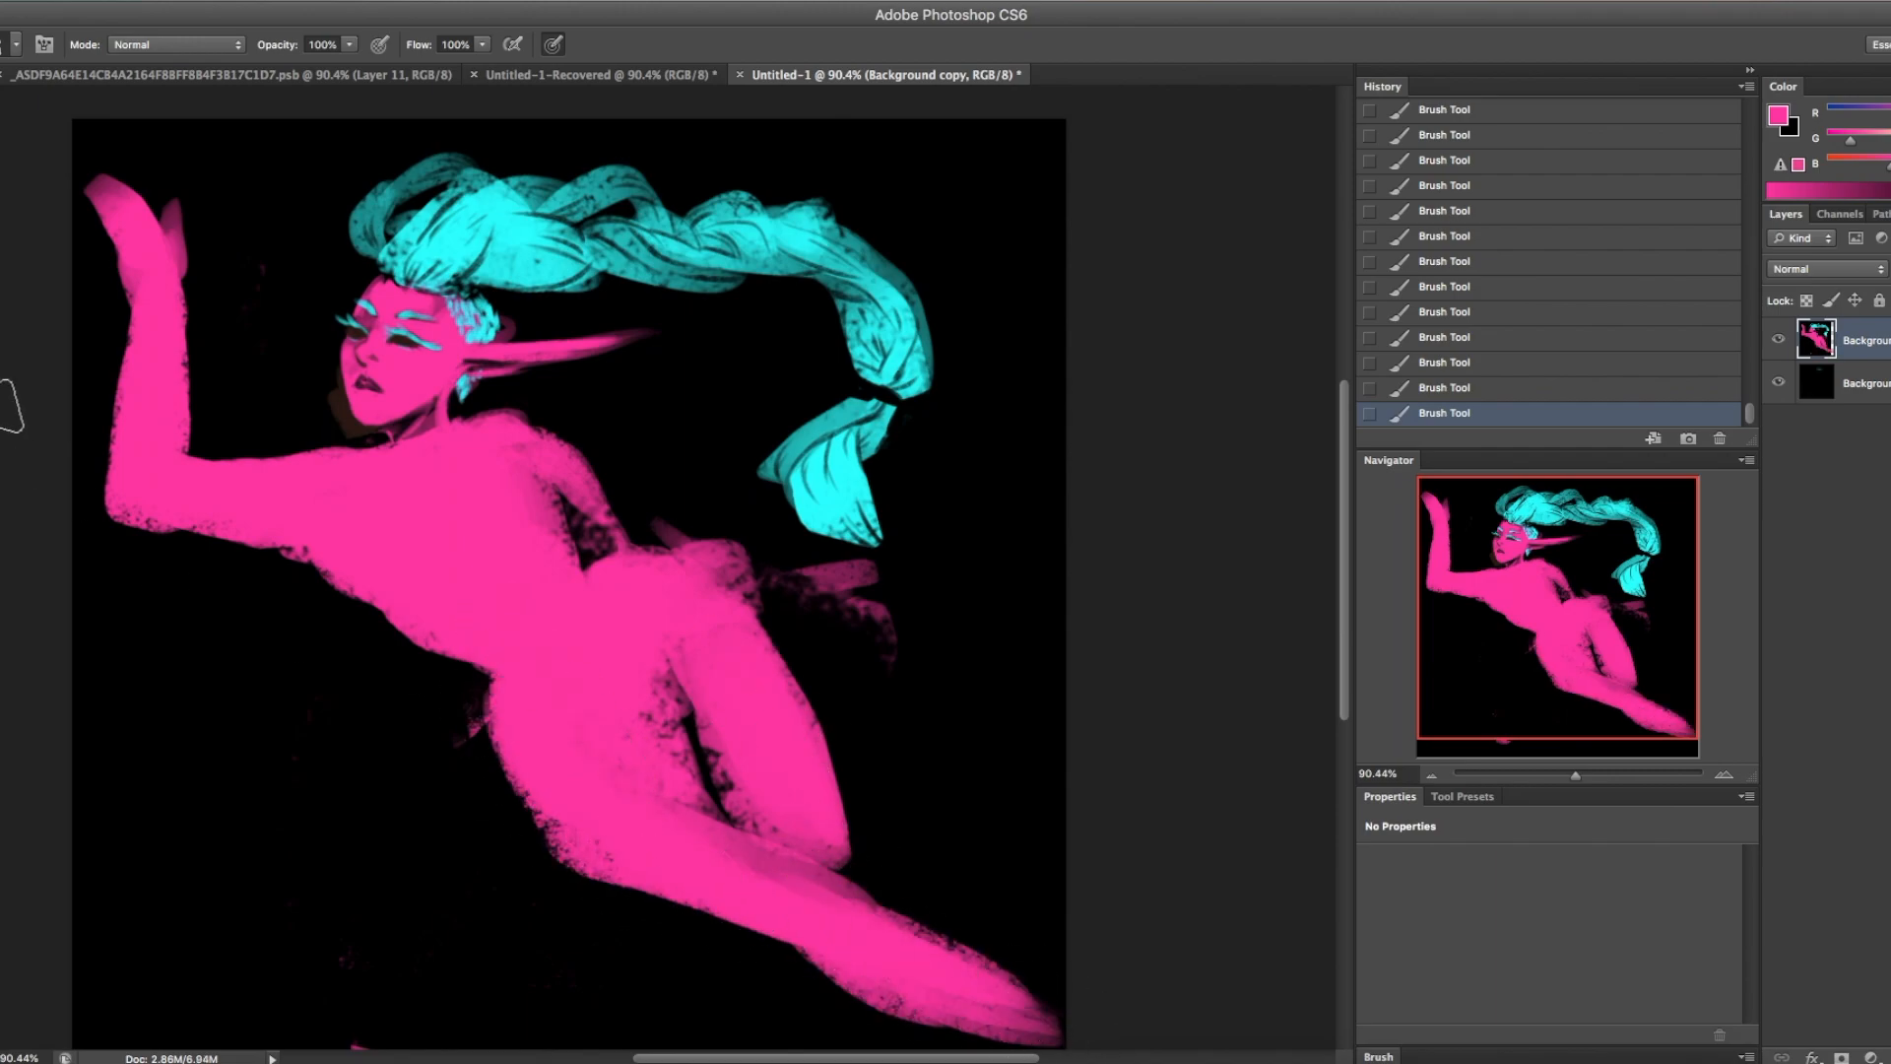
drag(784, 591, 929, 591)
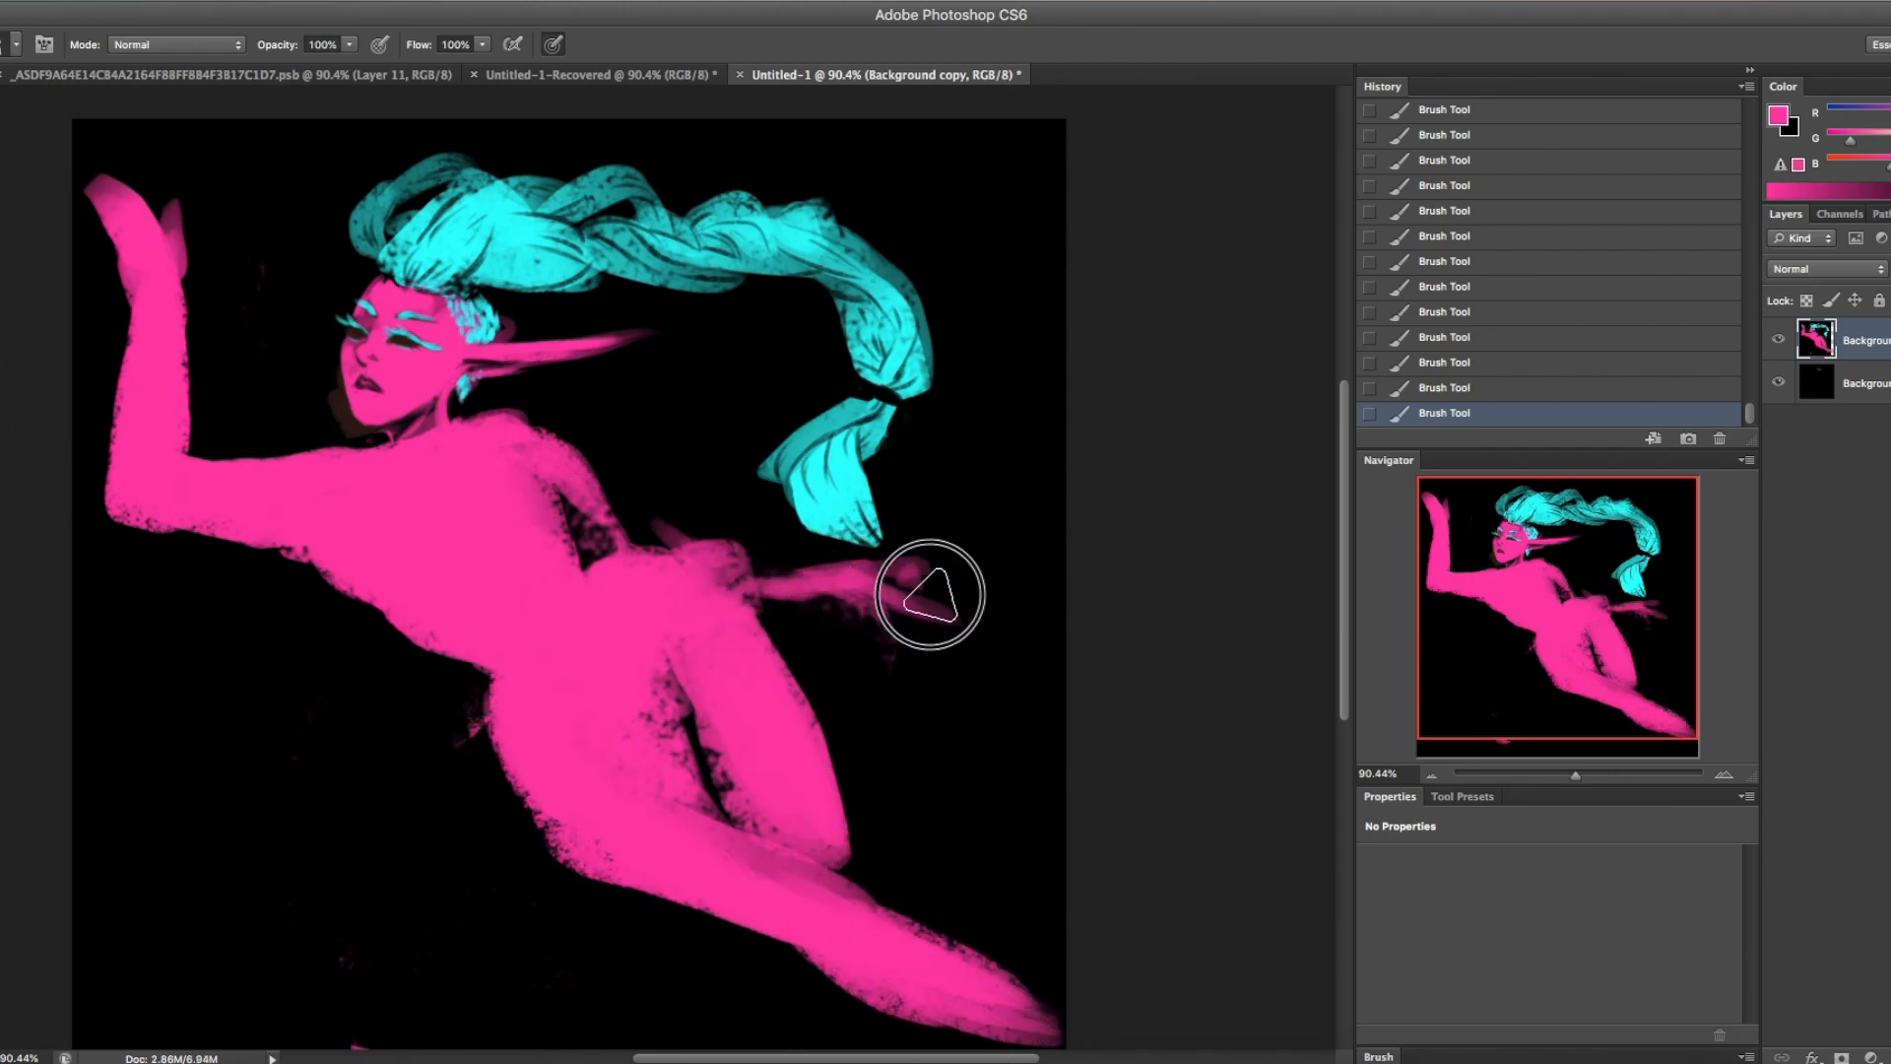
drag(929, 597, 538, 824)
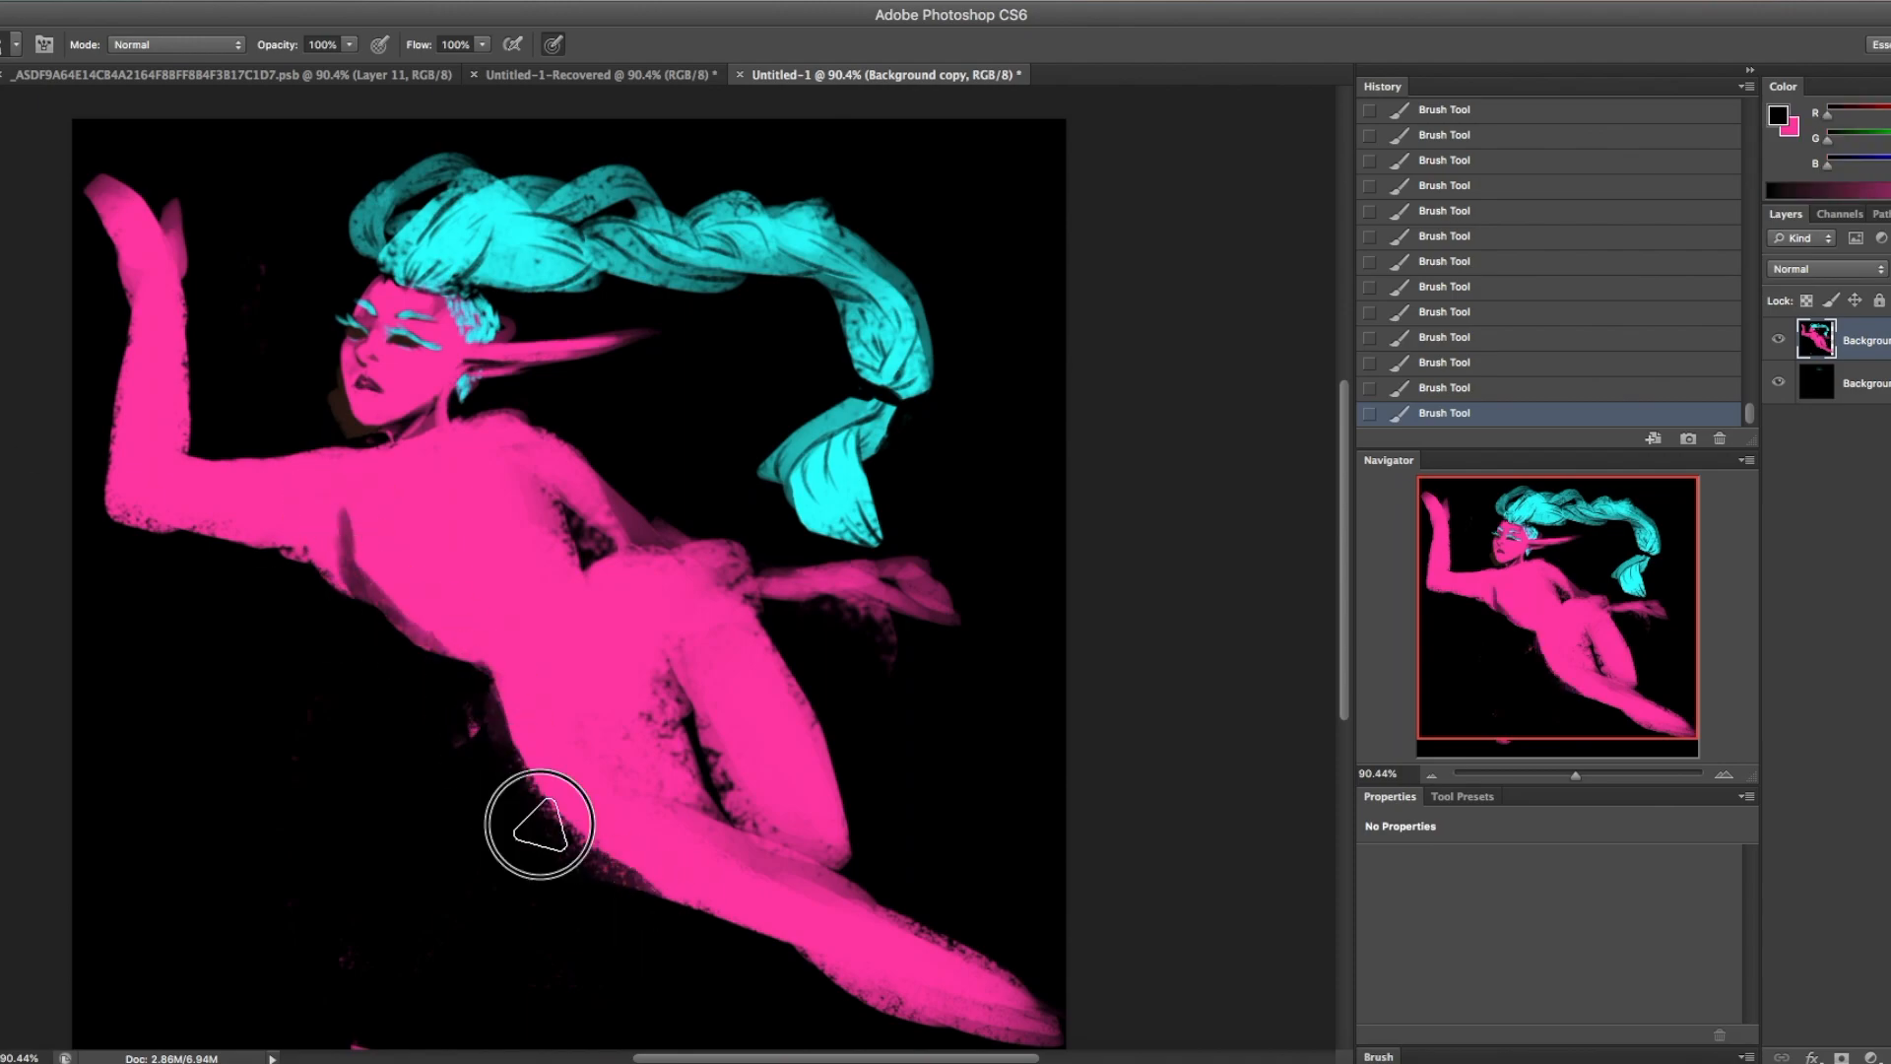
drag(540, 824, 549, 746)
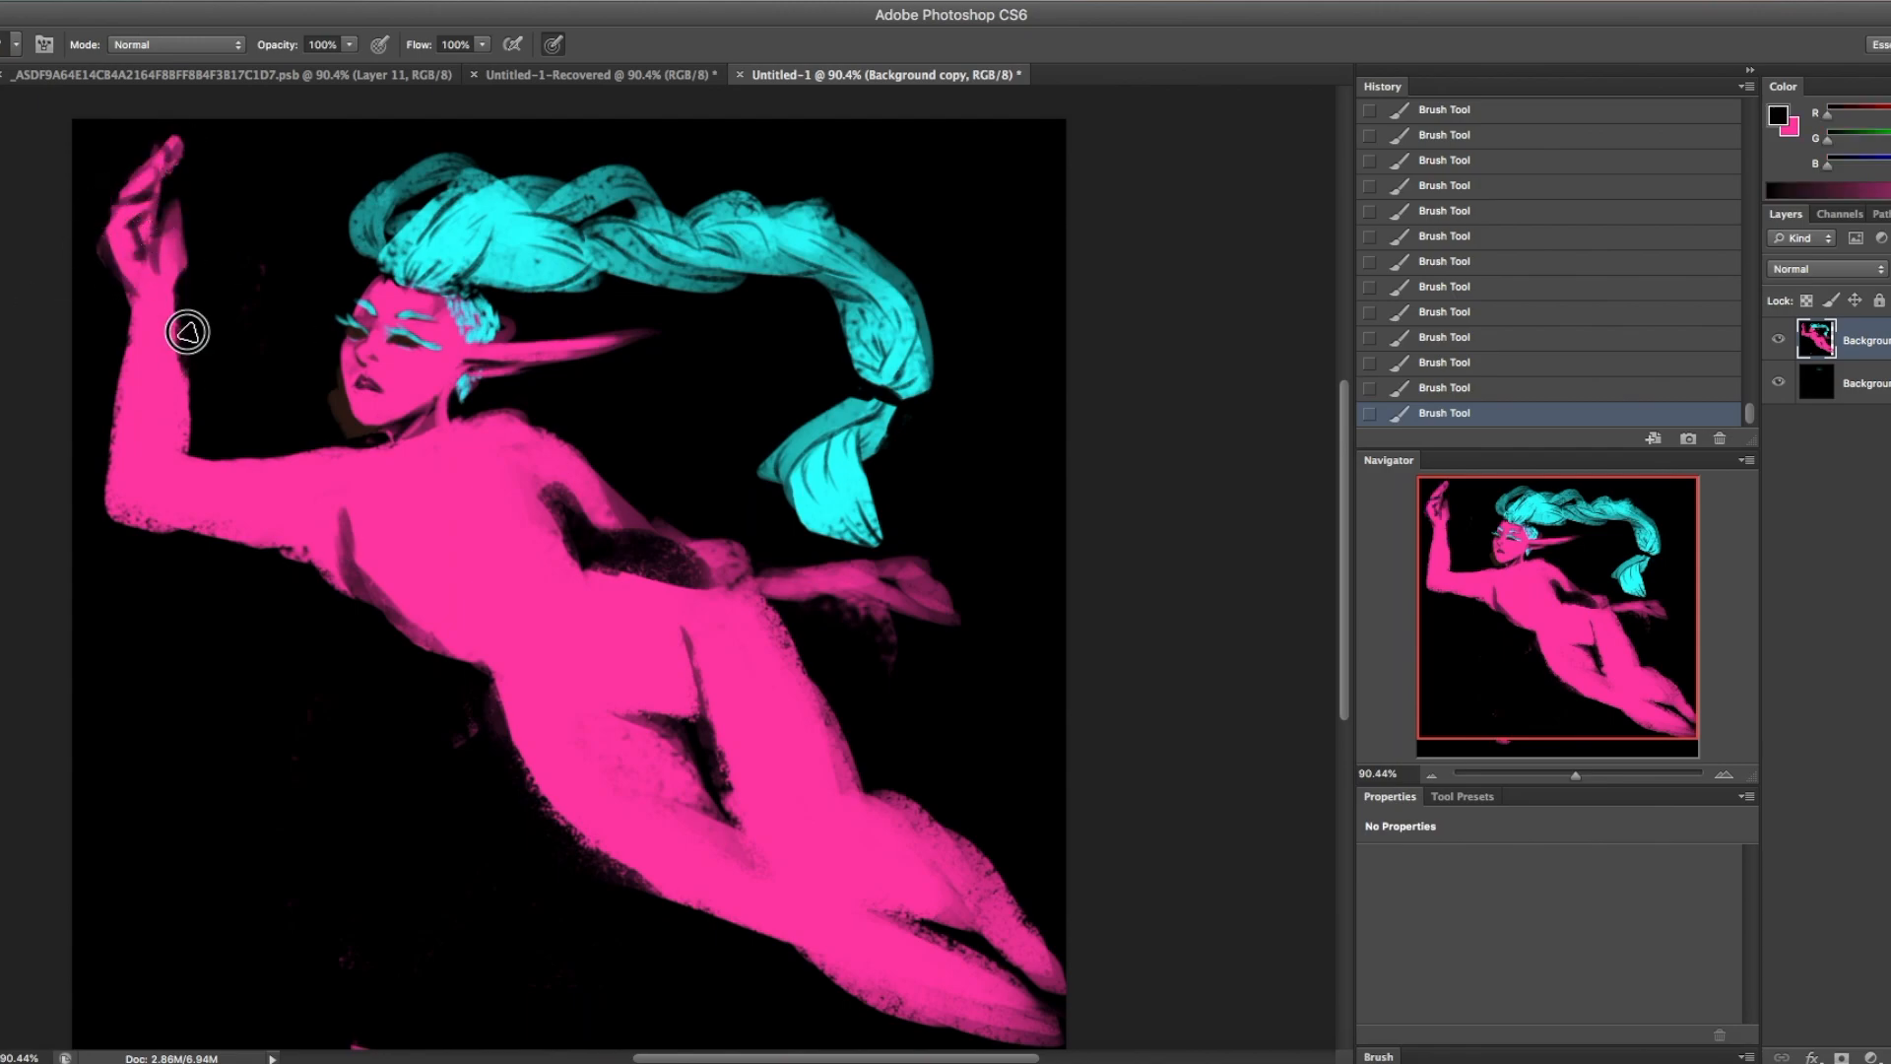
- Add dark shading on the arm, torso and legs, refine the hand, and outline cyan wristbands
drag(187, 332, 328, 576)
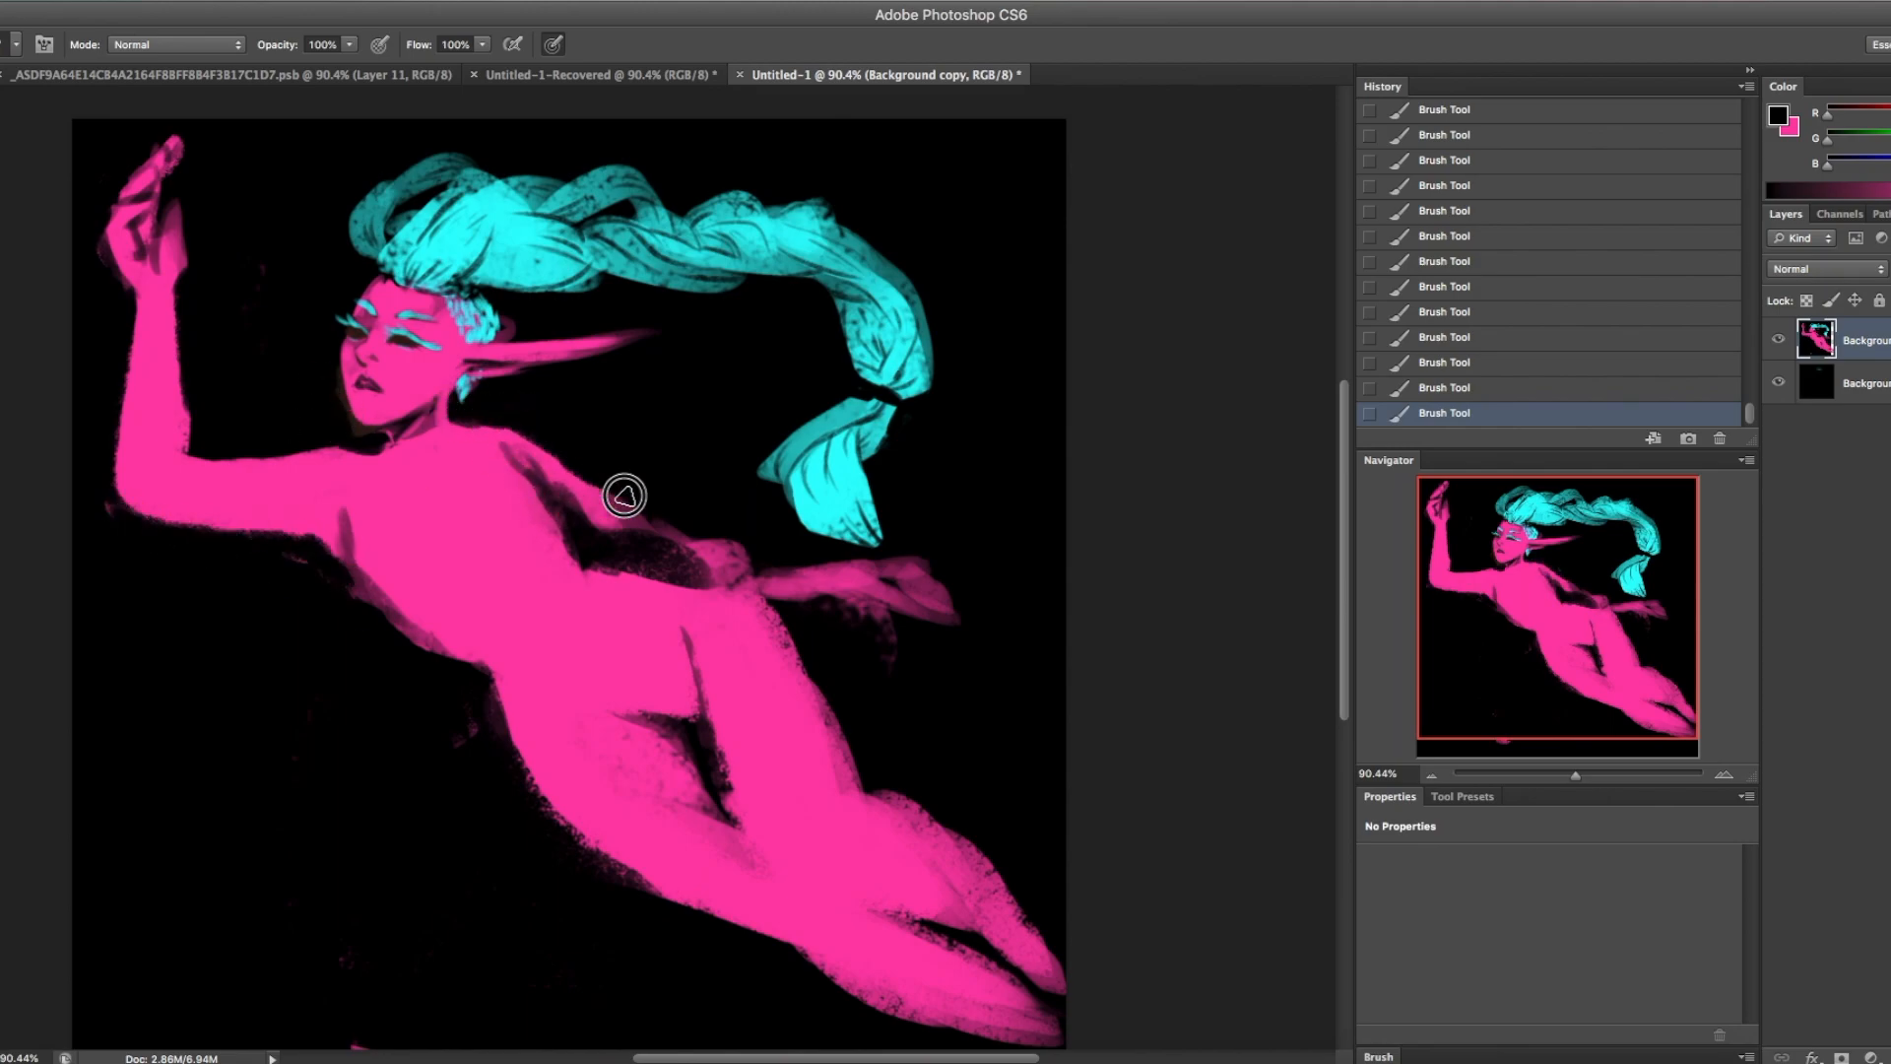
drag(624, 494, 848, 788)
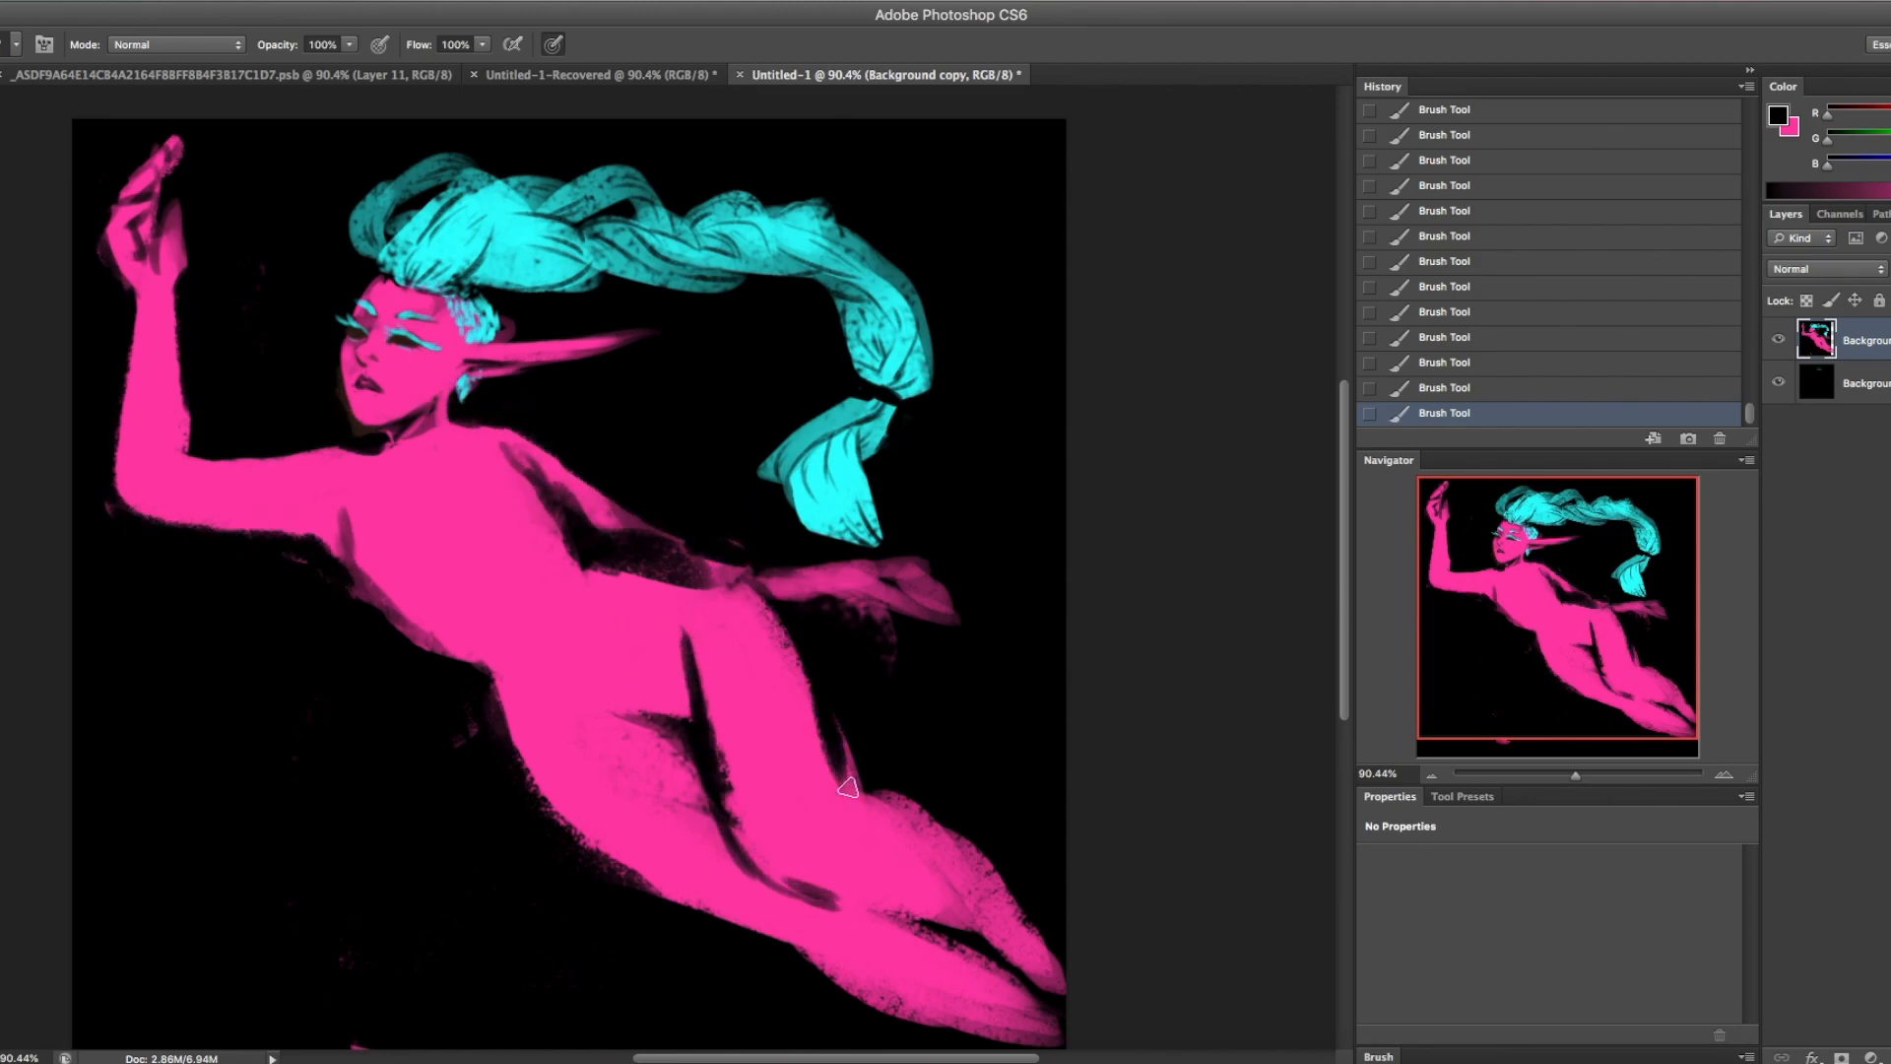
drag(848, 788, 676, 687)
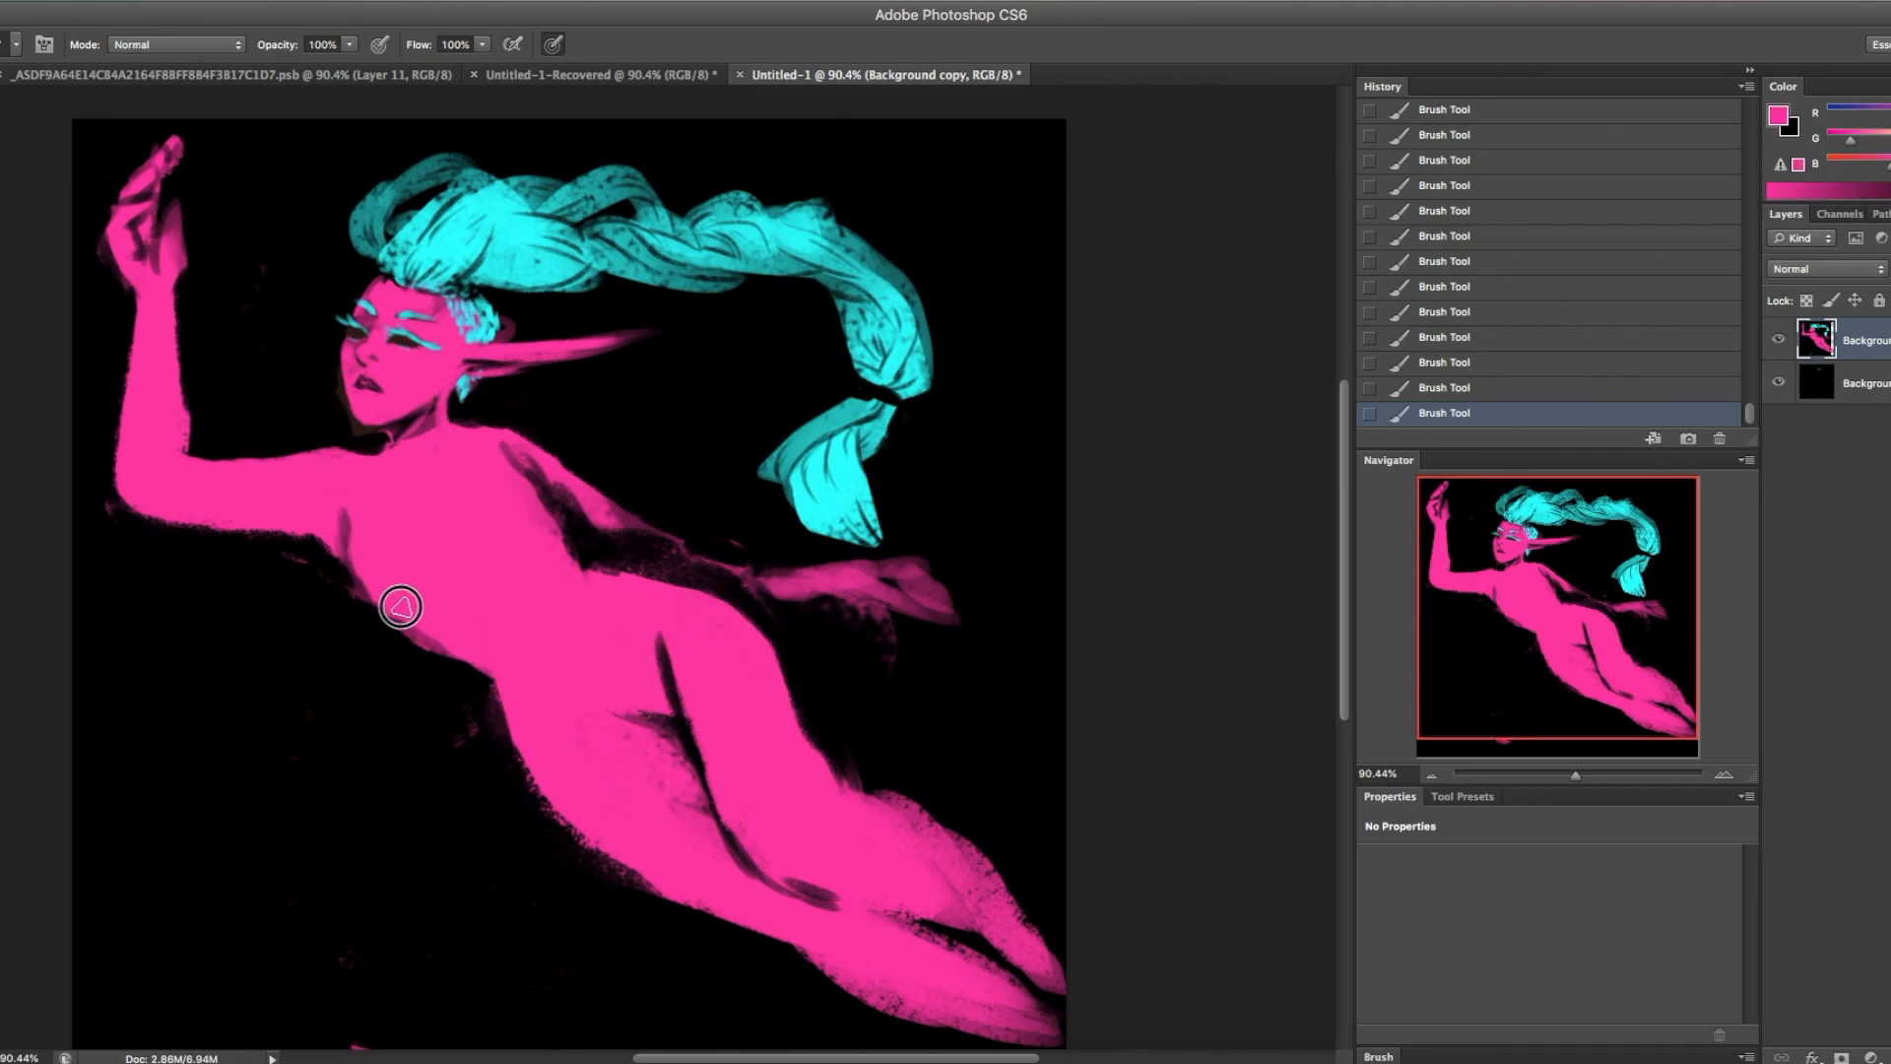
drag(399, 606, 158, 189)
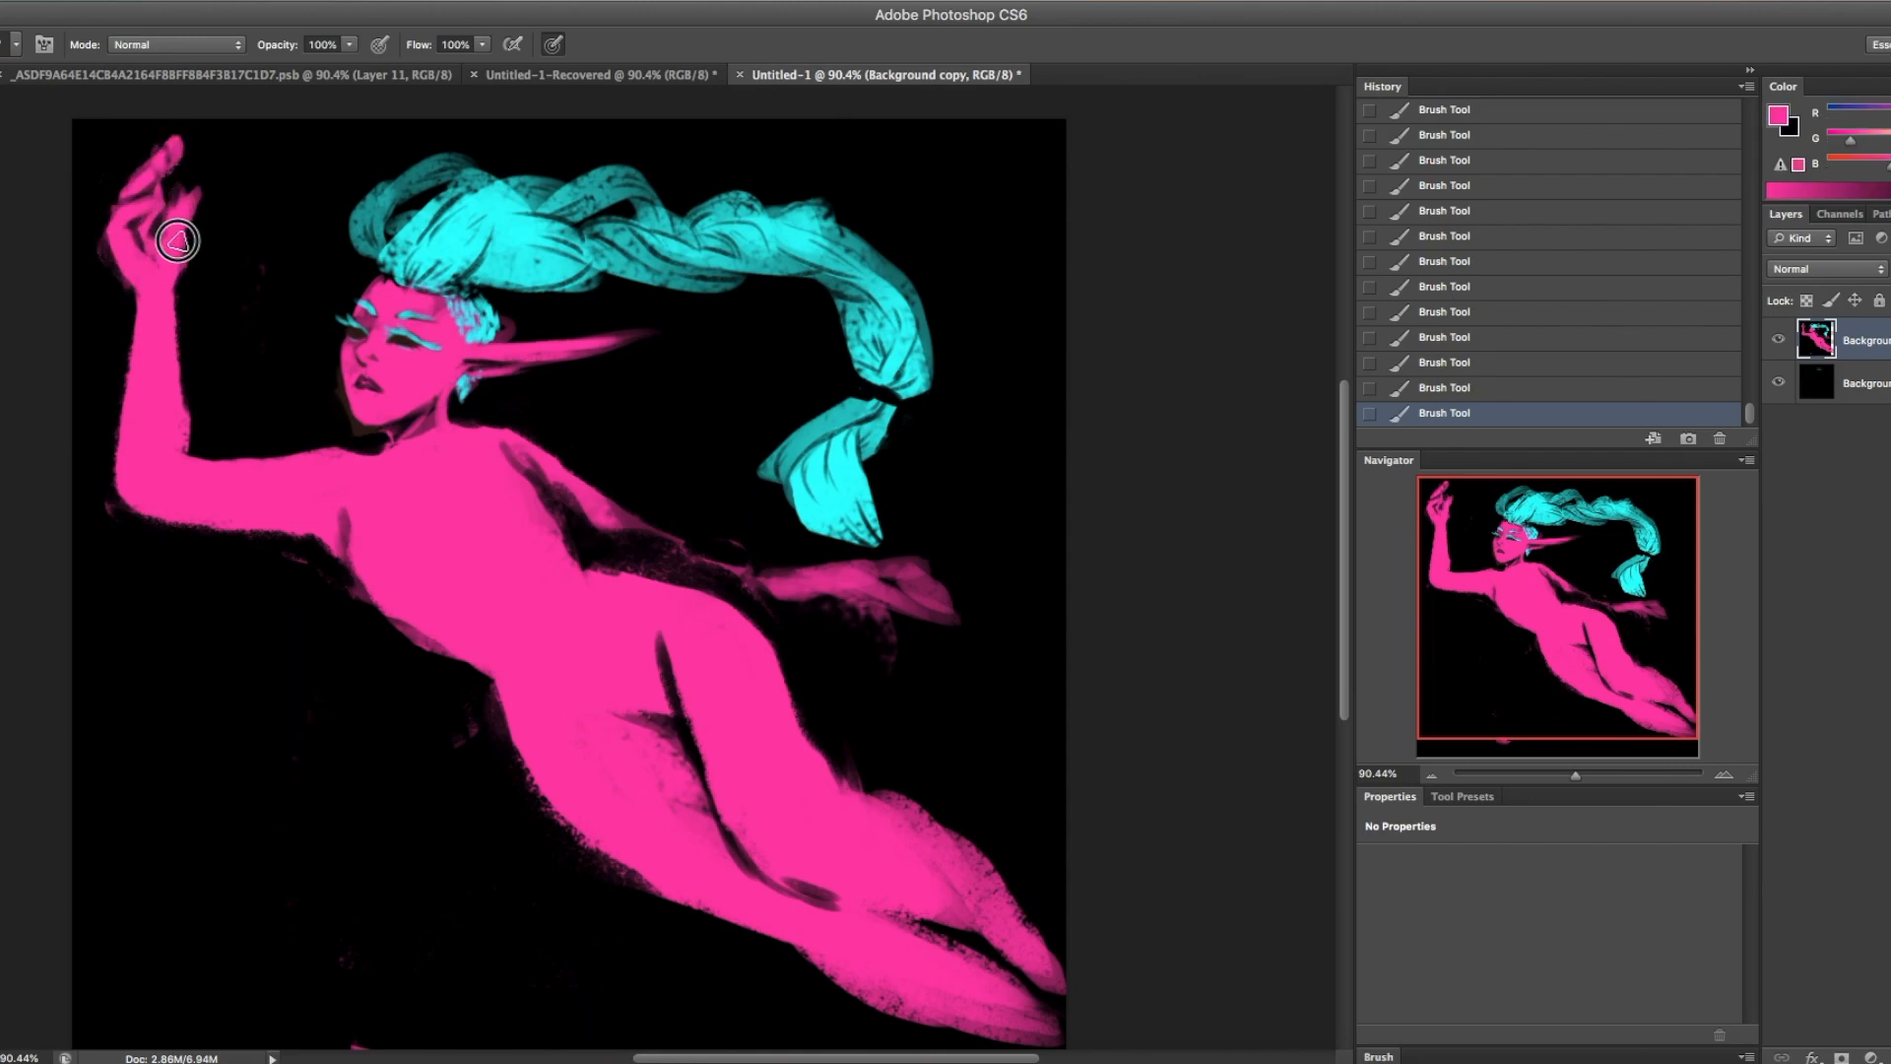
drag(176, 238, 876, 582)
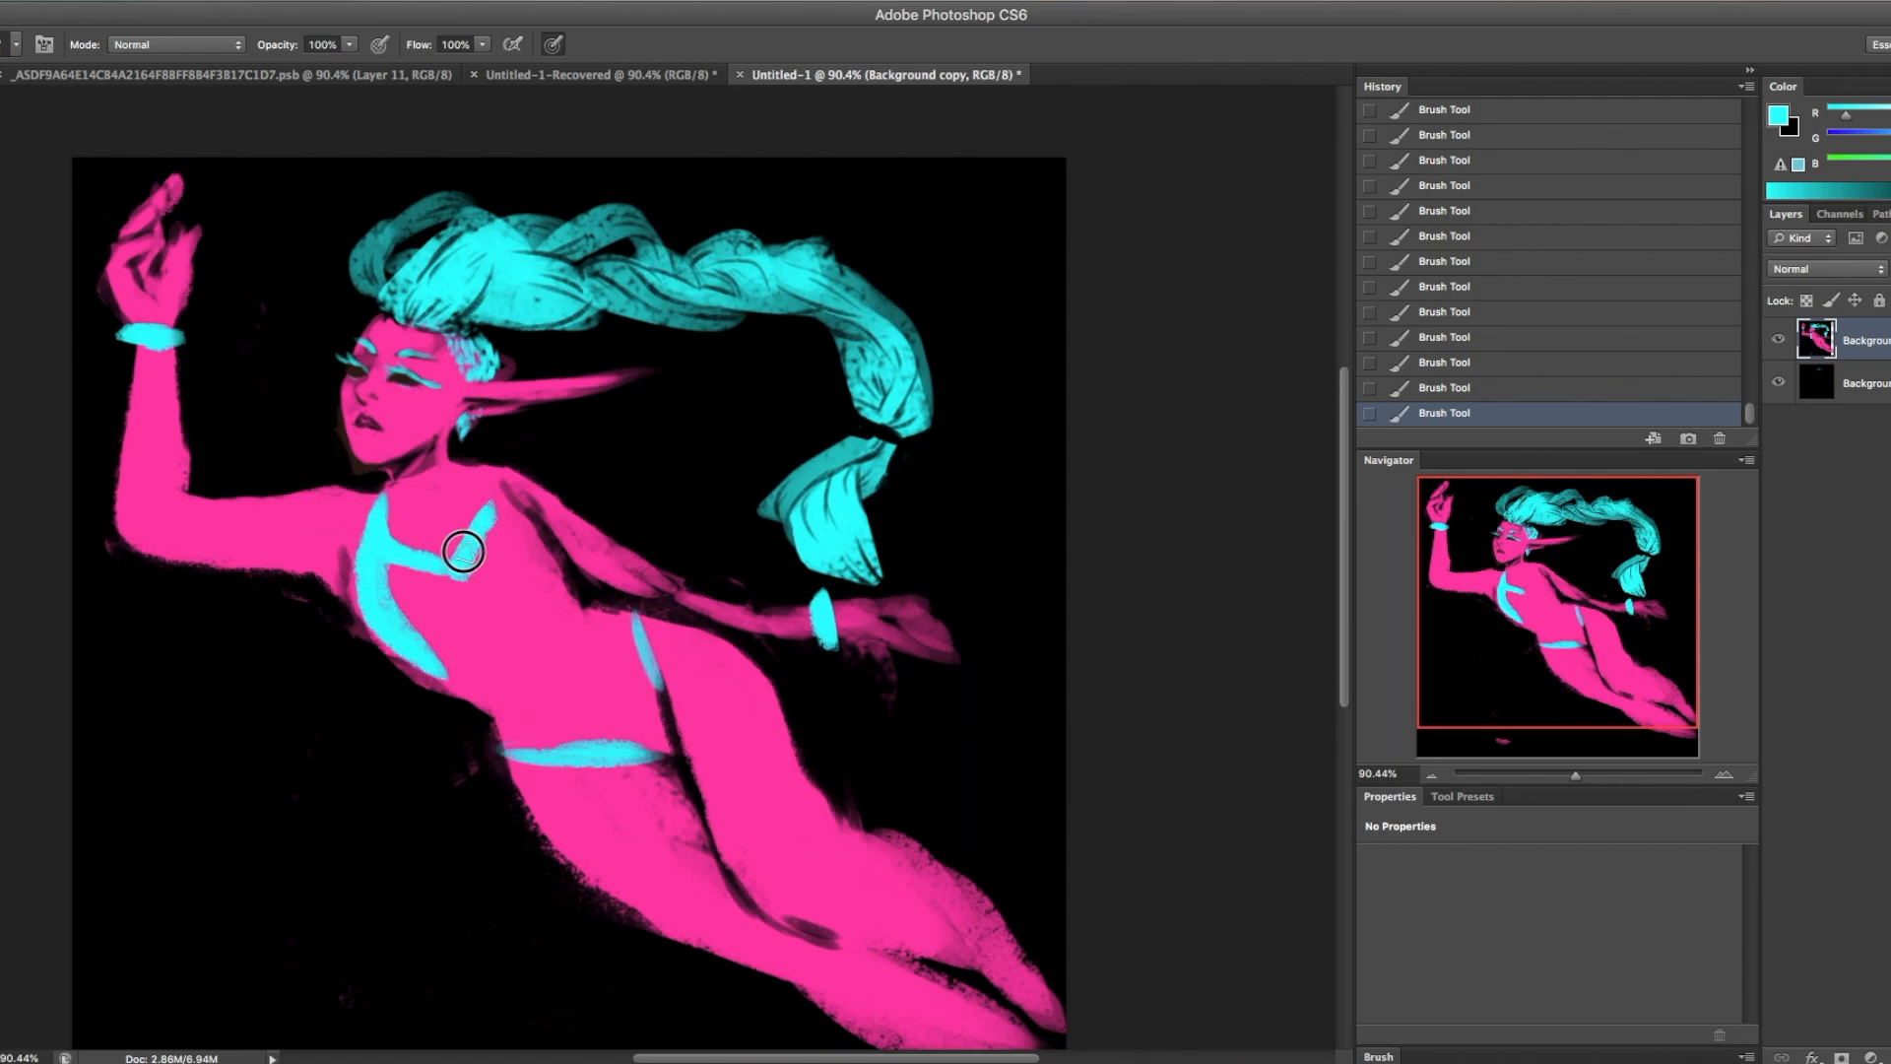
- Fill in the cyan leotard and begin a purple sleeve on the raised arm
drag(462, 552, 561, 628)
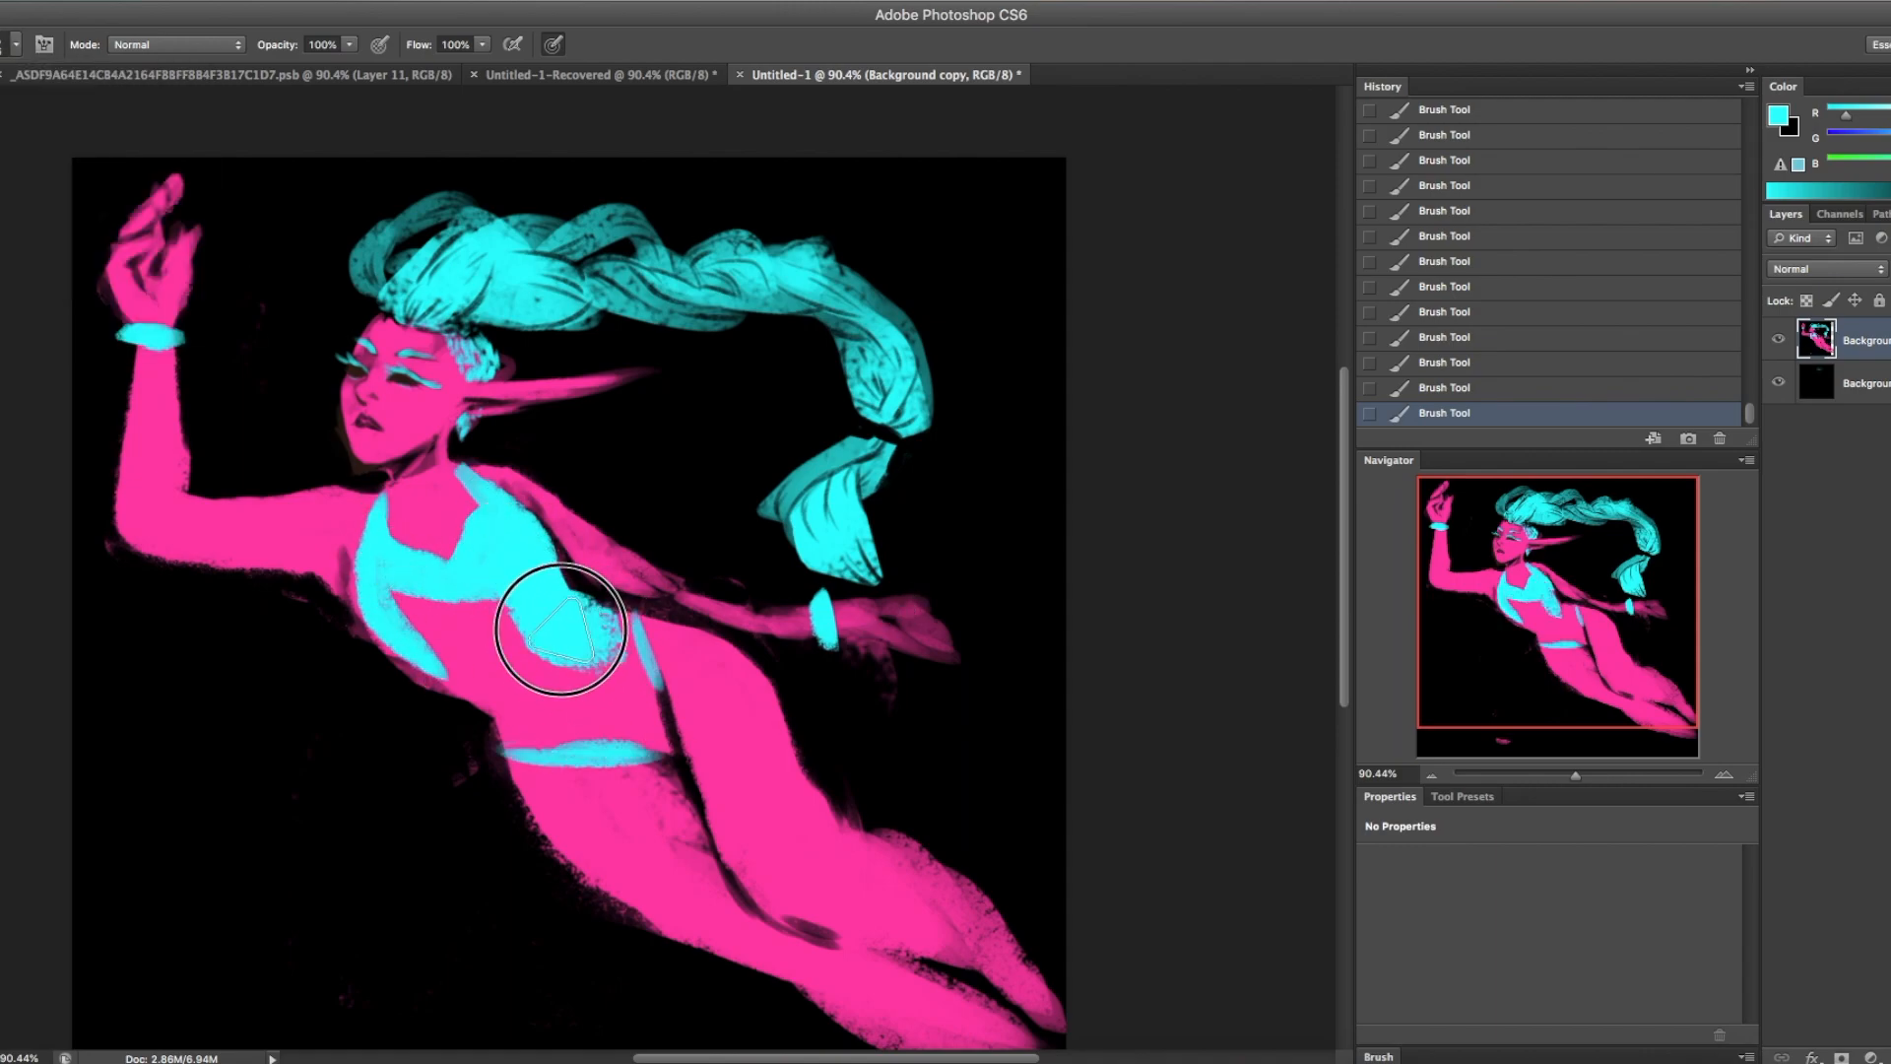
drag(560, 628, 386, 585)
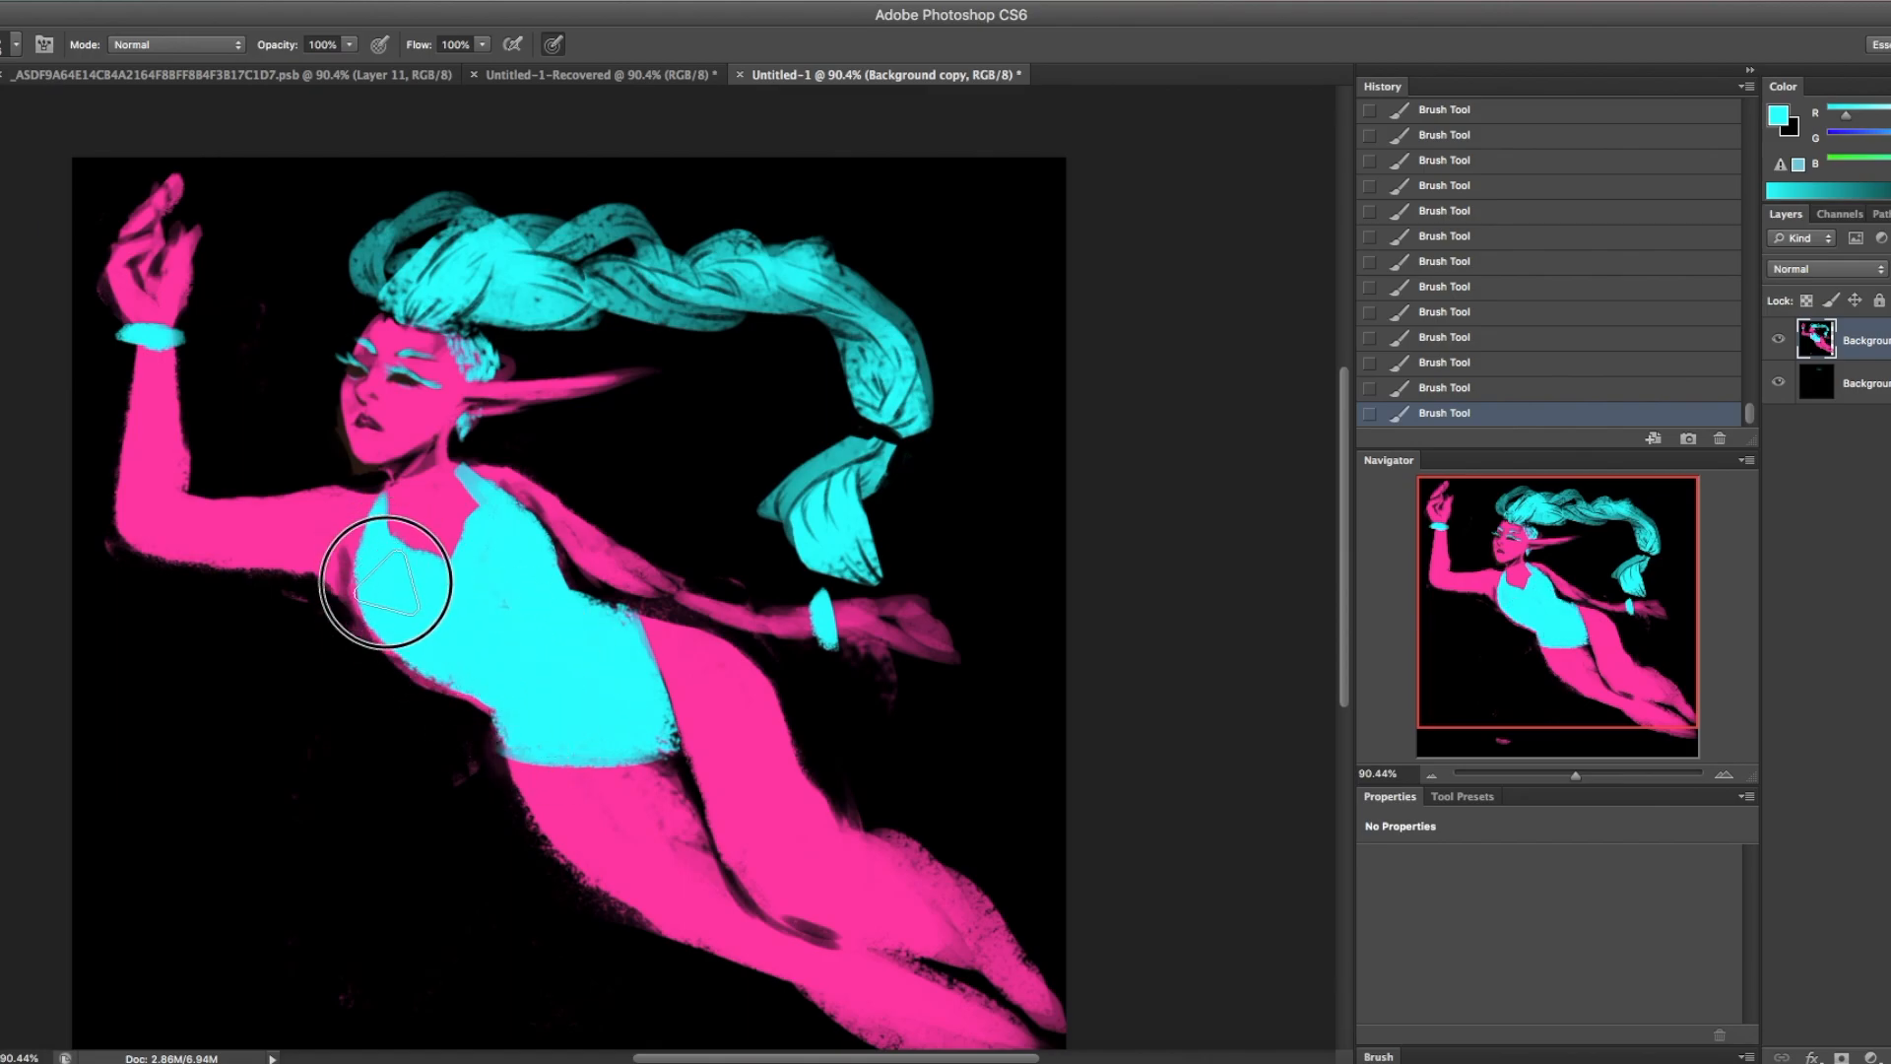
drag(386, 585, 356, 744)
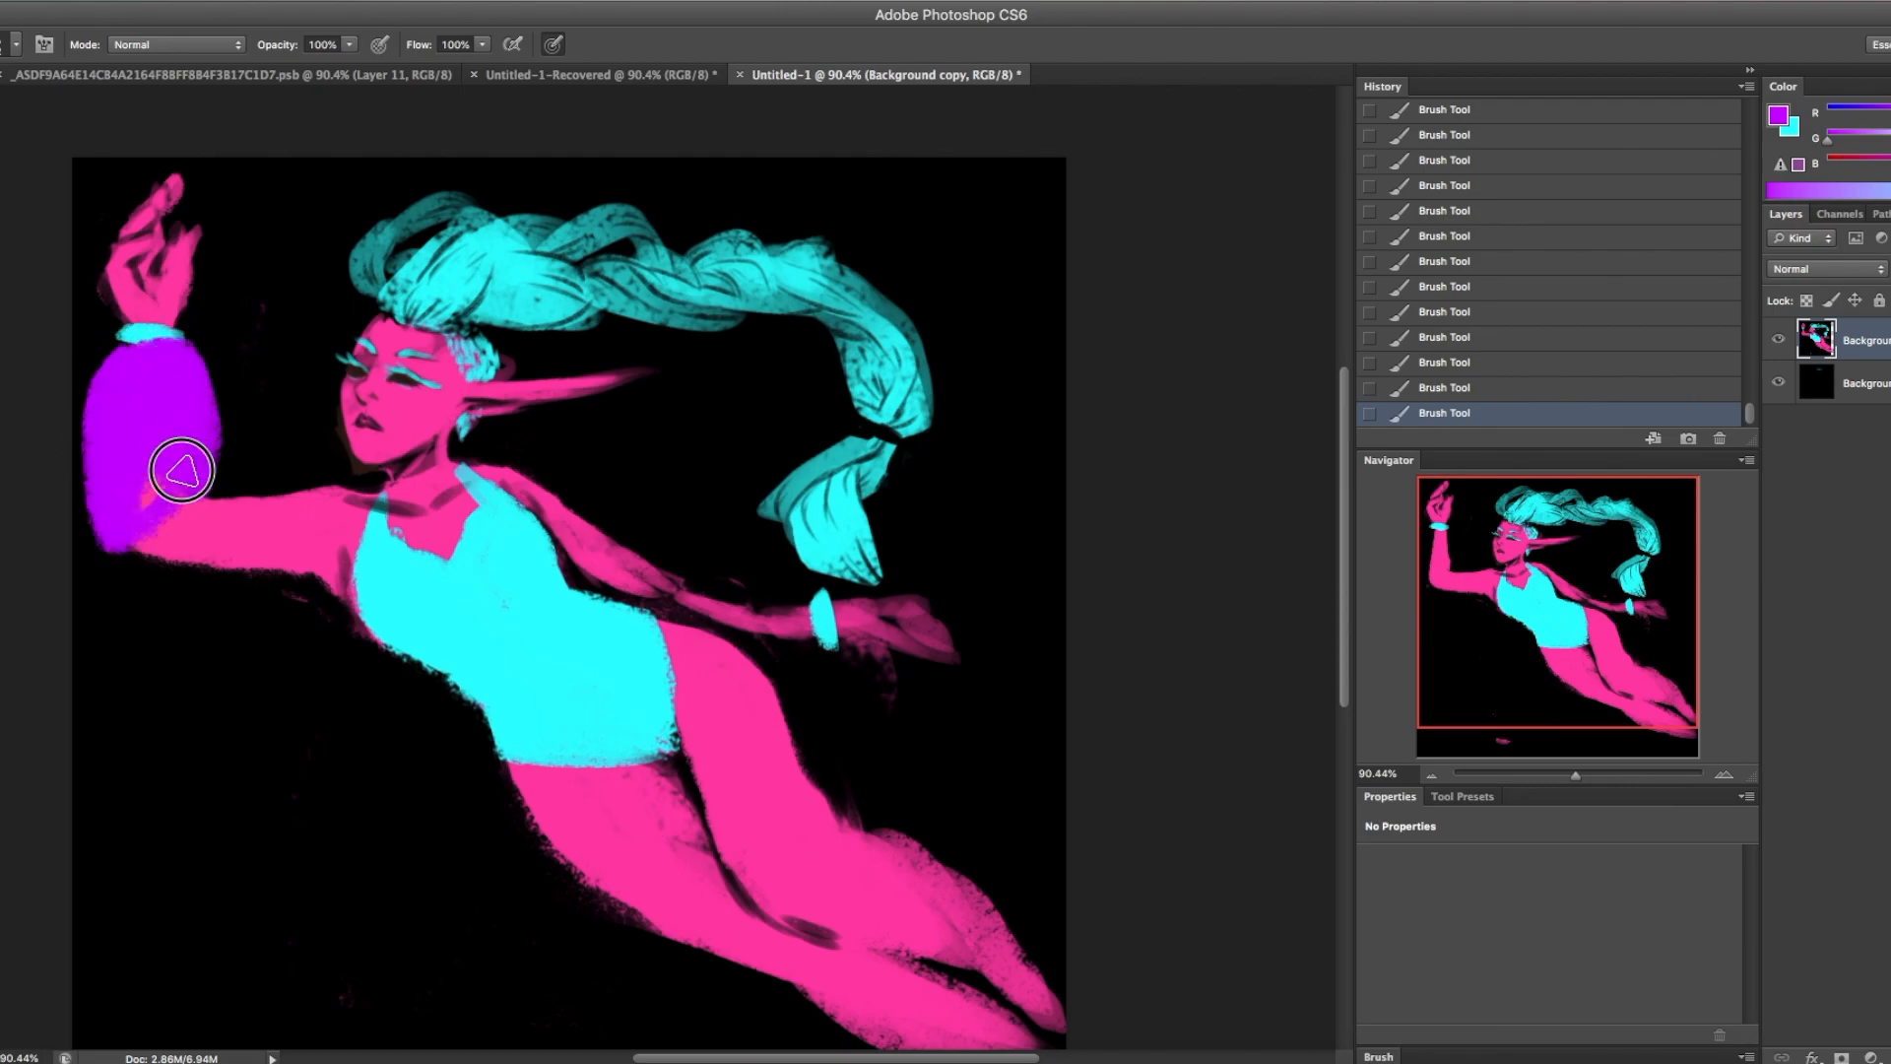
- Paint the yellow jacket and second sleeve, then dark outlines along the body
drag(181, 470, 516, 464)
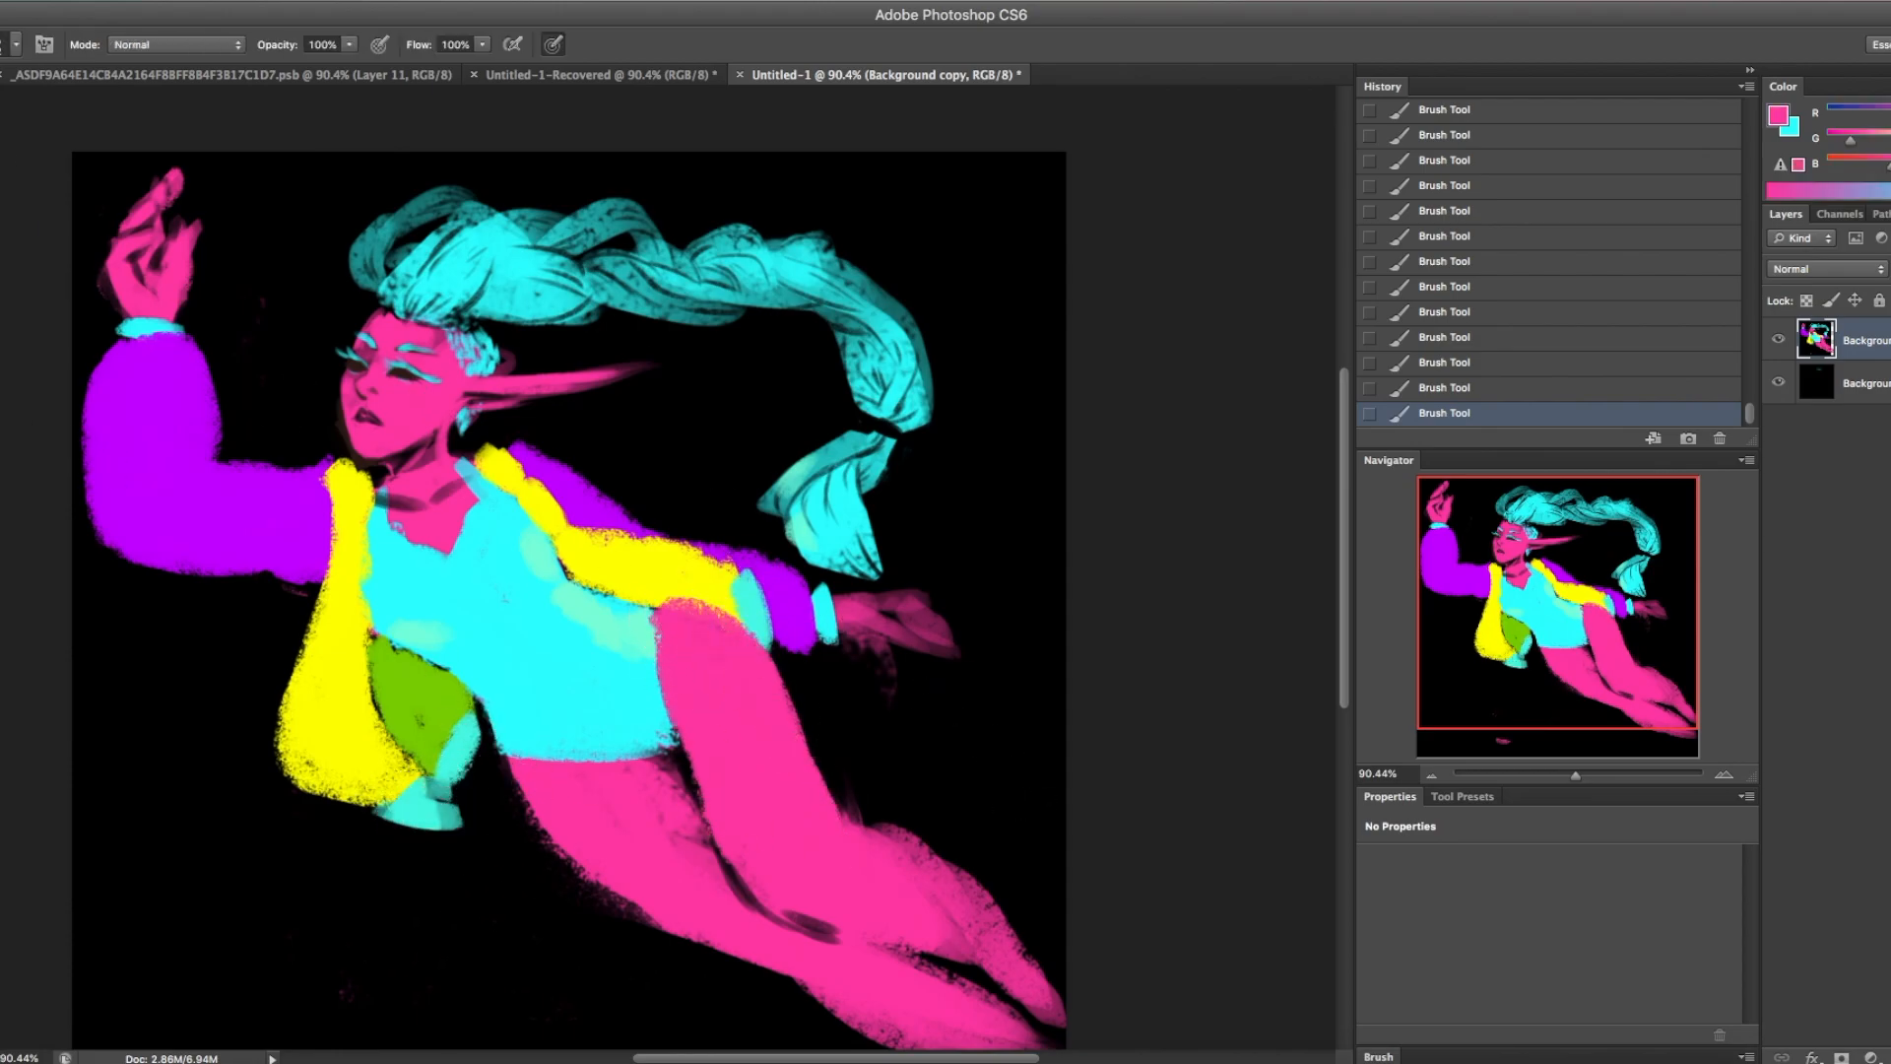
drag(651, 747, 645, 898)
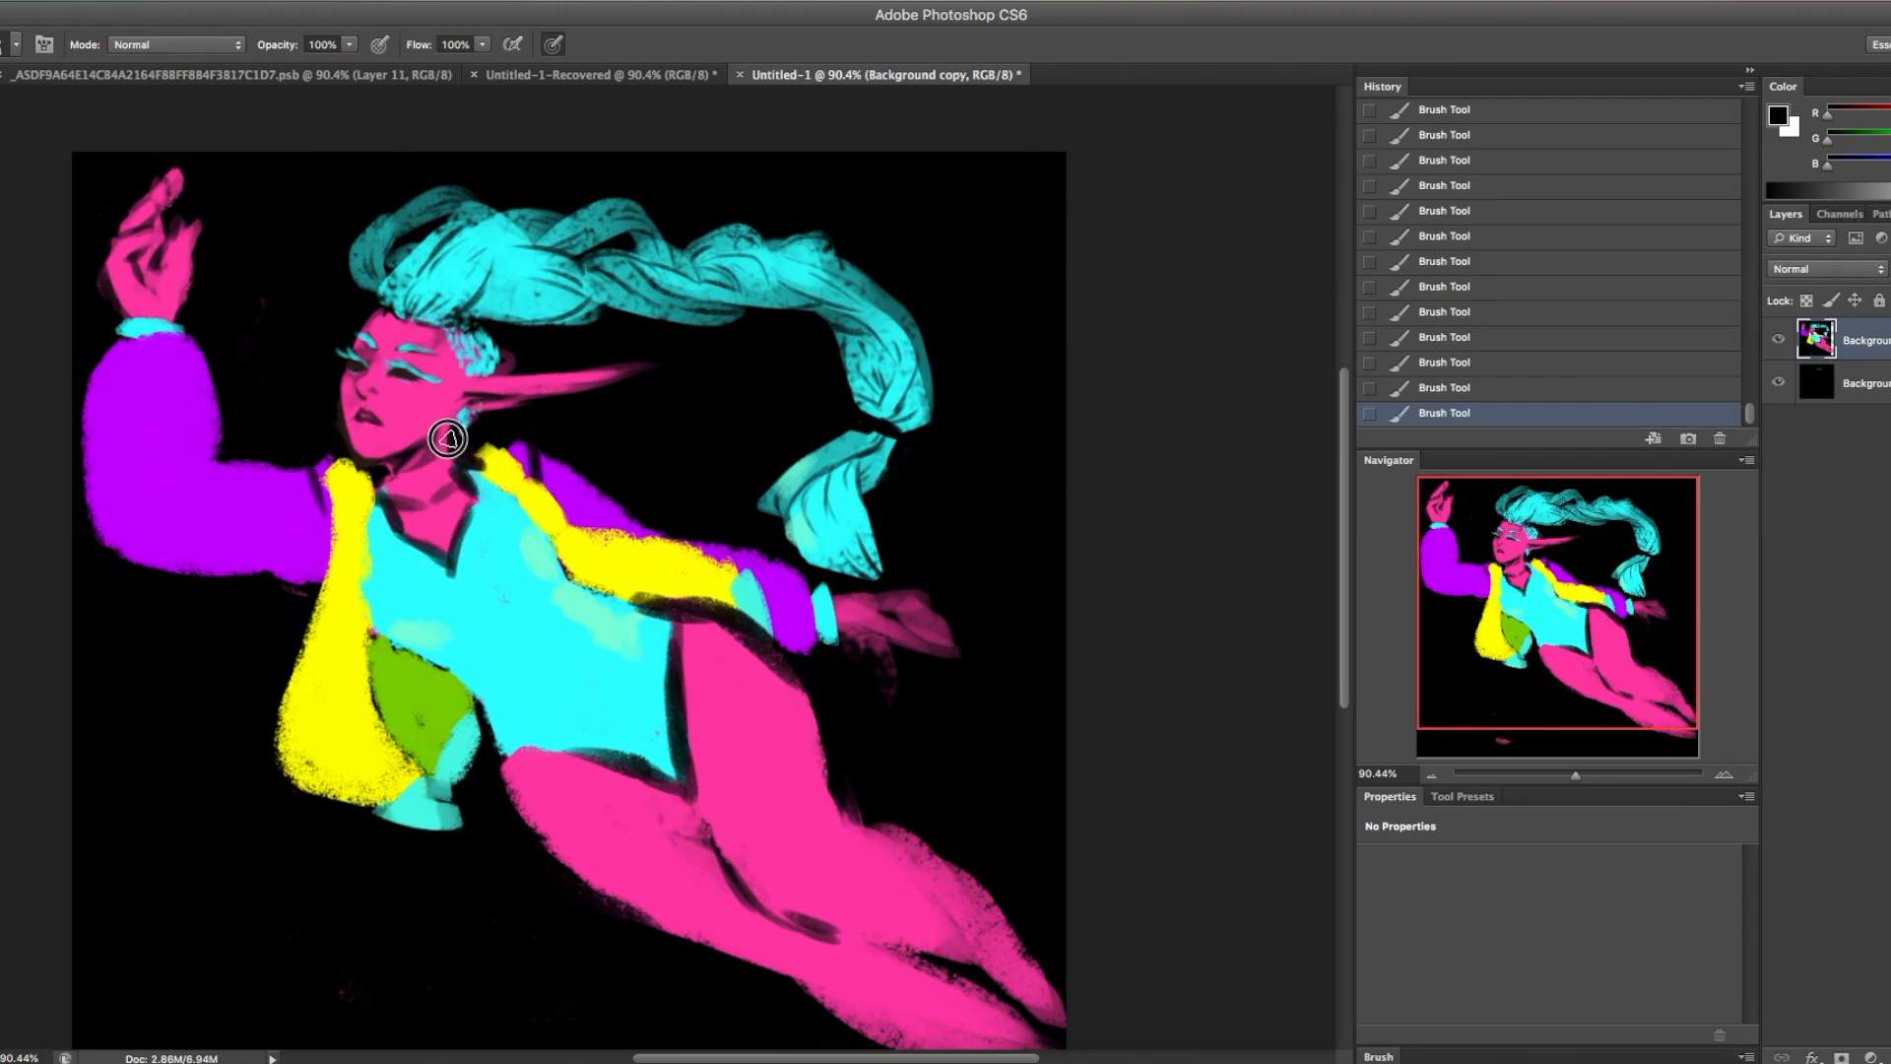
- Add blush and outlines to the face and white highlights along the clothing edges
drag(446, 438, 767, 681)
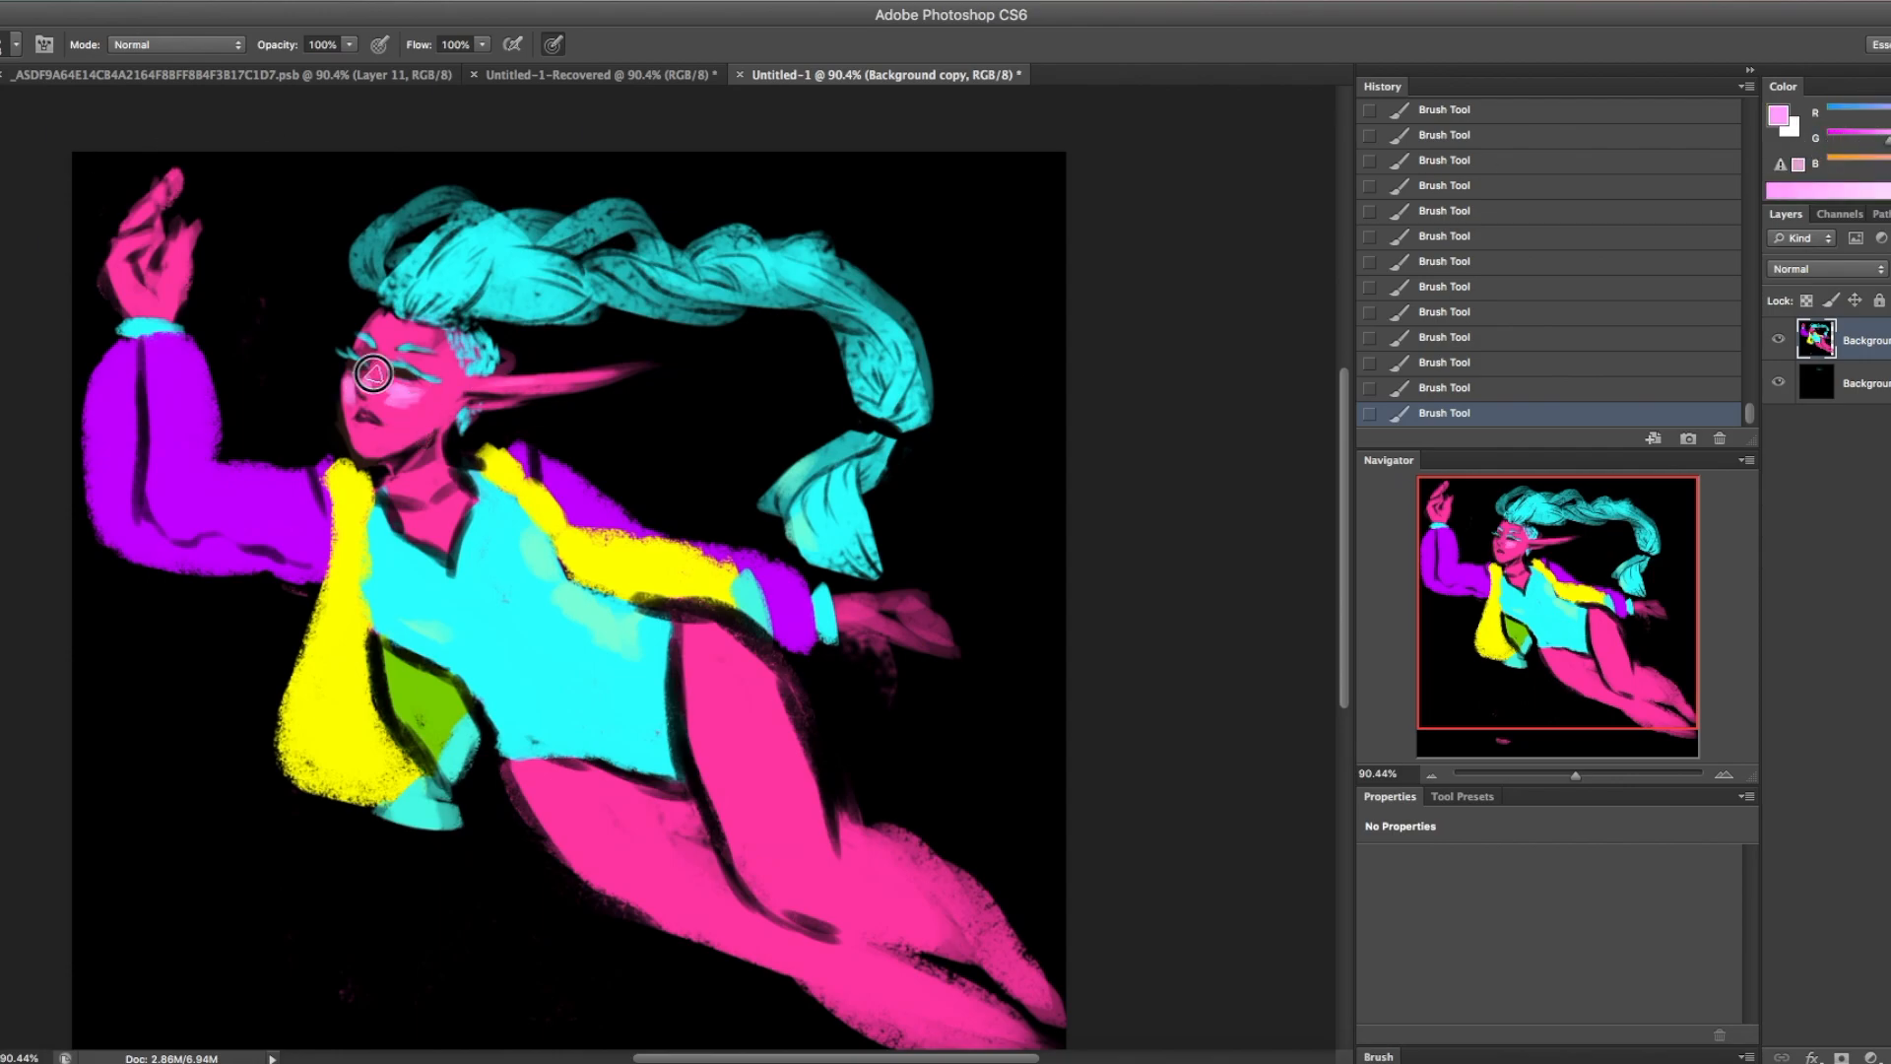
drag(374, 371, 676, 811)
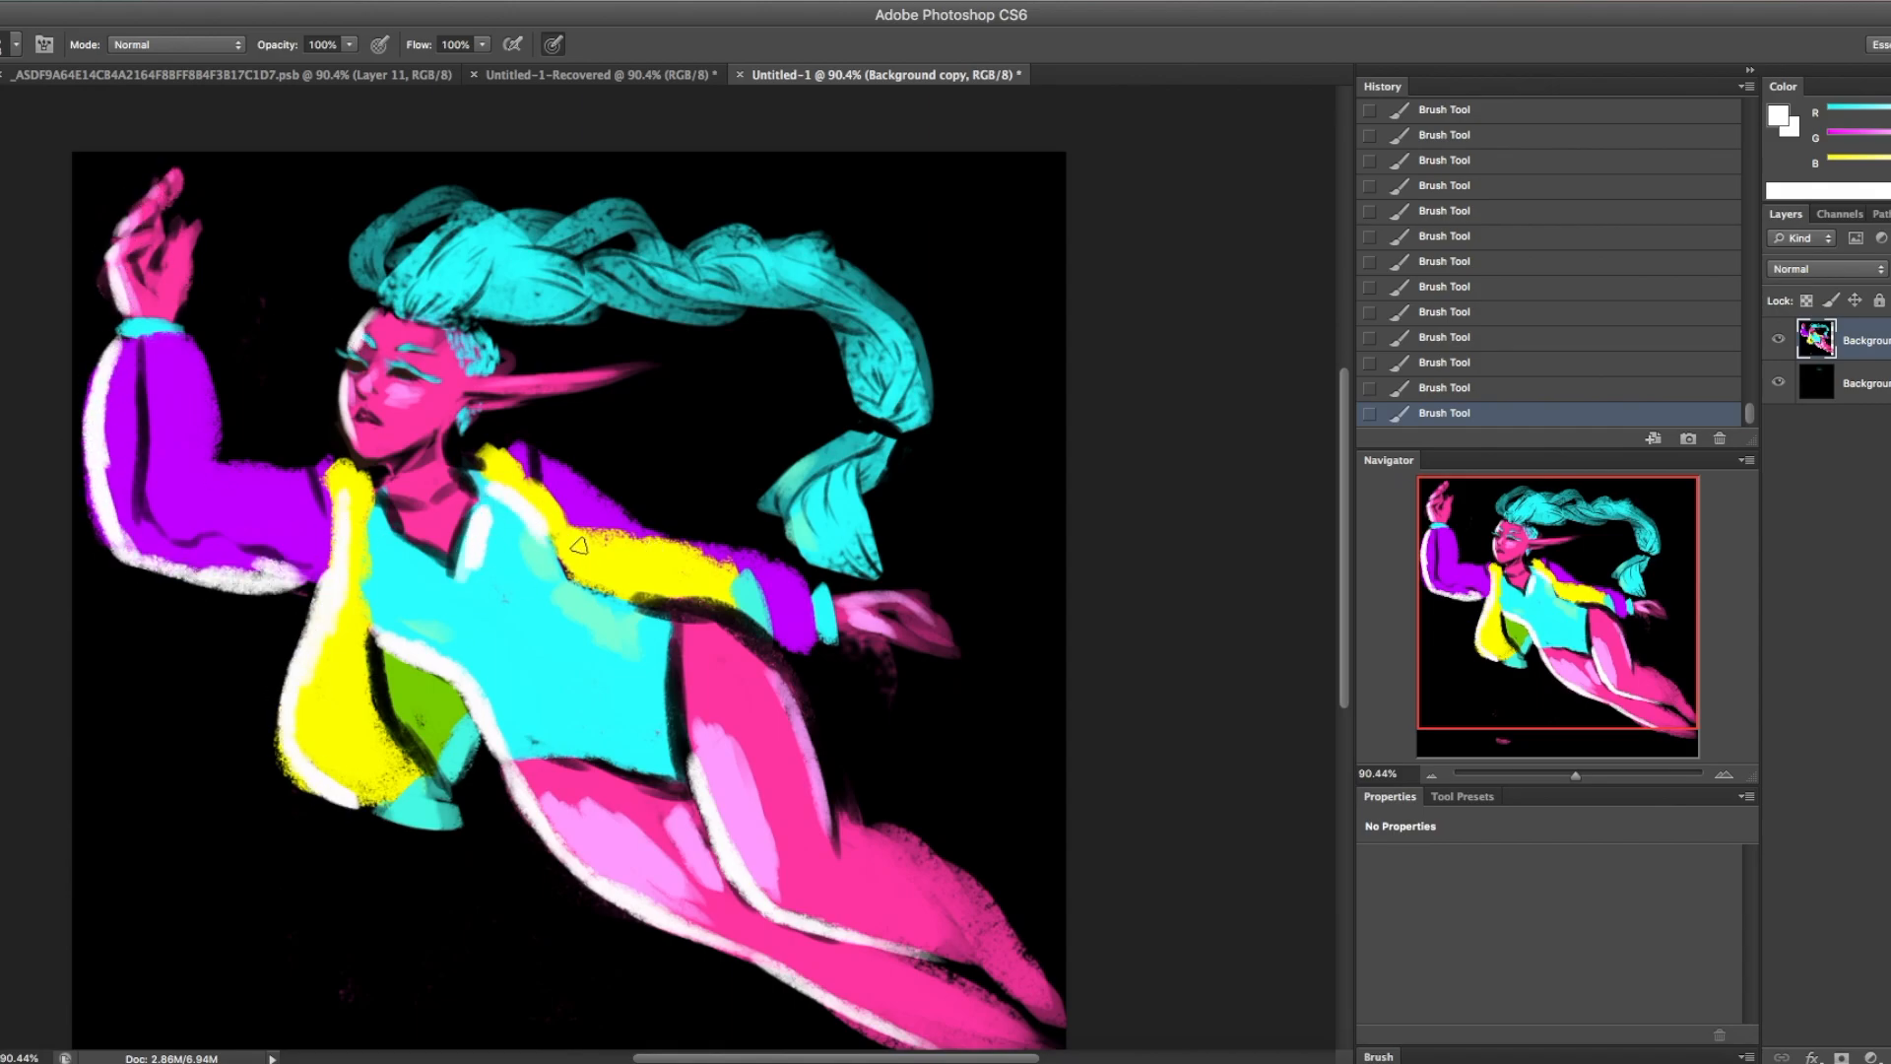
- Pick black on the canvas to start painting the leotard's oval cutout
click(398, 253)
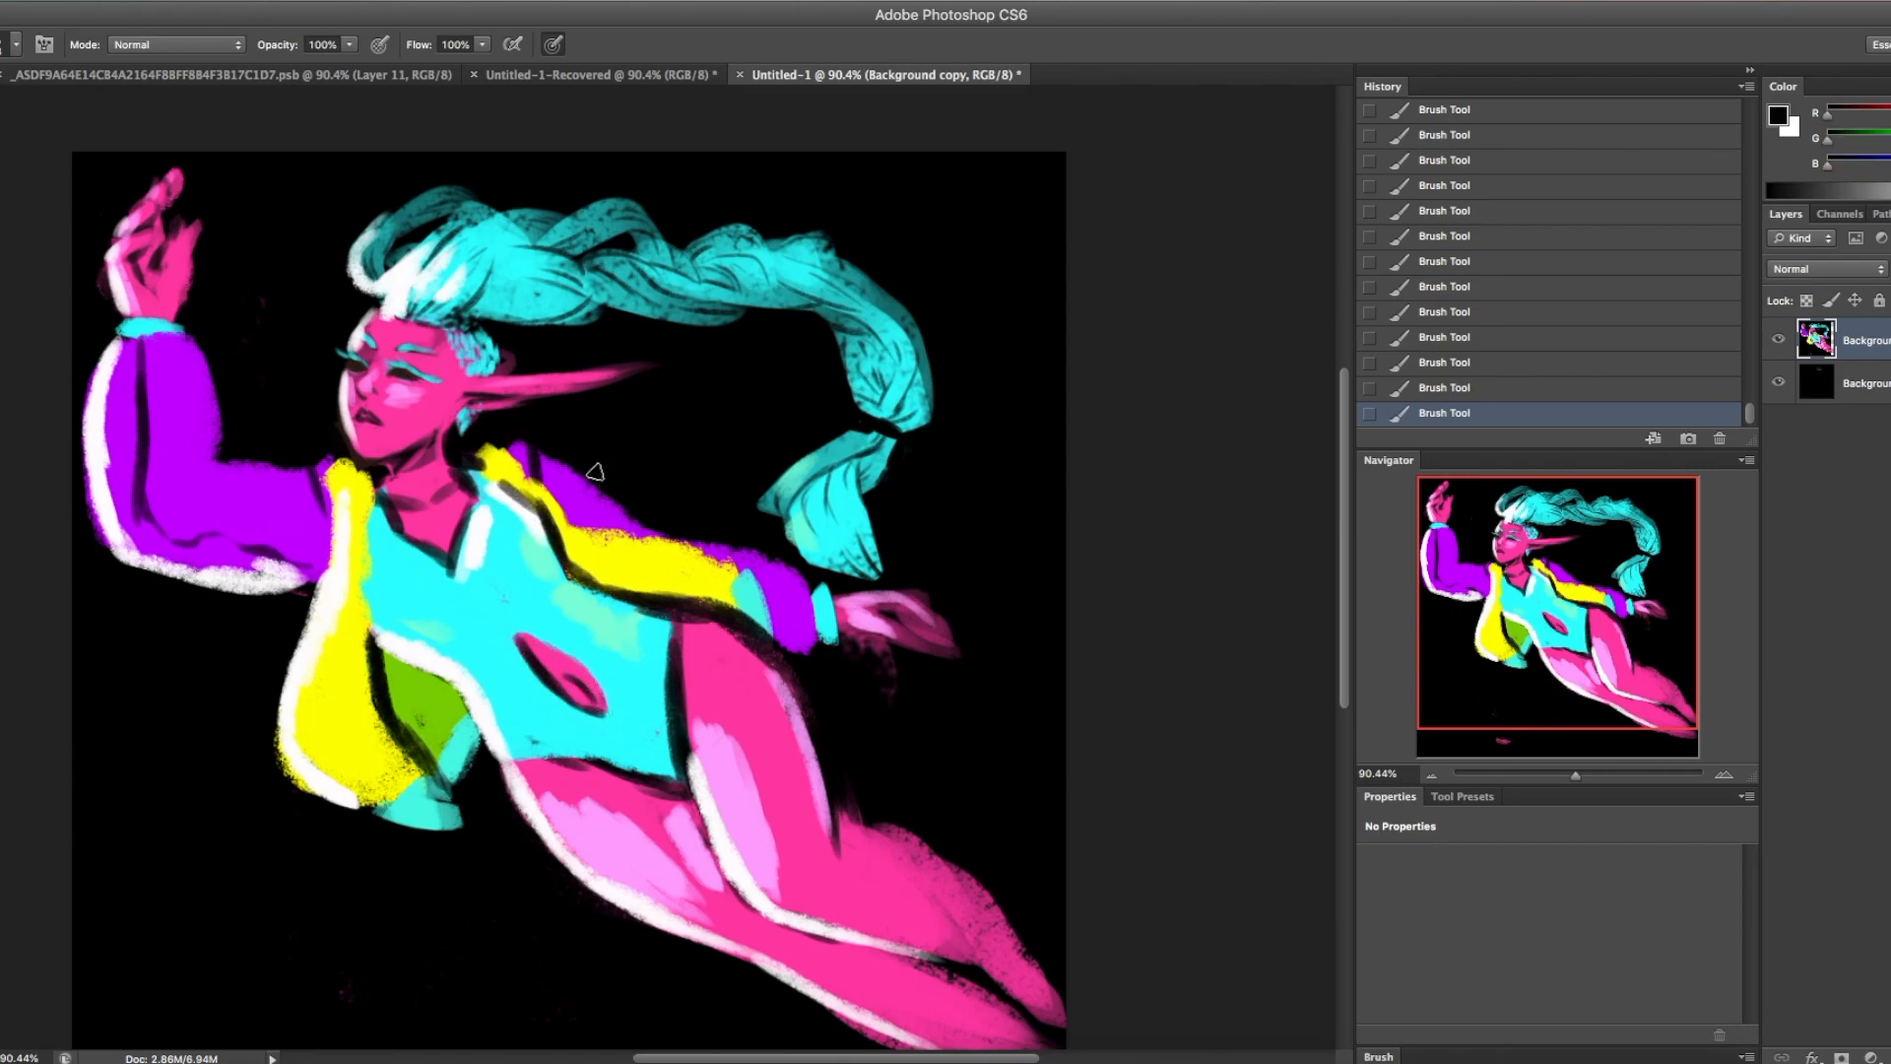
mouse_move(628, 458)
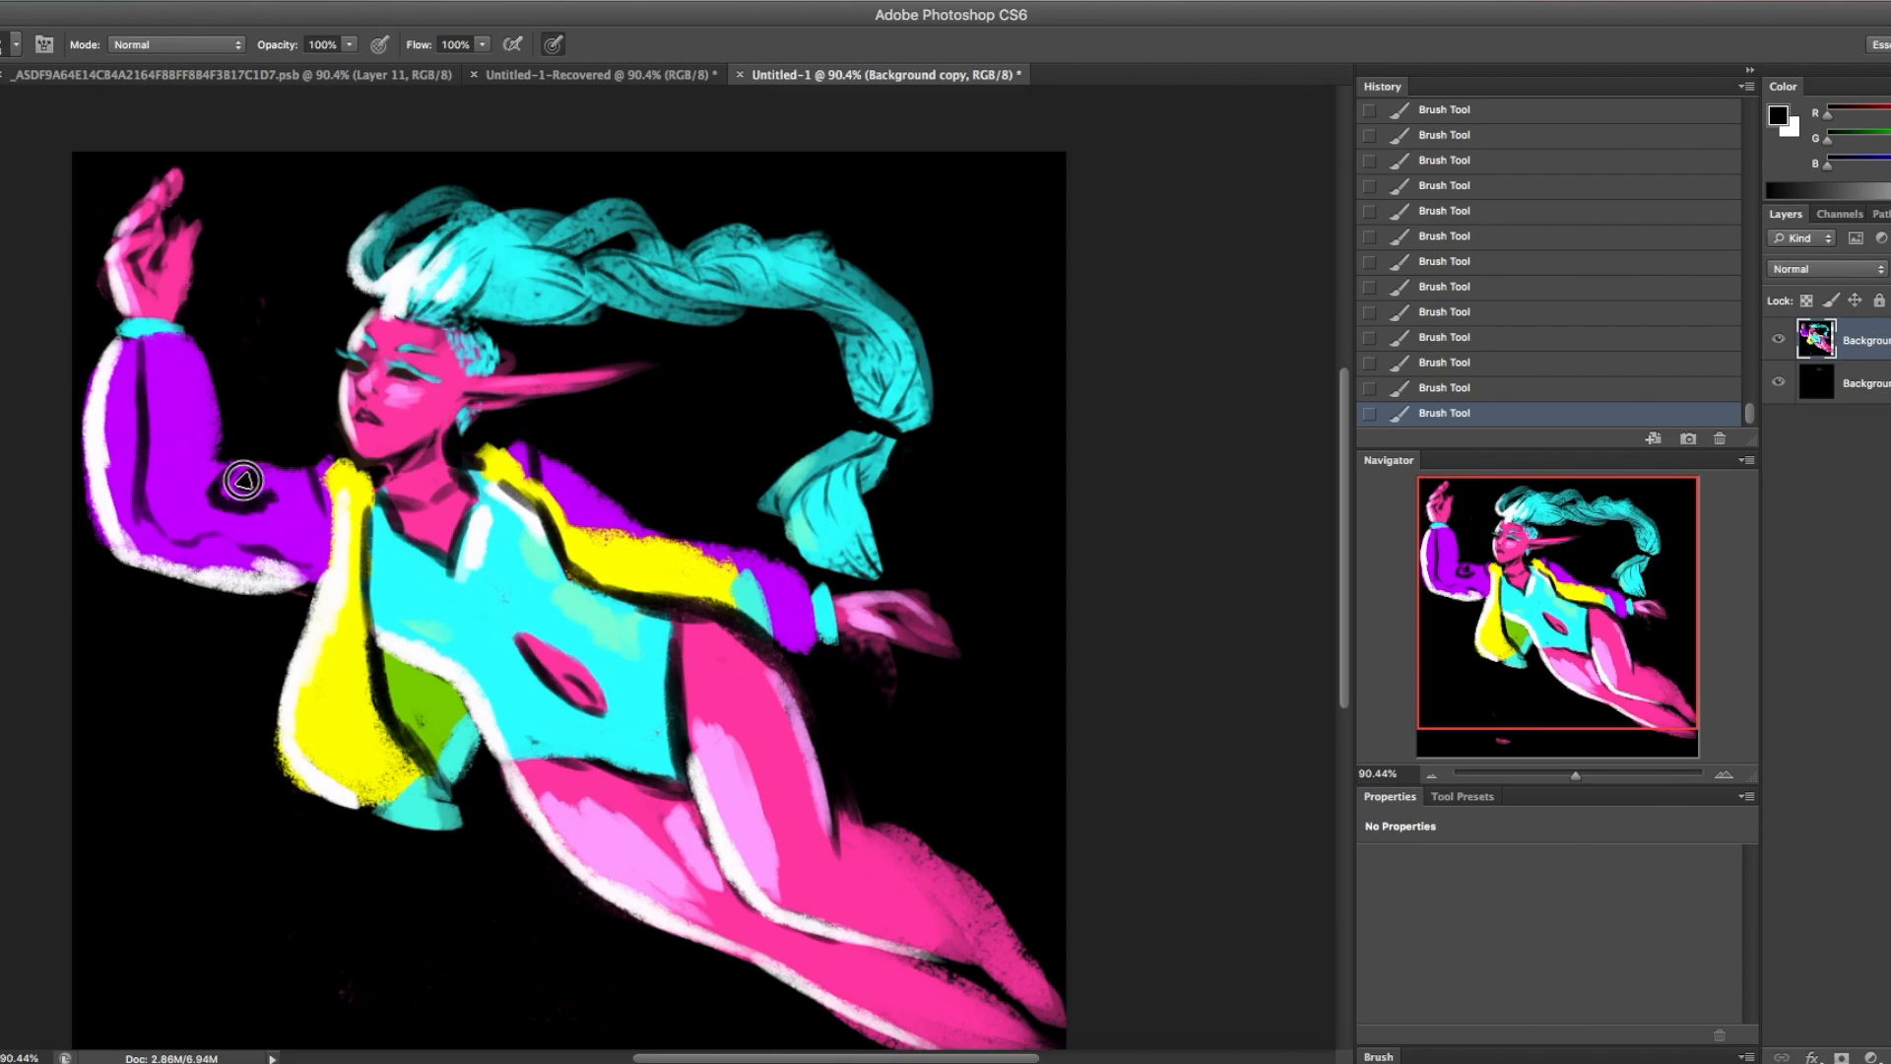
- Paint black swirls up the purple sleeve and black stripes across the yellow jacket front and shoulder
drag(242, 478, 153, 359)
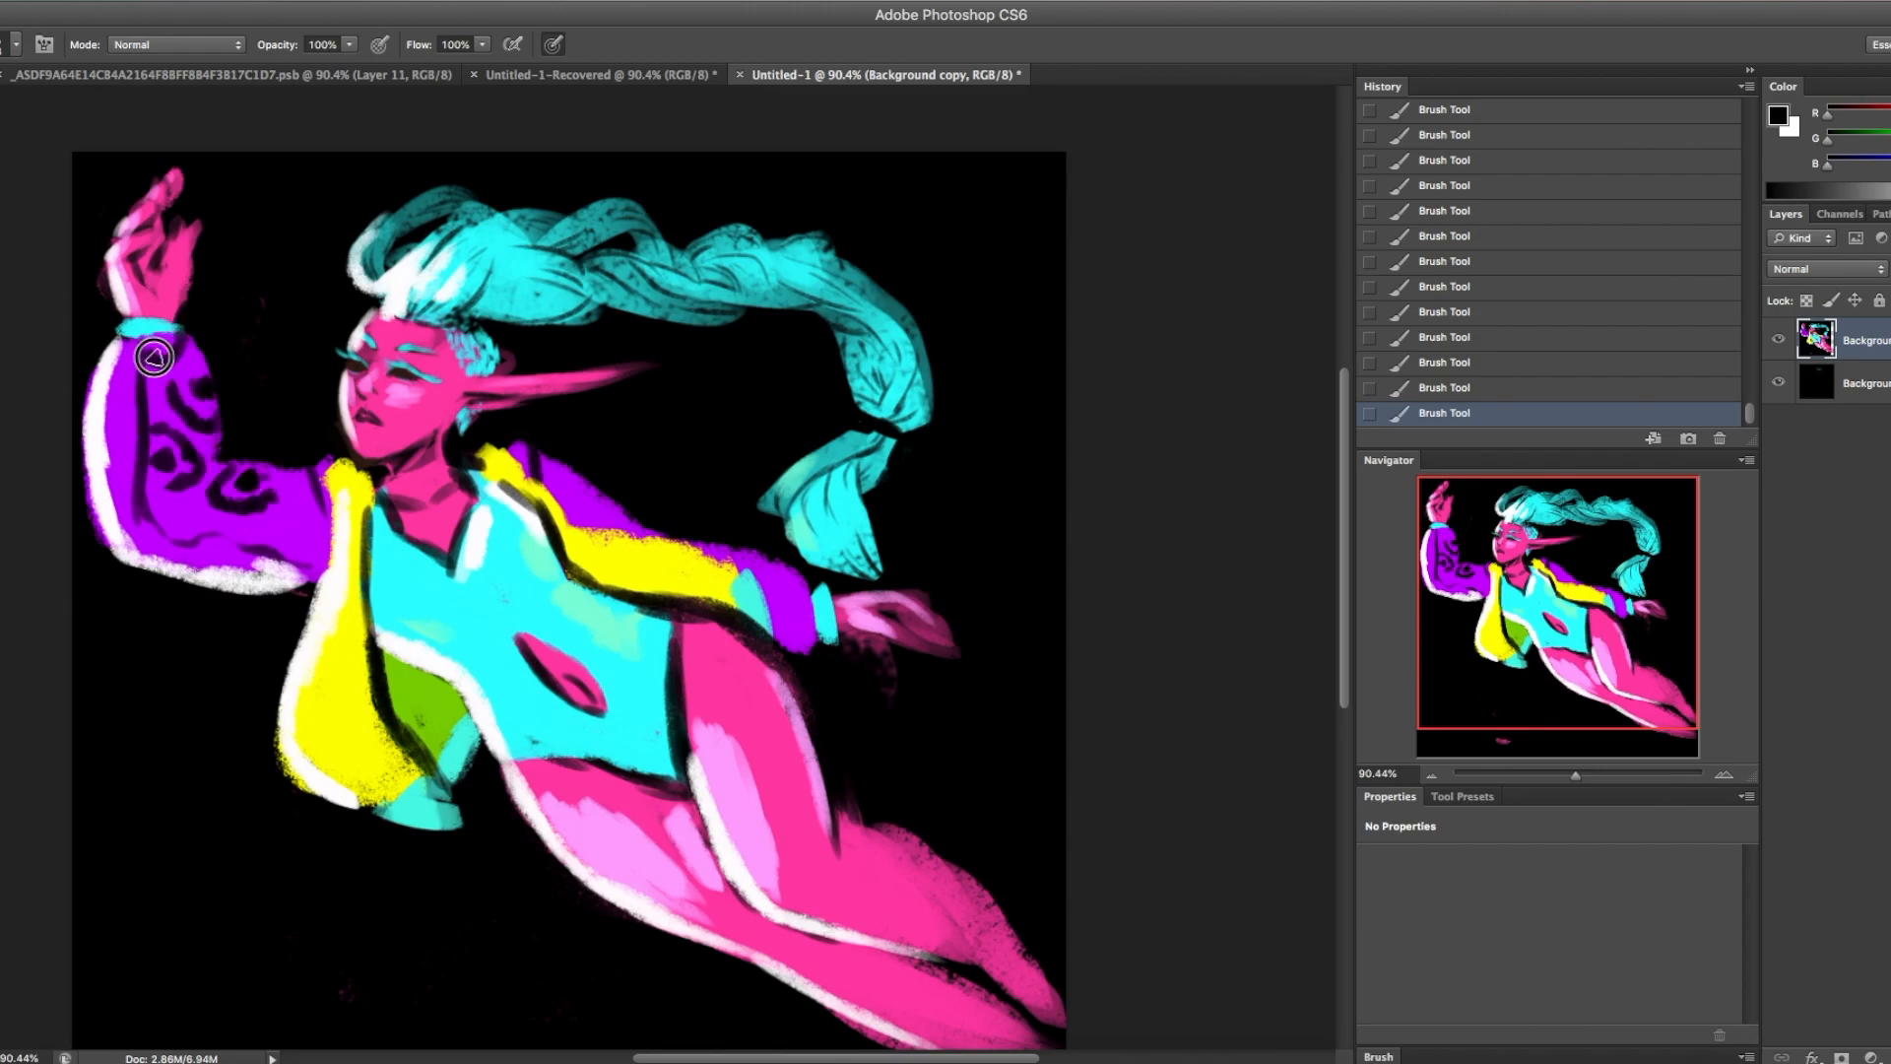
drag(154, 355, 130, 386)
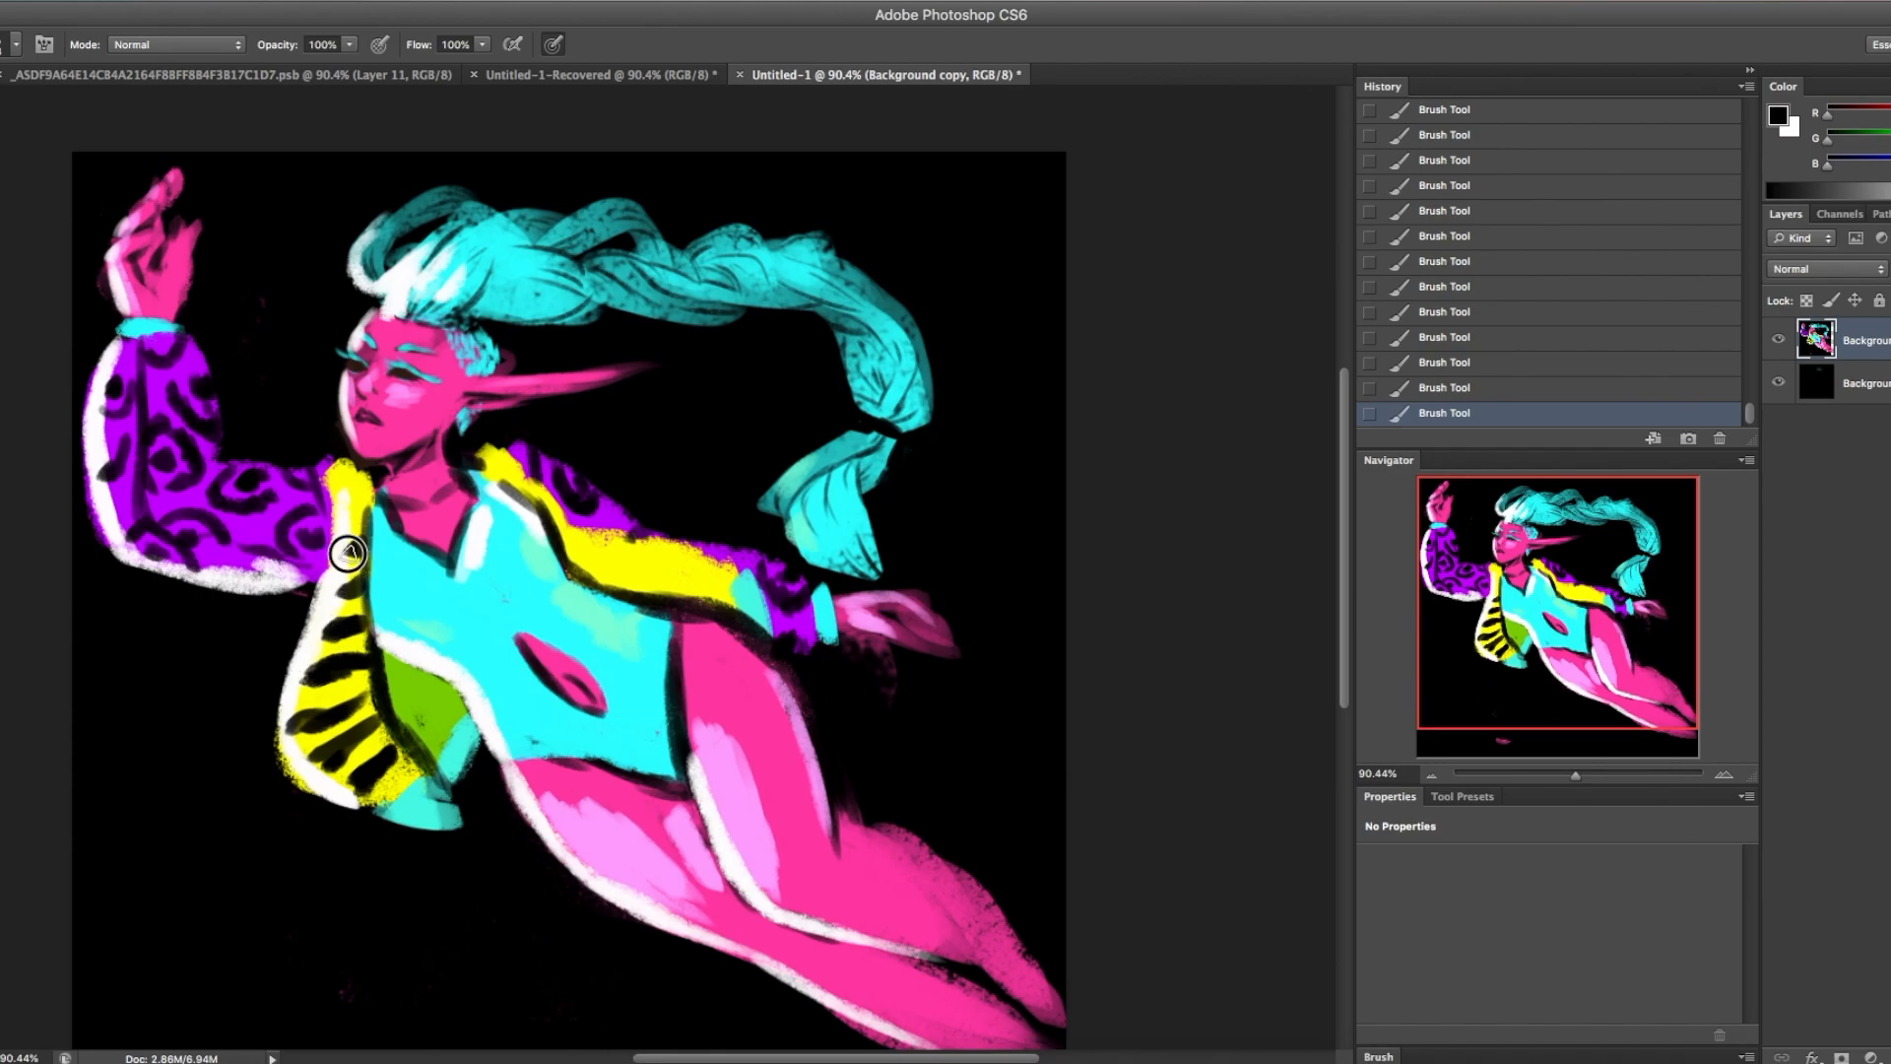
drag(350, 552, 622, 541)
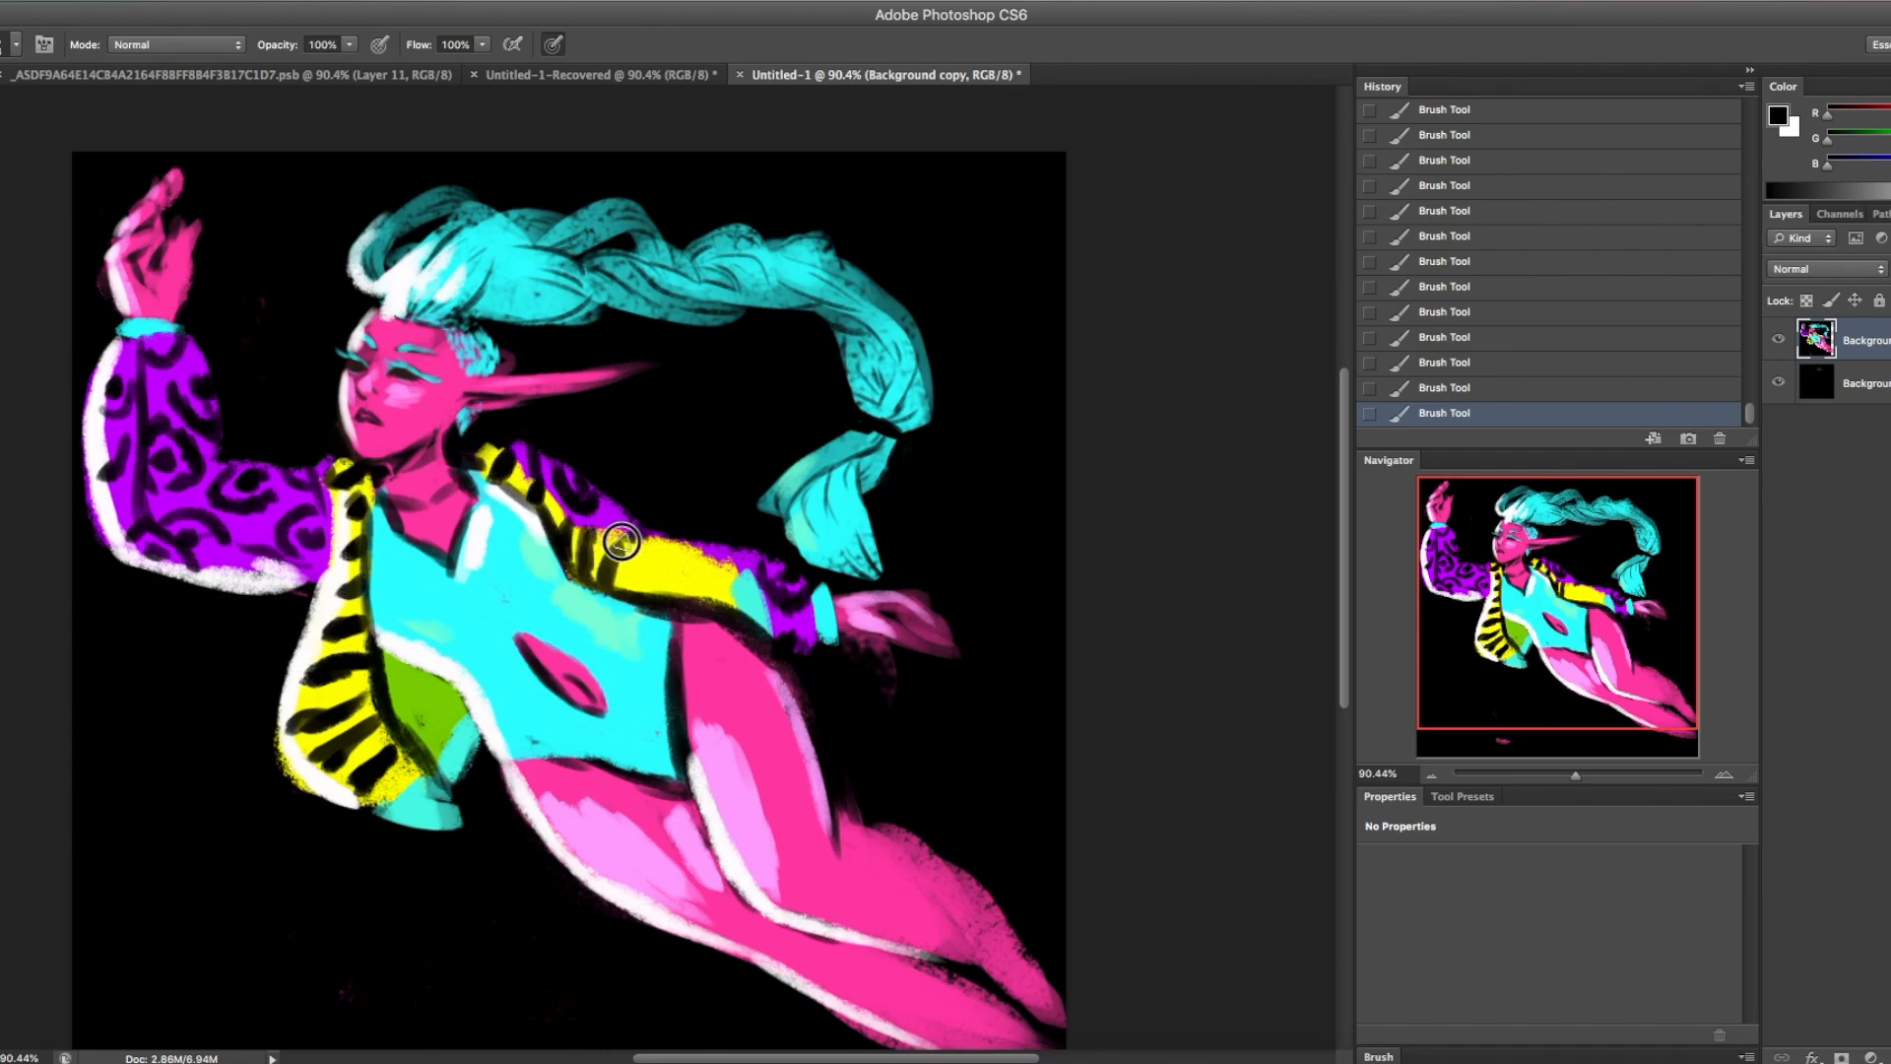
drag(621, 543, 410, 657)
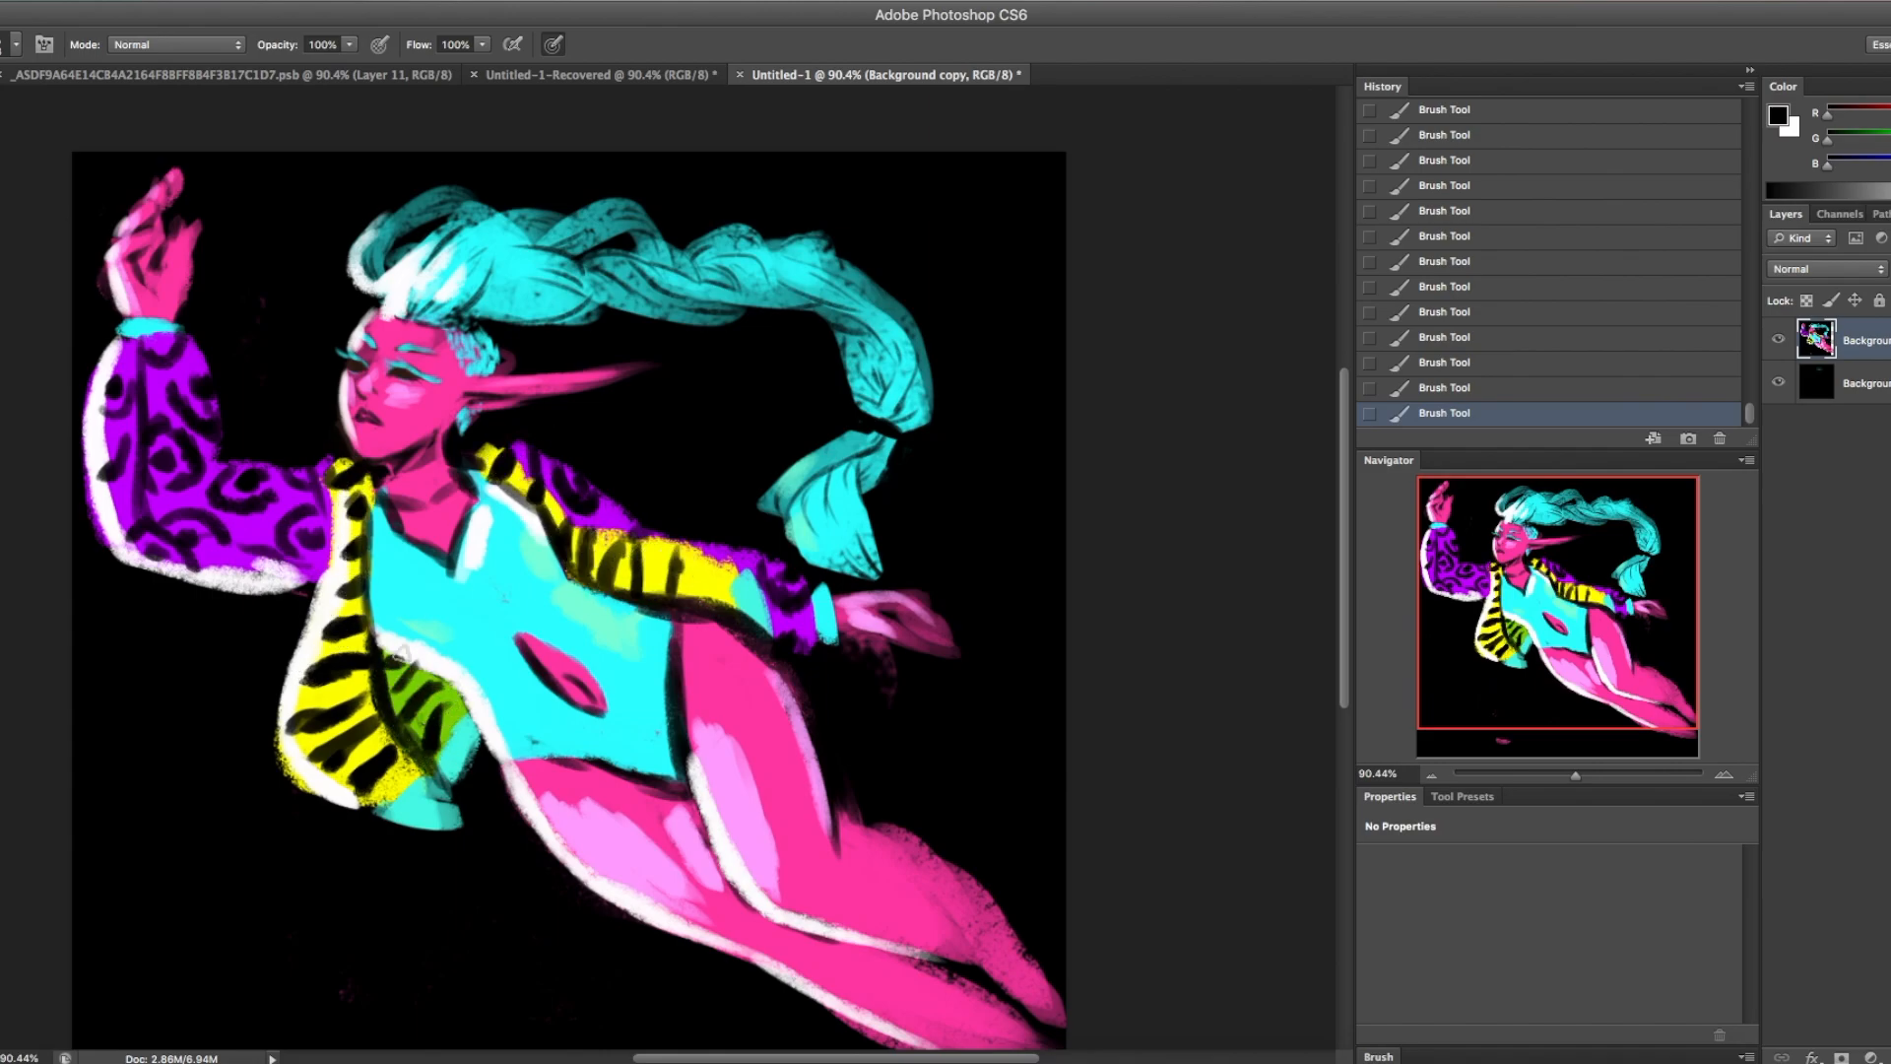
click(724, 567)
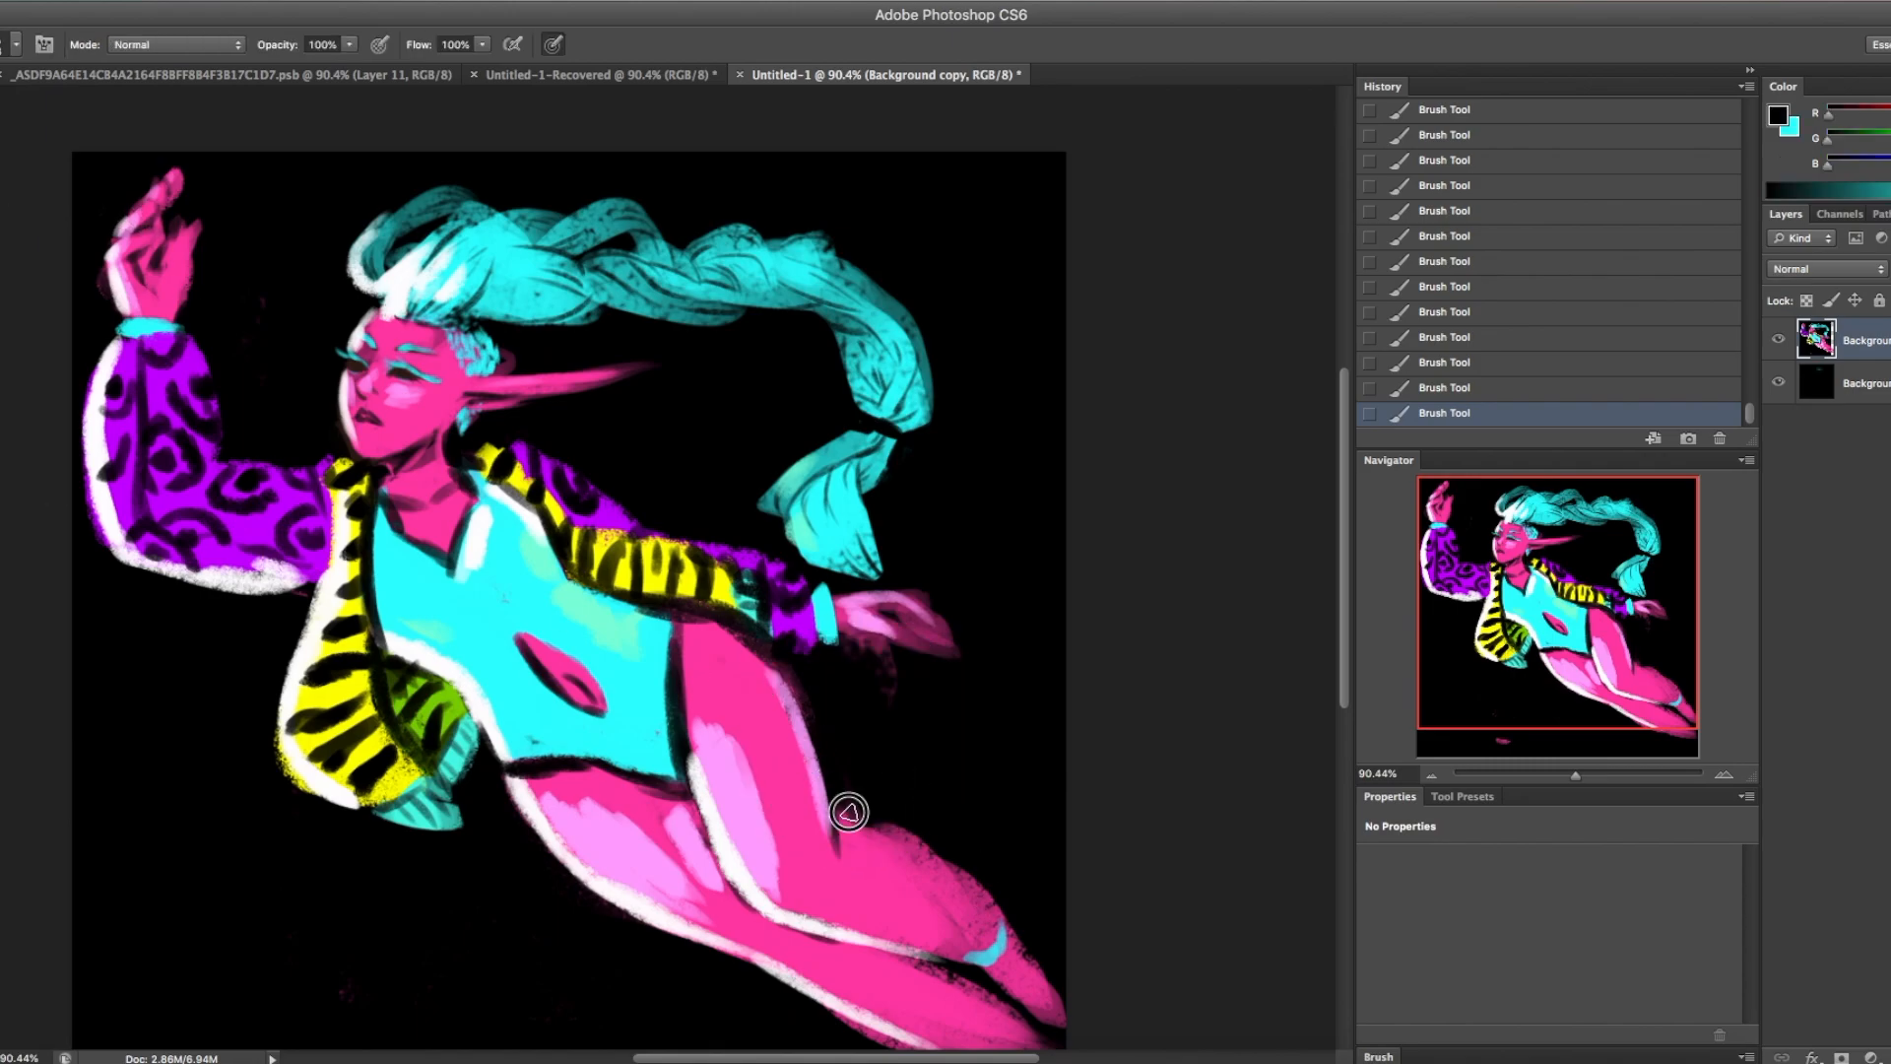
- Draw cyan bubbles near the raised hand, along the left side, right of the braid, and around the hair
drag(848, 812, 951, 651)
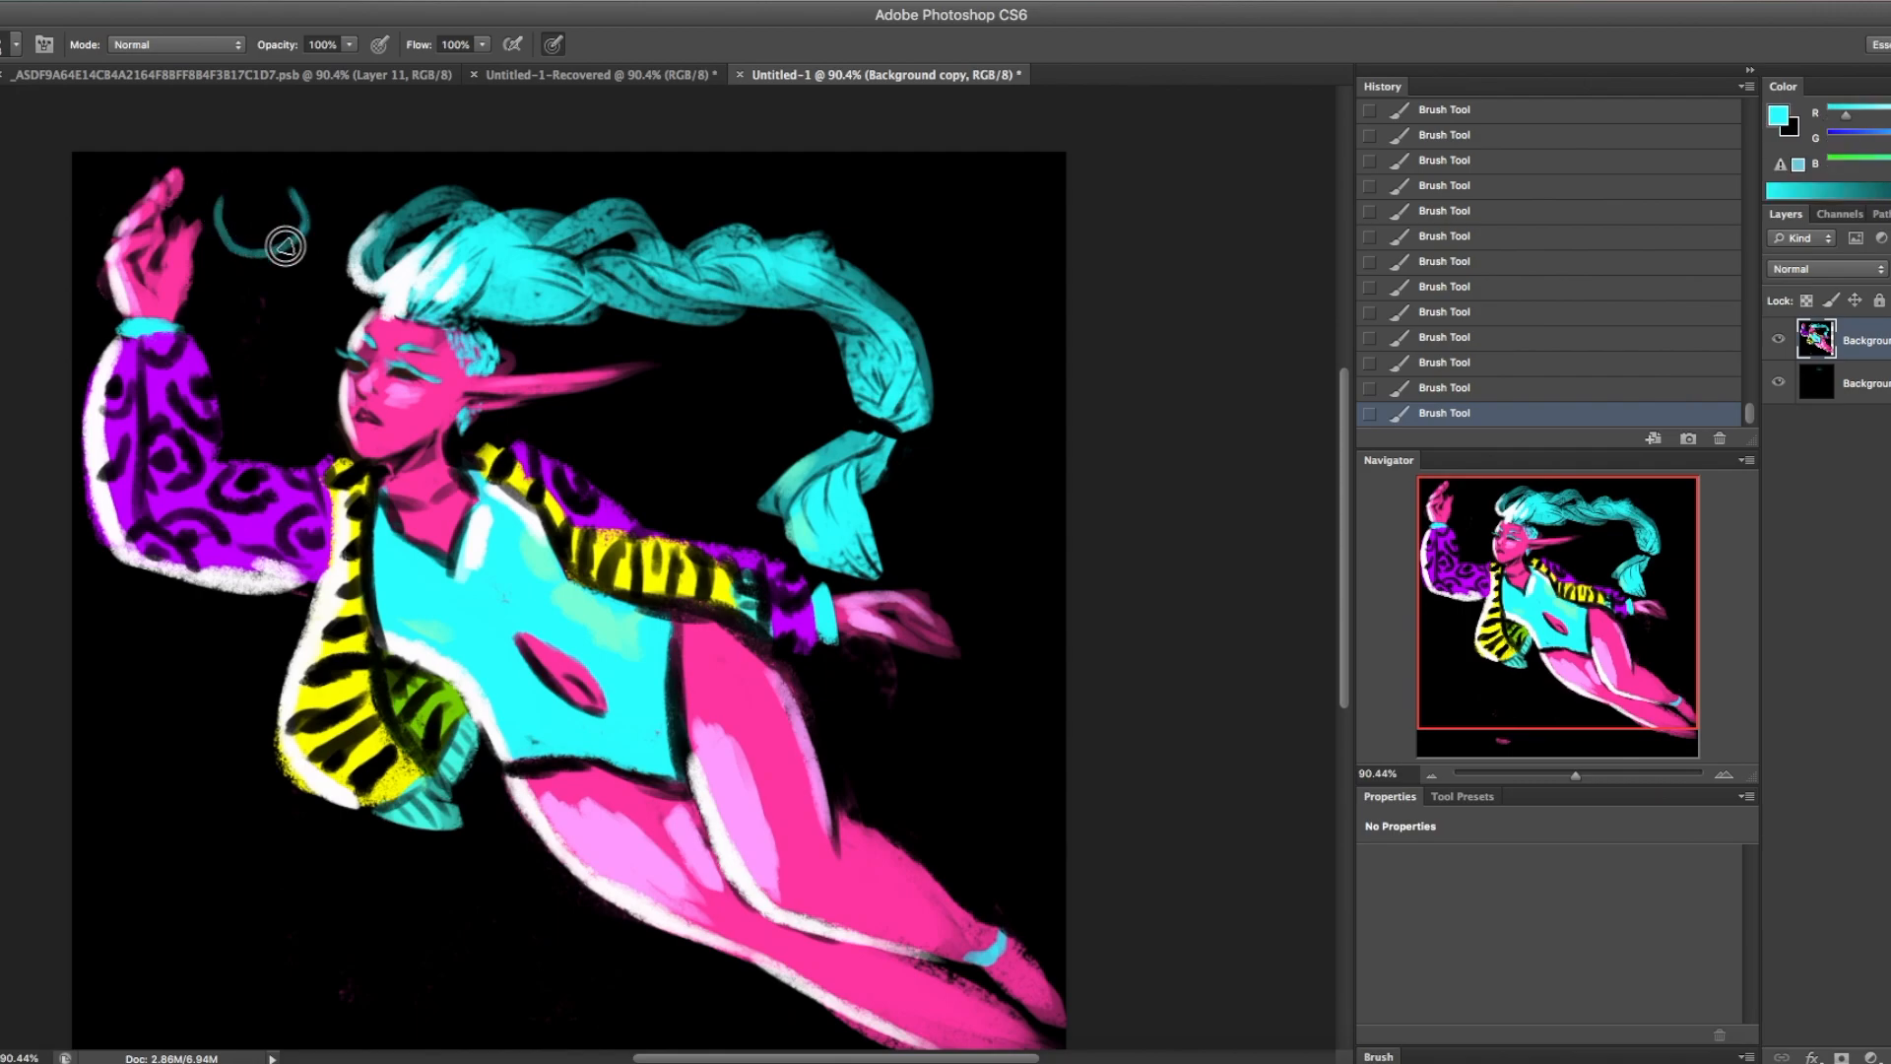
drag(285, 243, 203, 838)
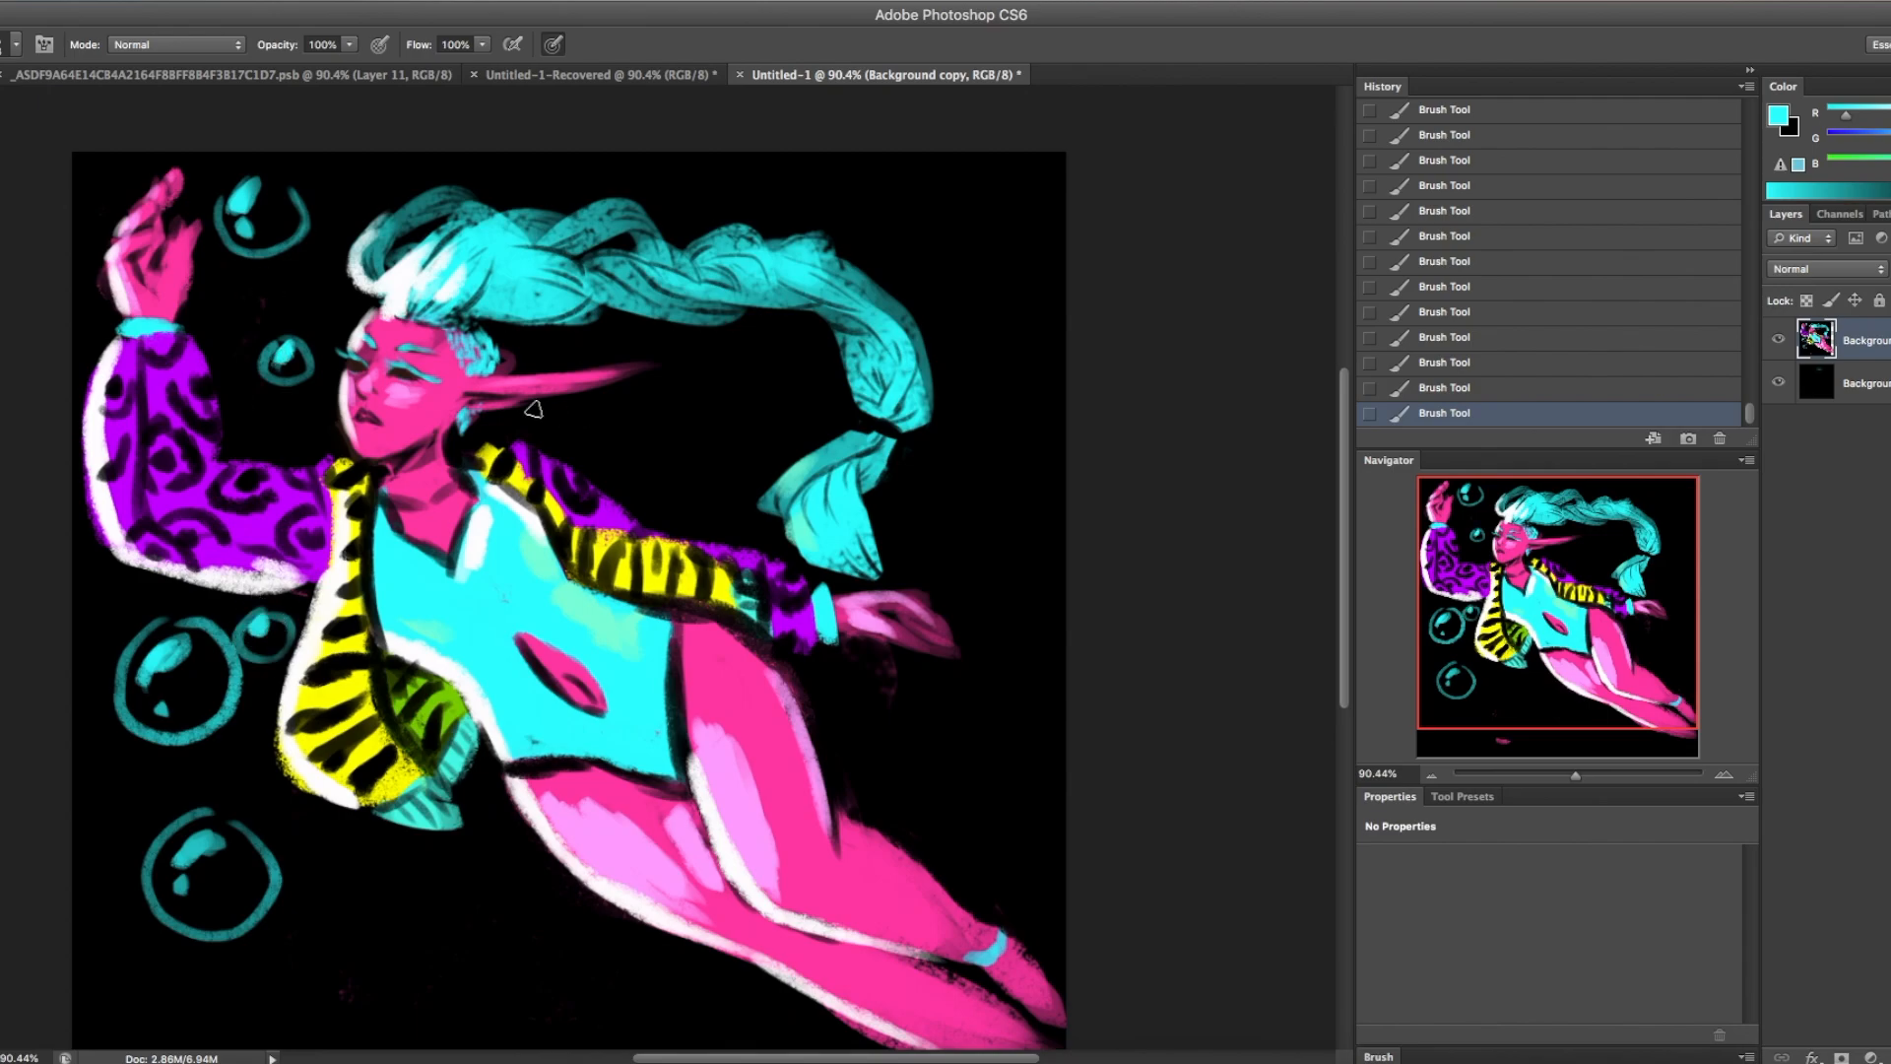
mouse_move(1023, 471)
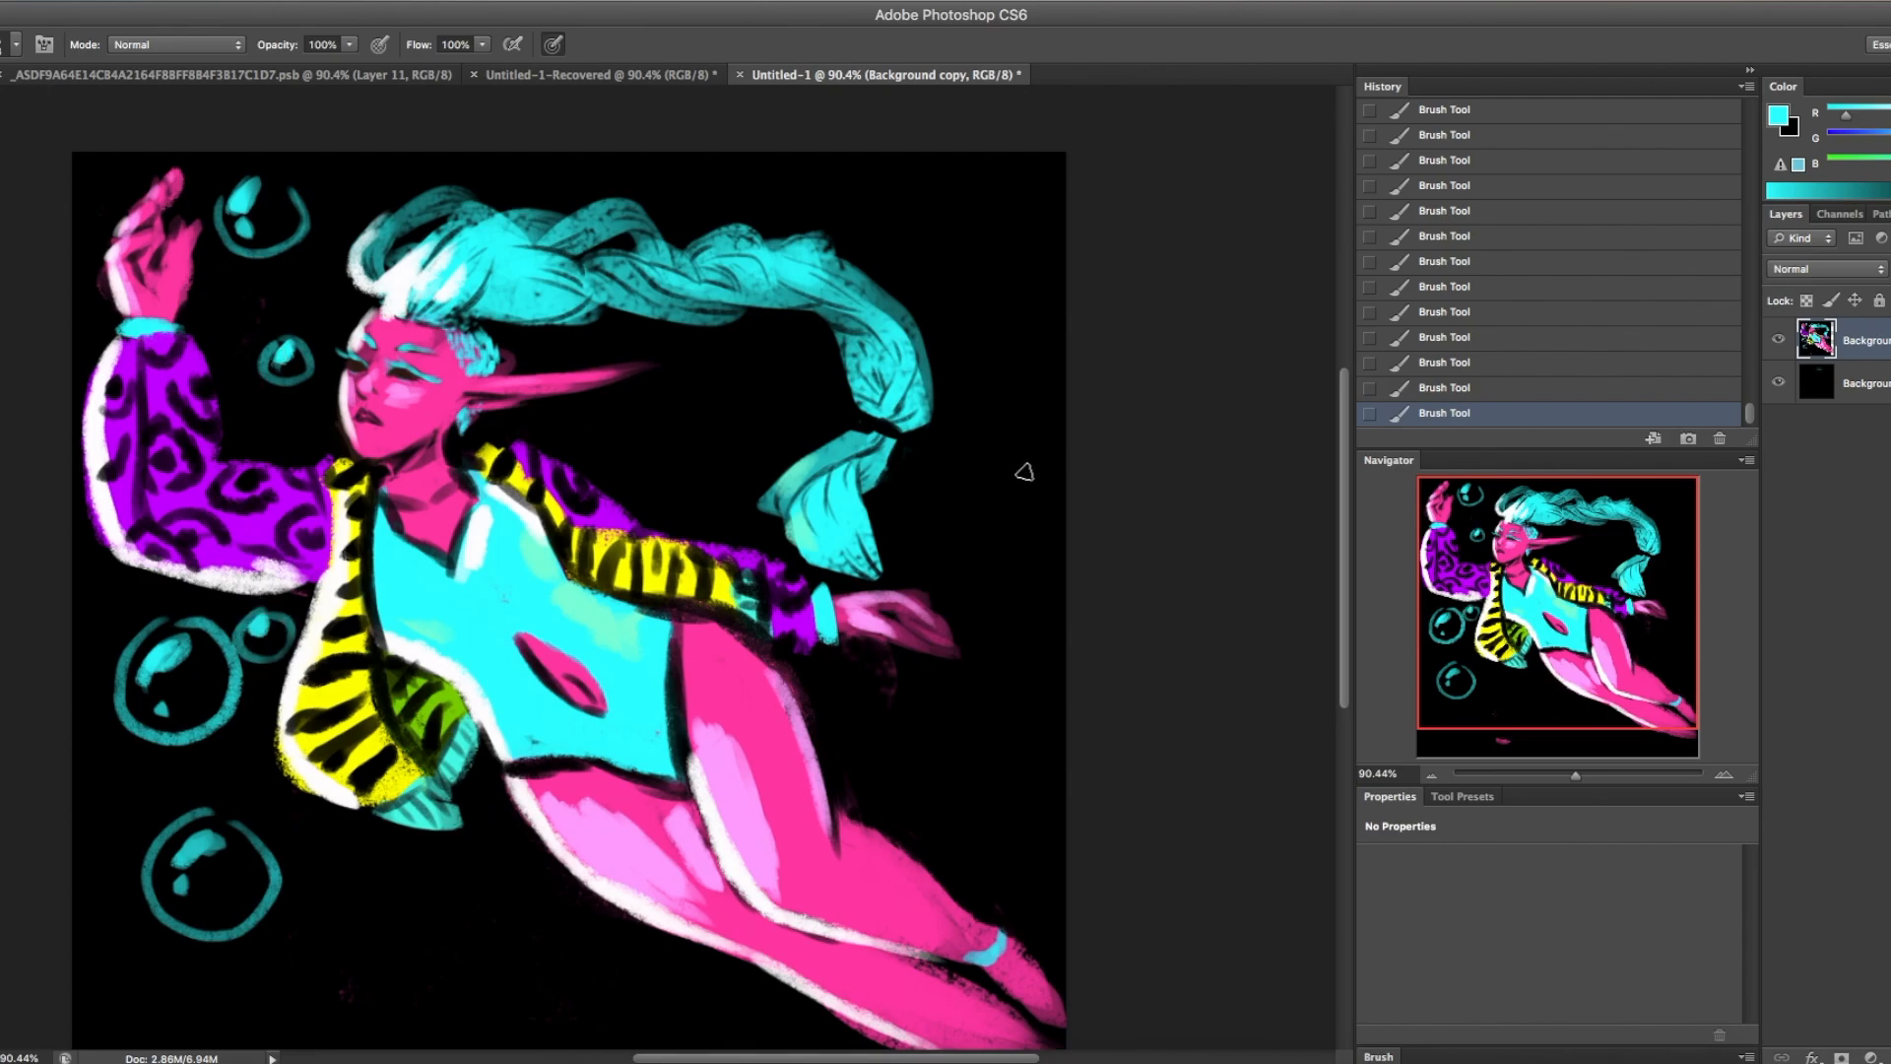
drag(1019, 471, 952, 494)
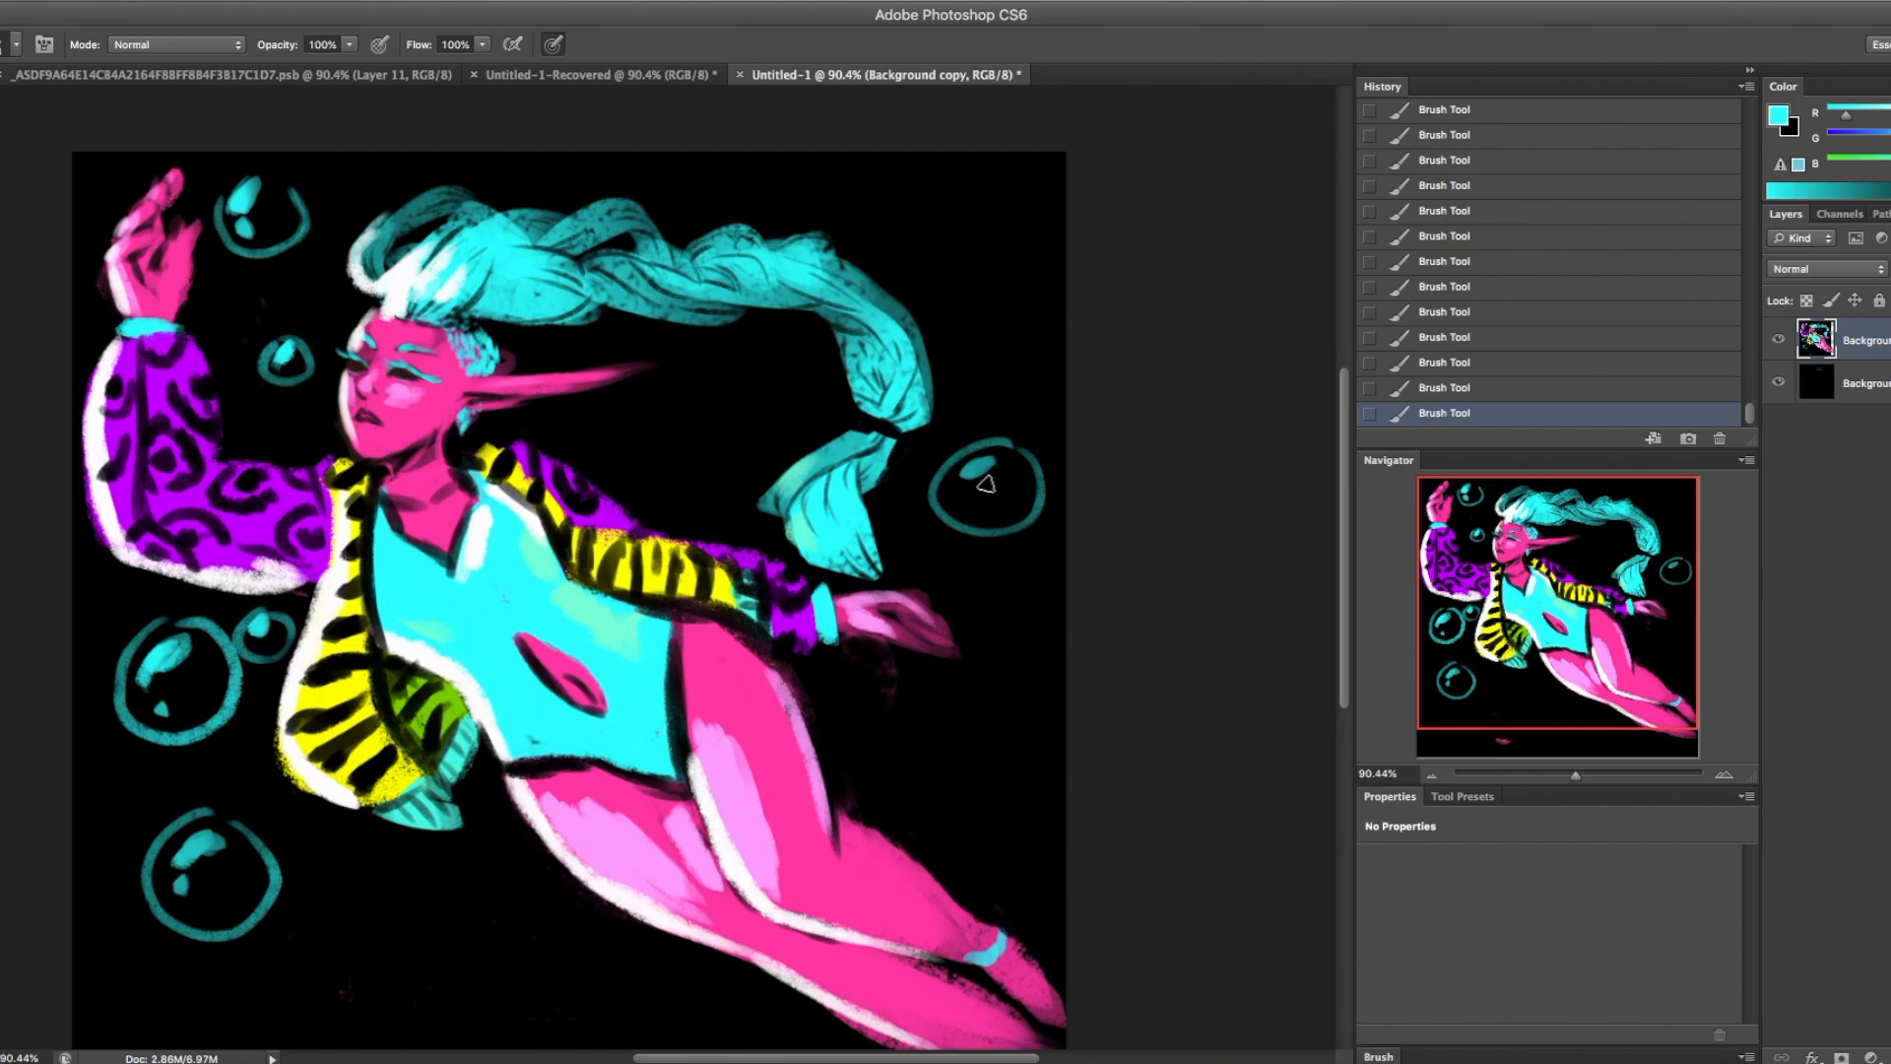
mouse_move(593, 393)
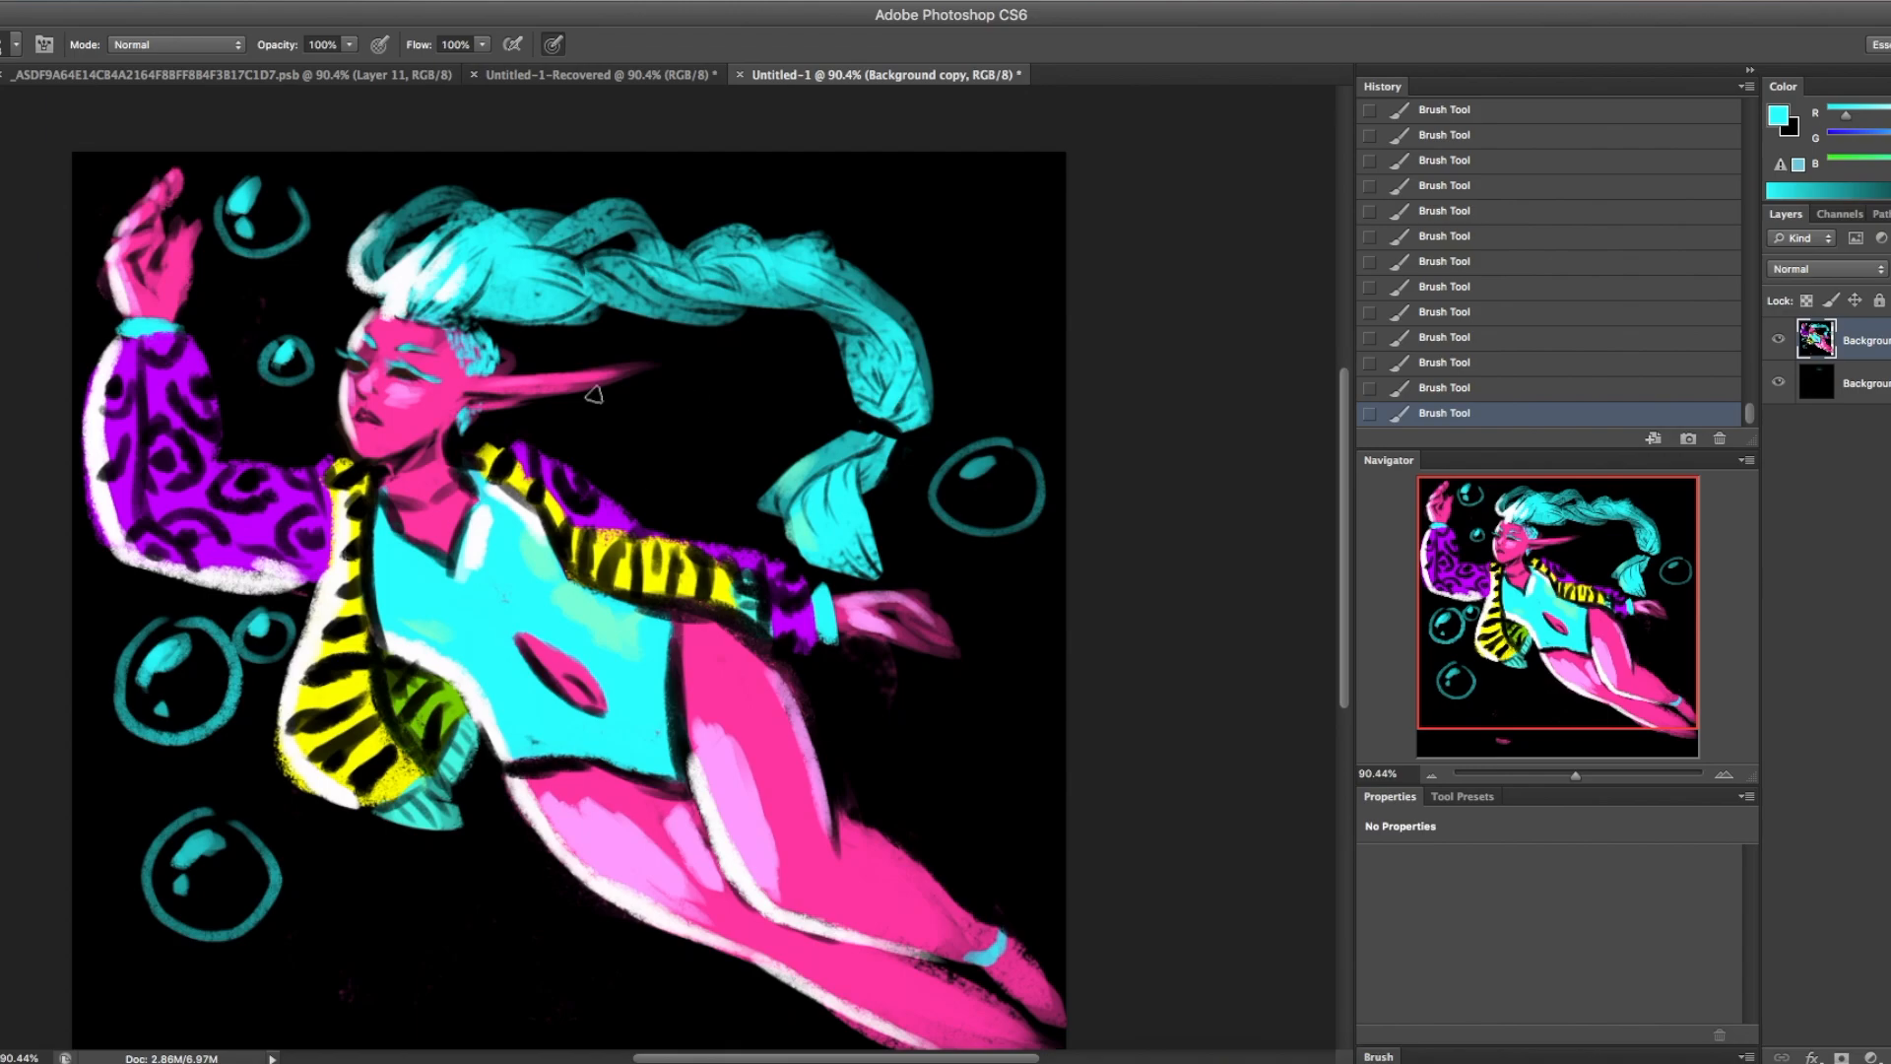
click(301, 290)
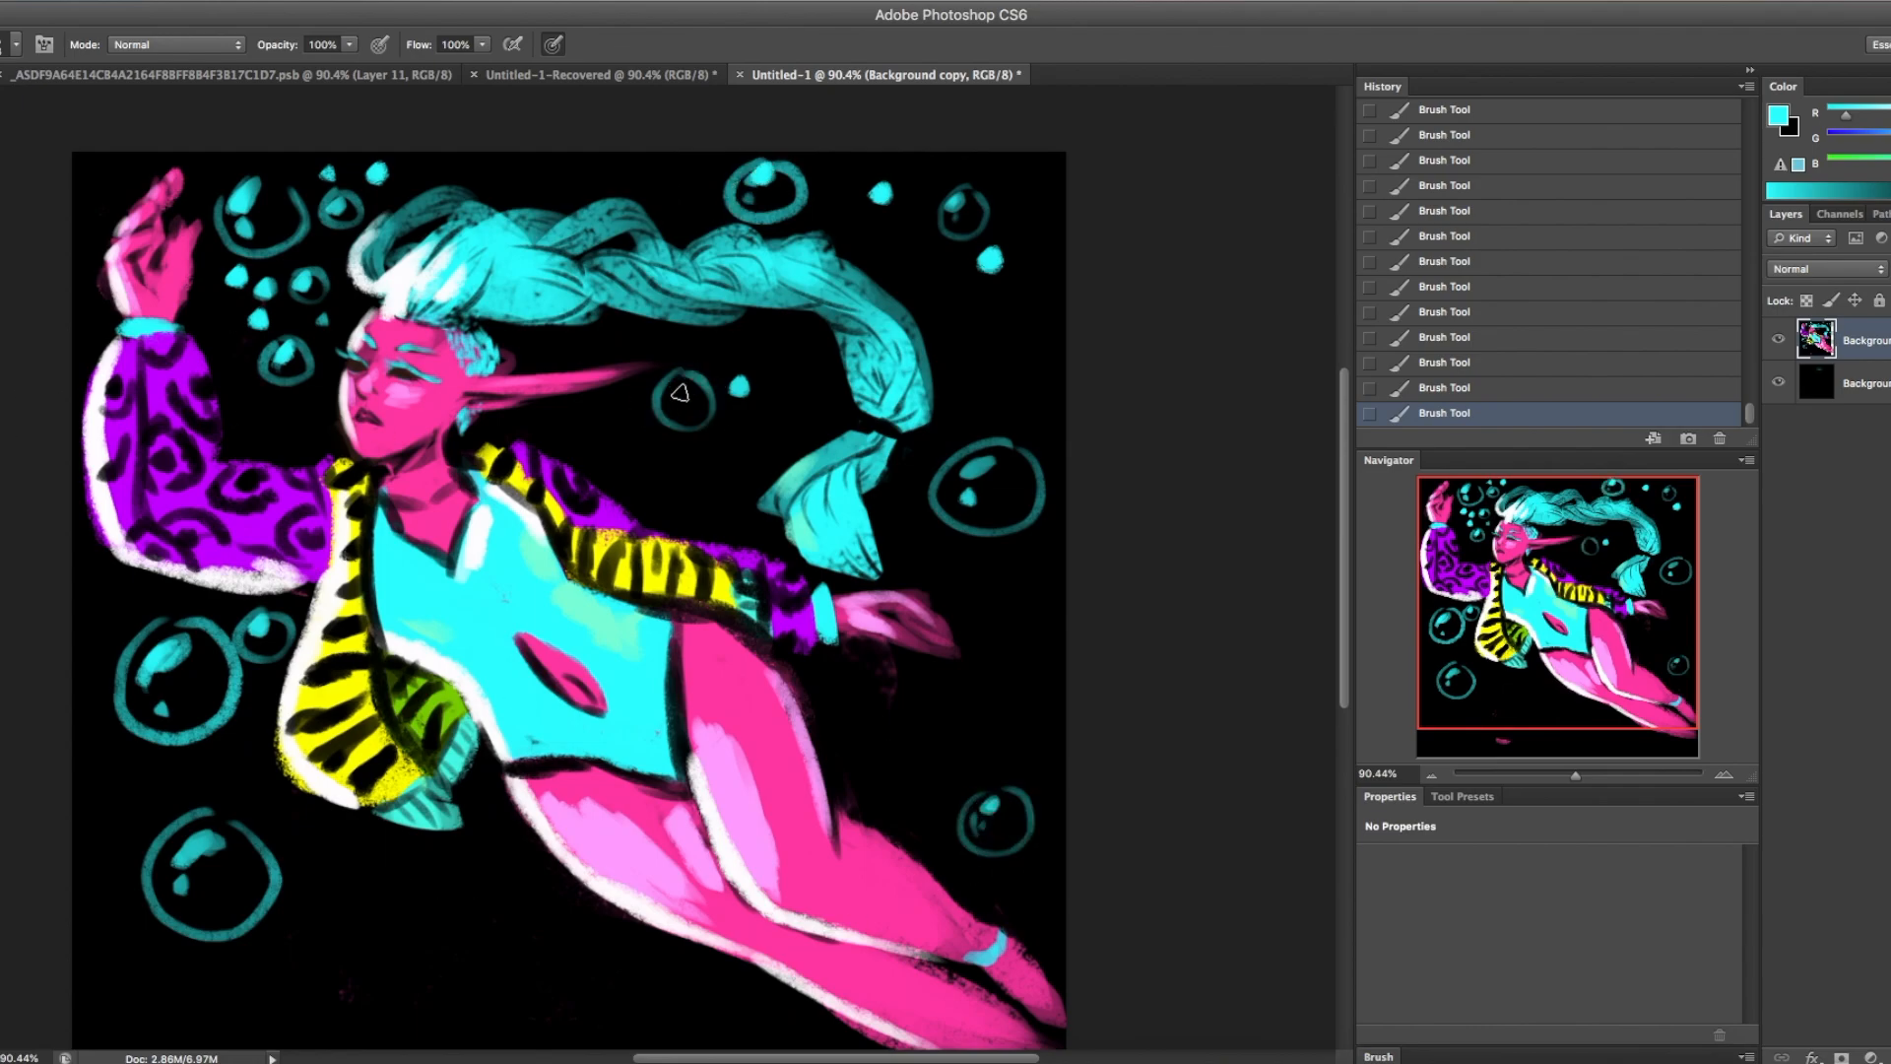
mouse_move(663, 183)
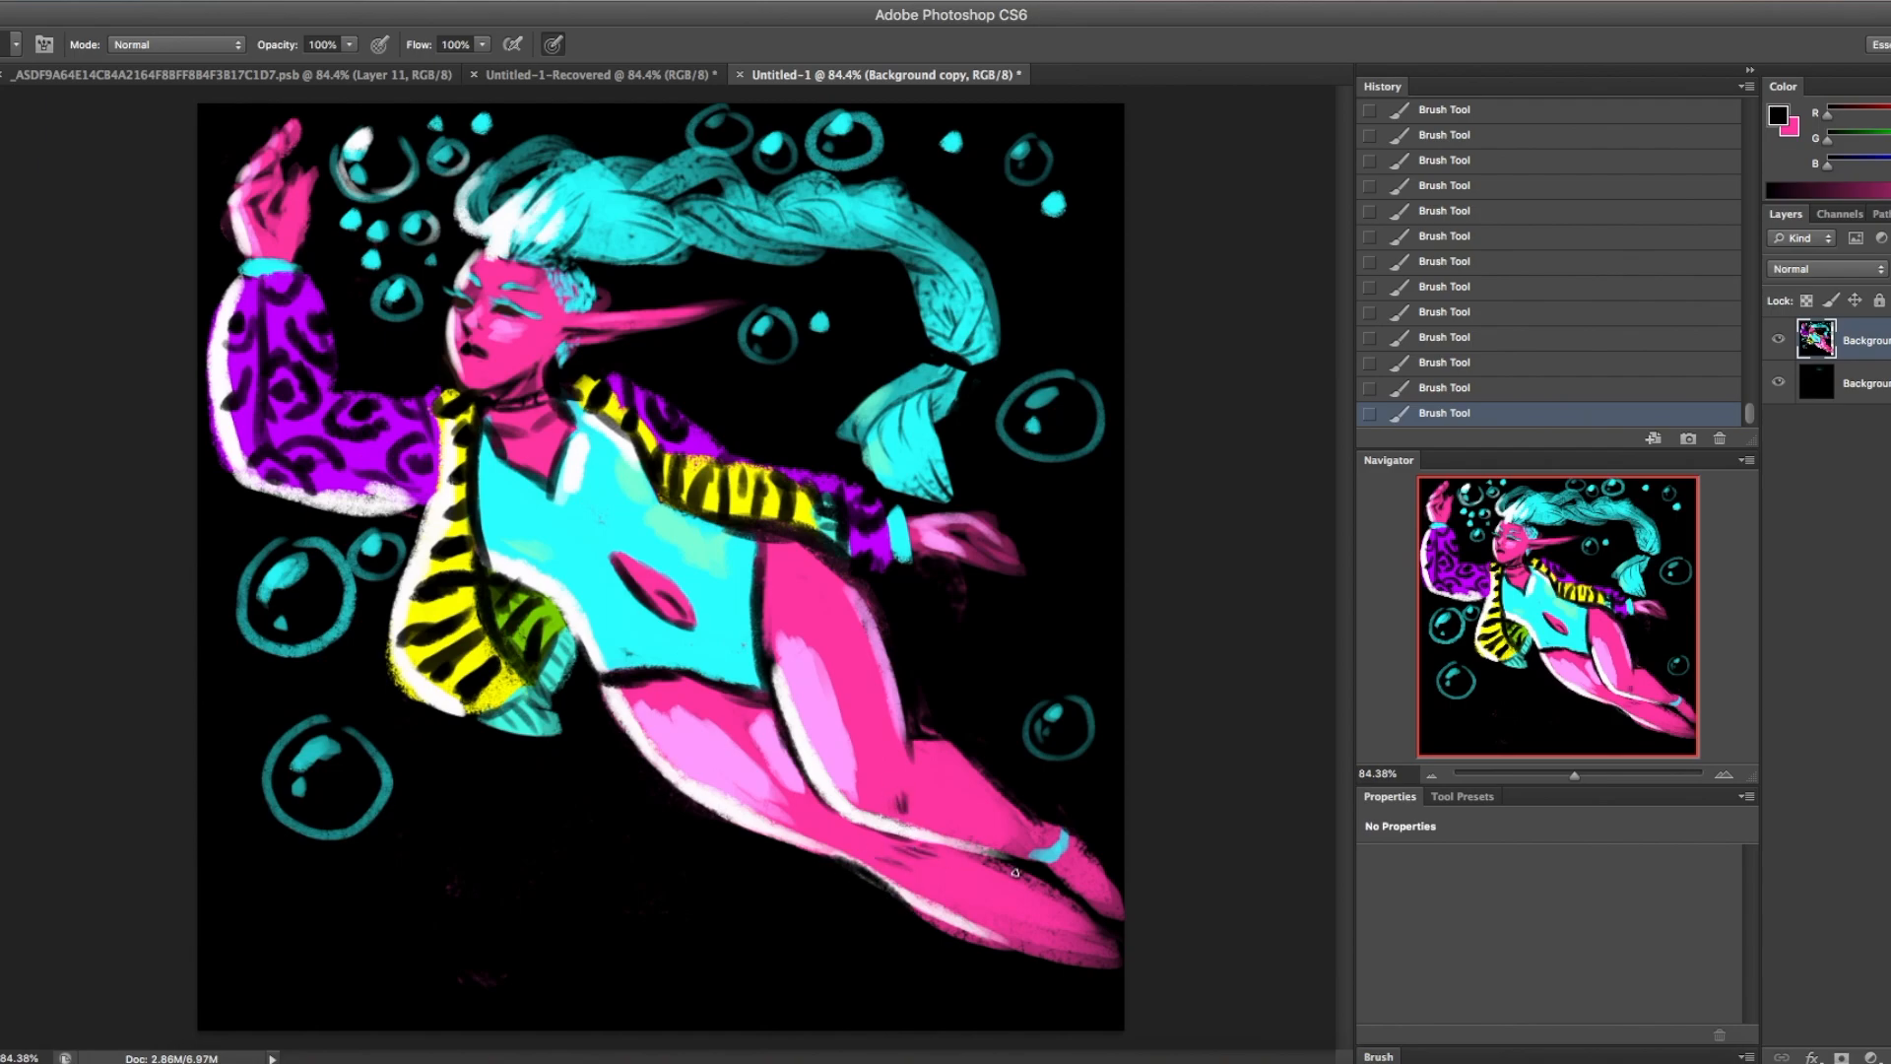
- Paint fingernails and a yellow hoop earring, then magenta stripes and a trailing ribbon on the braid
drag(1049, 868, 265, 168)
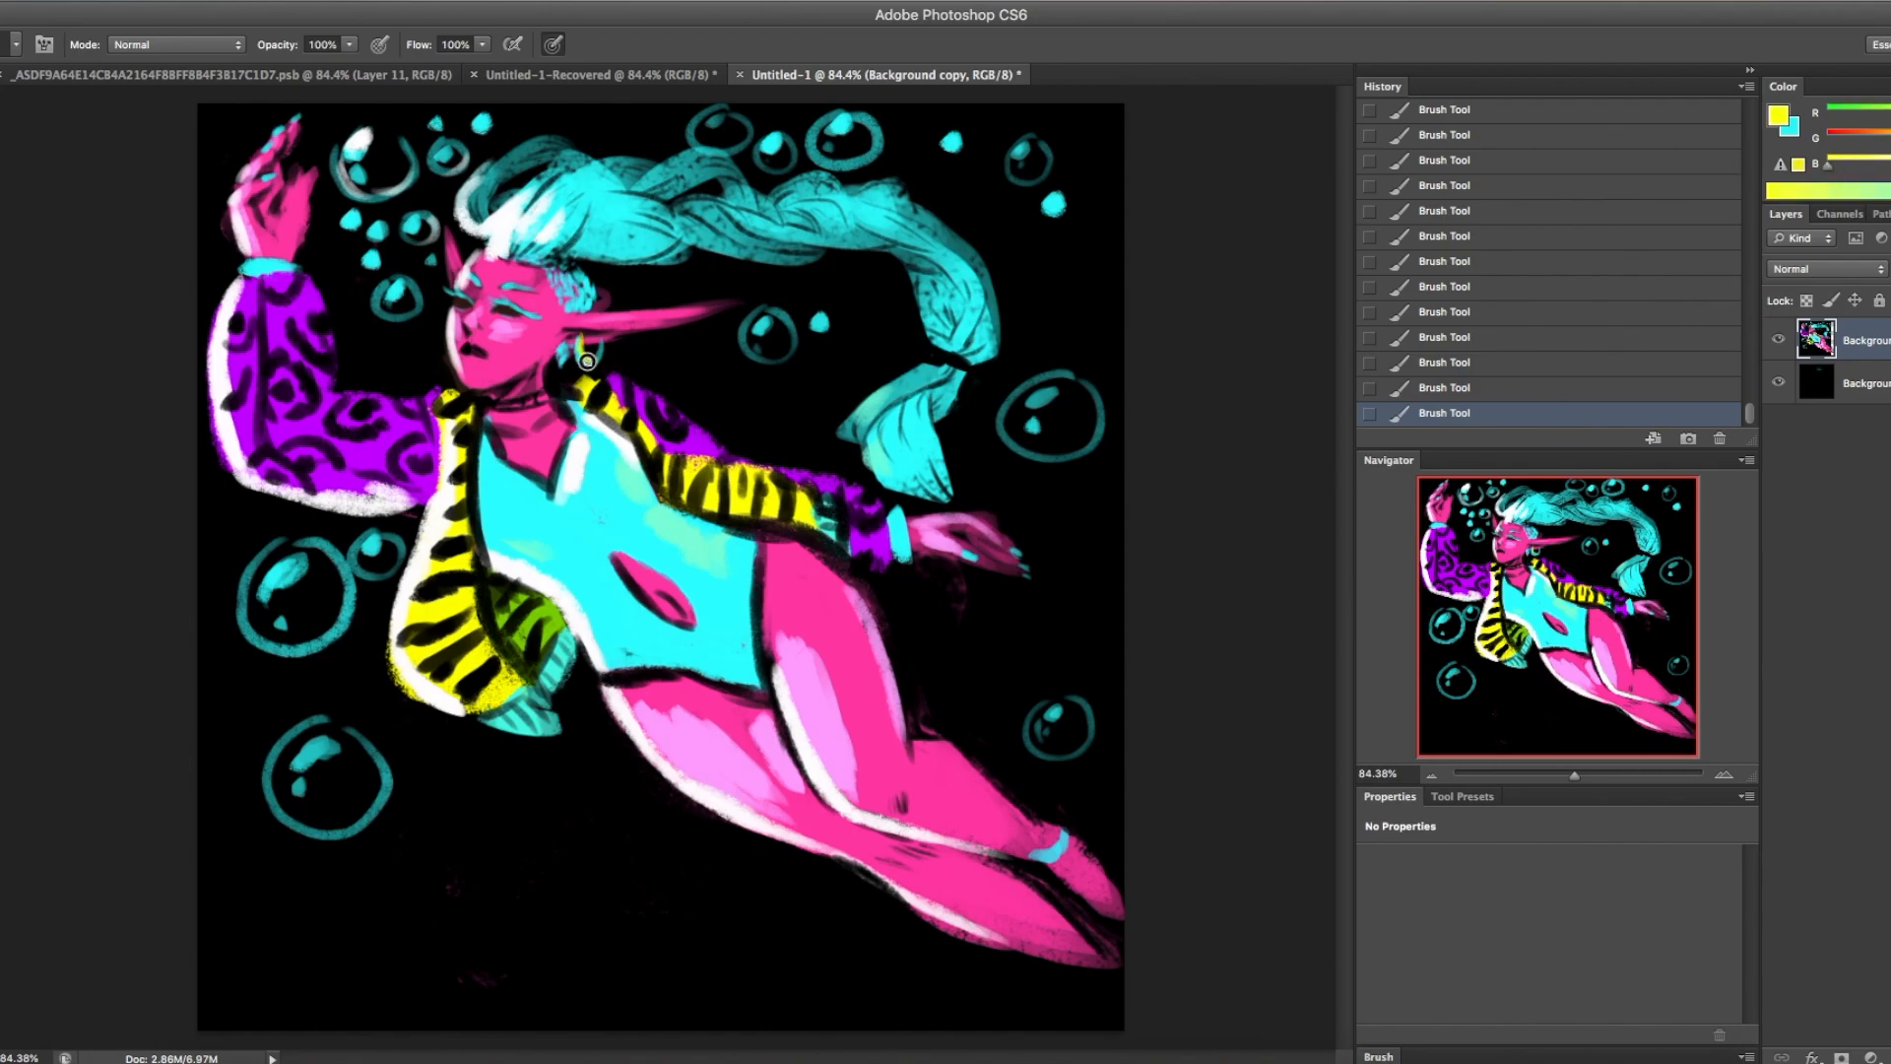
click(1444, 387)
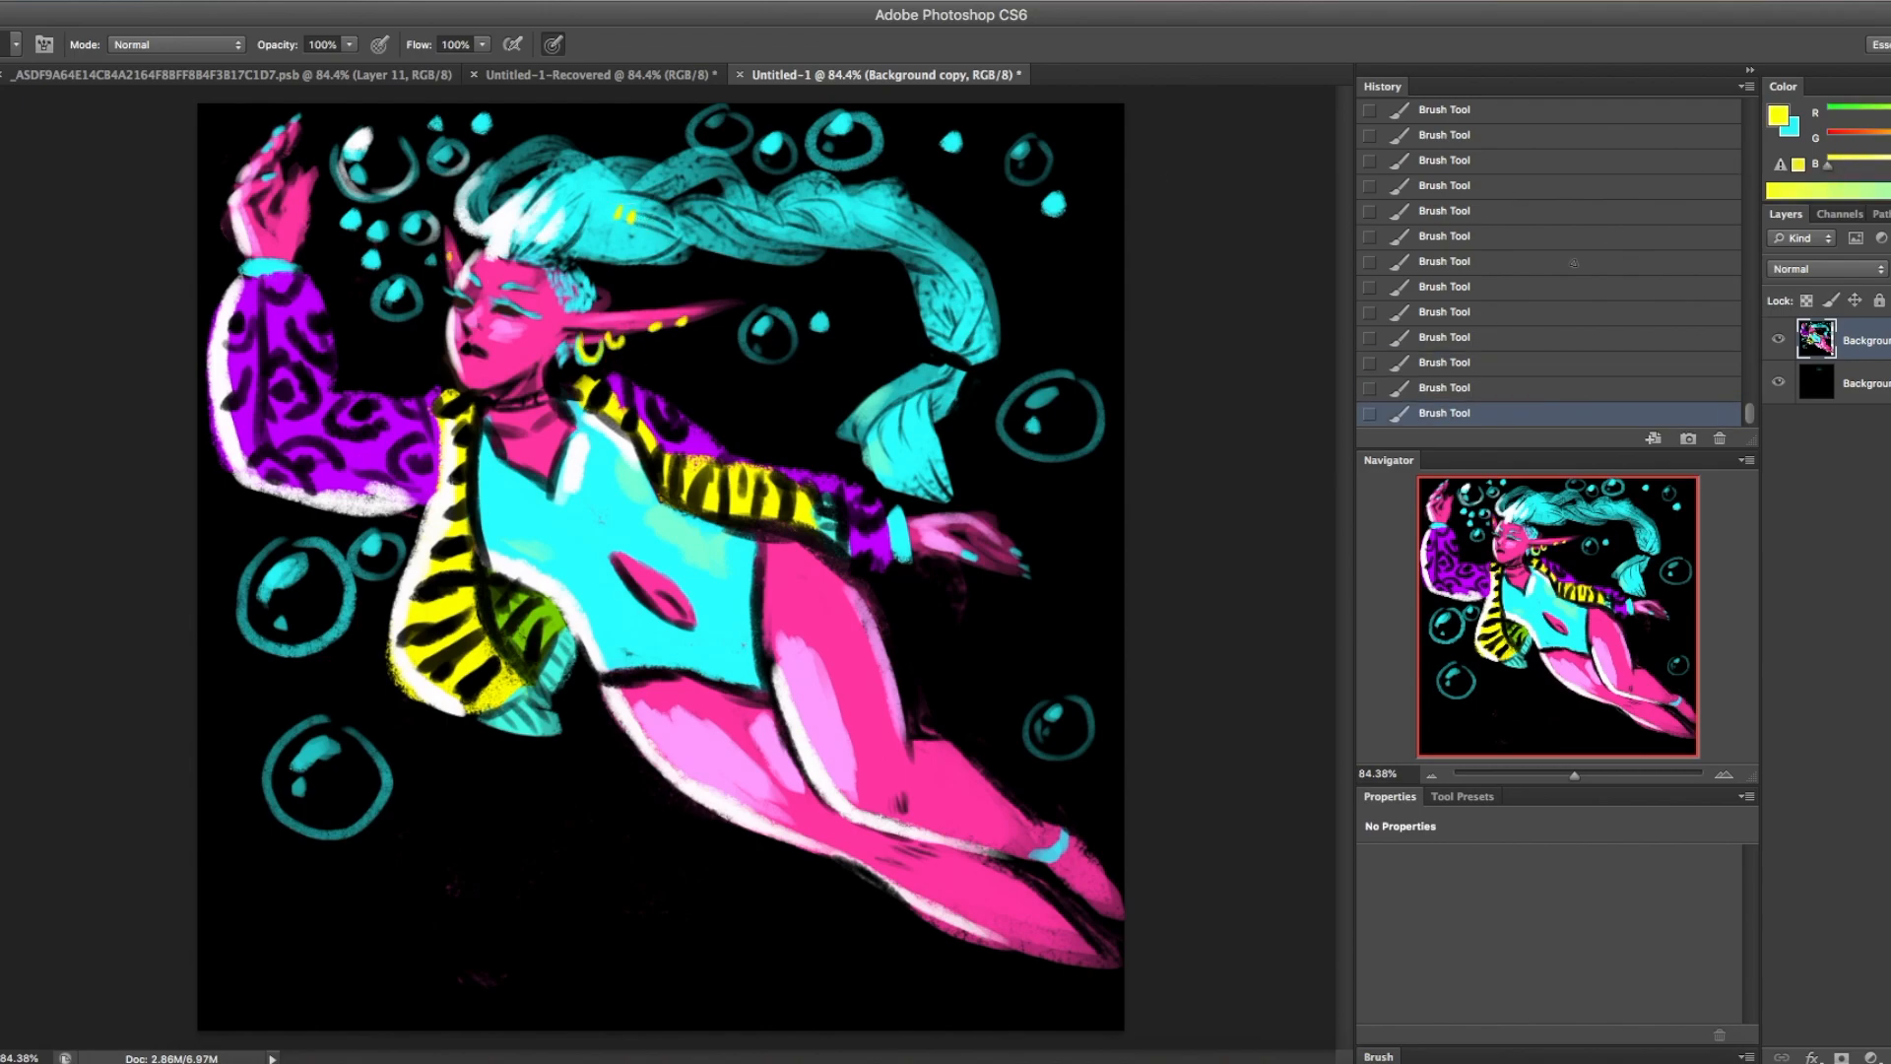
click(965, 338)
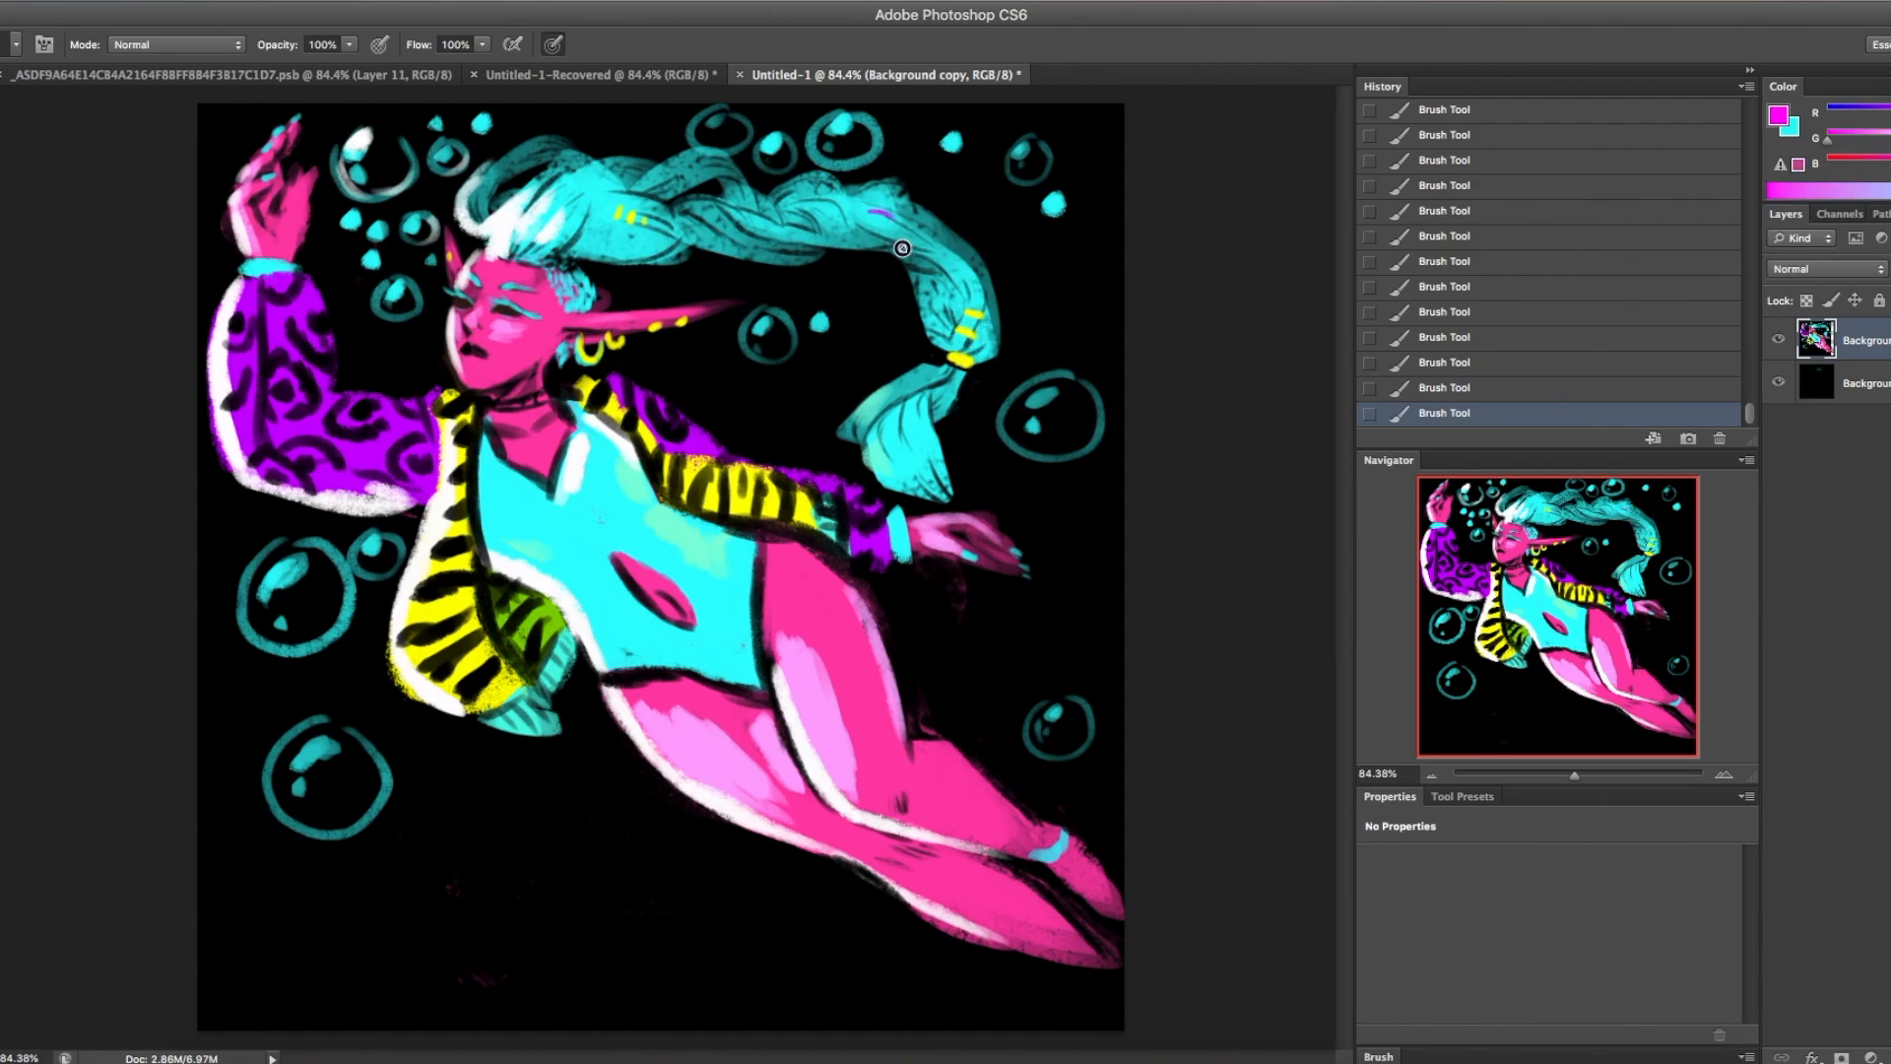
drag(903, 248, 965, 284)
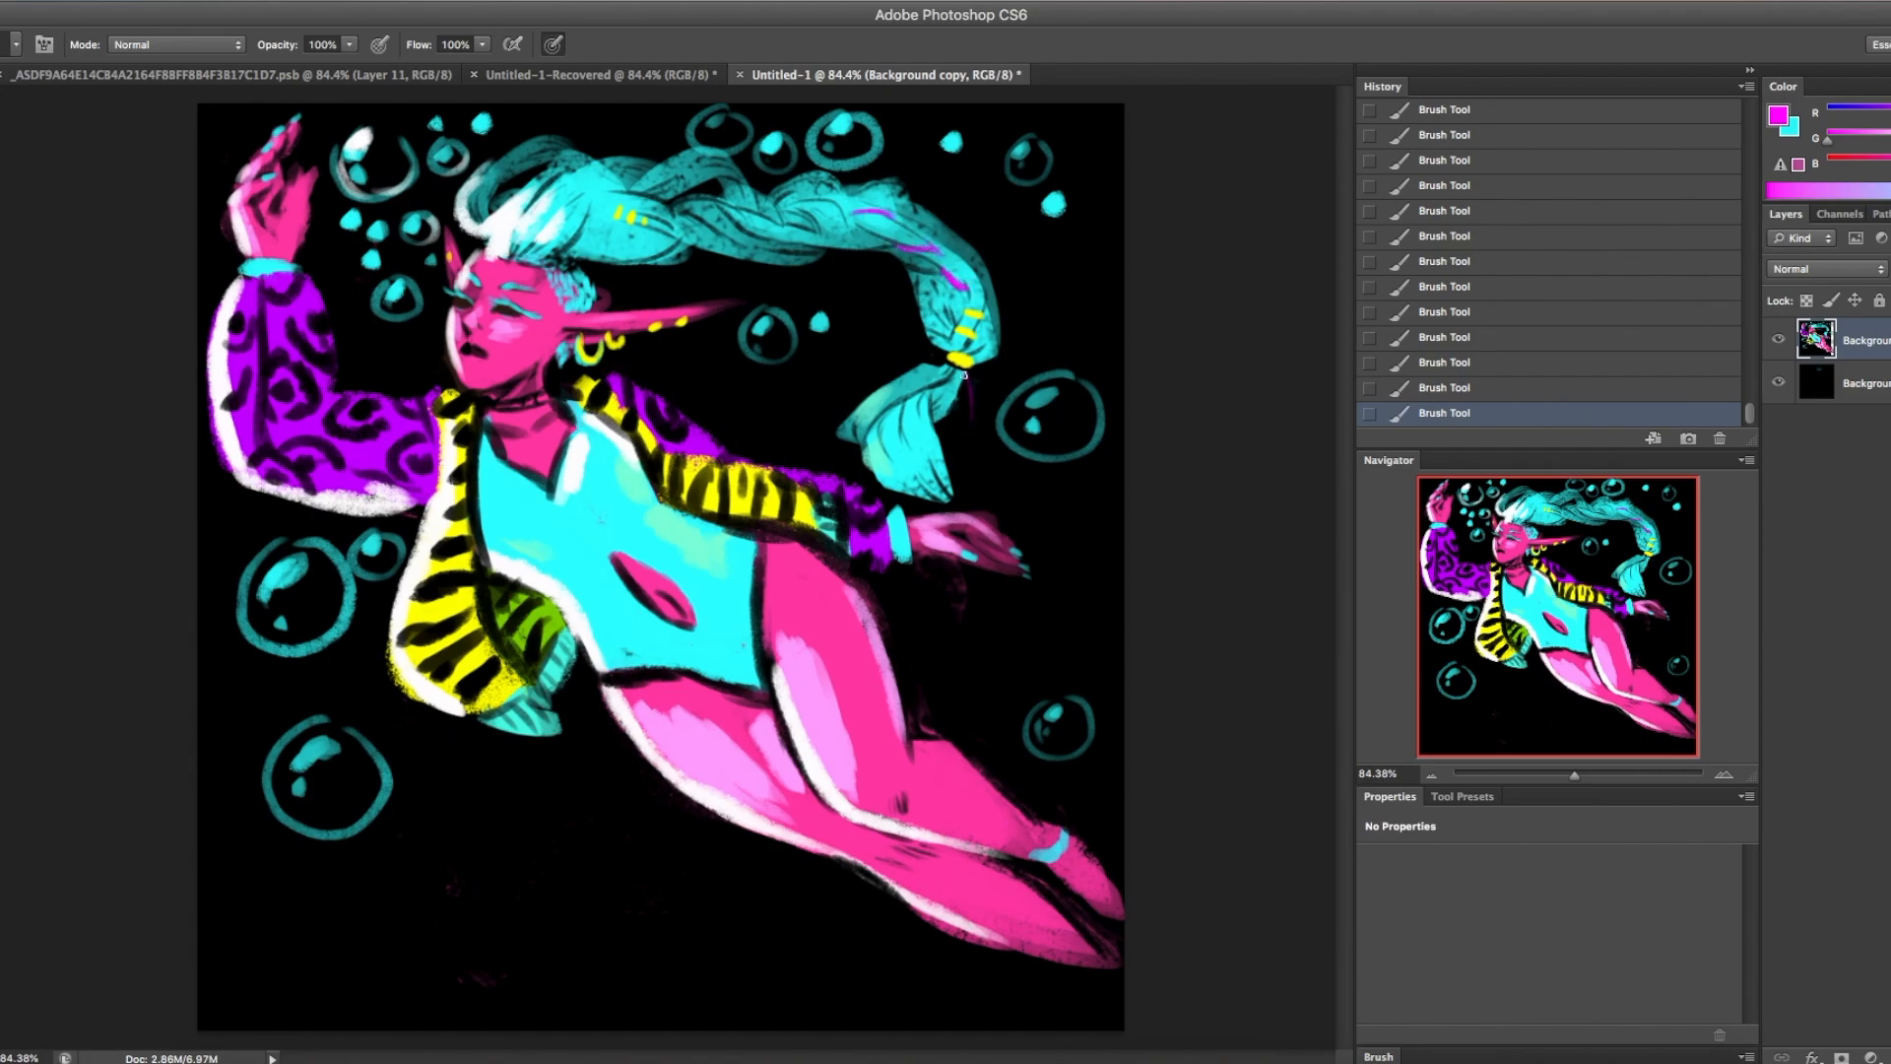
drag(959, 338, 989, 471)
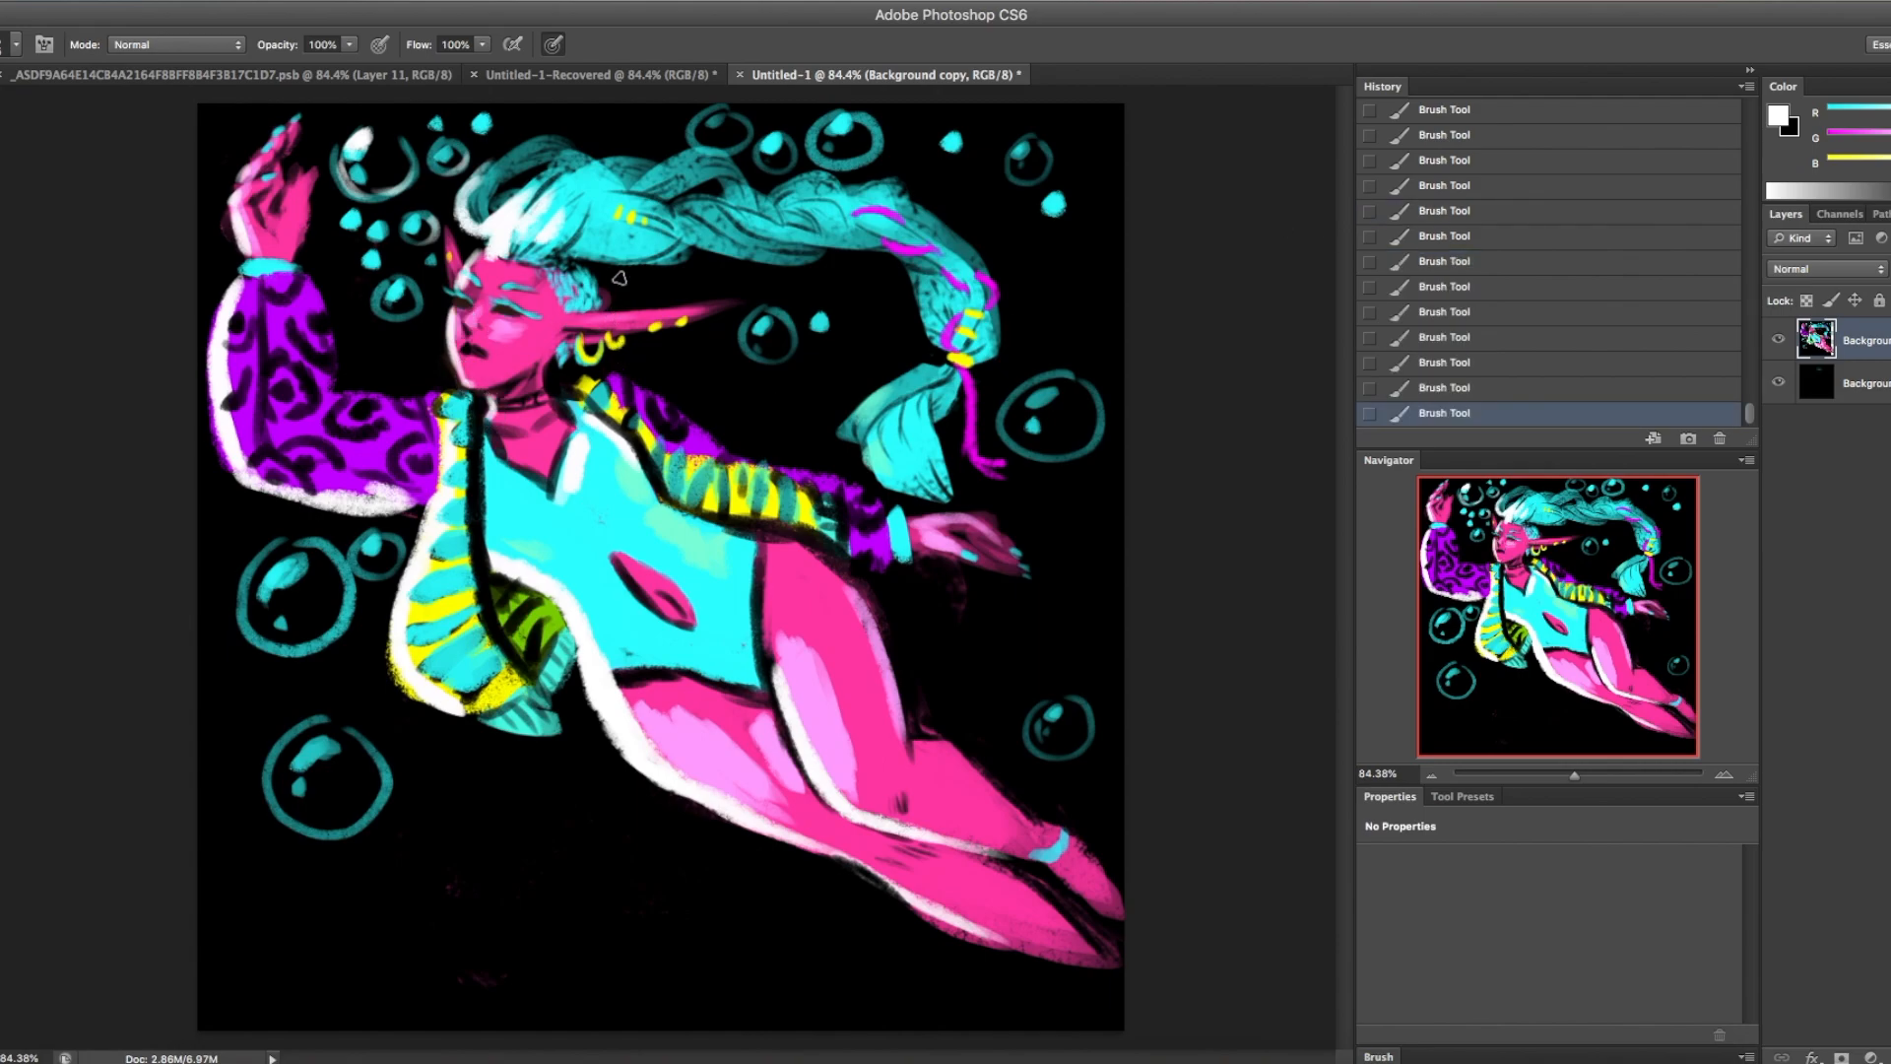
mouse_move(624, 247)
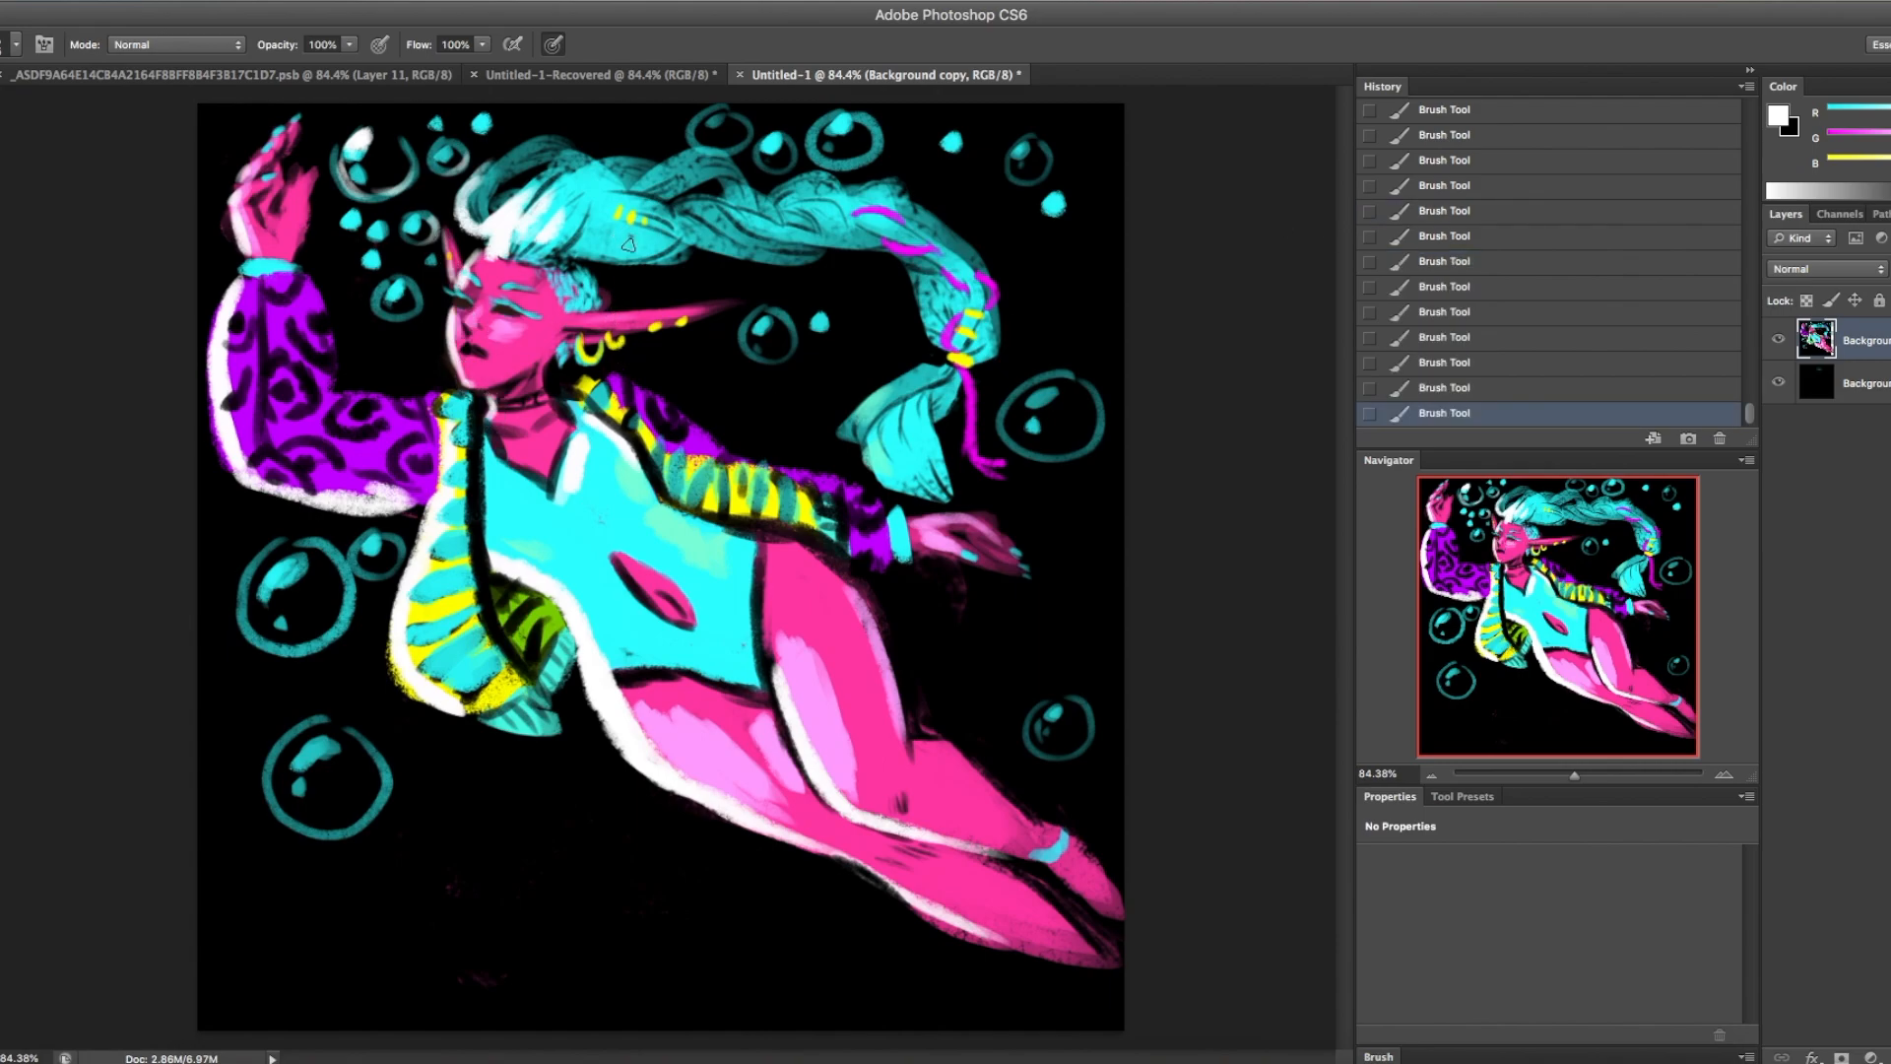
mouse_move(635, 512)
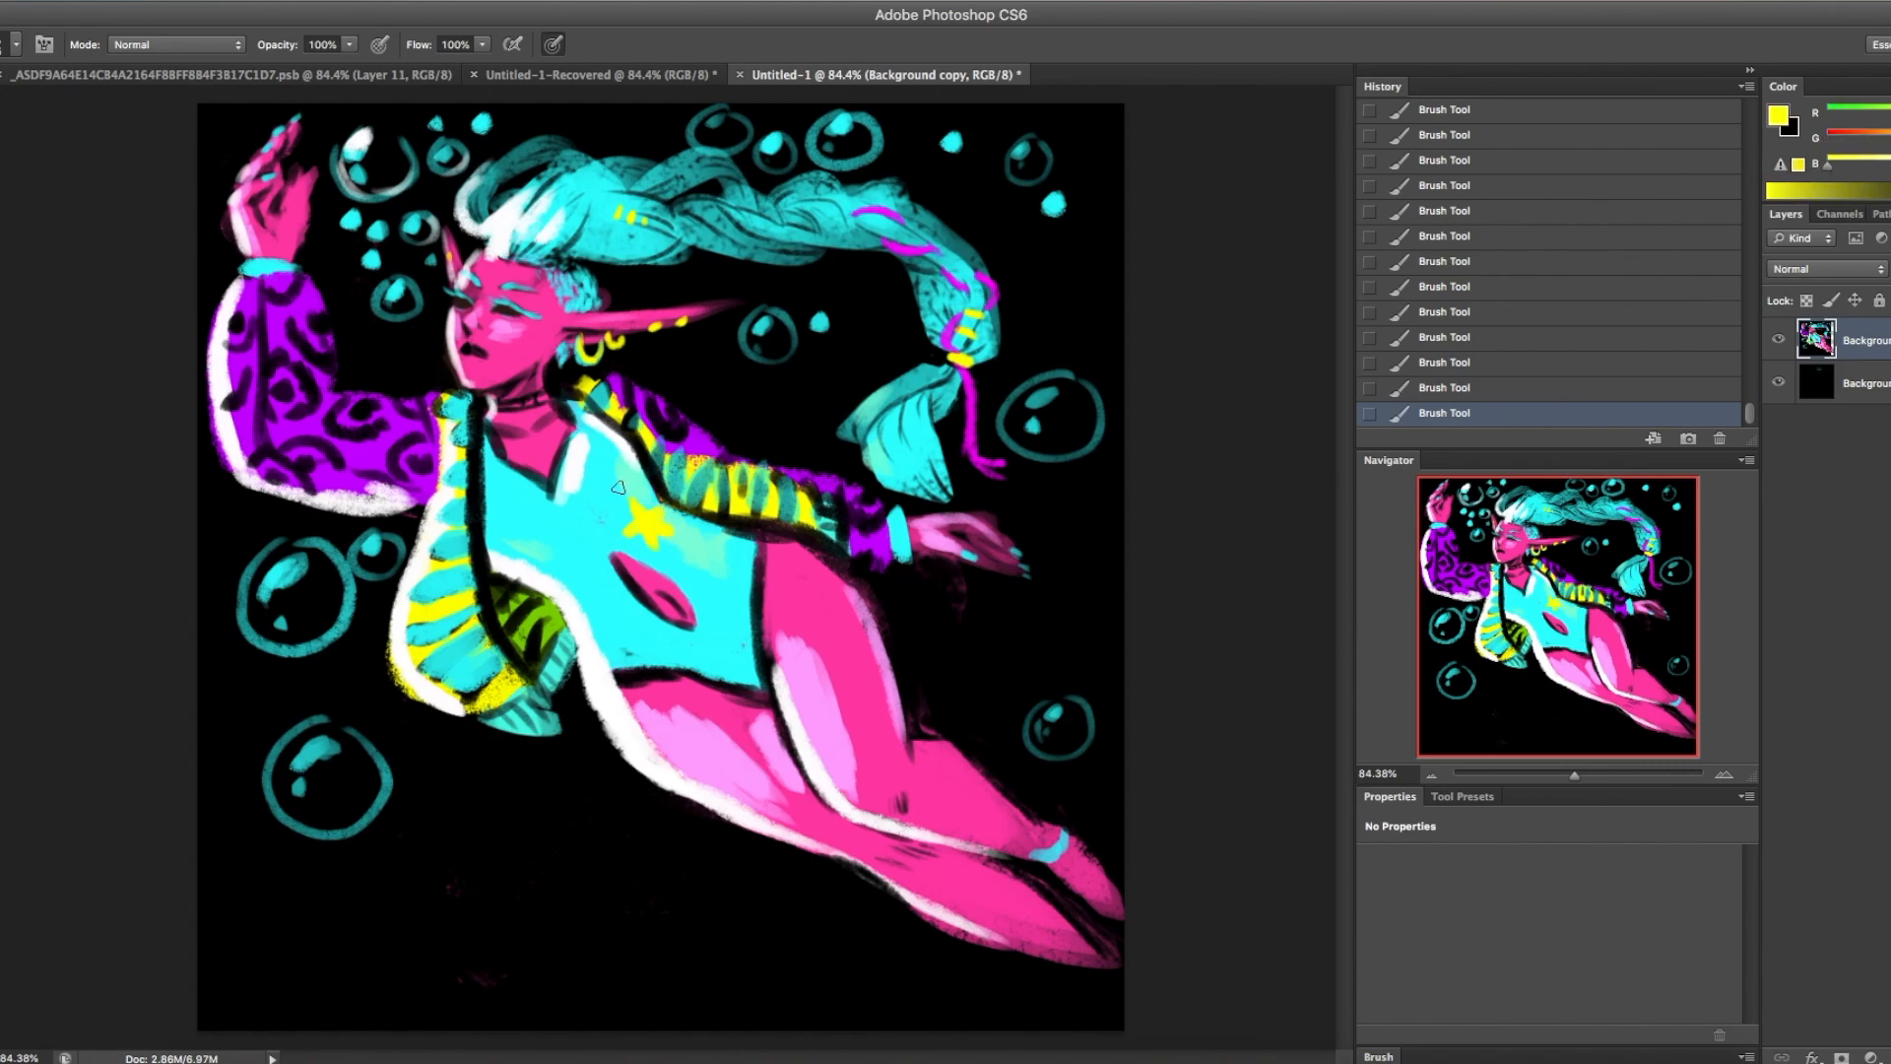
- Scatter yellow star marks across the leotard and pick a green painting colour
click(548, 525)
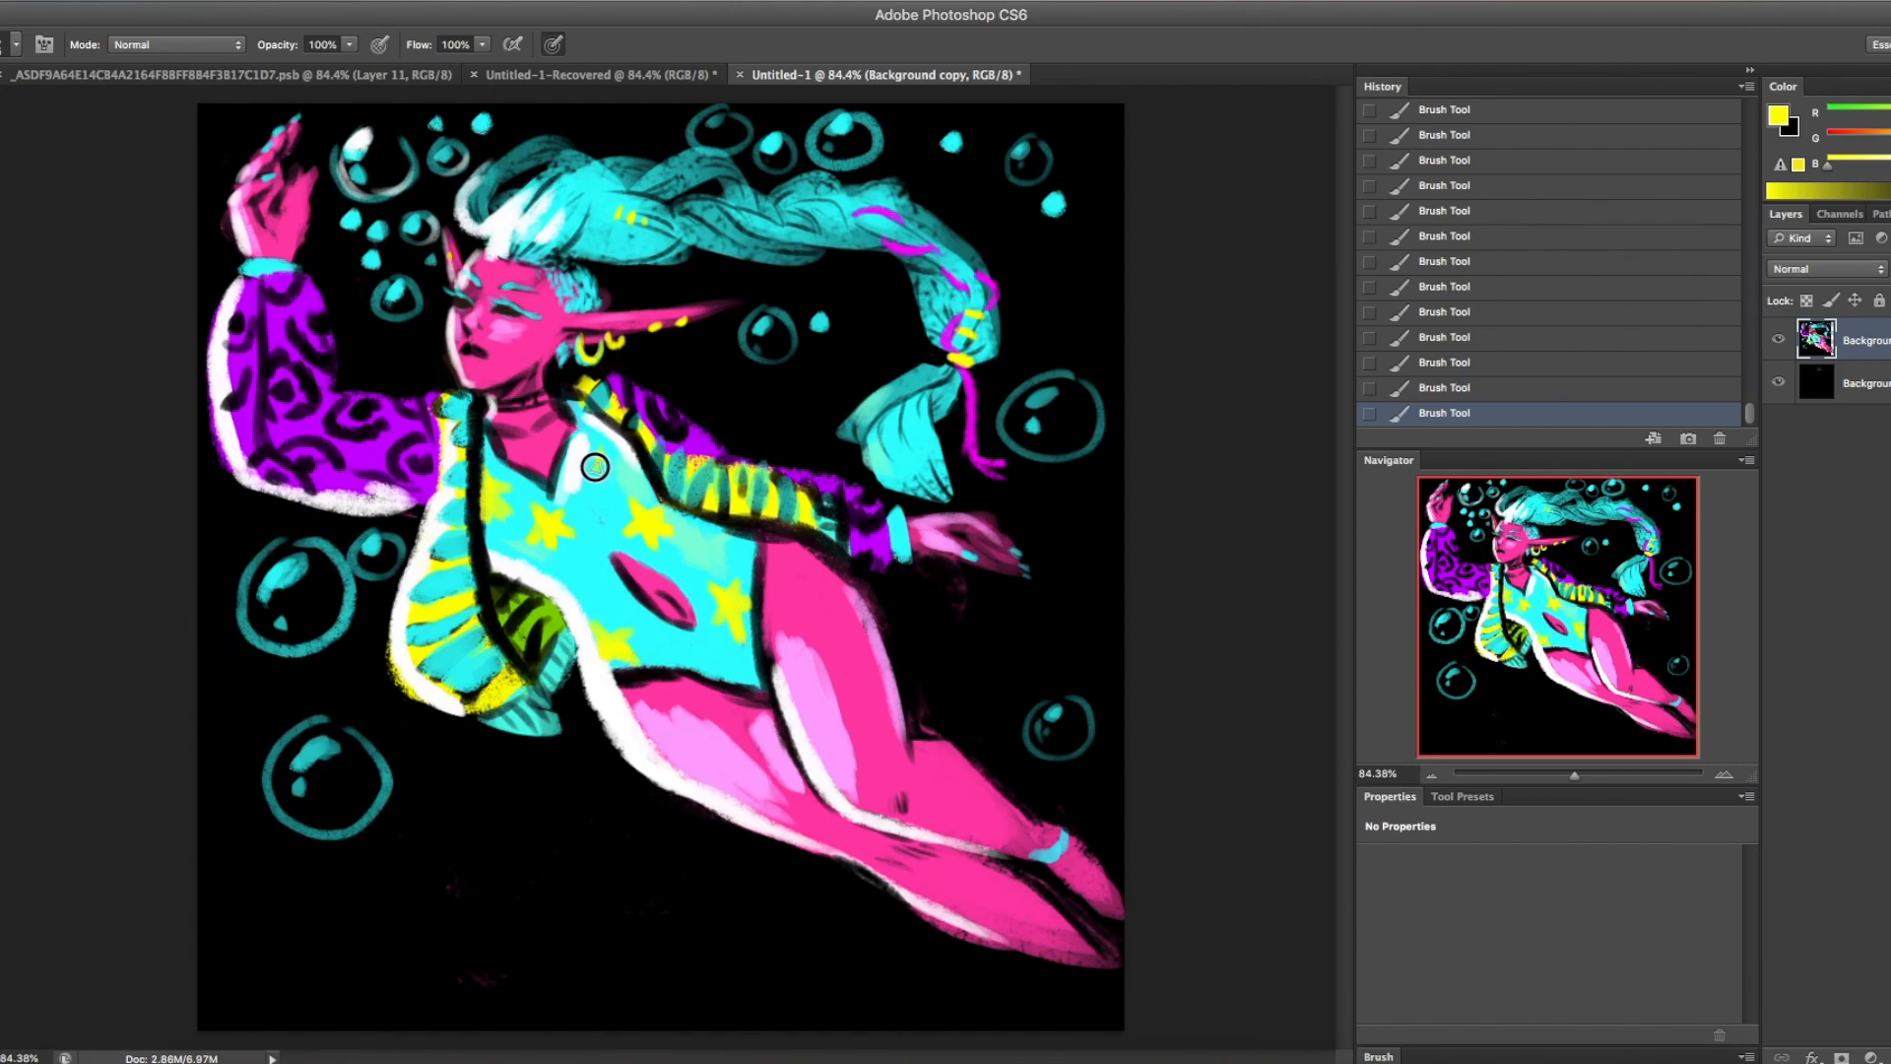
drag(595, 468, 582, 595)
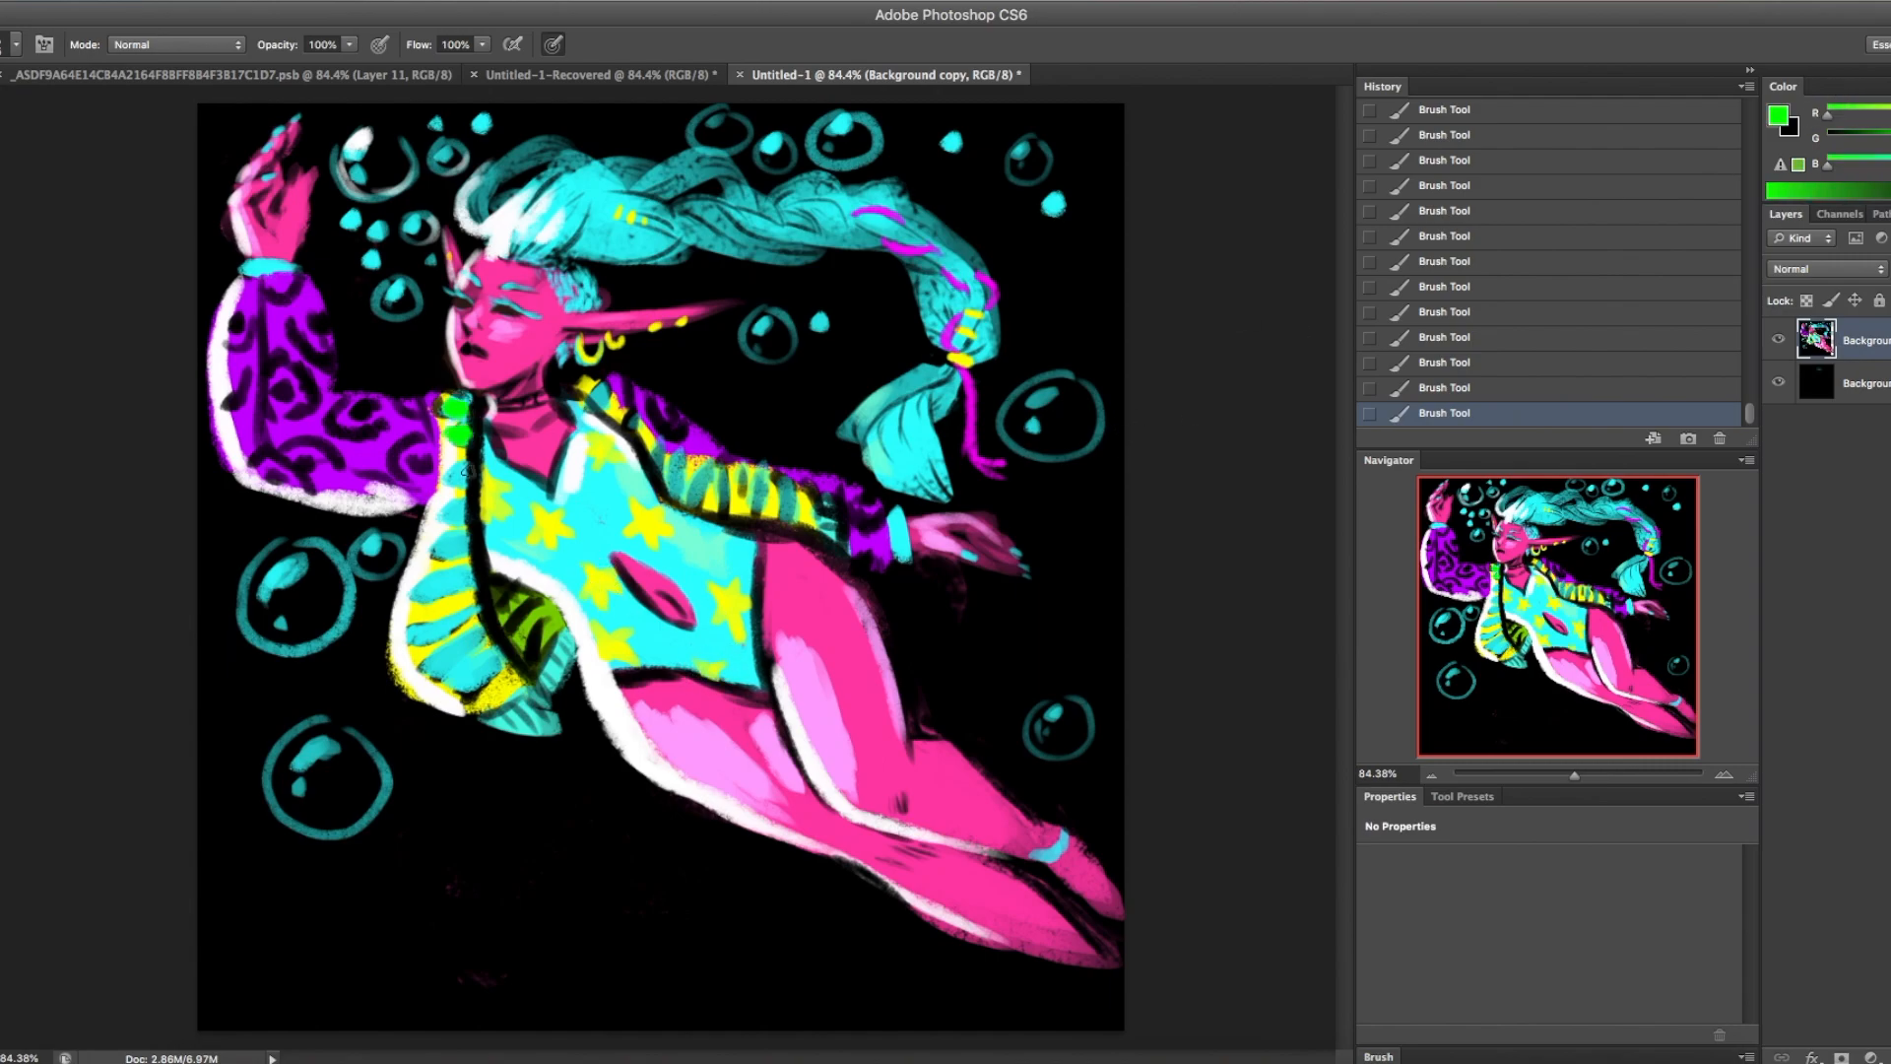
click(1444, 236)
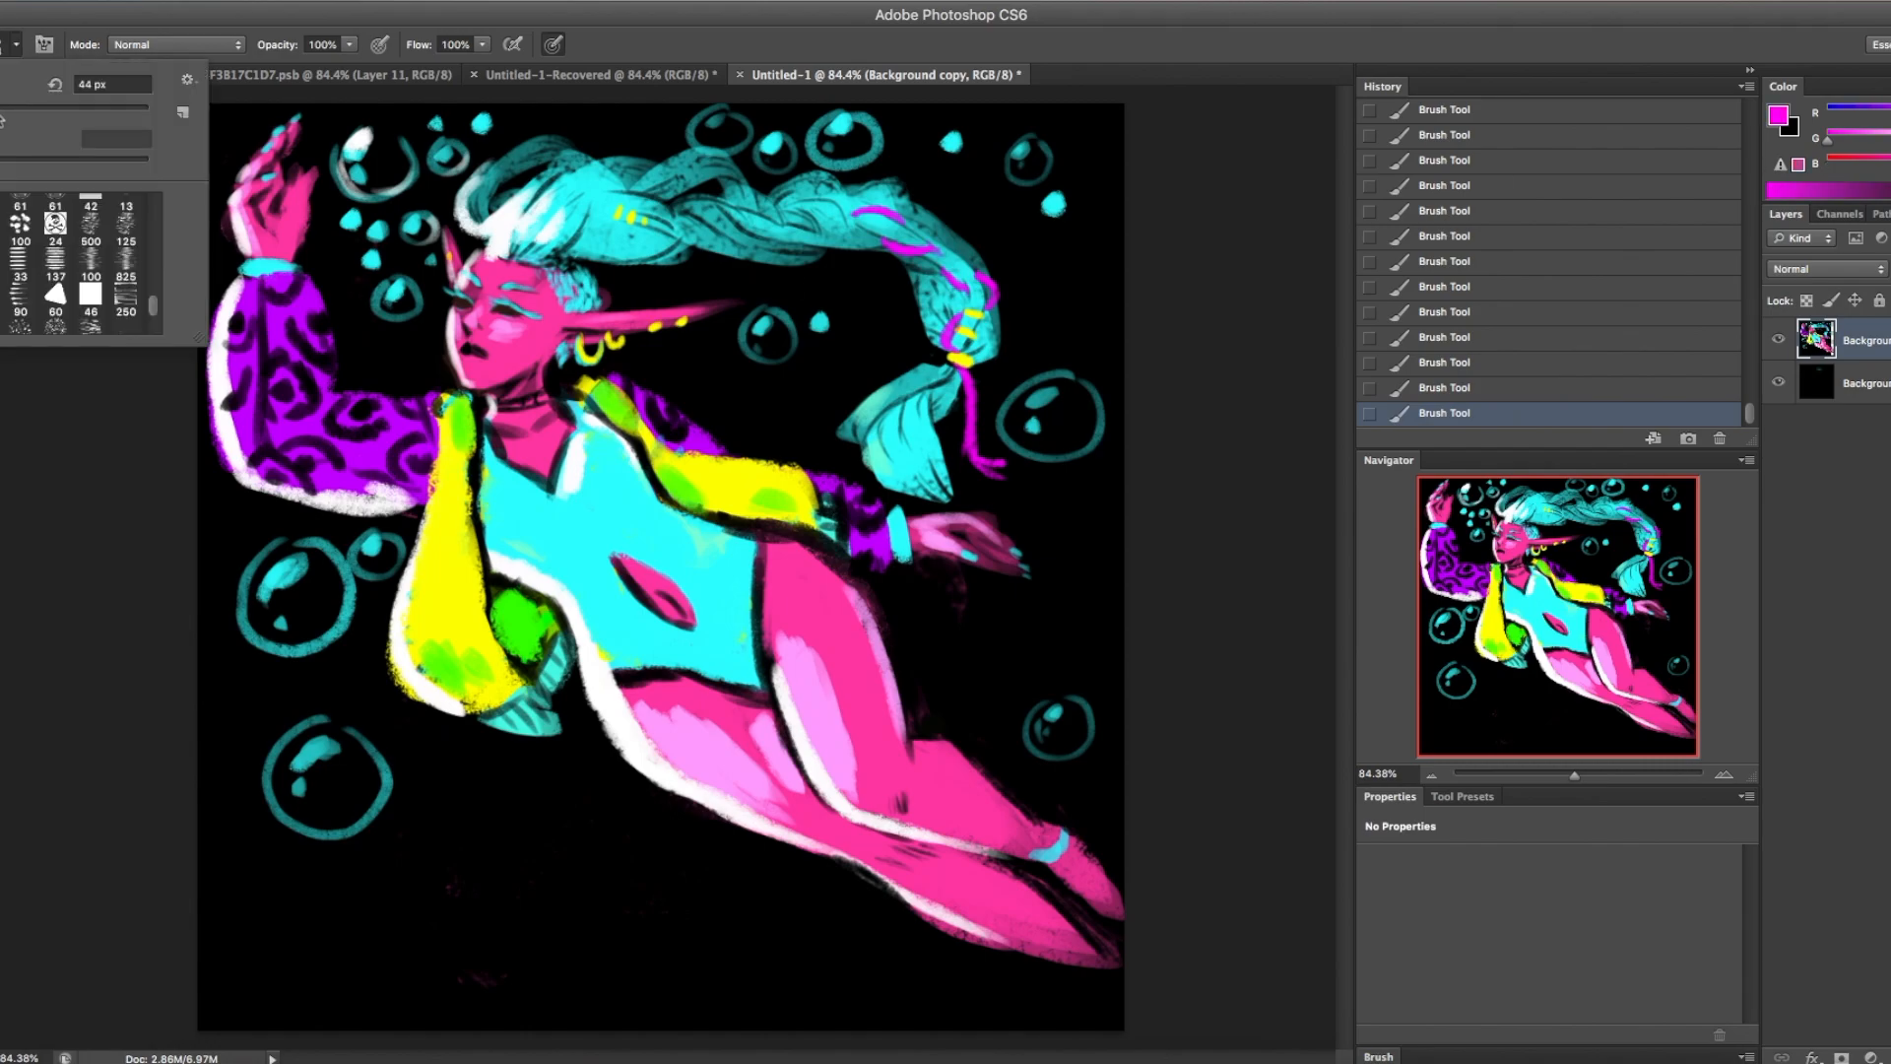
- Choose a different brush shape and paint purple marks across the yellow jacket panel
click(429, 634)
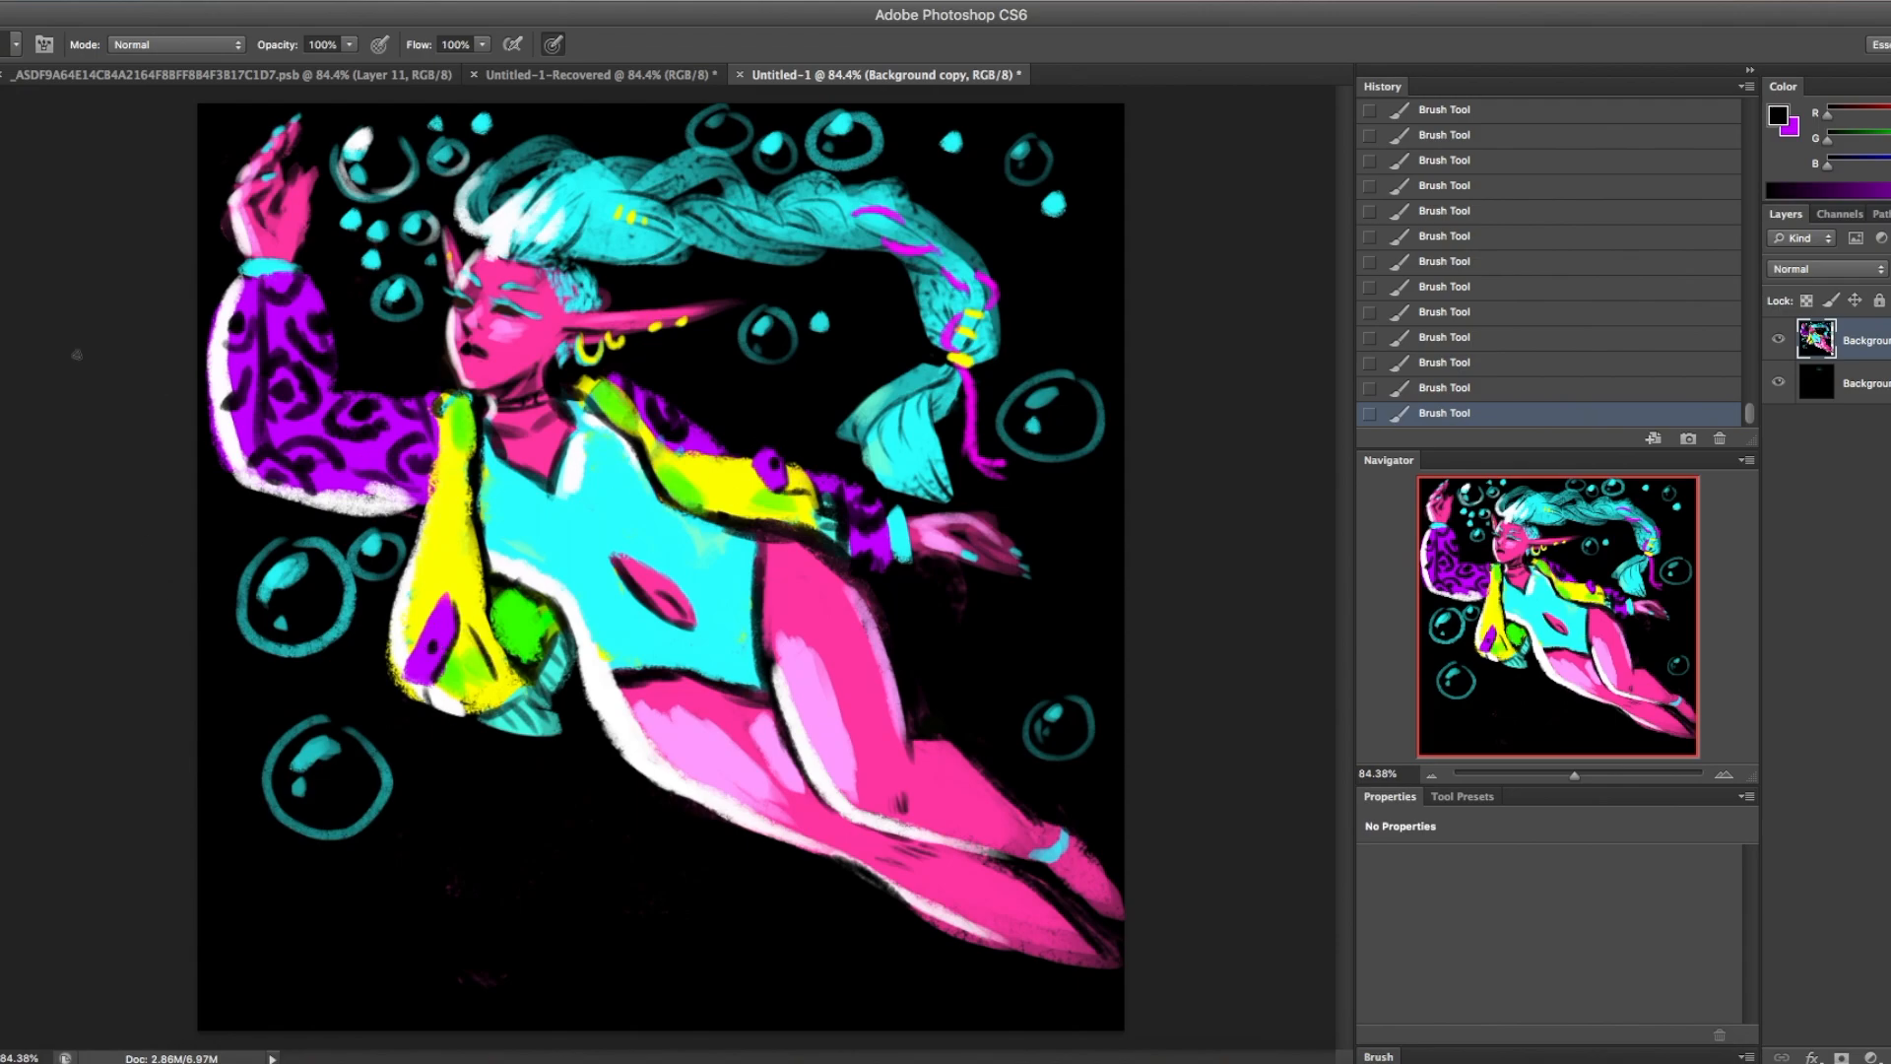
drag(548, 380, 772, 482)
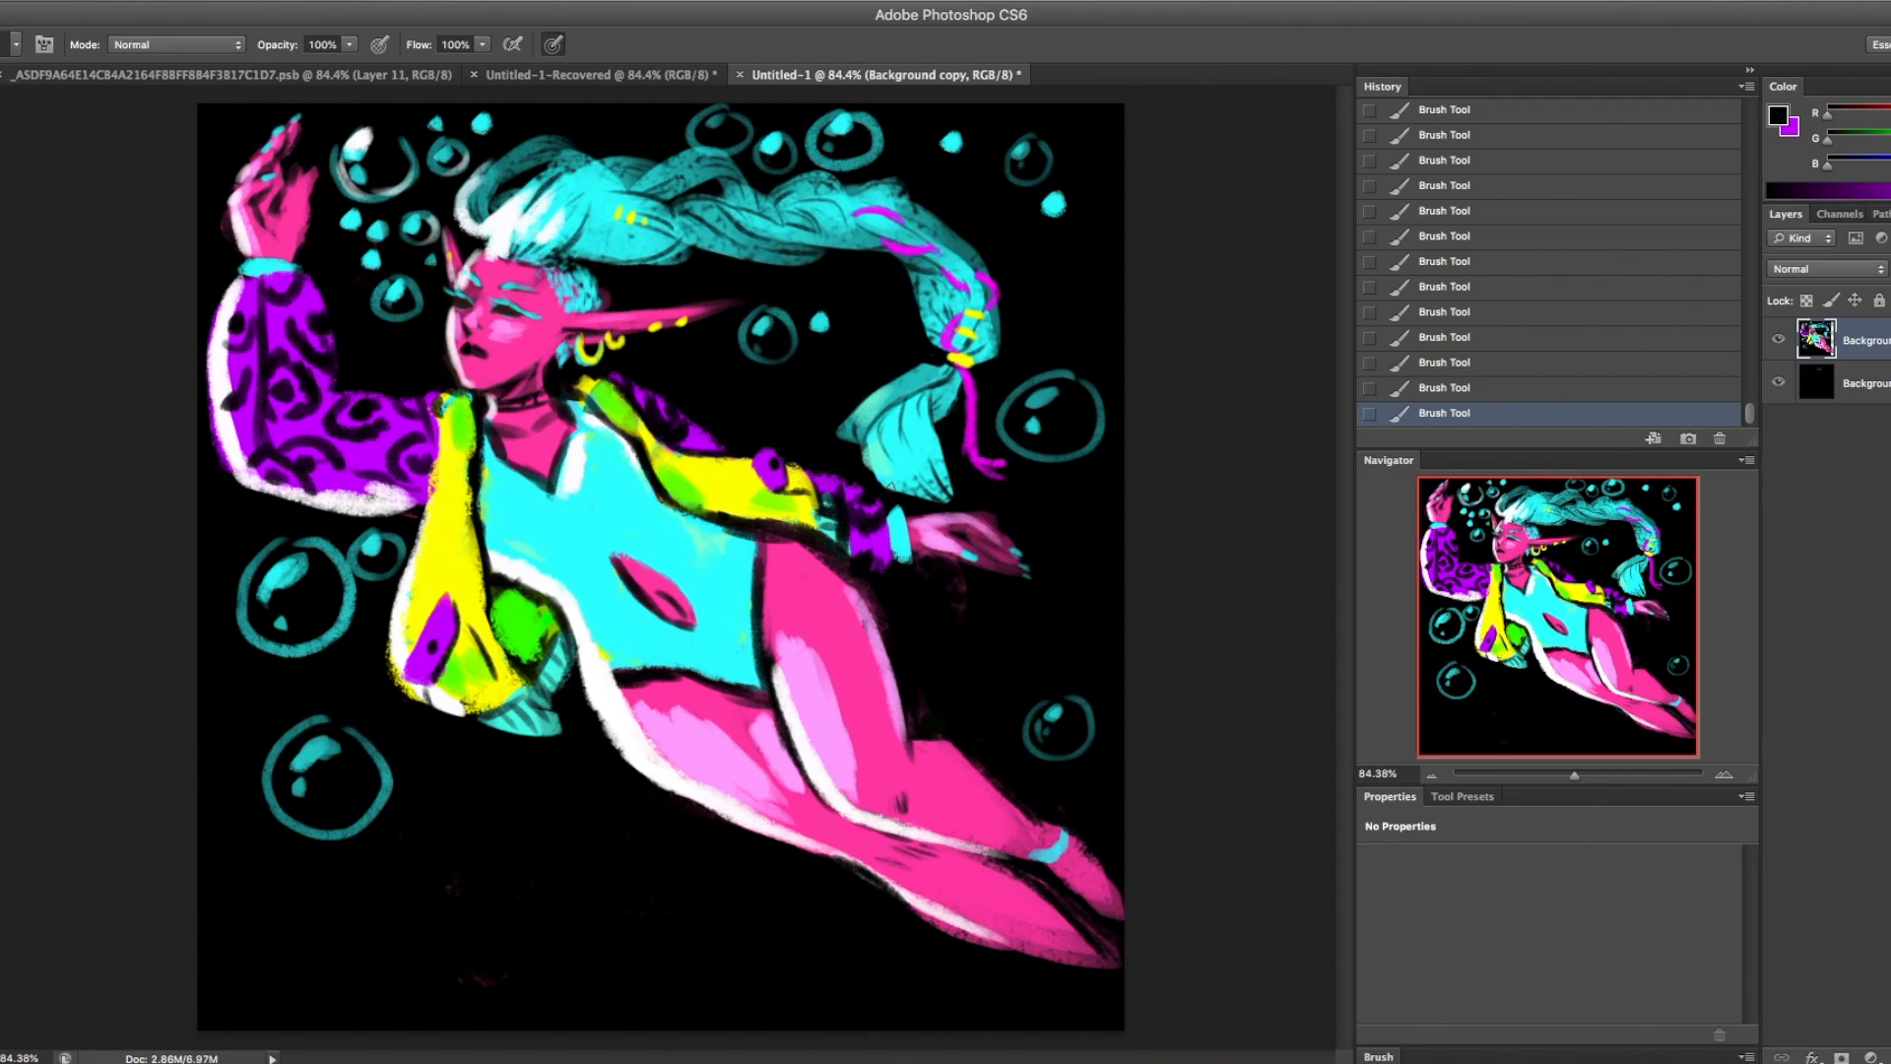